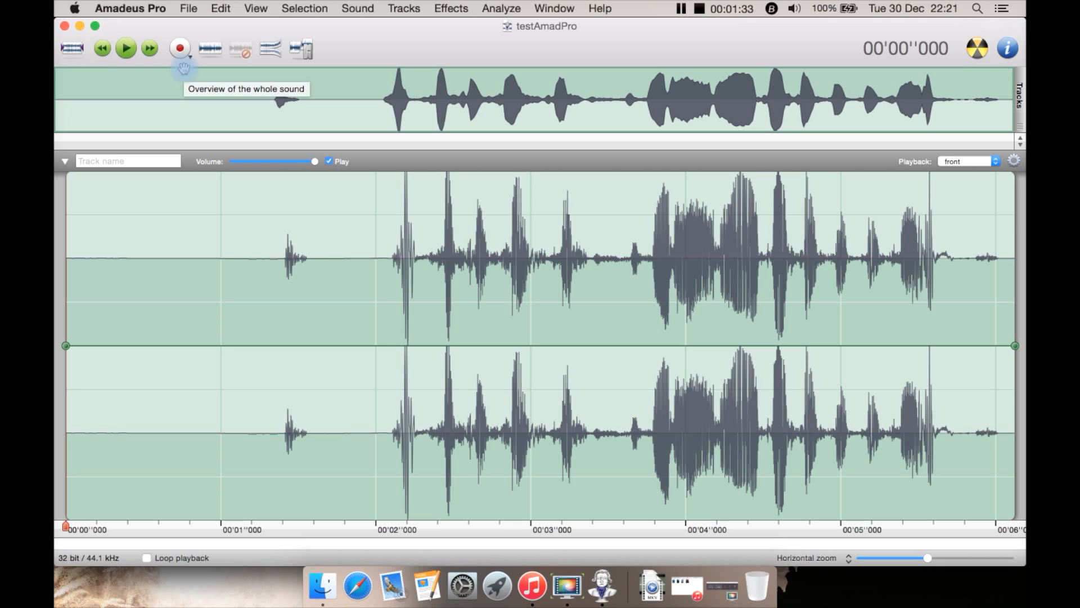
# Start opening the 'ss audio test' sound file from the File menu.
pyautogui.click(125, 49)
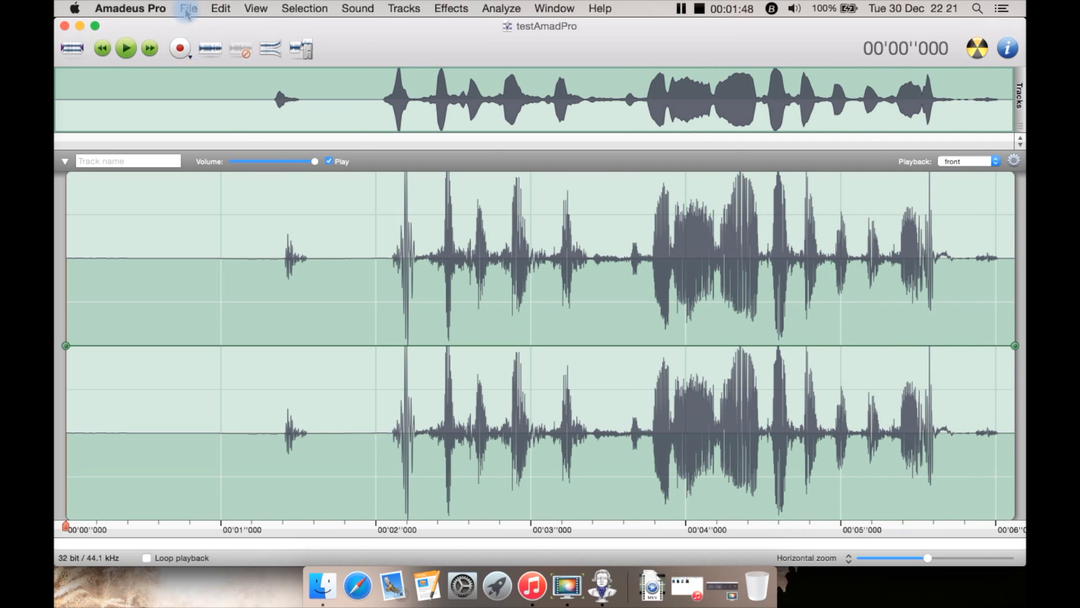
pyautogui.click(188, 8)
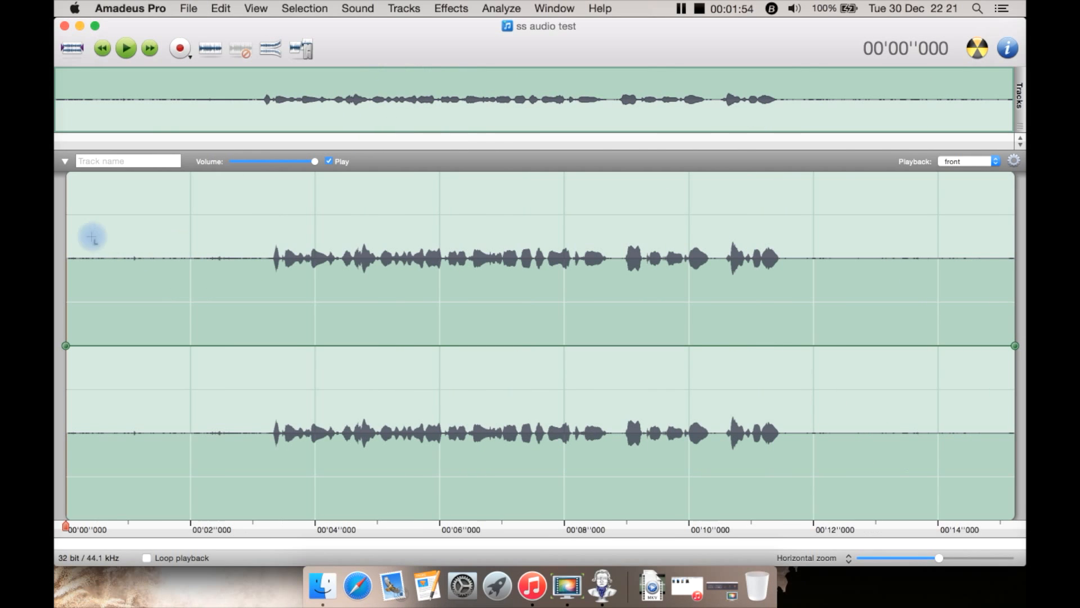
pyautogui.moveTo(204, 259)
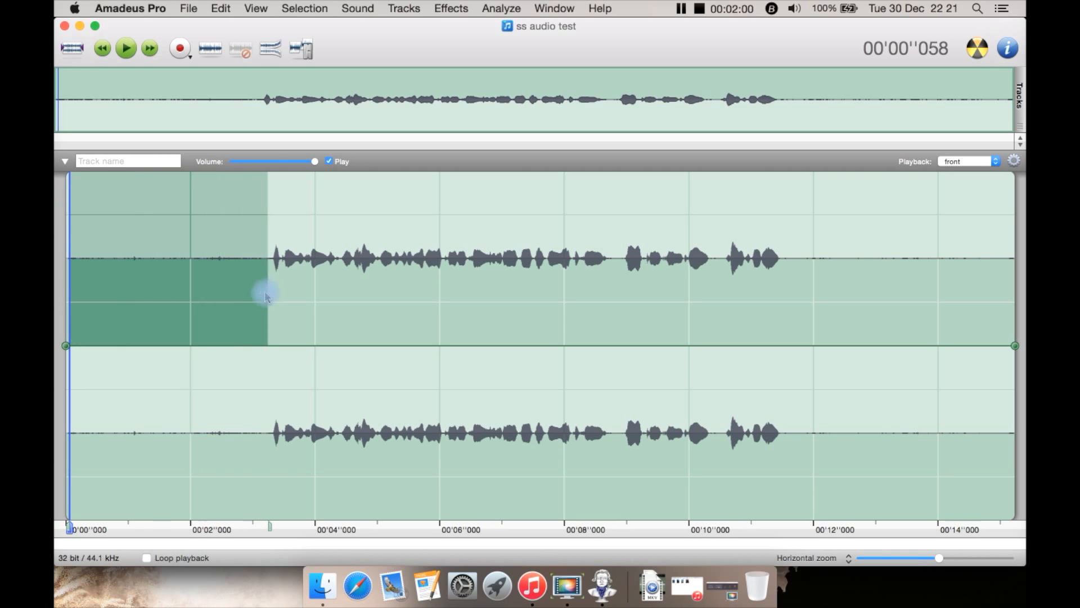
pyautogui.click(500, 8)
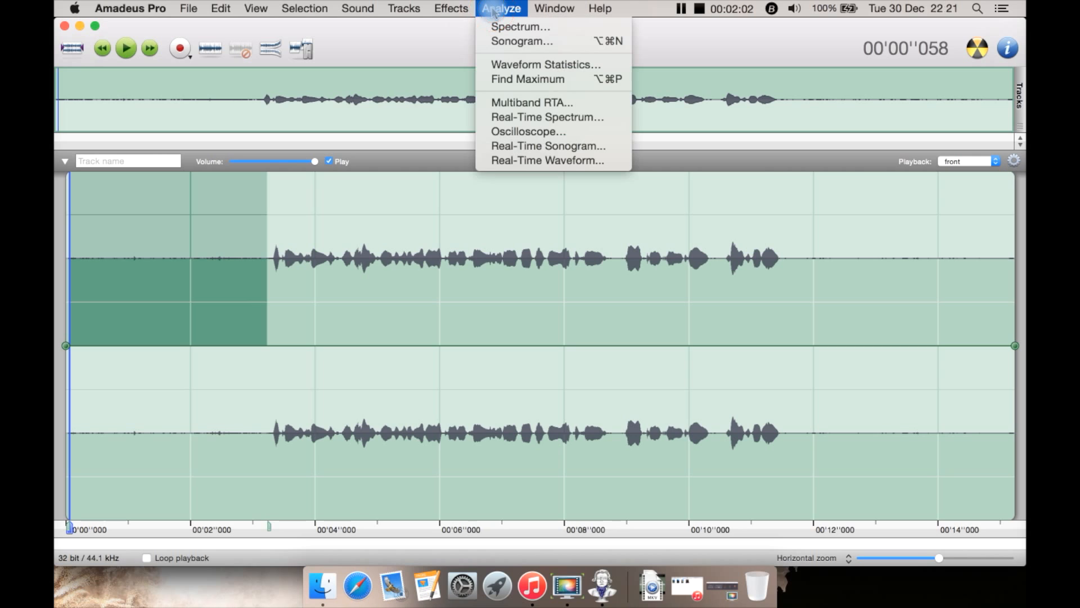
pyautogui.click(450, 8)
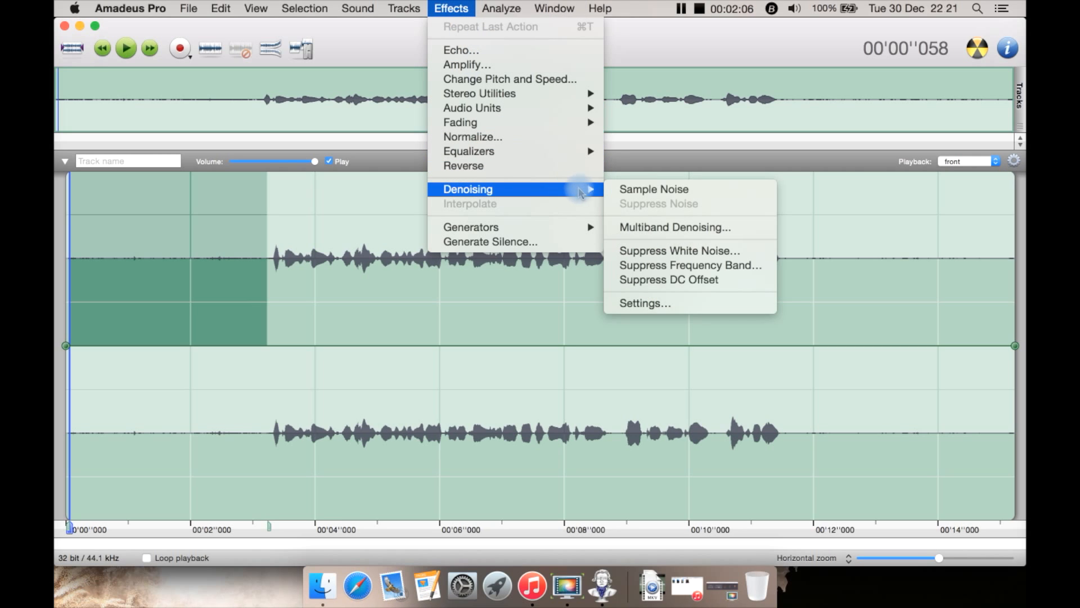
pyautogui.moveTo(652, 189)
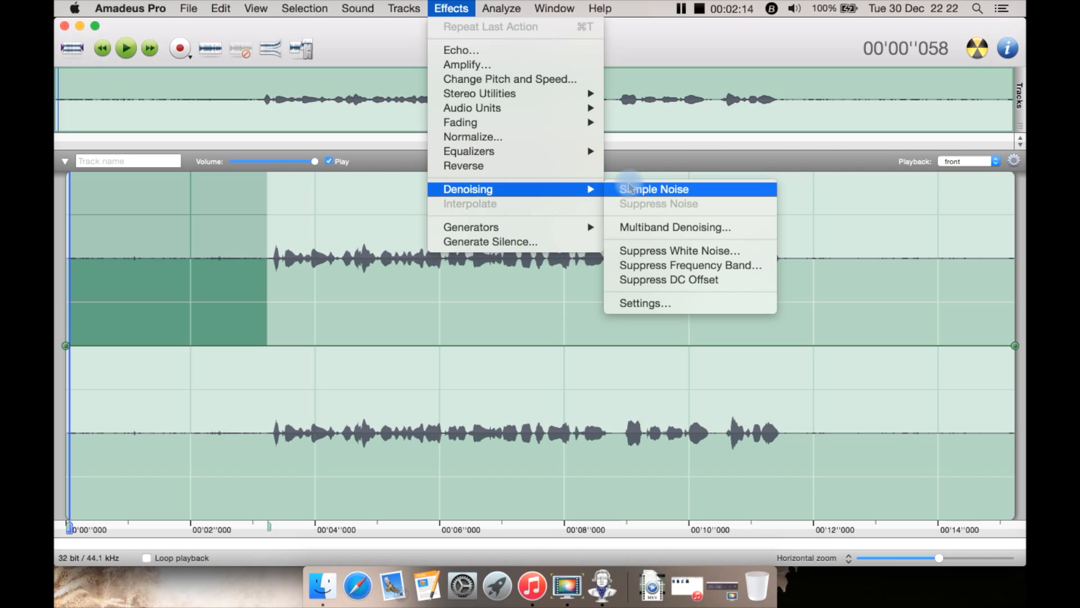
pyautogui.moveTo(674, 226)
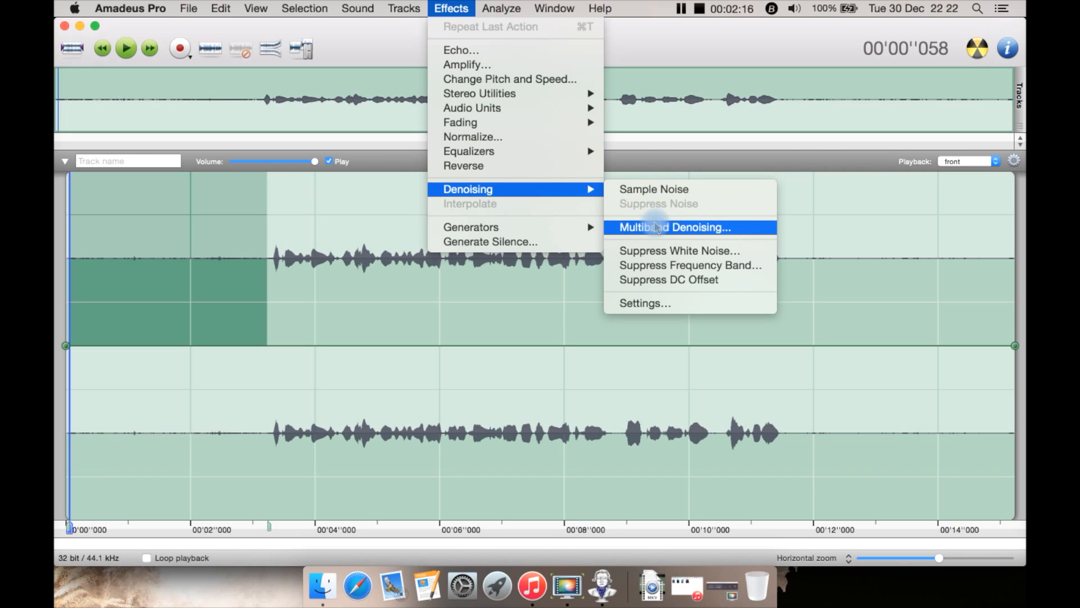
pyautogui.moveTo(689, 265)
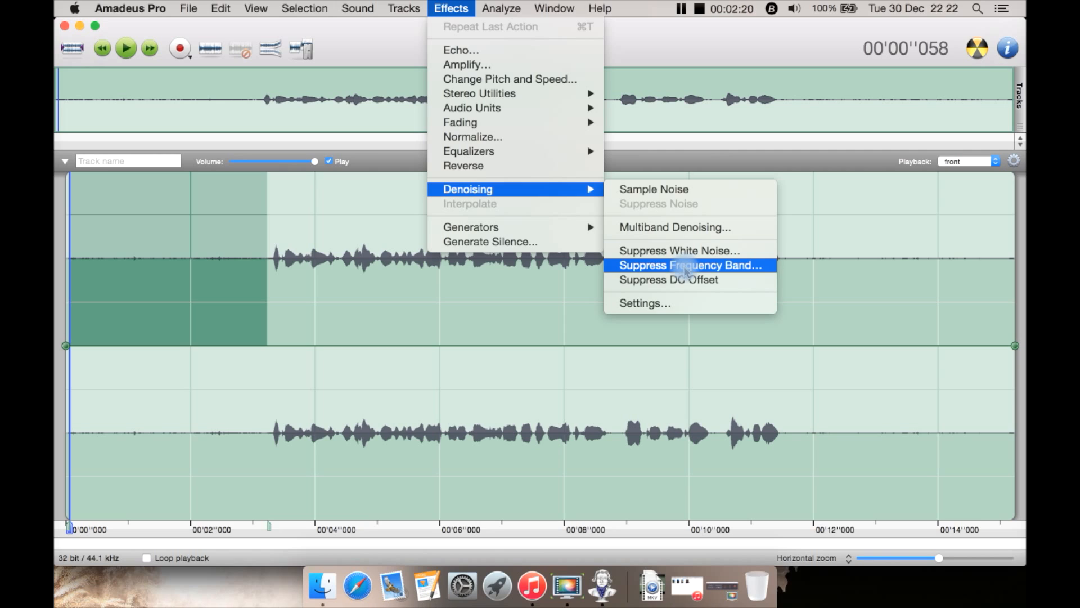
pyautogui.moveTo(669, 279)
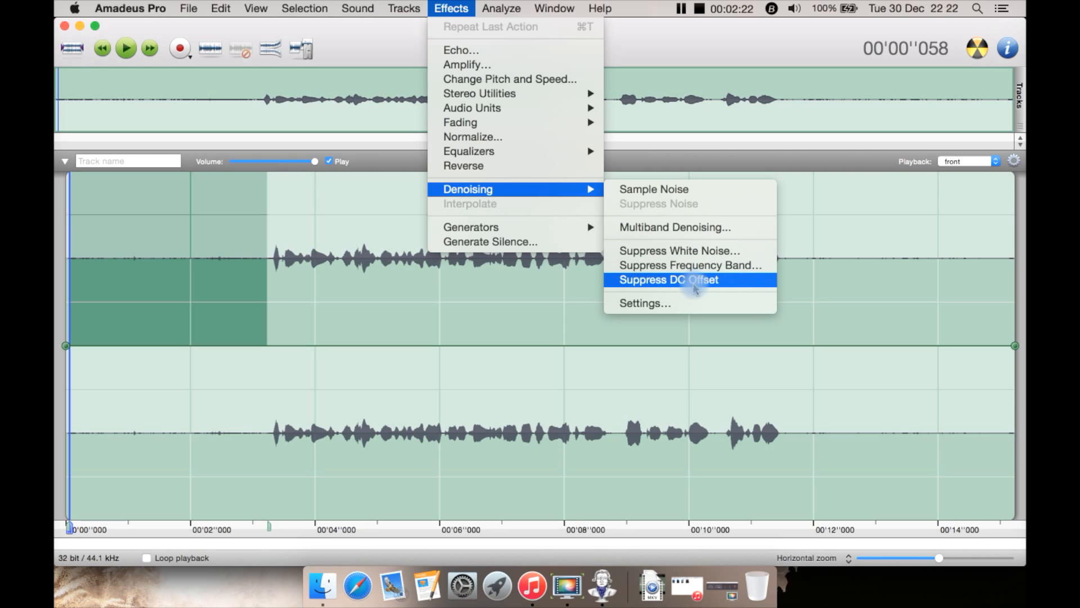
pyautogui.click(644, 302)
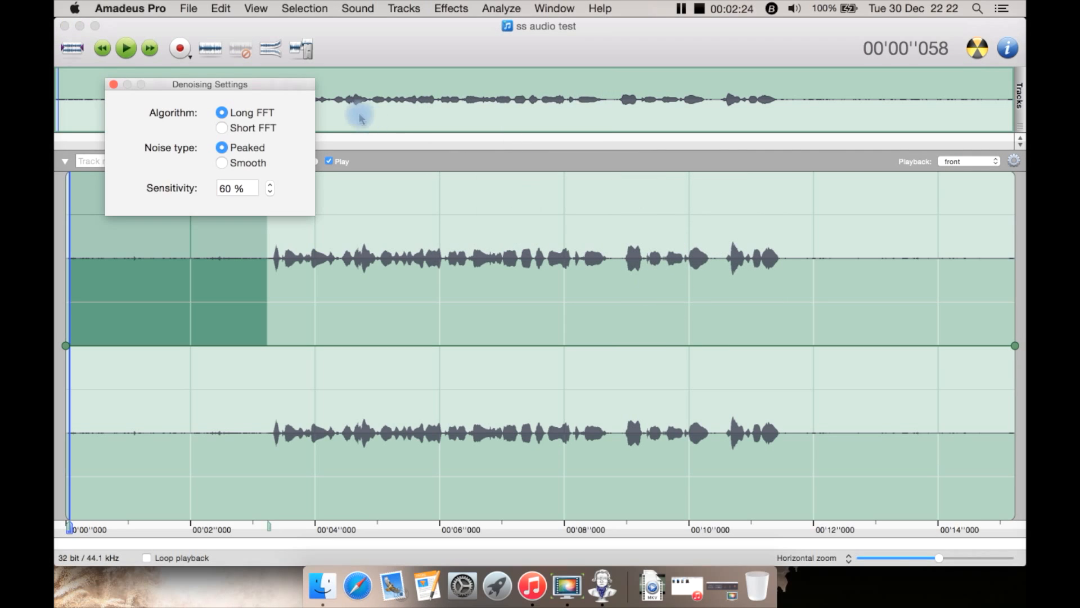
pyautogui.moveTo(204, 122)
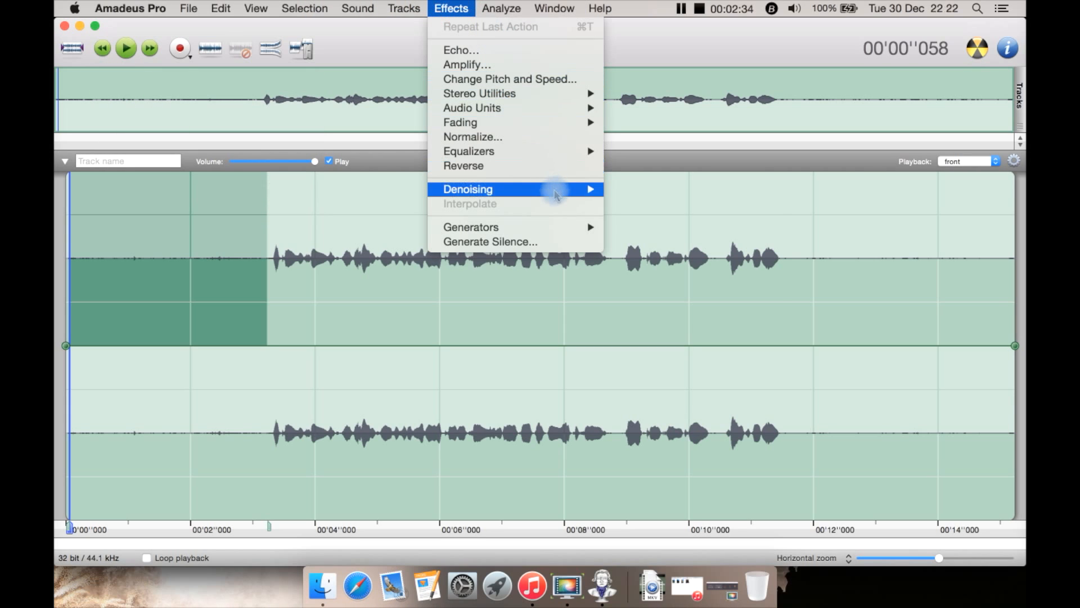
# Select the whole recording with Cmd+A and glance through the Effects menu.
pyautogui.click(624, 184)
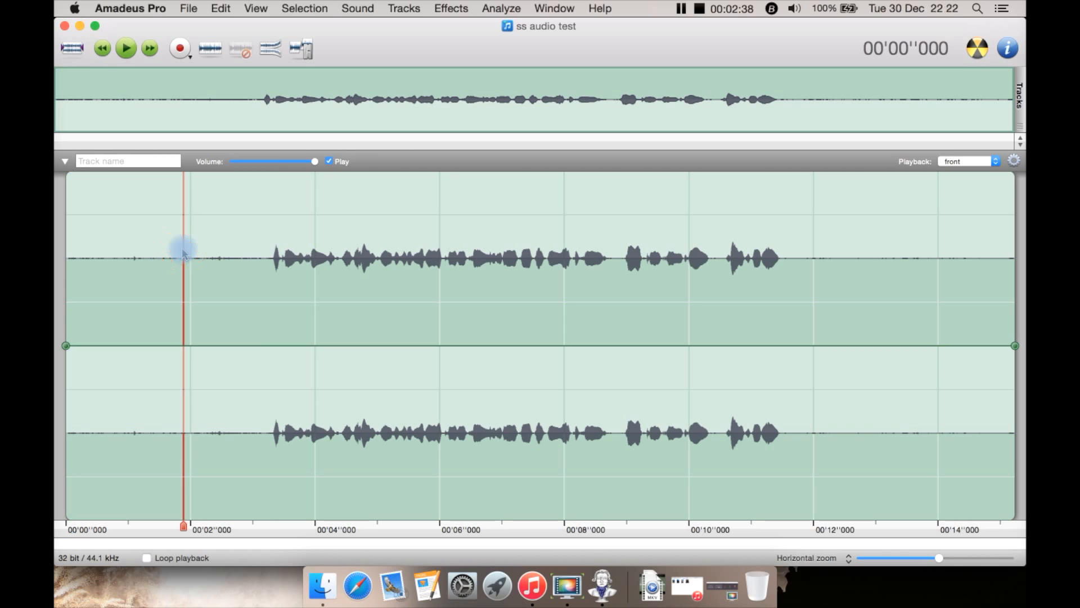
pyautogui.moveTo(146, 247)
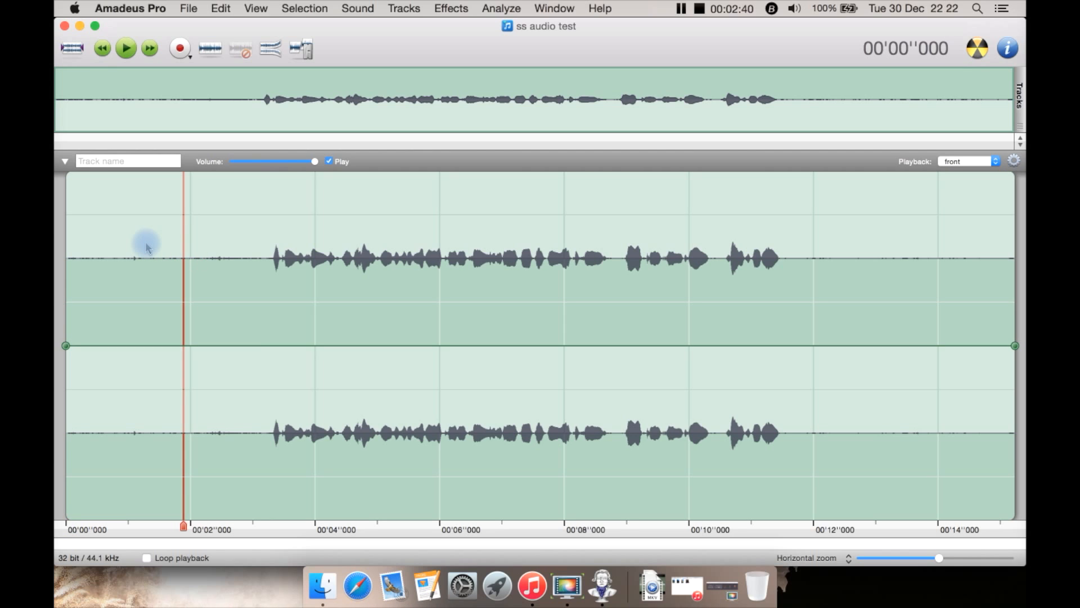
pyautogui.press('cmd+a')
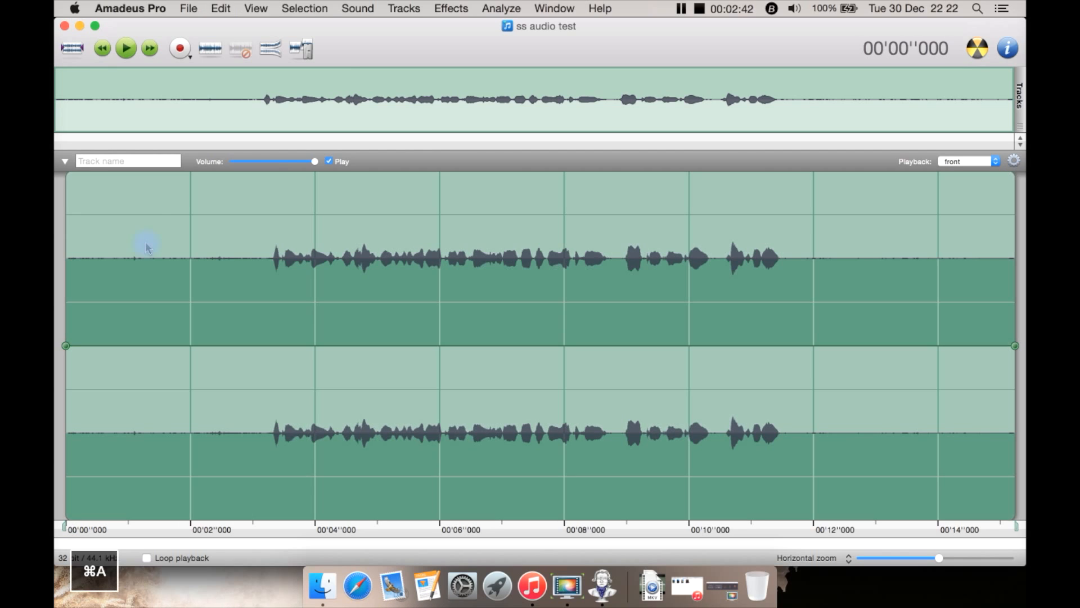
pyautogui.click(450, 8)
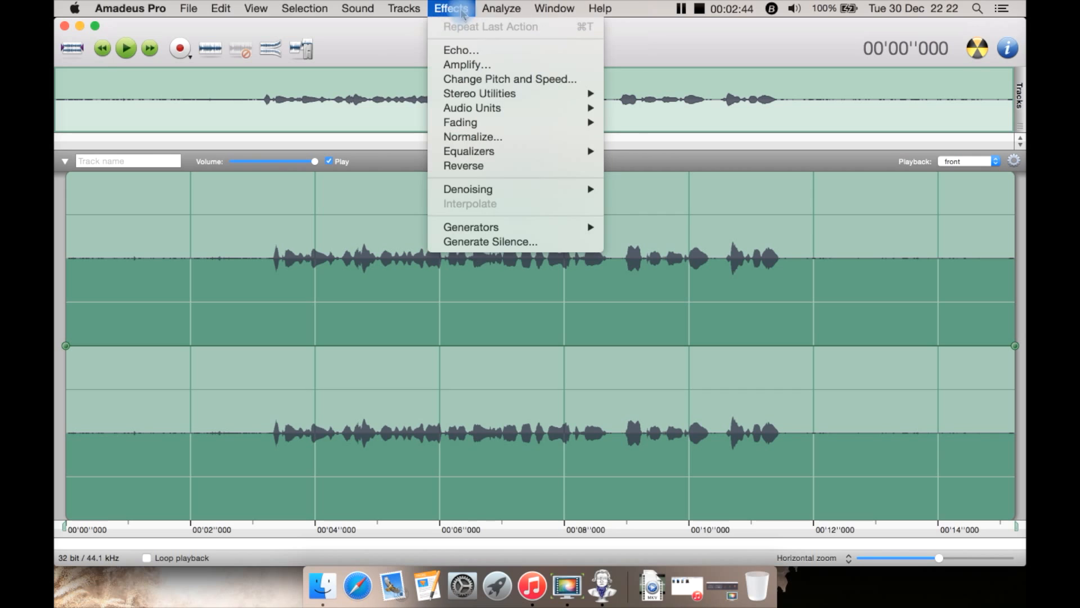
pyautogui.moveTo(468, 189)
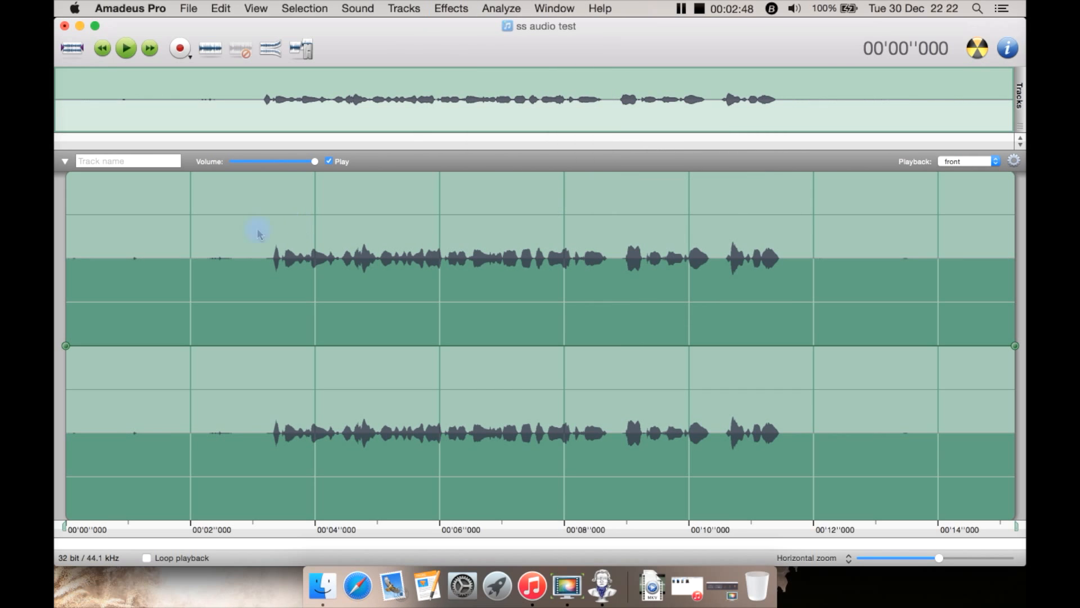
pyautogui.moveTo(201, 266)
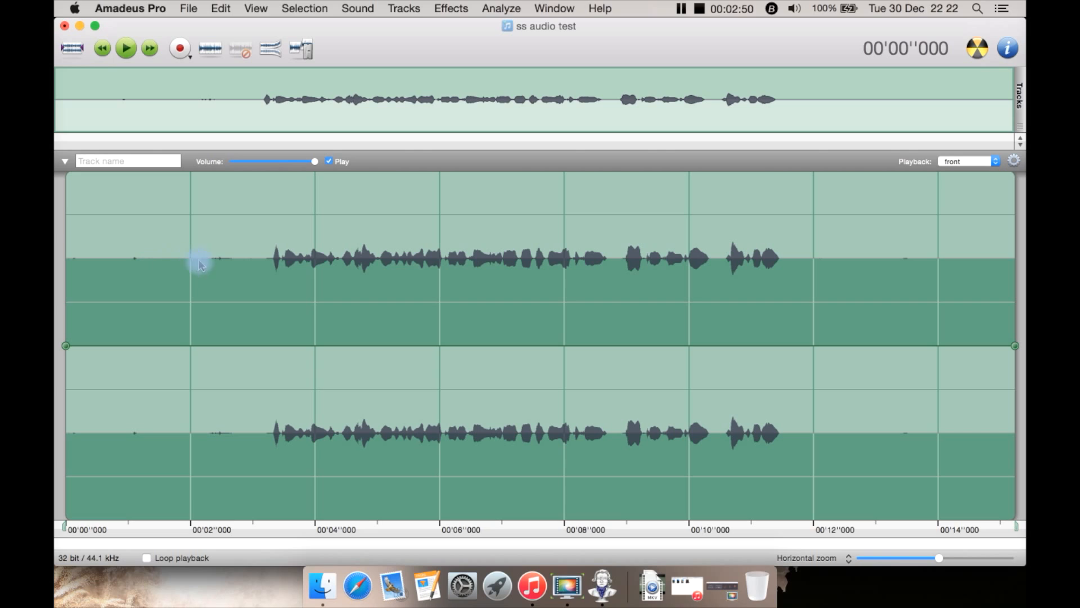
pyautogui.moveTo(184, 243)
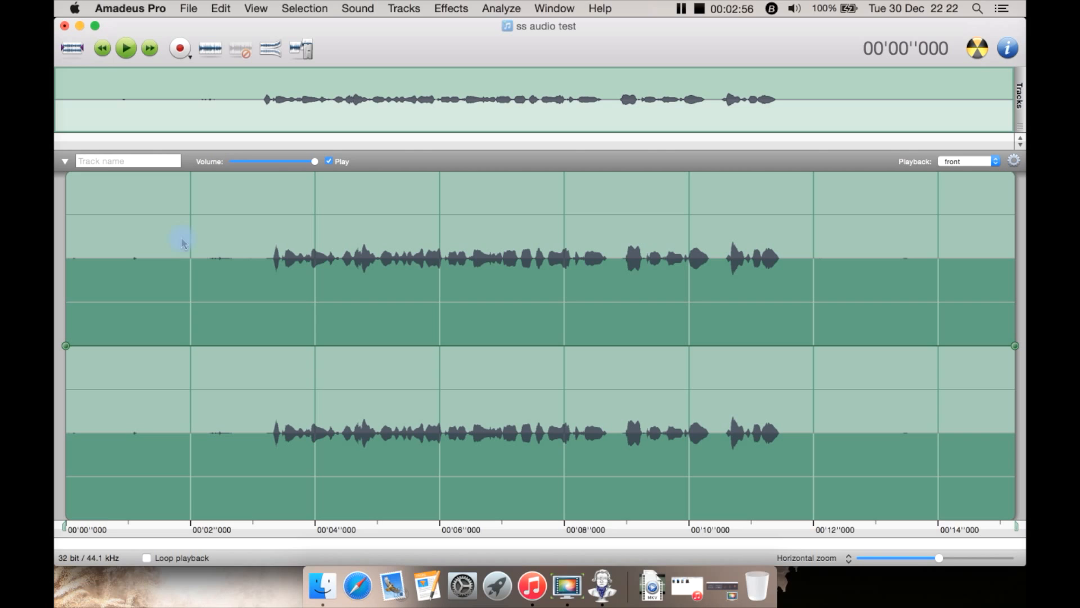
pyautogui.moveTo(149, 209)
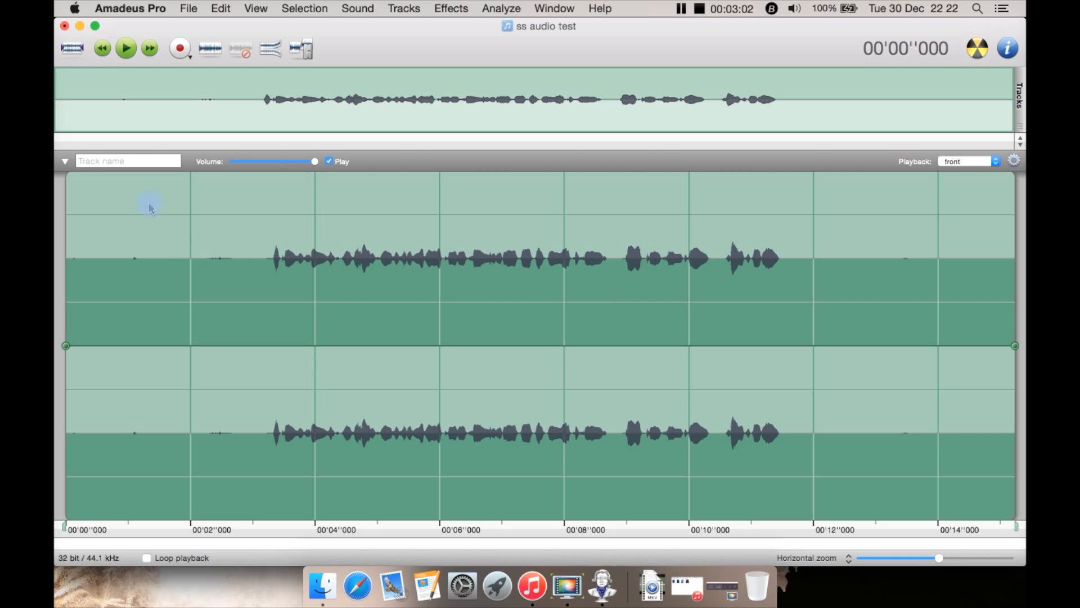
pyautogui.moveTo(72, 48)
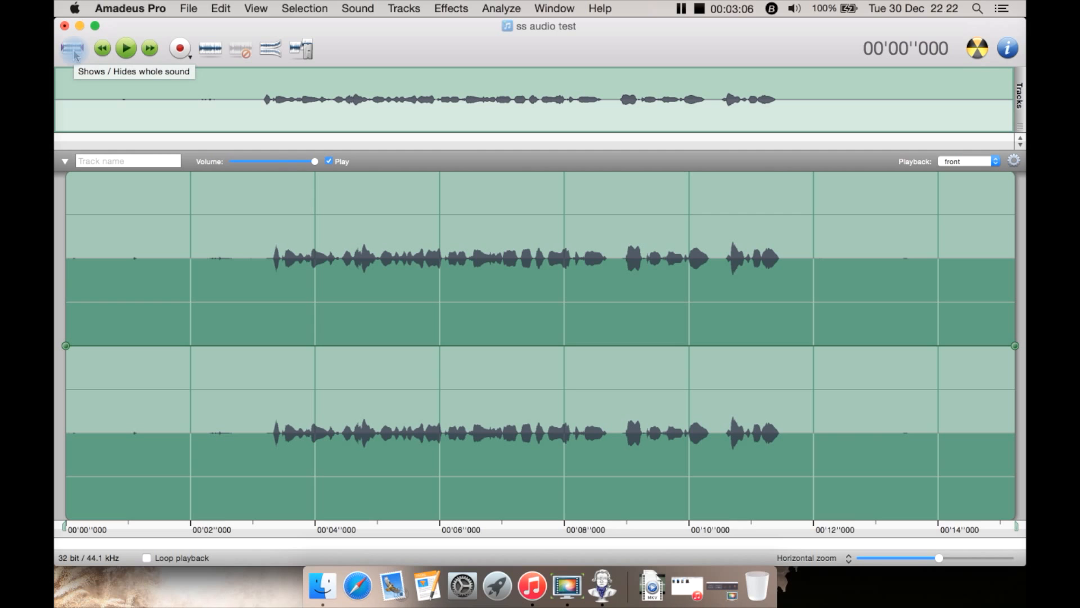
pyautogui.click(72, 48)
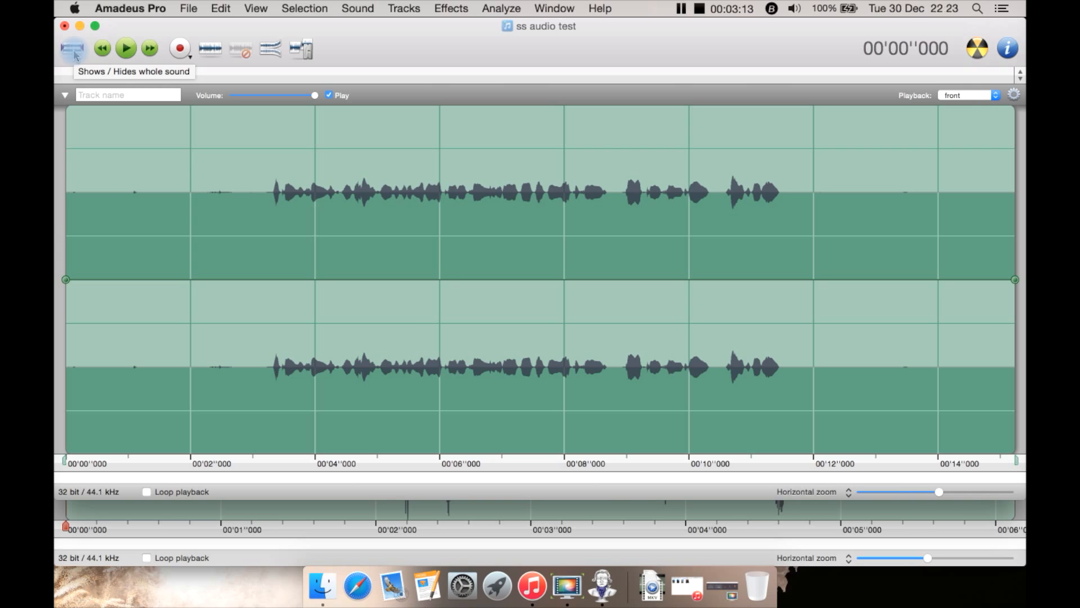
pyautogui.click(72, 49)
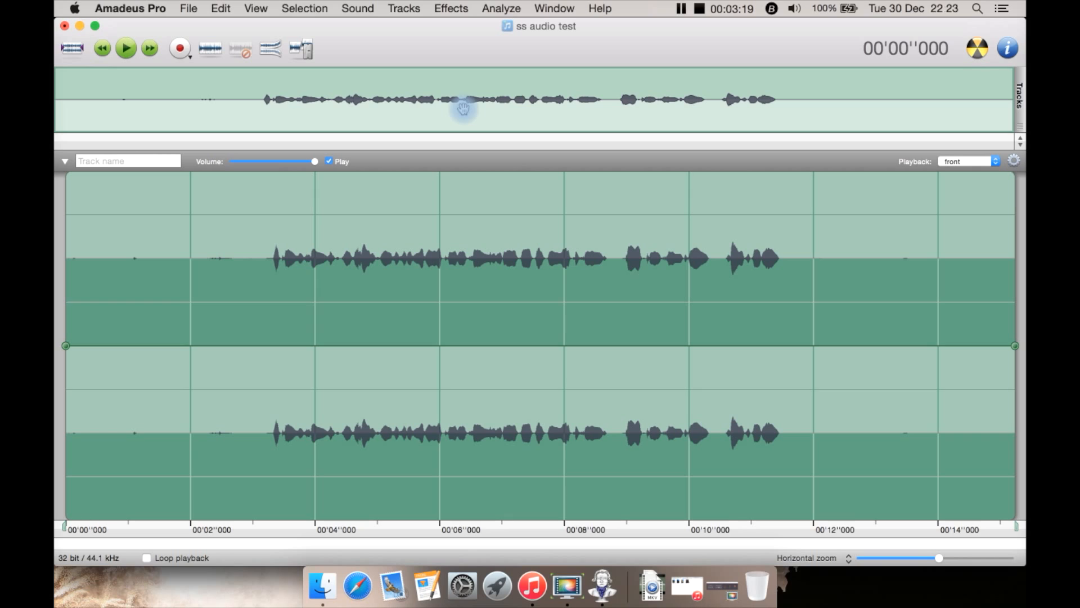
pyautogui.moveTo(376, 103)
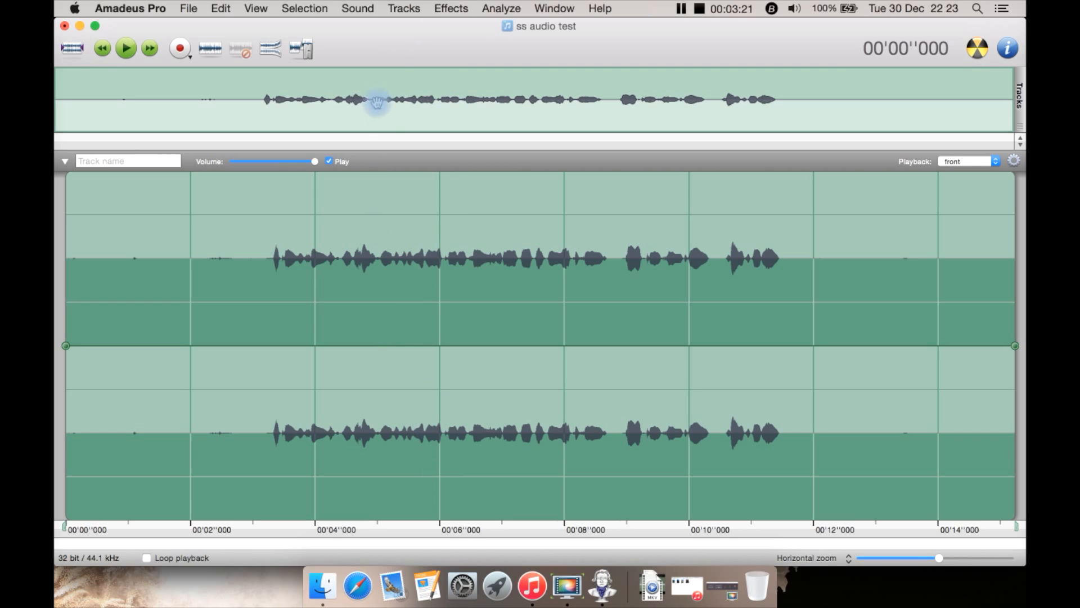
pyautogui.moveTo(505, 121)
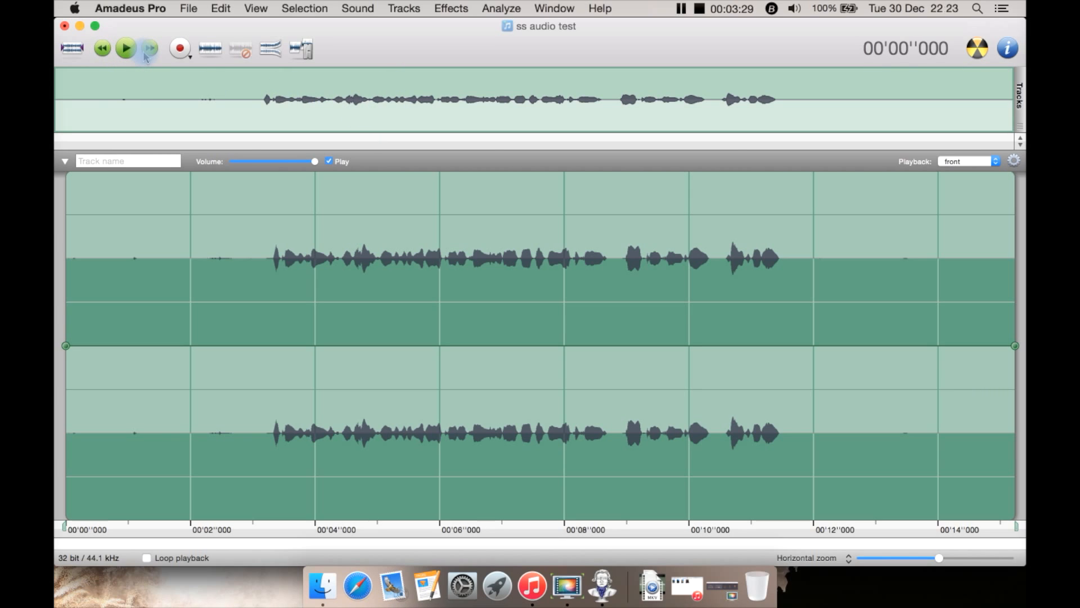
pyautogui.moveTo(148, 48)
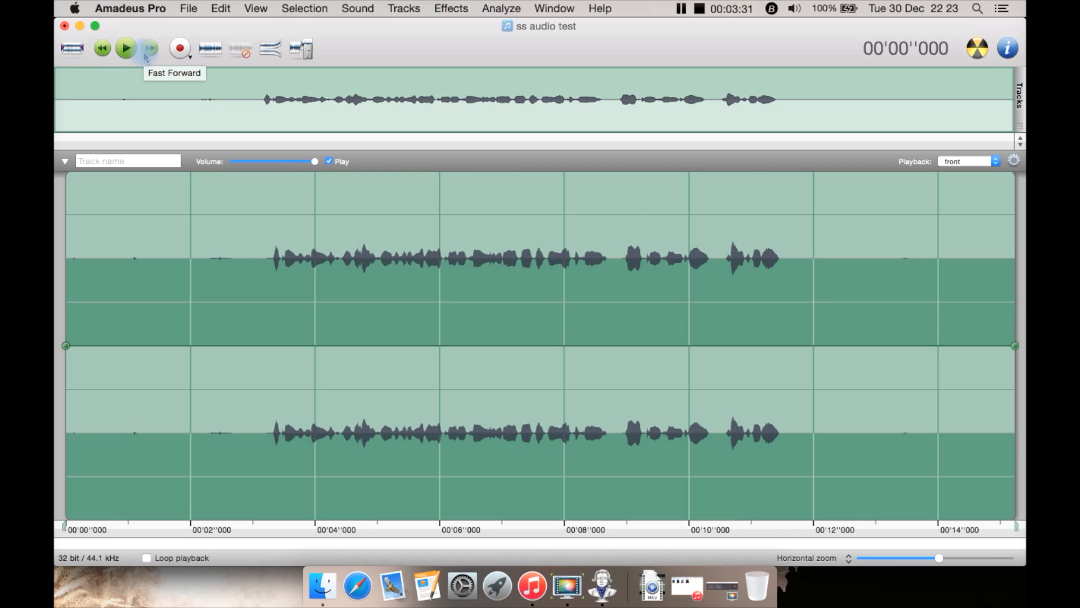
pyautogui.moveTo(180, 49)
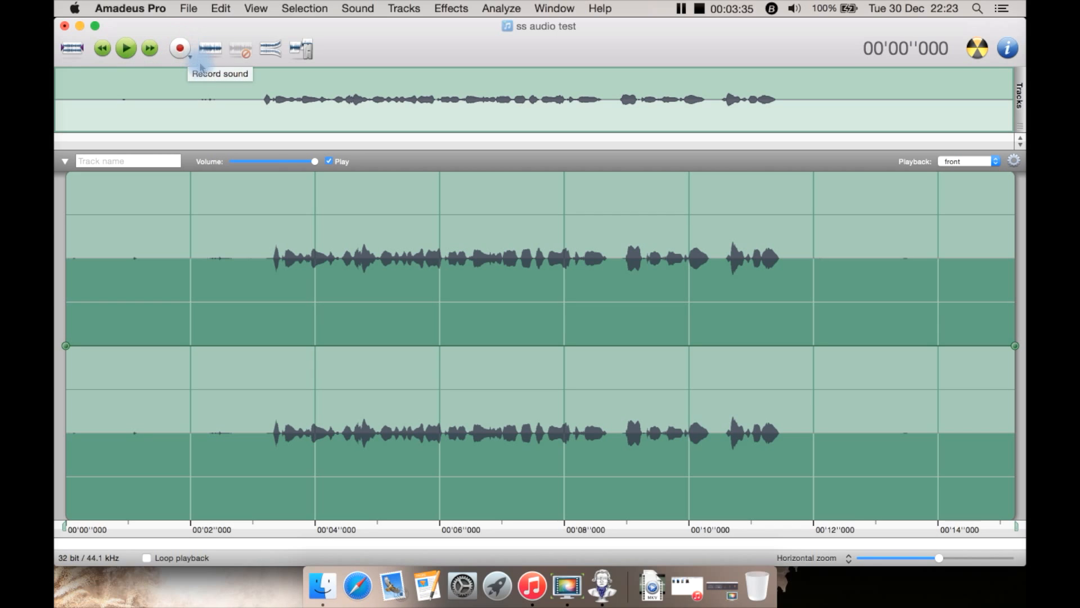
pyautogui.click(180, 48)
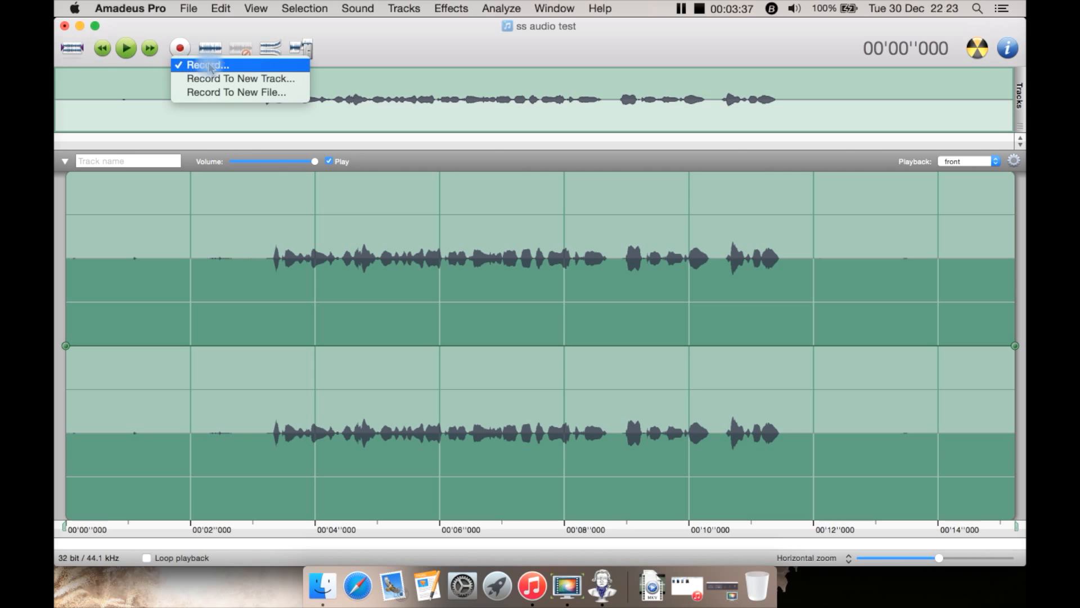
pyautogui.moveTo(240, 77)
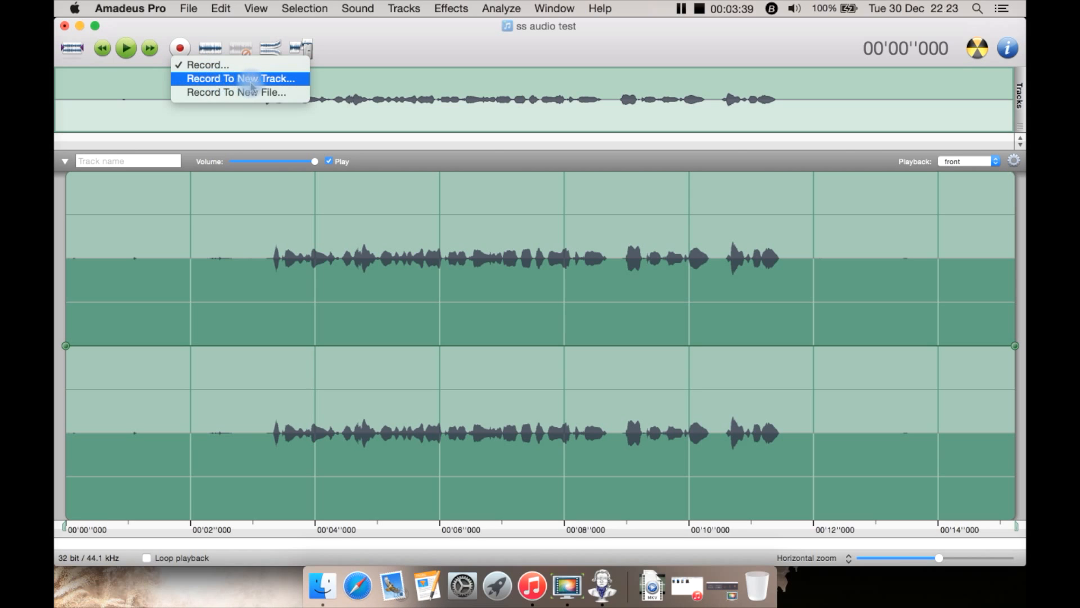
pyautogui.moveTo(236, 91)
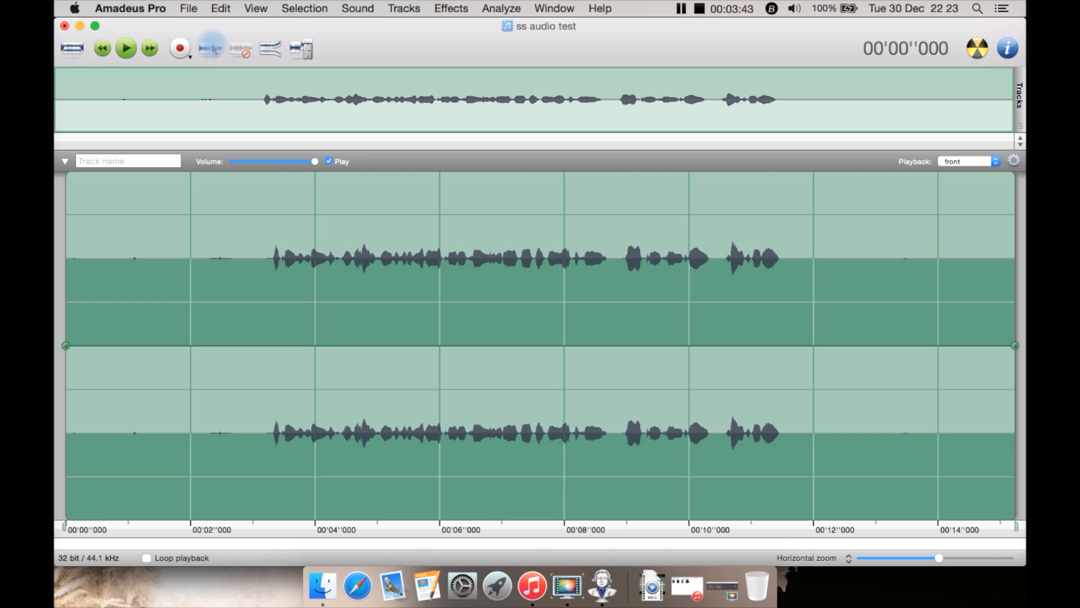
pyautogui.moveTo(210, 49)
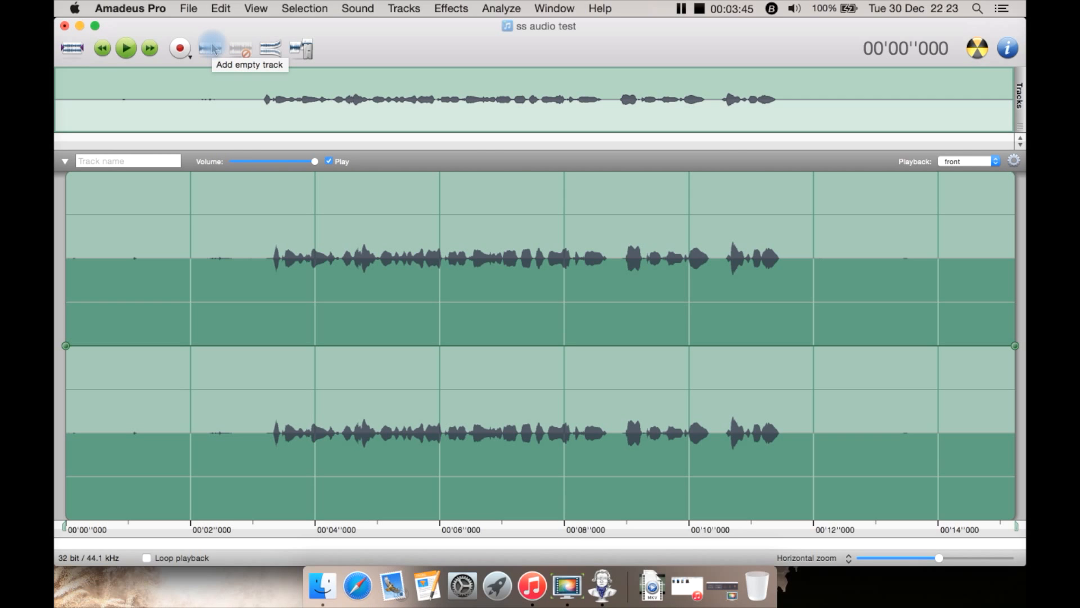
pyautogui.click(211, 49)
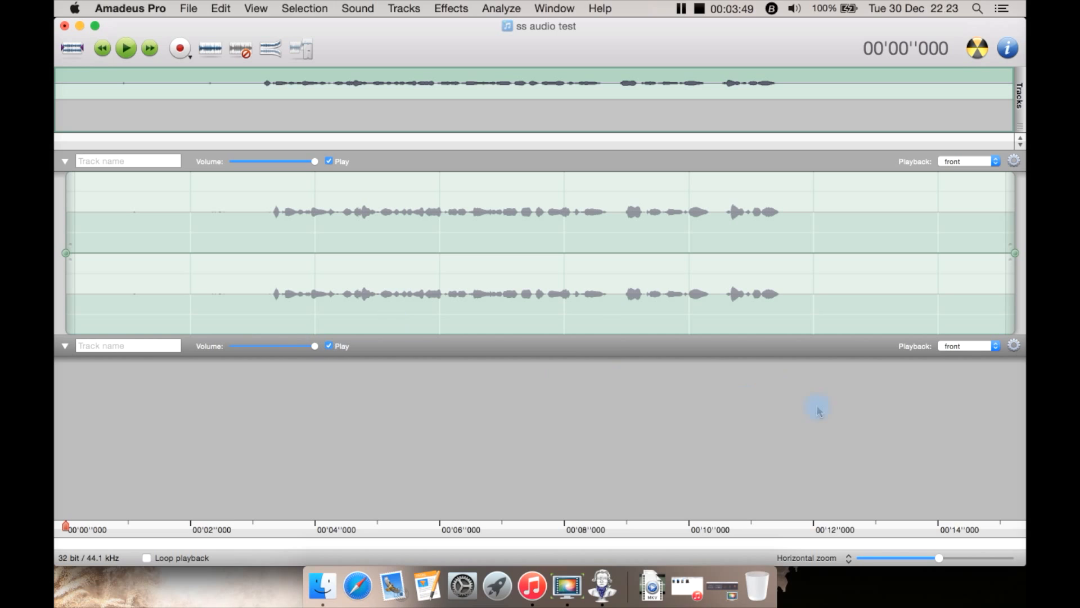
pyautogui.click(1014, 345)
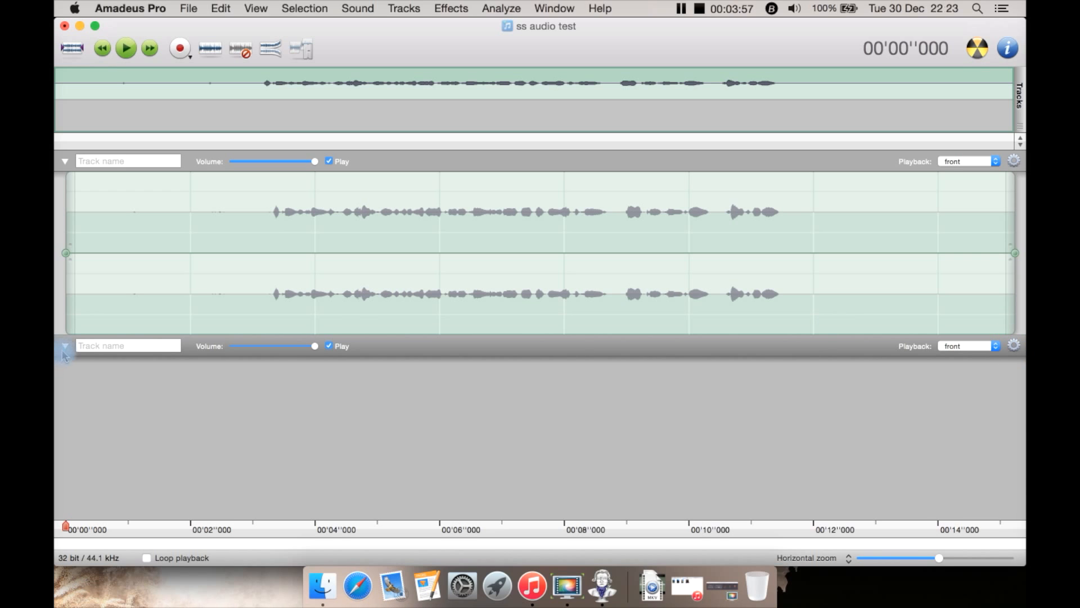
pyautogui.click(63, 346)
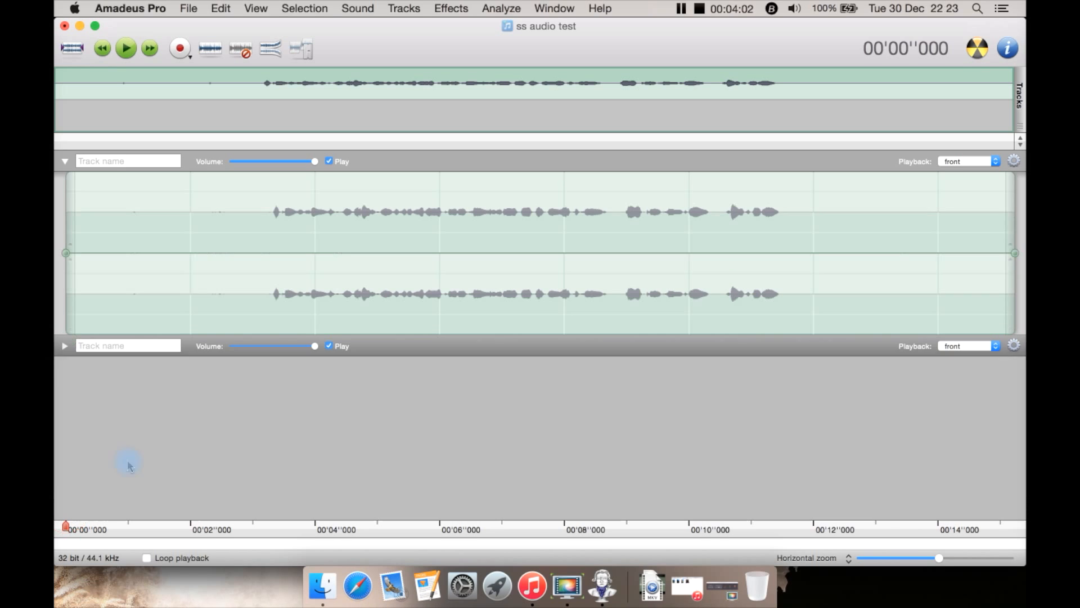
pyautogui.rightClick(393, 355)
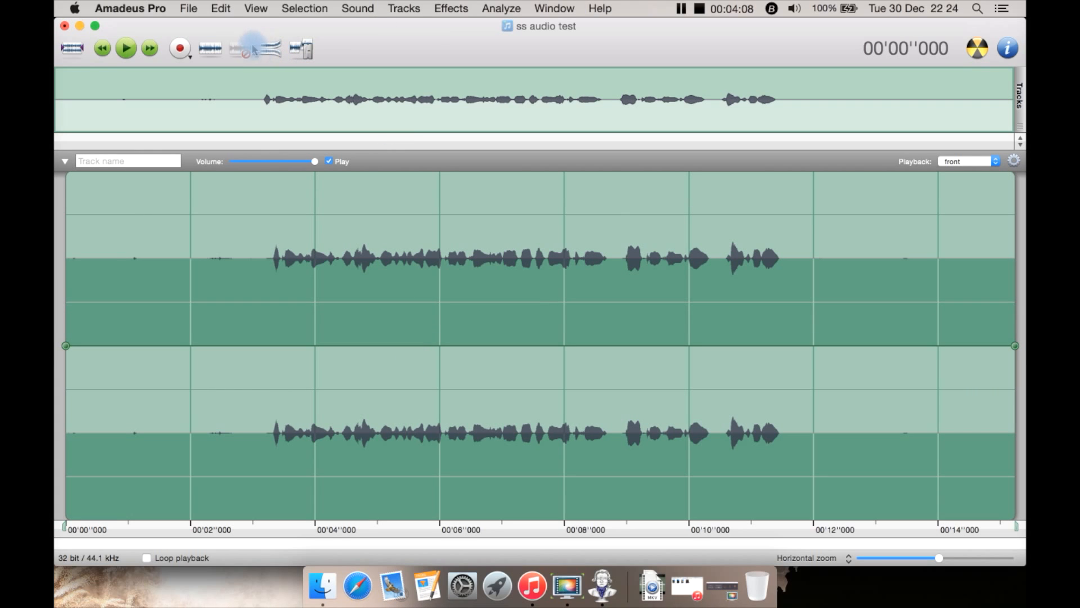
pyautogui.moveTo(241, 49)
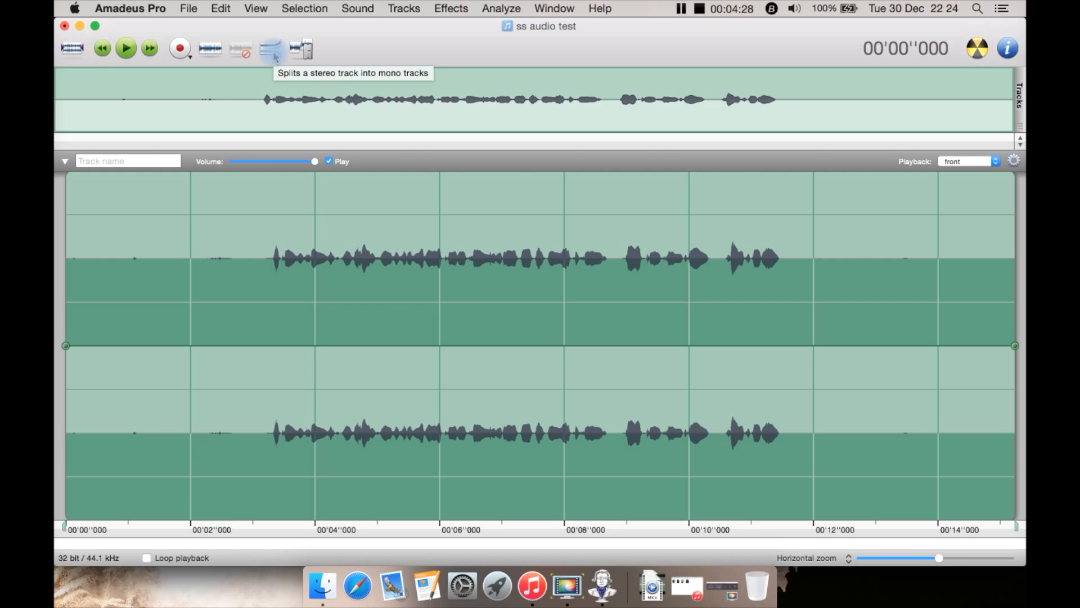
pyautogui.moveTo(302, 48)
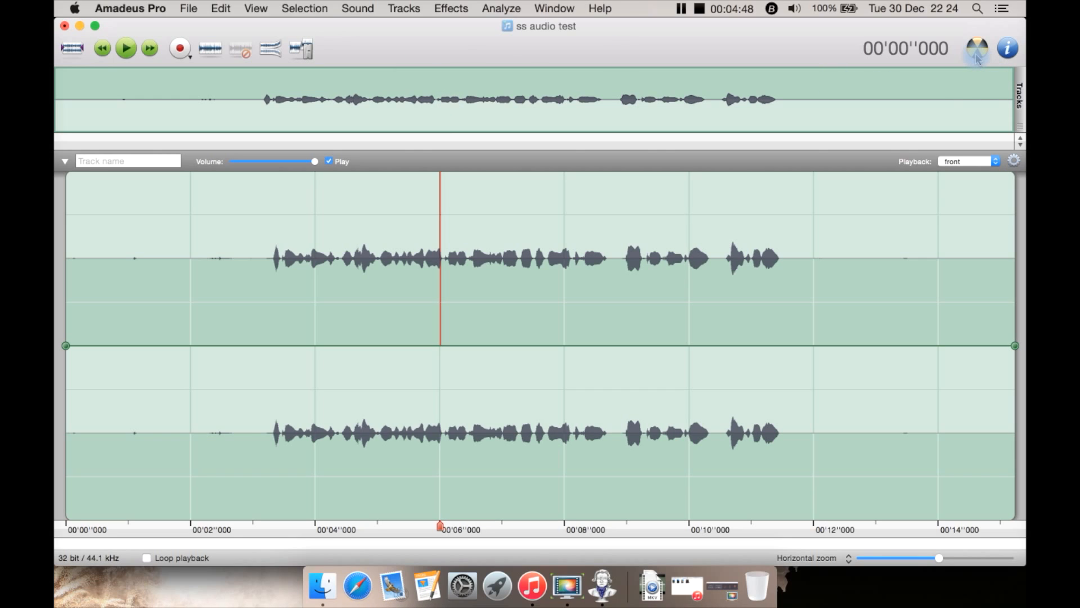
pyautogui.moveTo(977, 48)
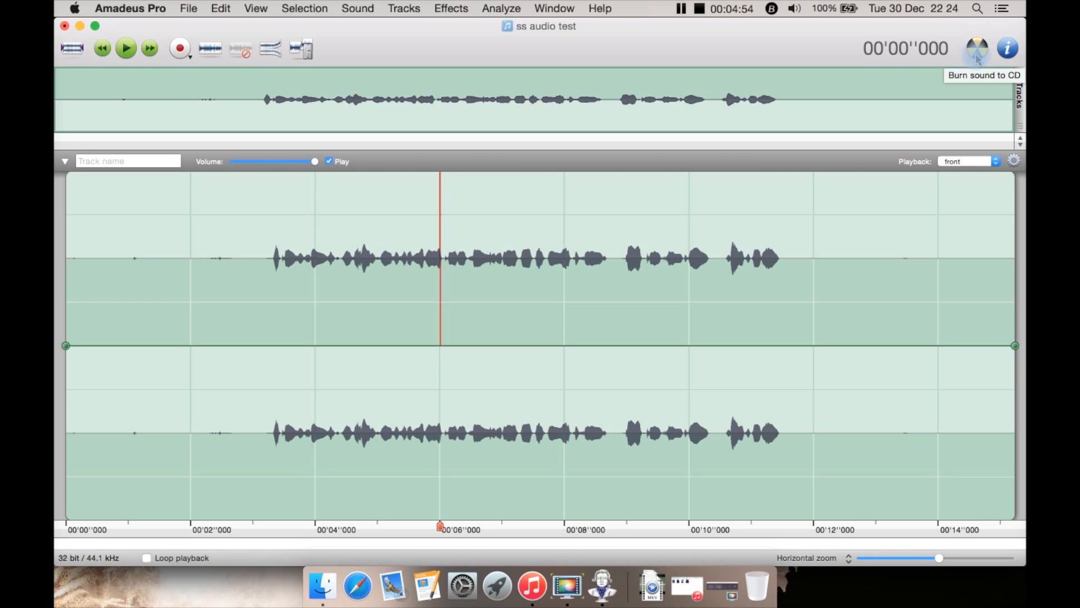
pyautogui.moveTo(1007, 48)
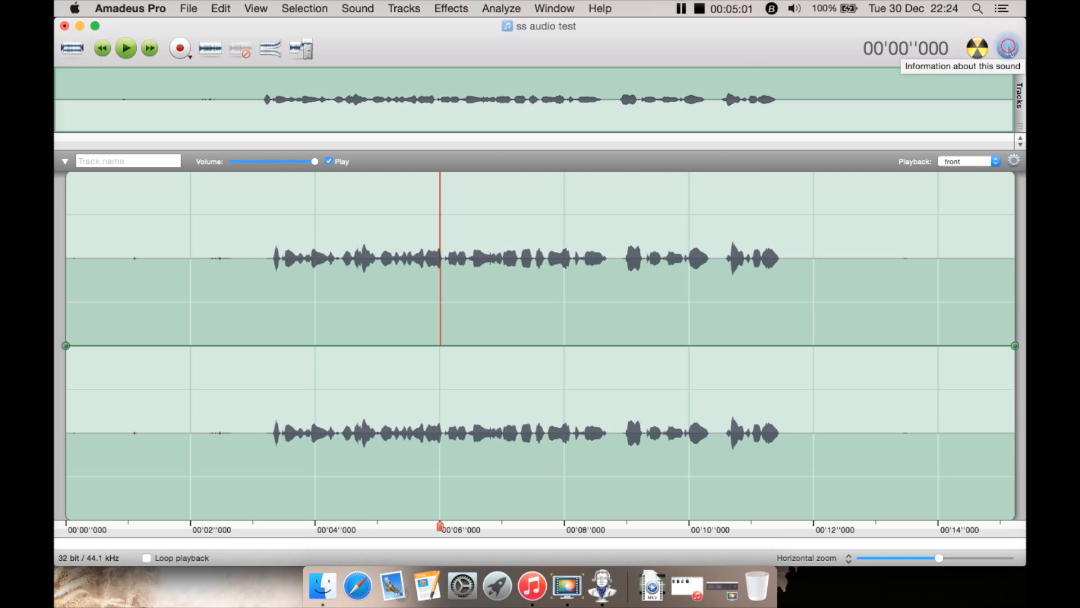
# Show the sound information: 15.2 s, 44,100 Hz, AAC at 288 kbps.
pyautogui.click(1007, 47)
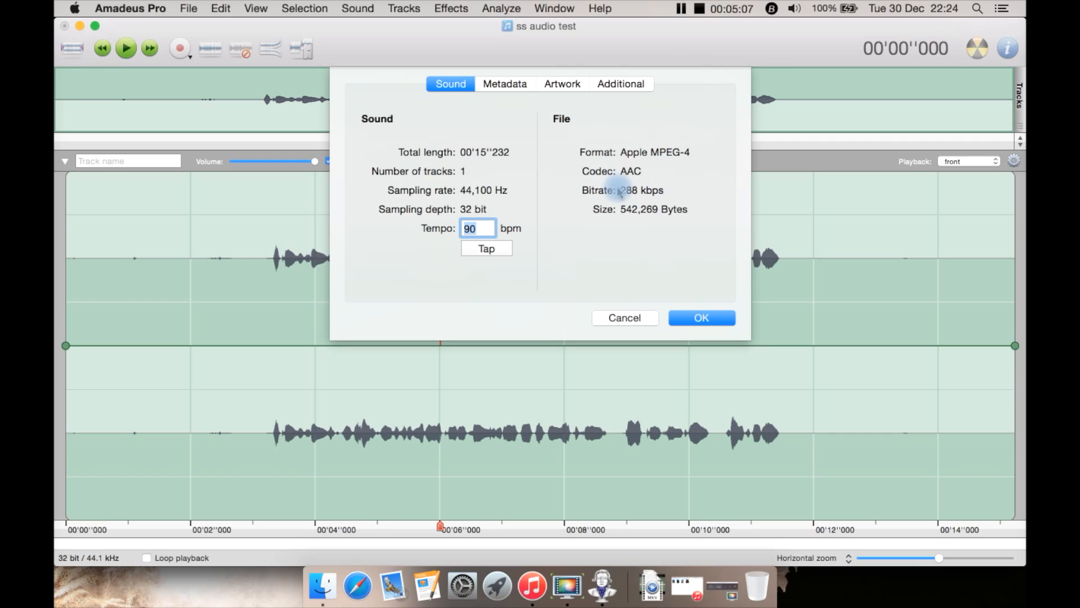
# Review the Metadata, Artwork and Additional panes of the sound information.
pyautogui.click(504, 83)
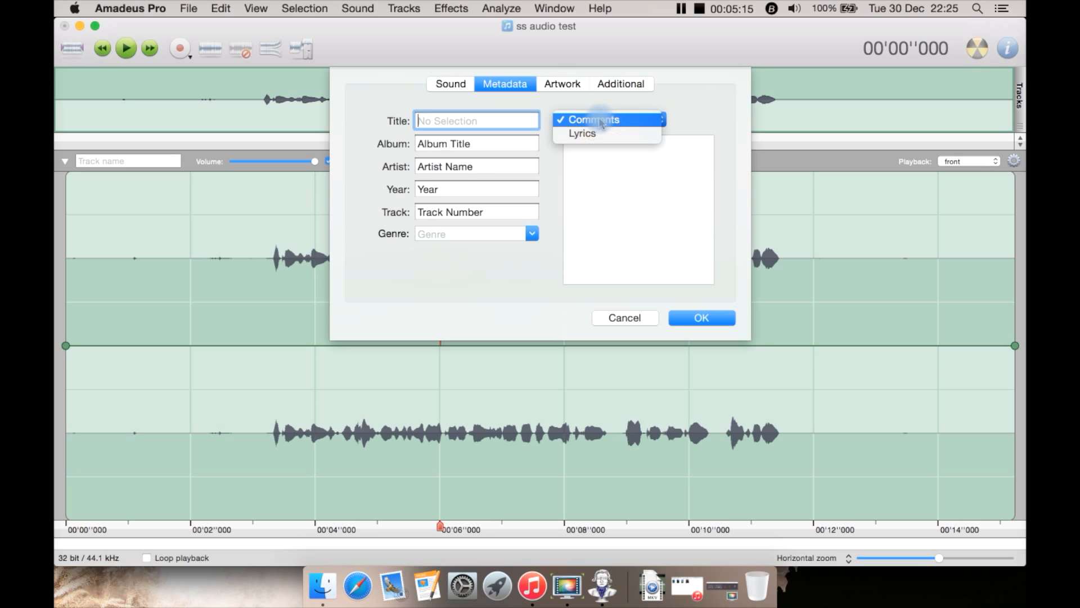
pyautogui.click(594, 120)
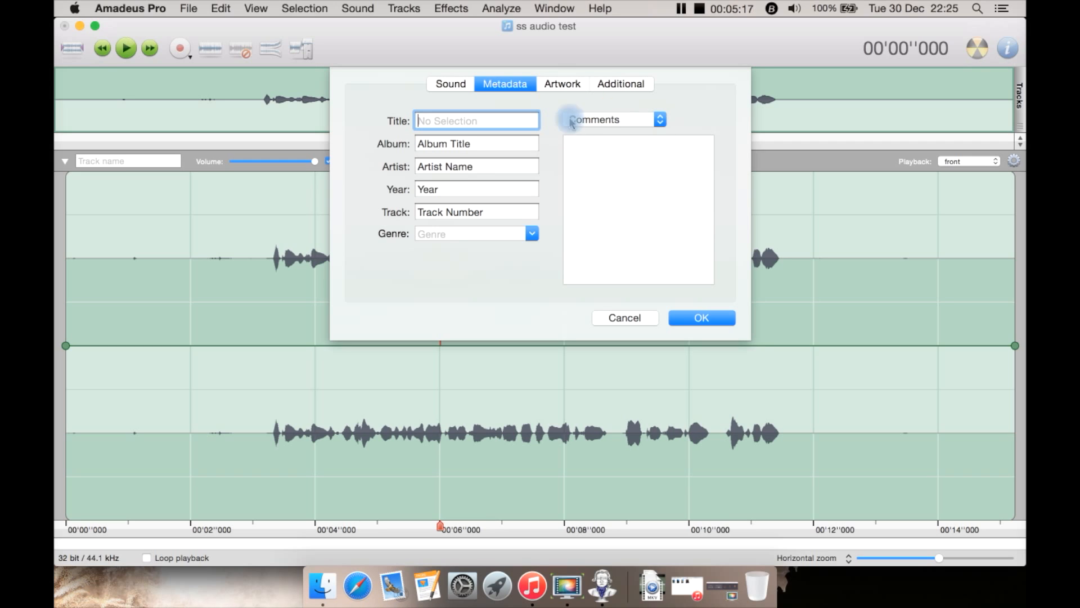
pyautogui.click(562, 83)
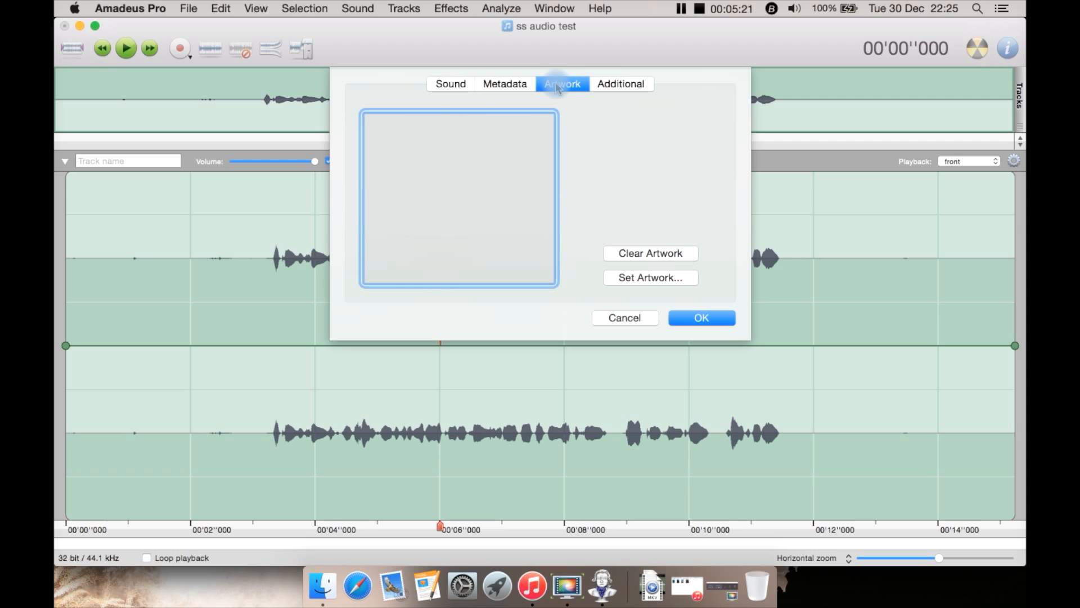
pyautogui.click(618, 84)
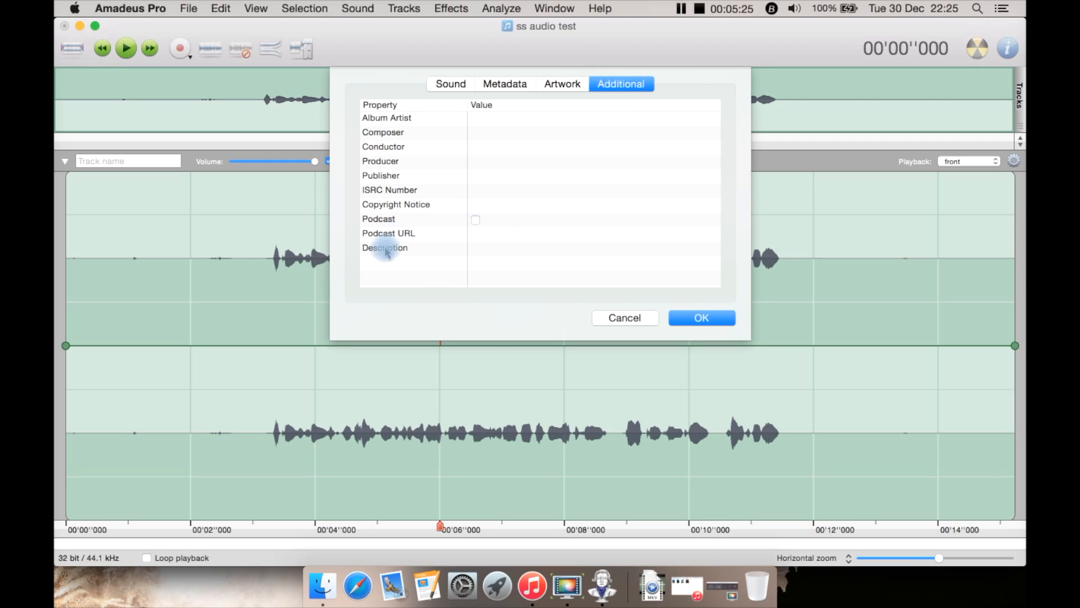
# Tick the Podcast property, then cancel the information sheet without saving.
pyautogui.click(474, 219)
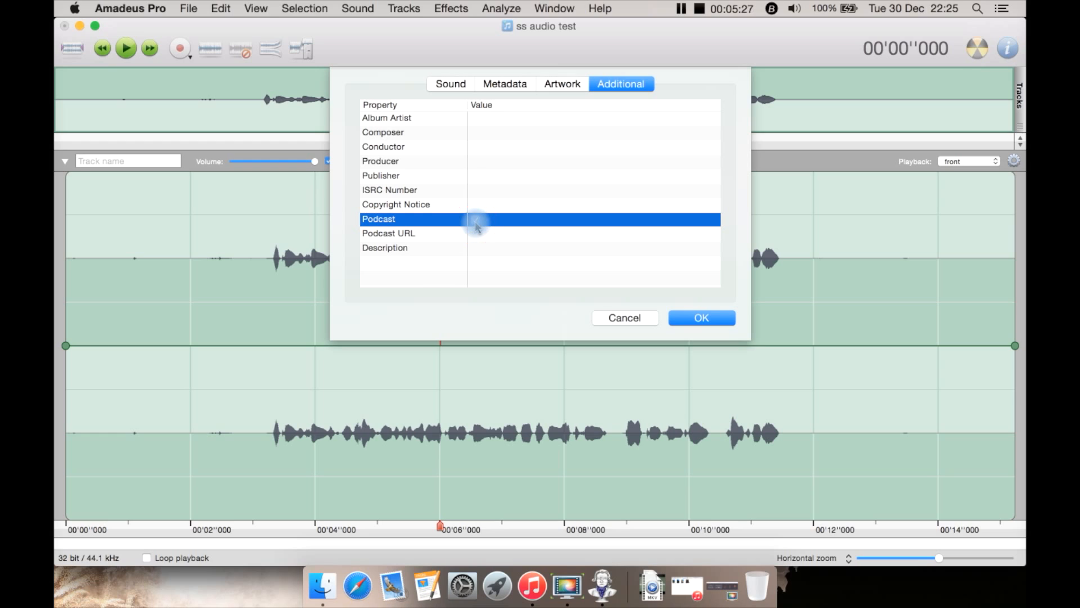
pyautogui.click(474, 220)
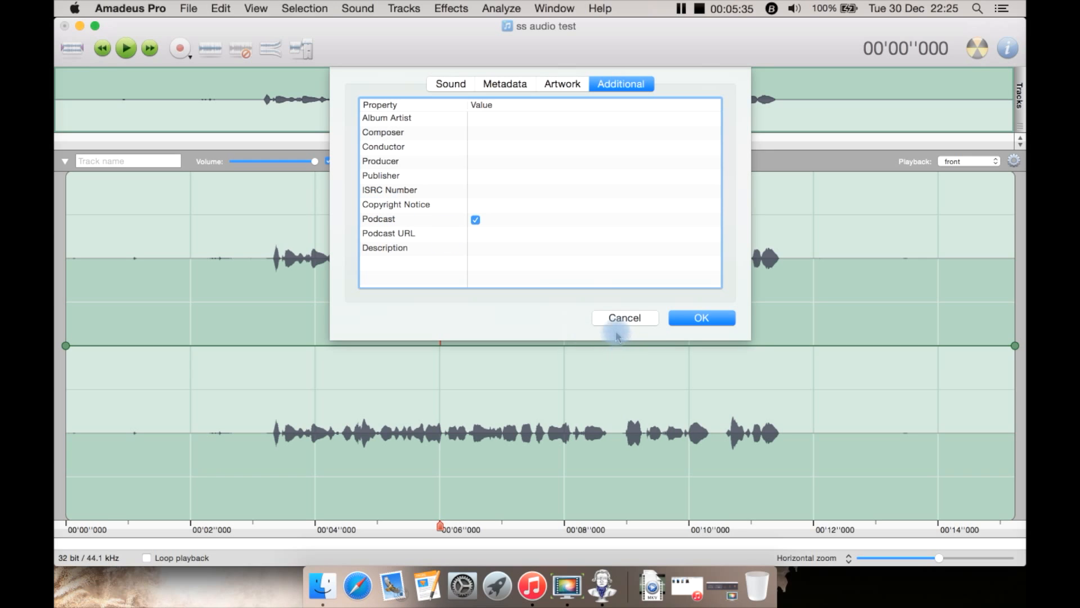
pyautogui.click(700, 317)
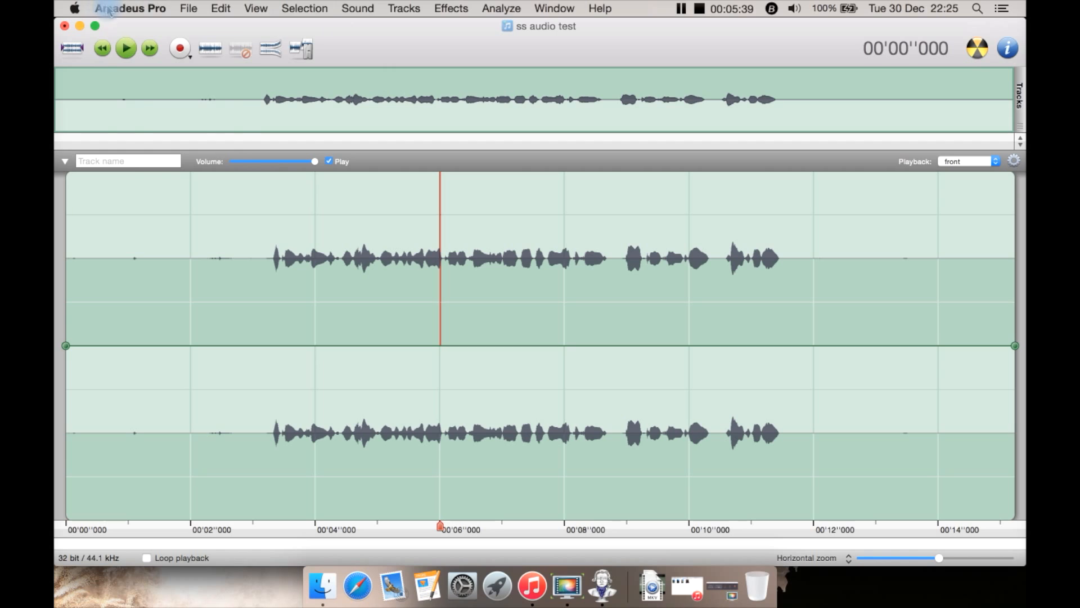
pyautogui.click(130, 8)
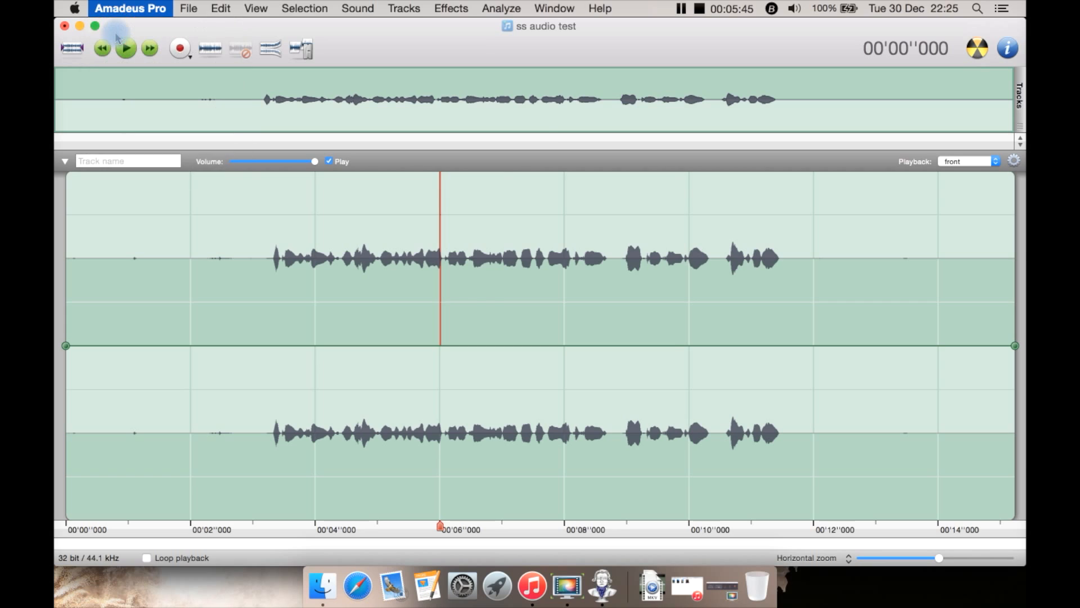
# Show the Amadeus Pro application menu with License Manager, Preferences and Quit.
pyautogui.click(130, 8)
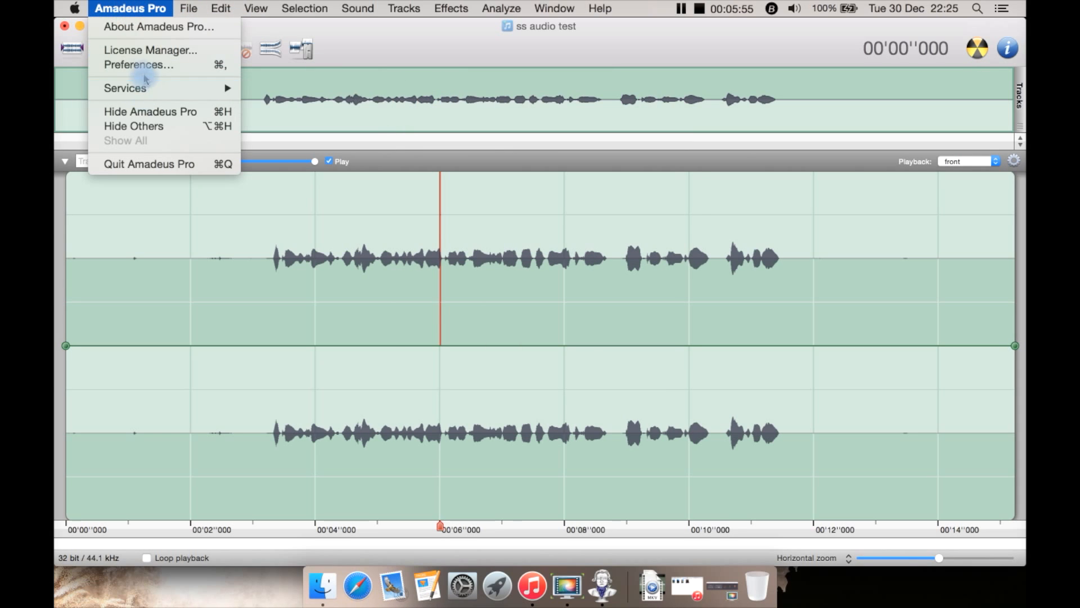
# Open Preferences on the General pane, then move to the Sound pane.
pyautogui.click(138, 64)
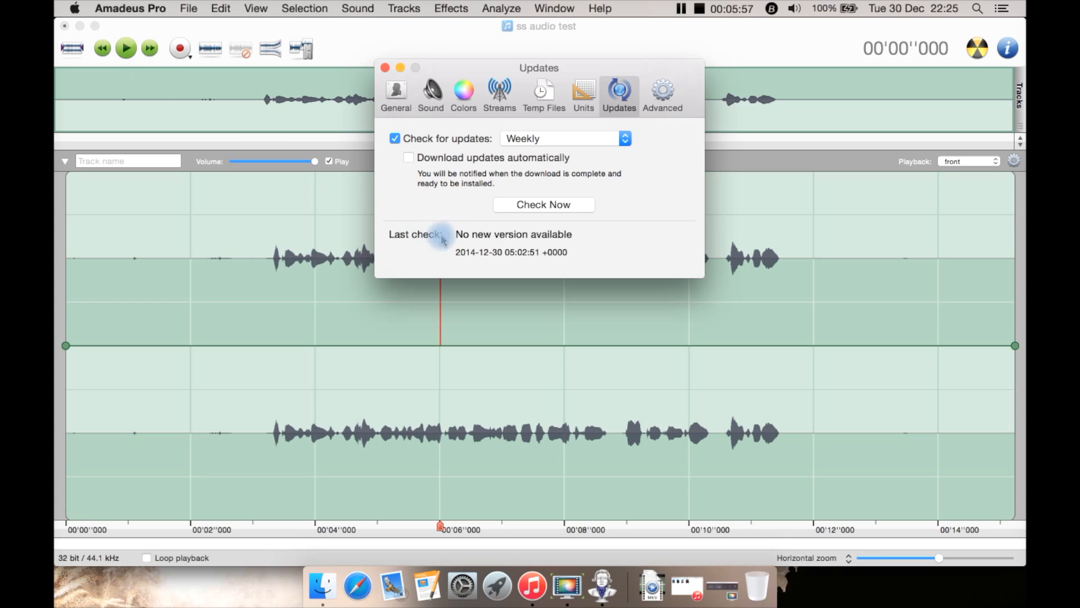
pyautogui.click(395, 94)
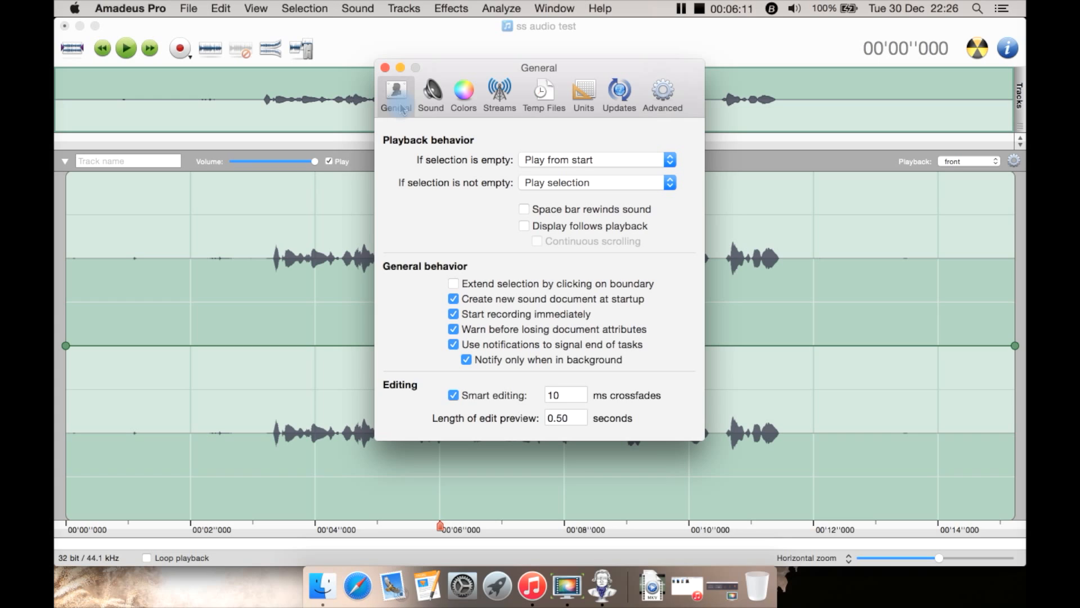
pyautogui.moveTo(483, 275)
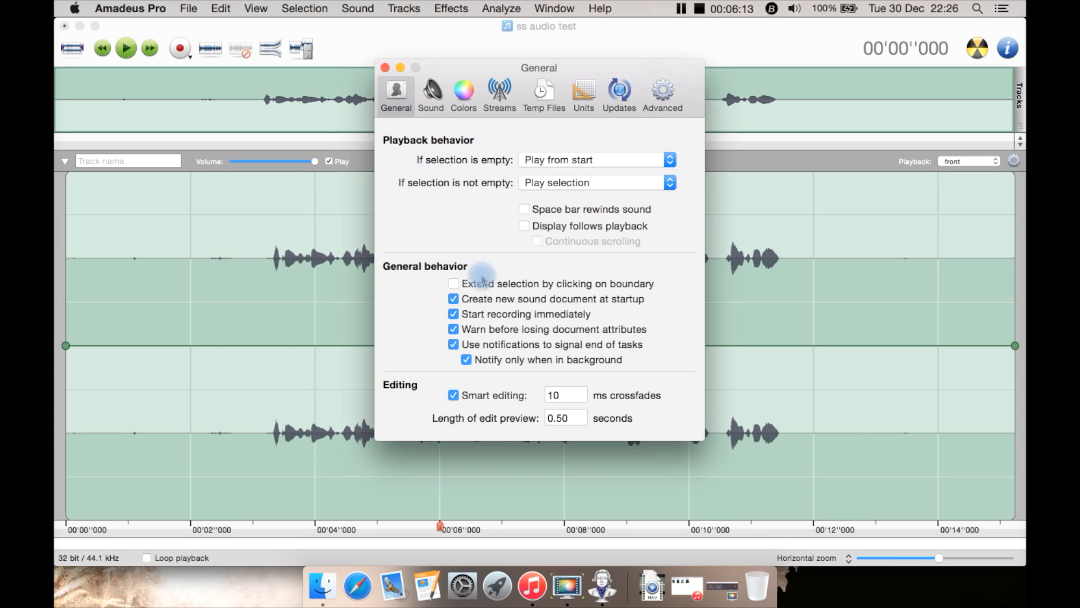
pyautogui.moveTo(456, 279)
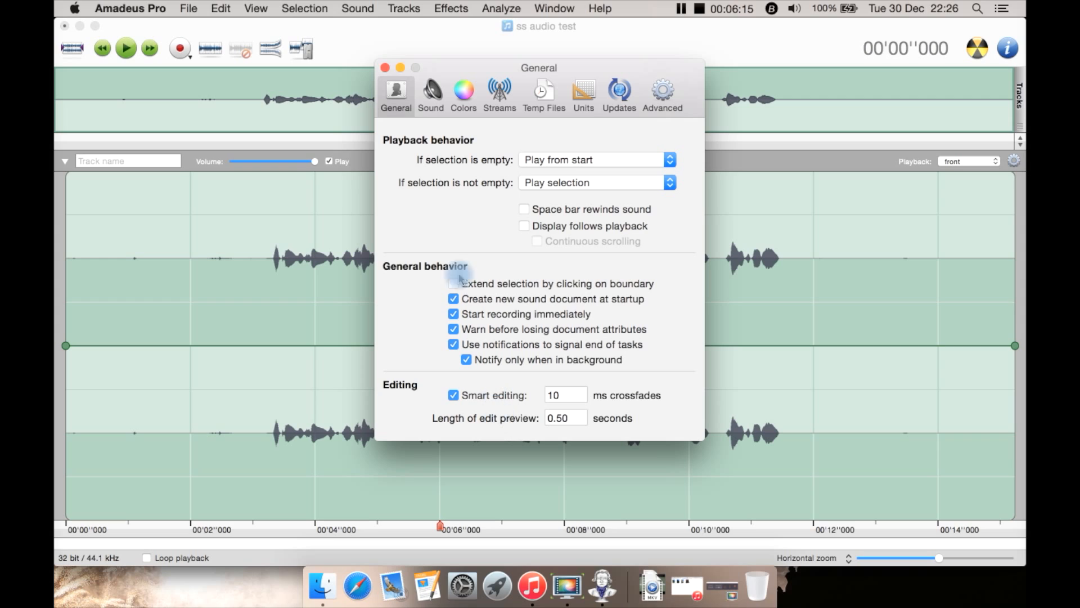
pyautogui.click(431, 93)
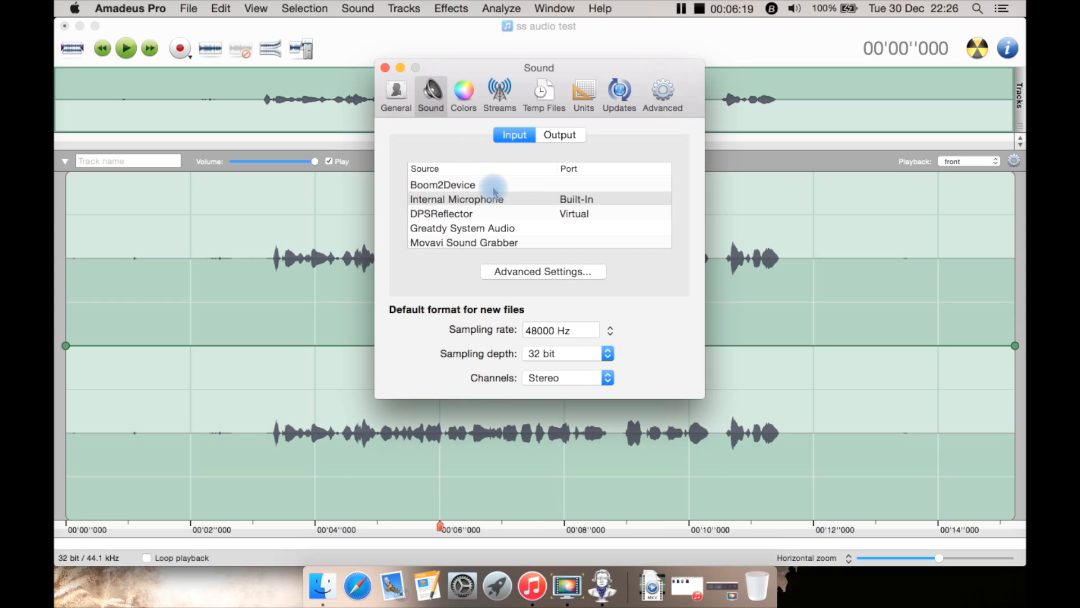
# Choose Blue Snowball as input source and review the input and output devices.
pyautogui.scroll(-3)
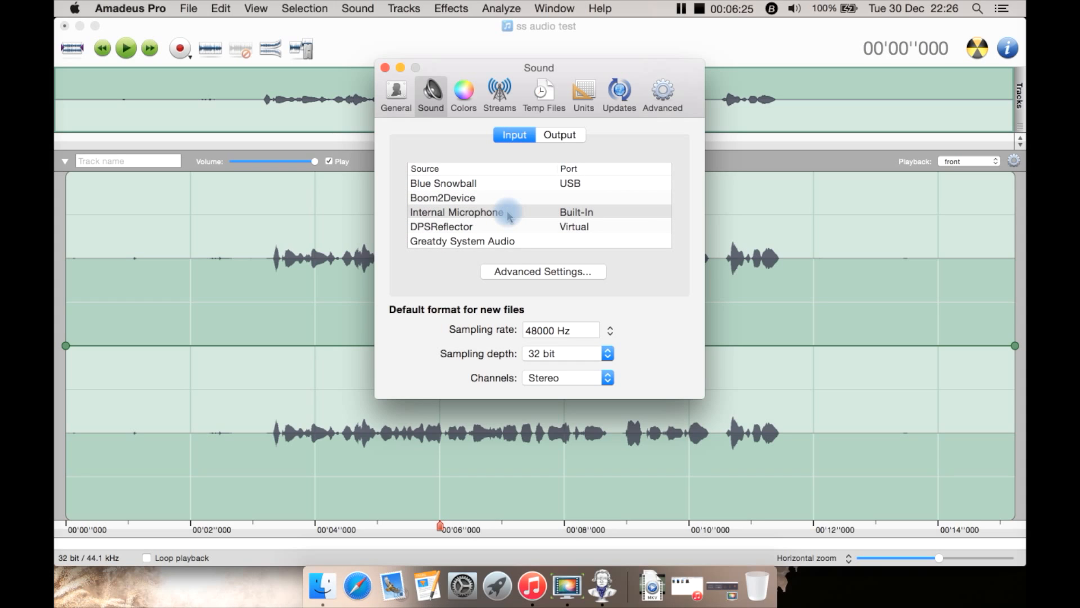
pyautogui.click(443, 182)
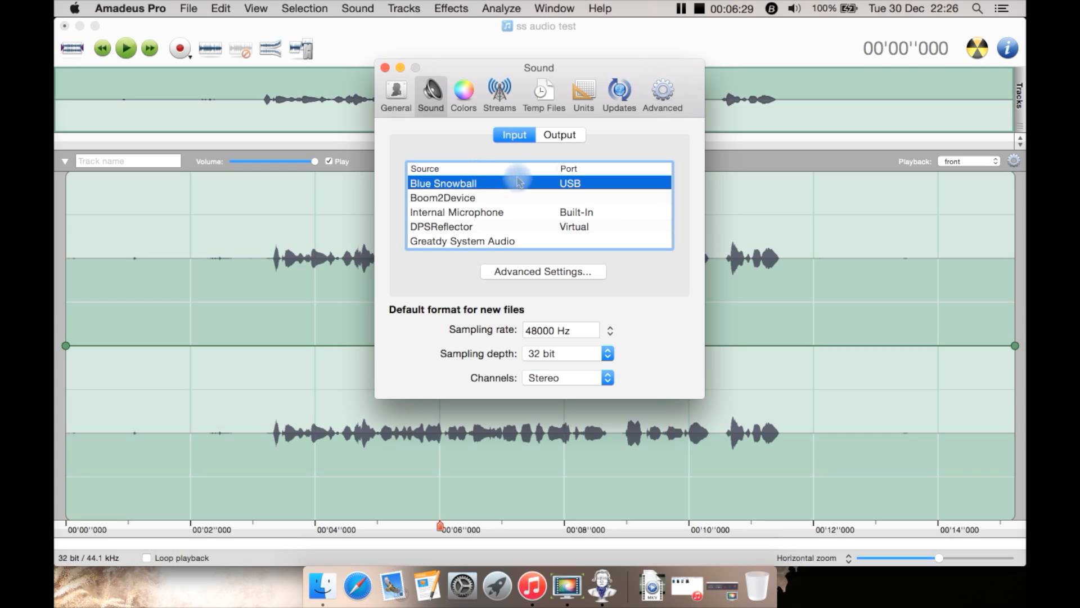
pyautogui.moveTo(594, 318)
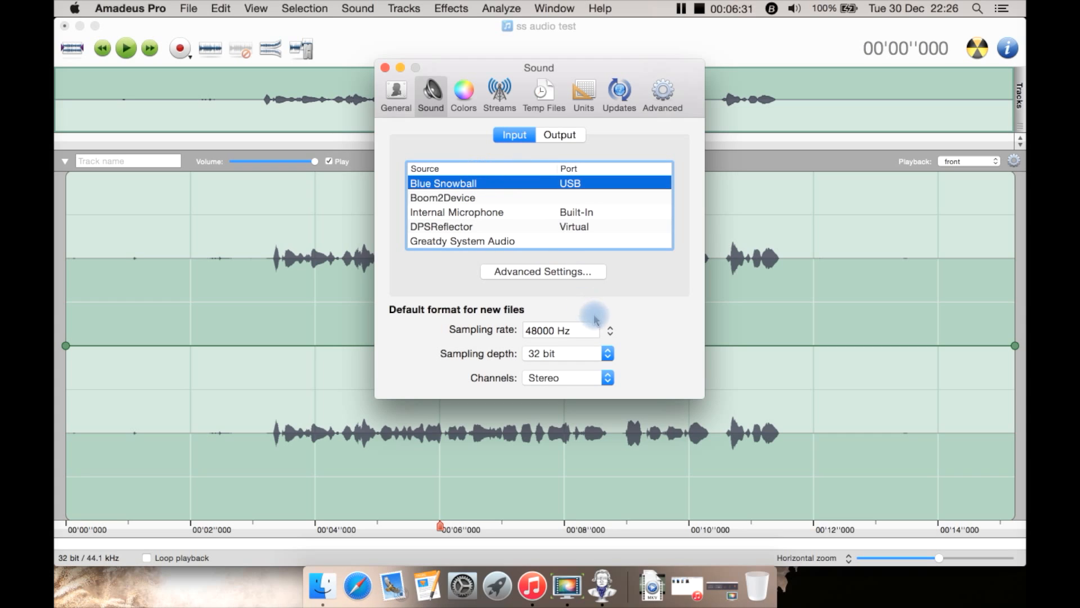
pyautogui.click(542, 271)
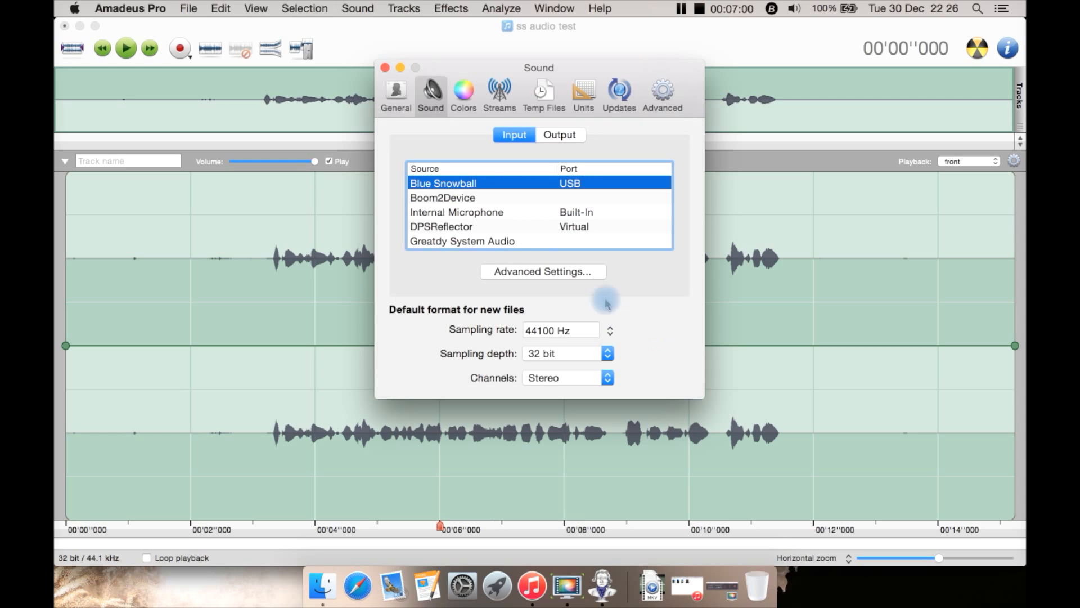
pyautogui.click(559, 134)
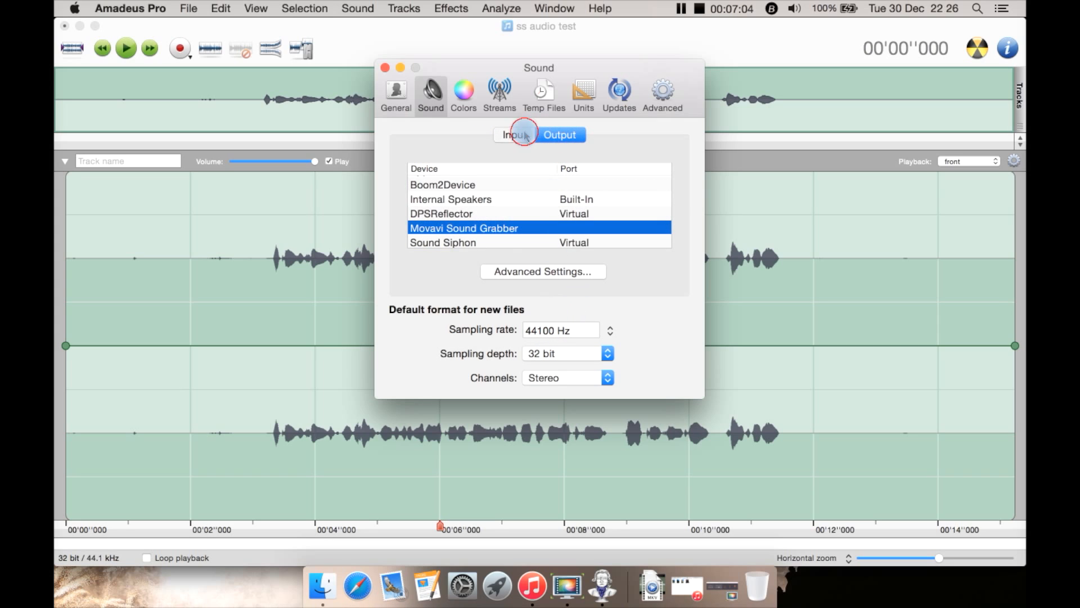
pyautogui.click(513, 134)
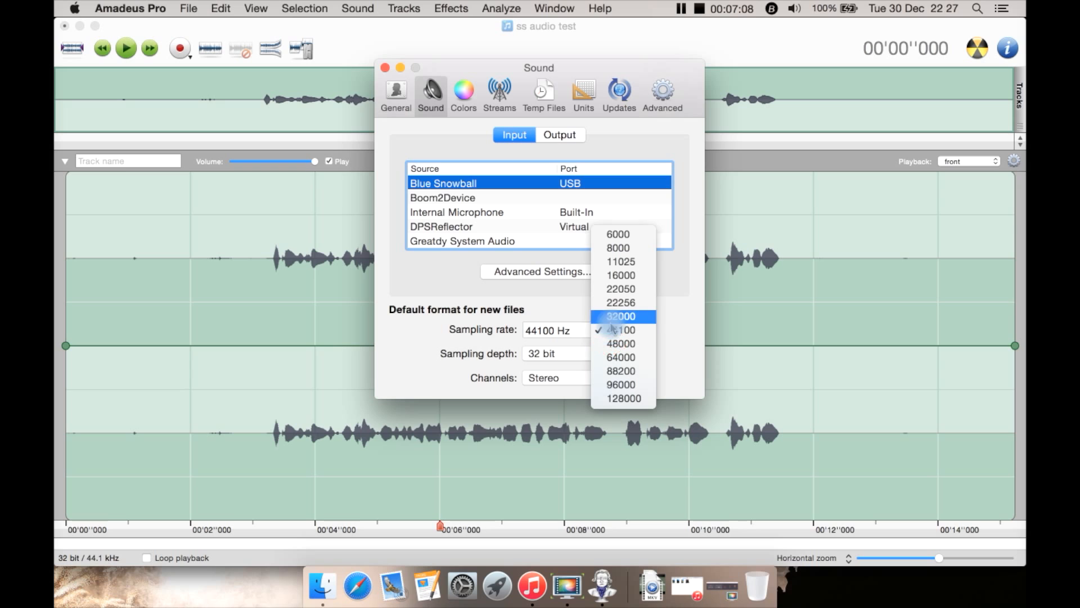
# Set the default sampling rate to 48000 Hz and view the advanced device settings.
pyautogui.click(621, 343)
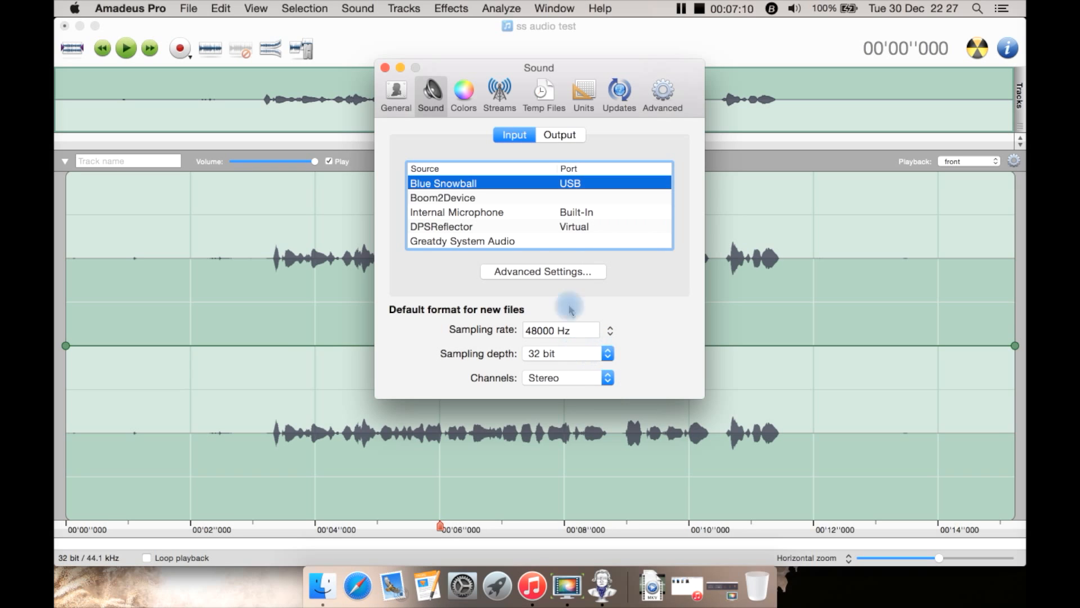
pyautogui.click(542, 271)
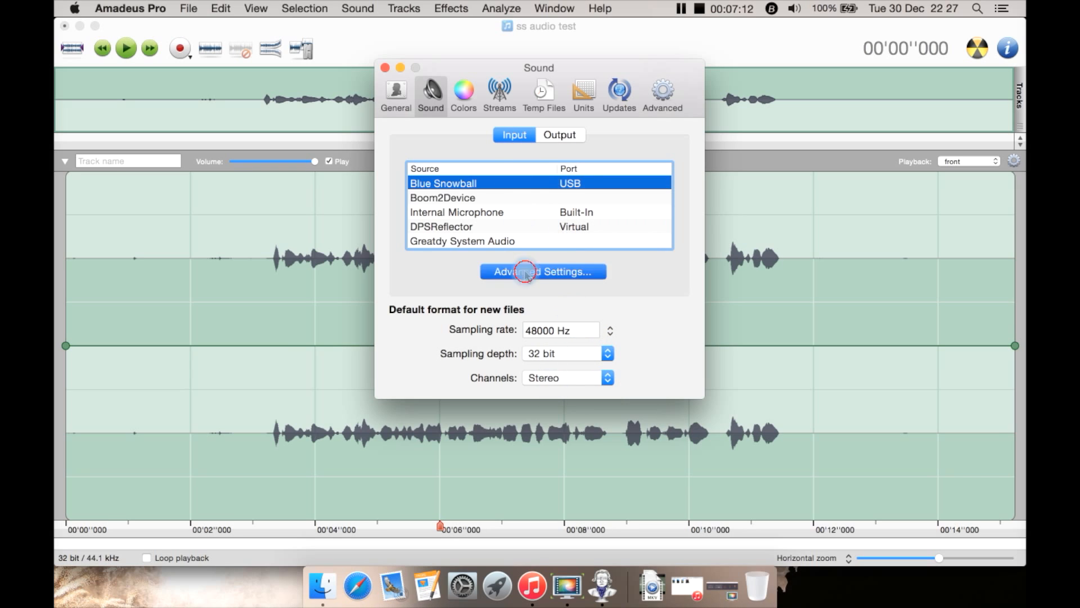
pyautogui.click(542, 271)
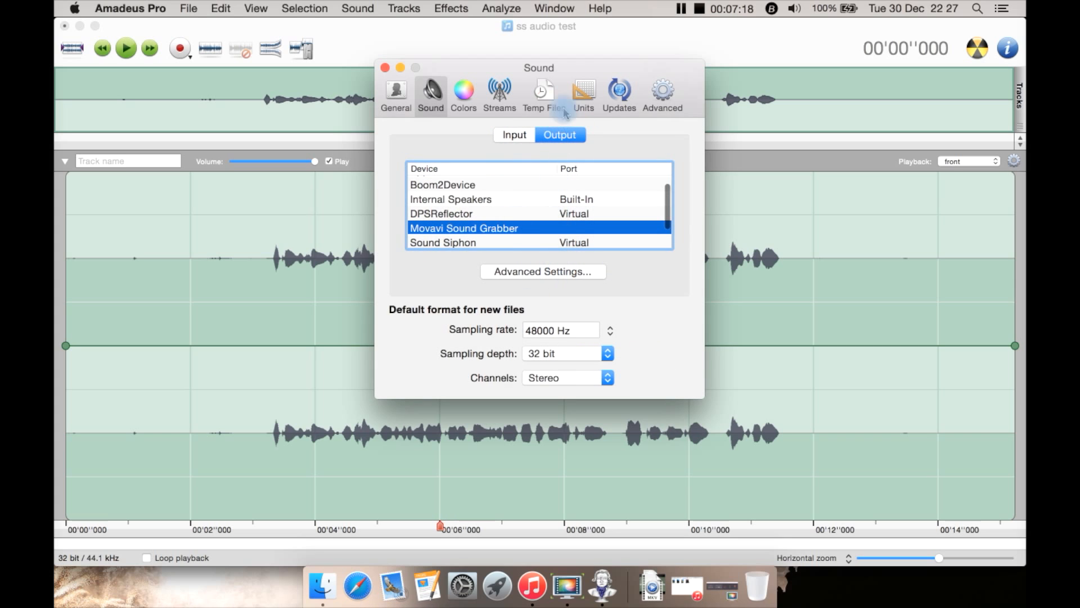
pyautogui.click(462, 93)
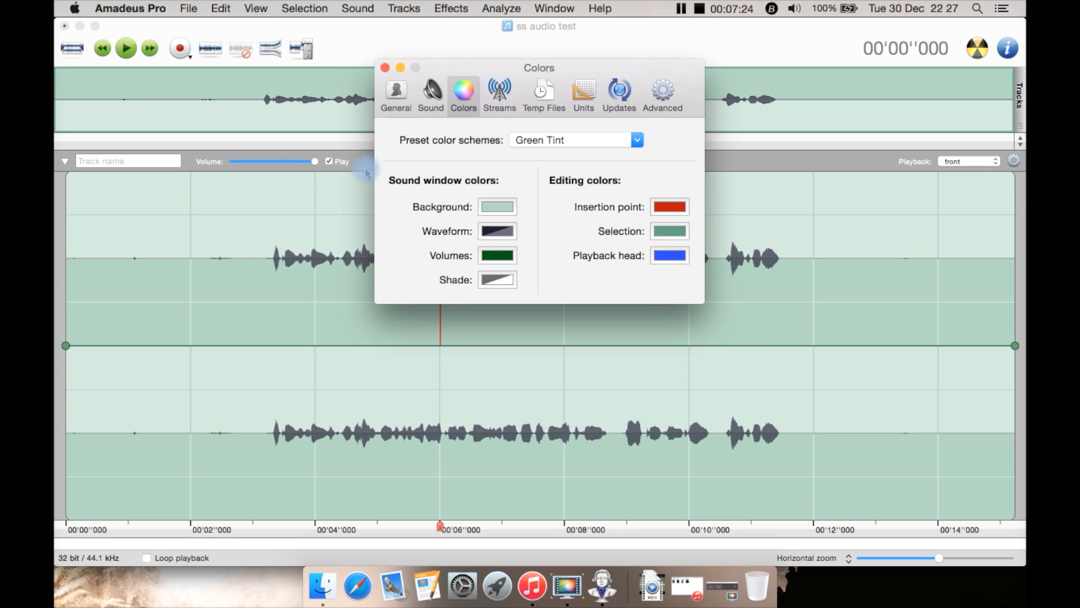
# Review the Streams pane's IceCast list, then move to the Temp Files pane.
pyautogui.click(499, 91)
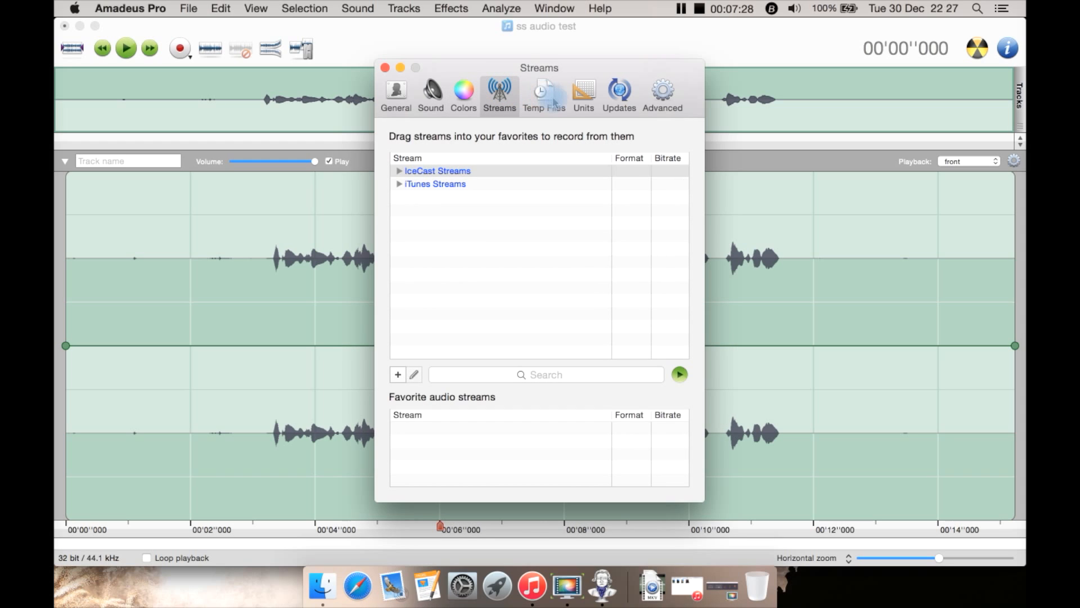
pyautogui.click(399, 171)
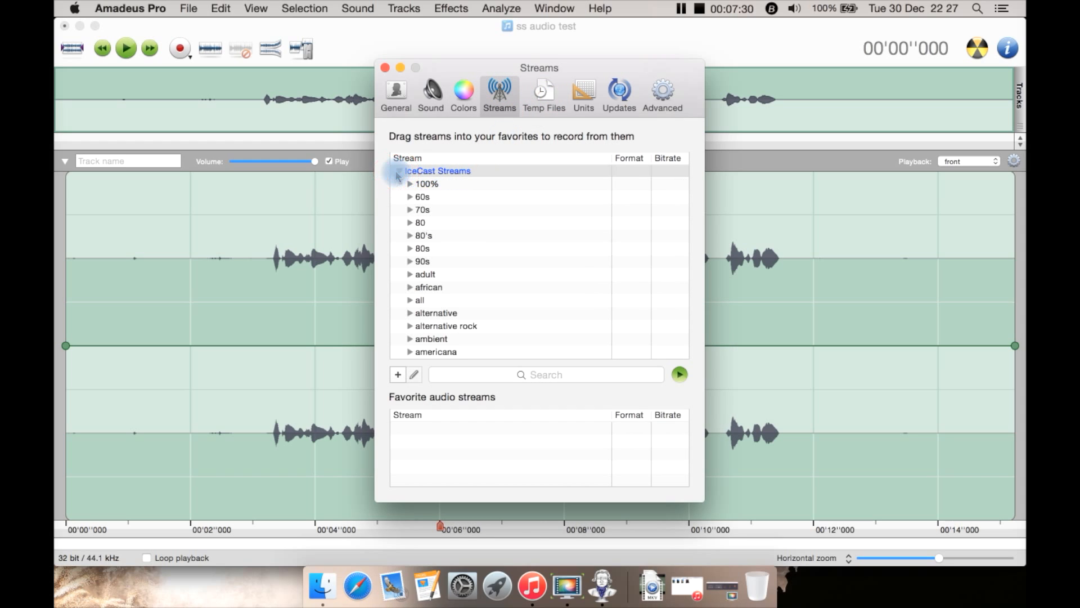
pyautogui.click(399, 171)
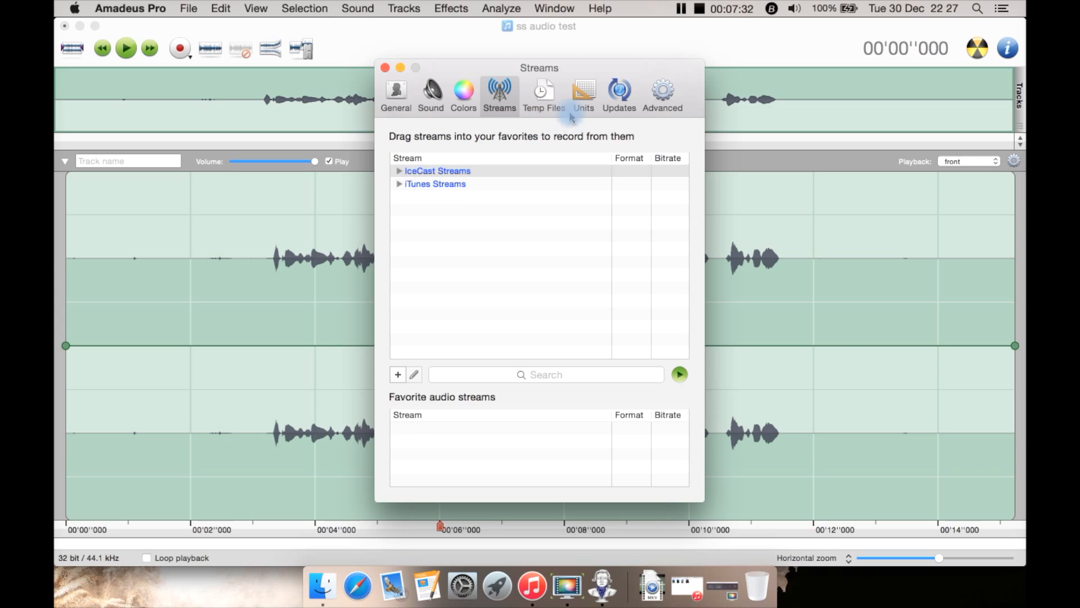
pyautogui.click(543, 93)
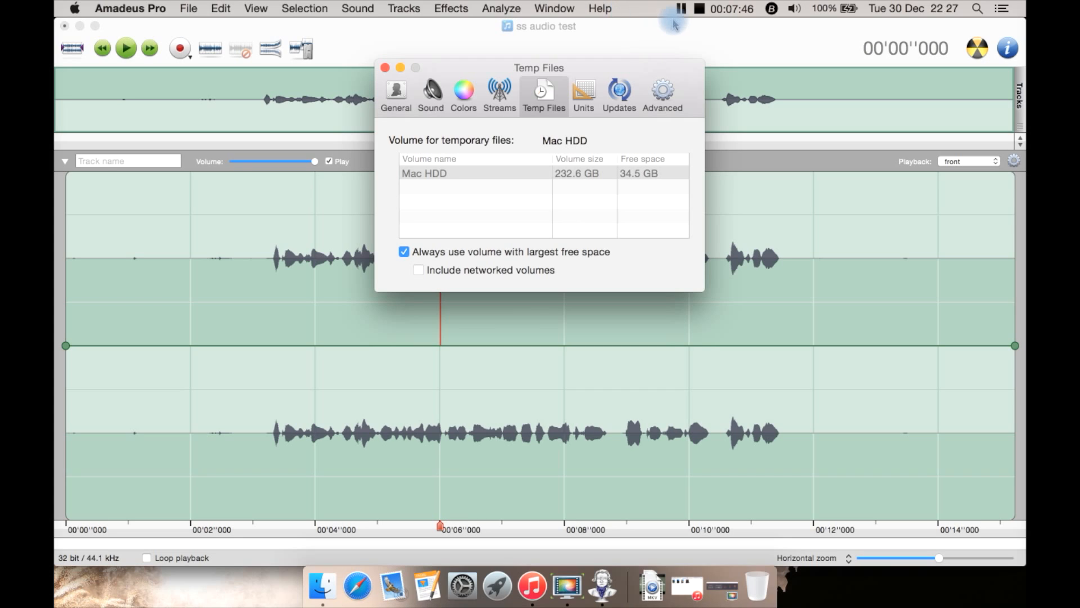
# Look at the Units pane, then the Updates pane with weekly checks.
pyautogui.click(583, 94)
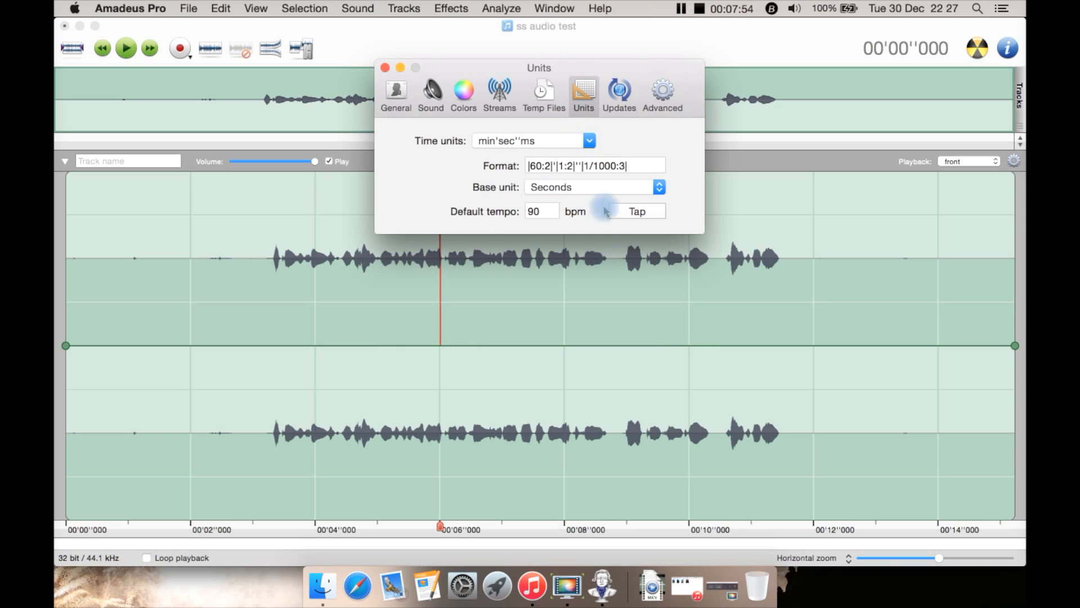
pyautogui.click(618, 93)
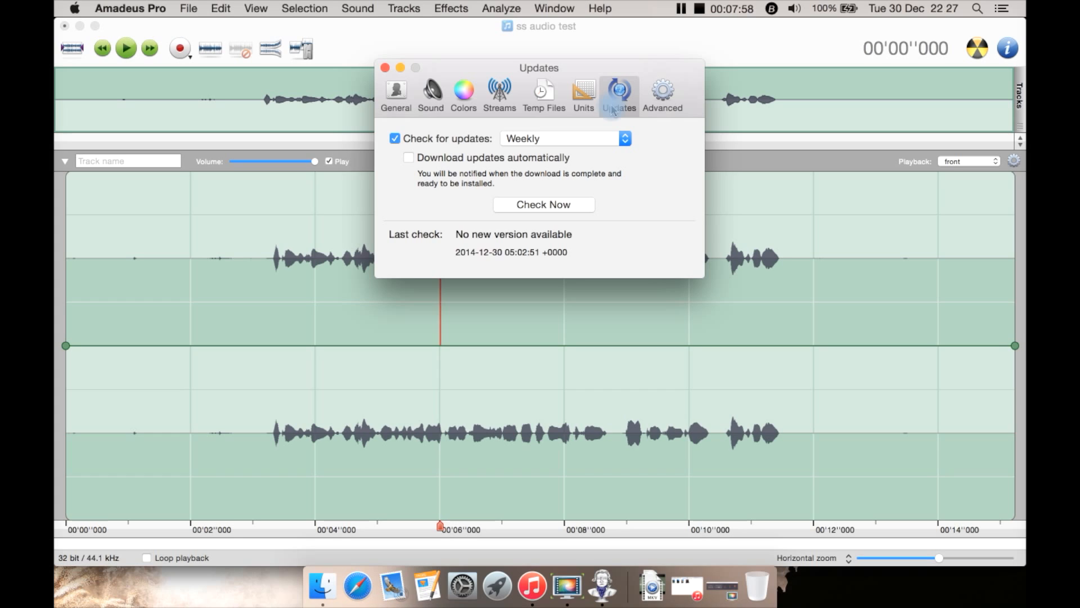
# Run Check Now, decline the manual update, and confirm version 2.1.7 is current.
pyautogui.click(562, 138)
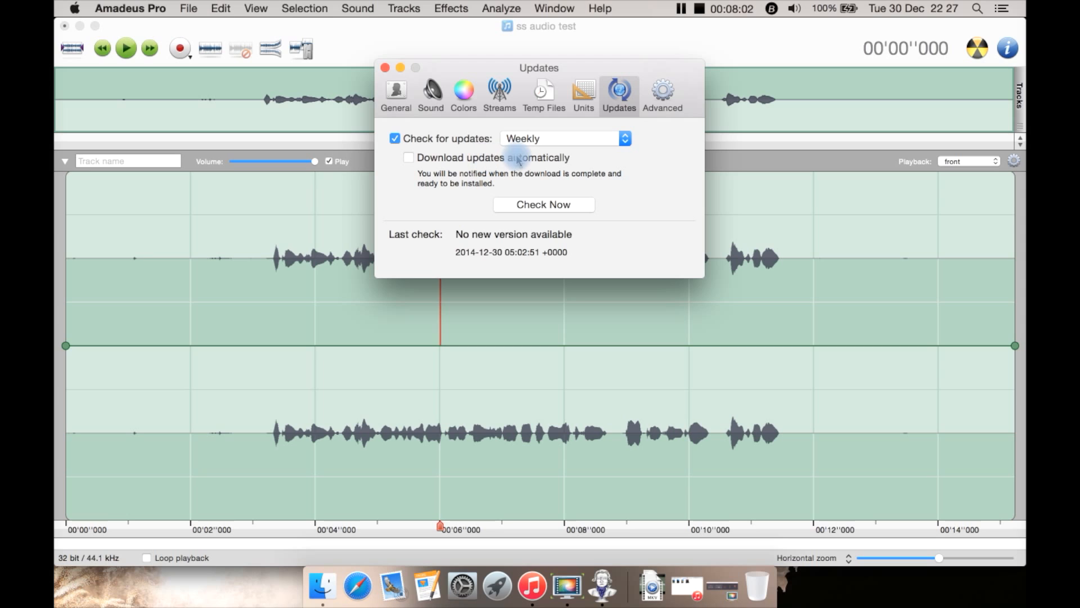
pyautogui.click(542, 204)
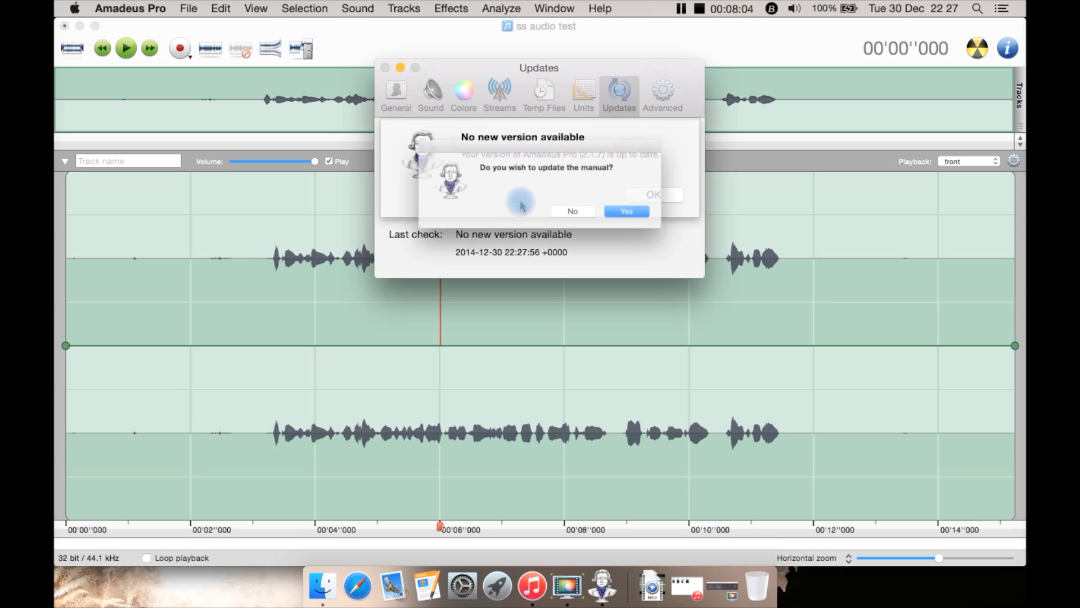
pyautogui.click(651, 194)
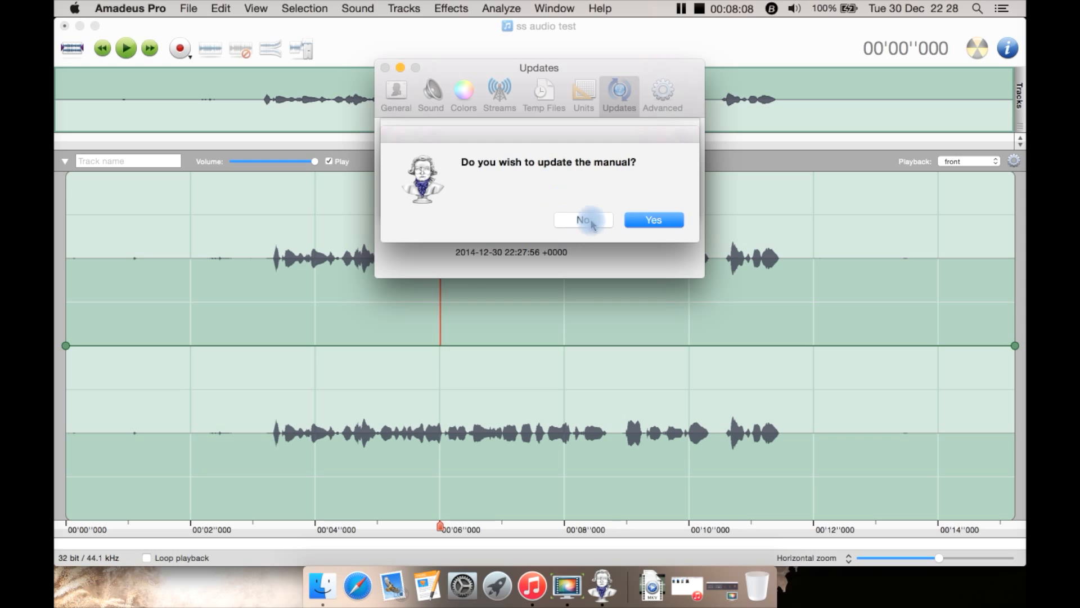
pyautogui.click(584, 219)
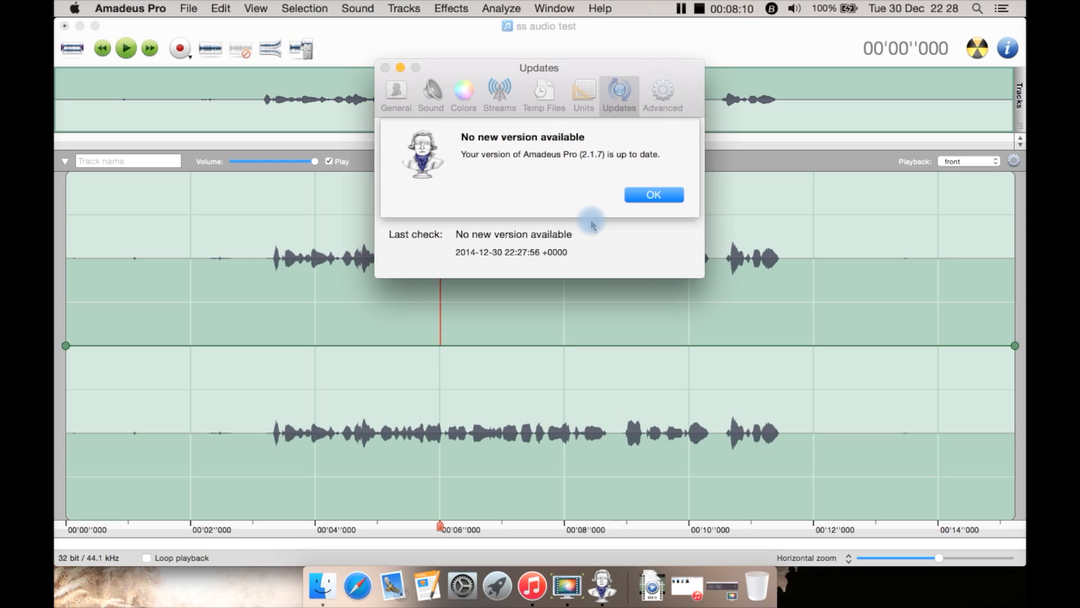
pyautogui.click(653, 195)
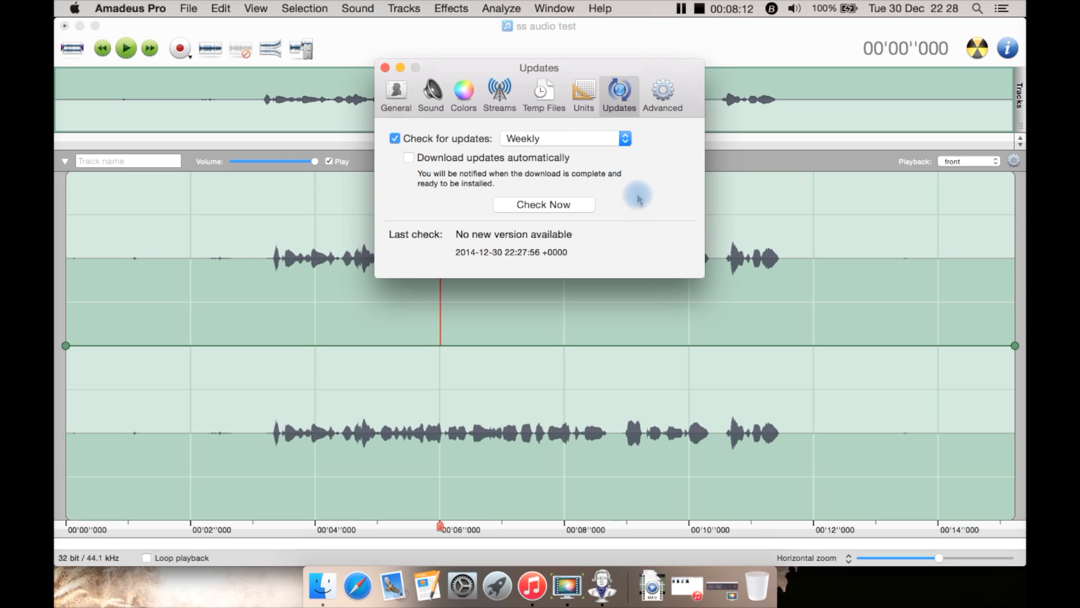
# Review the Advanced preferences pane, then close Preferences back to 'ss audio test'.
pyautogui.click(661, 93)
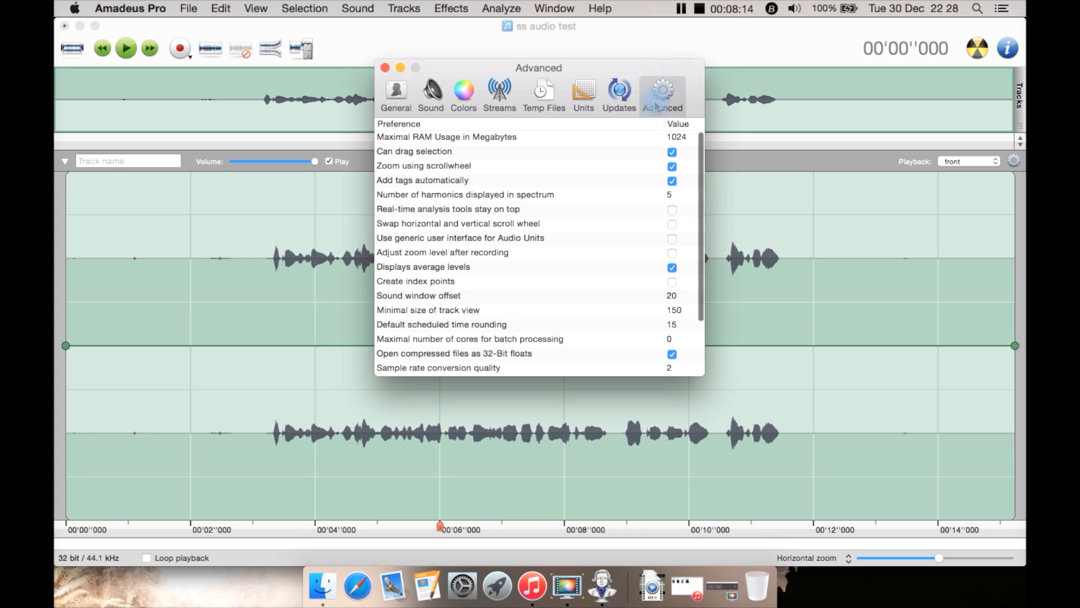
pyautogui.scroll(-3)
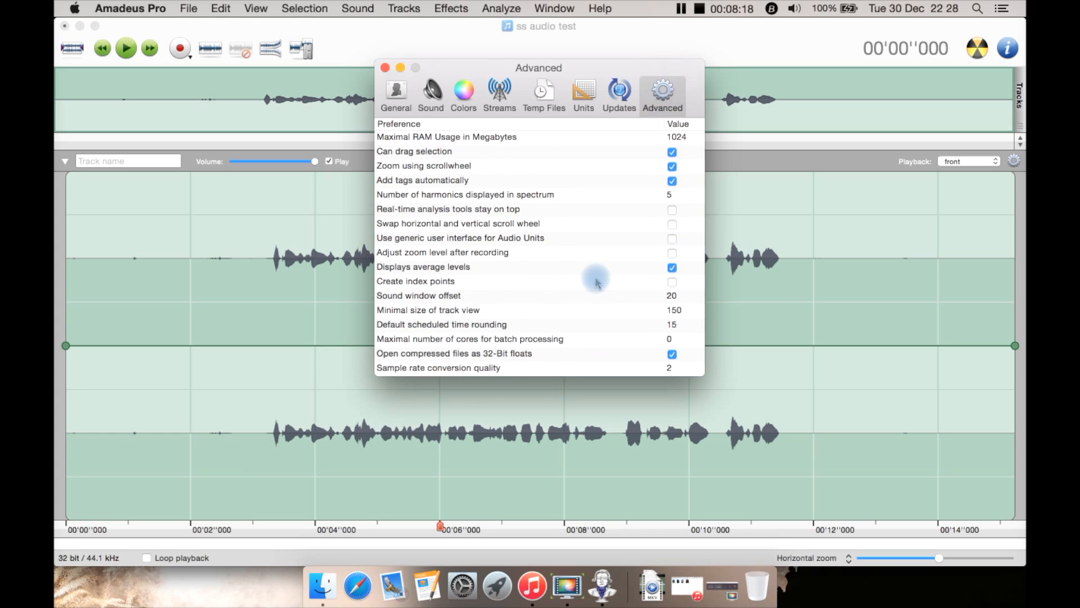
pyautogui.moveTo(427, 136)
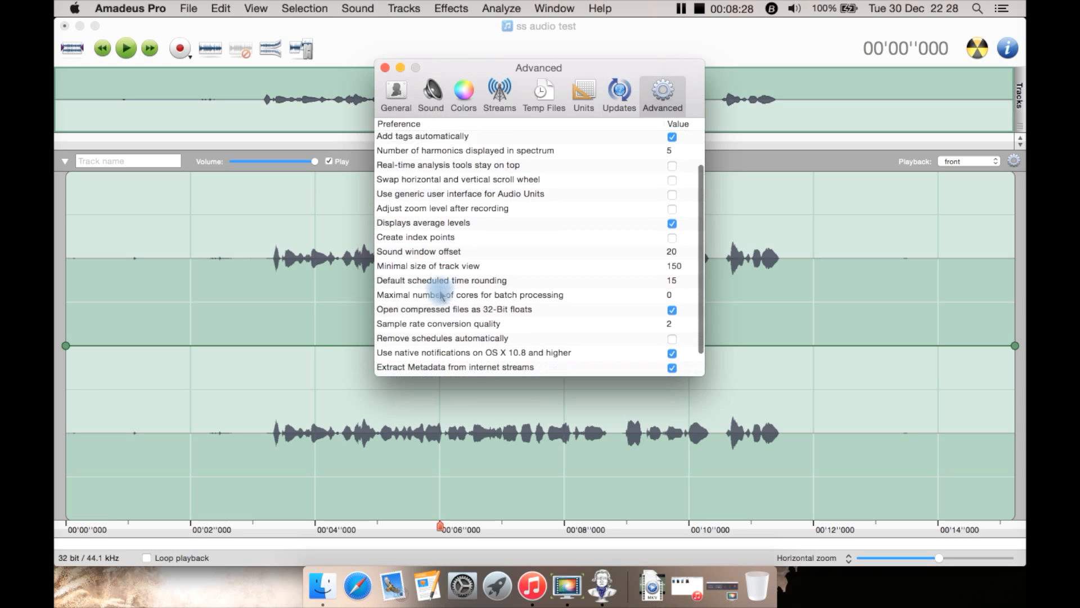
pyautogui.scroll(-3)
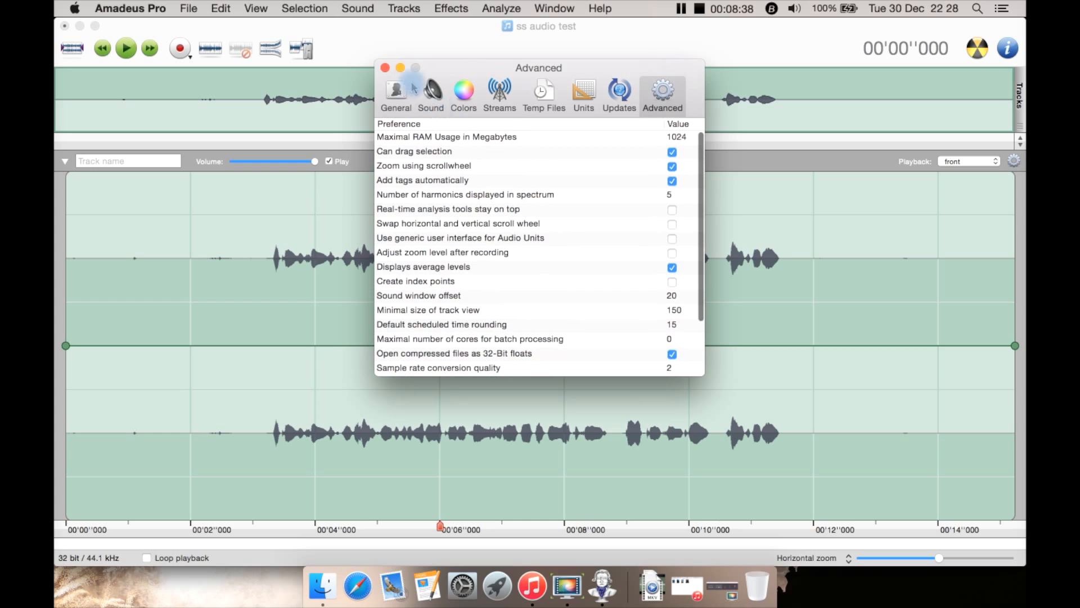
pyautogui.click(384, 67)
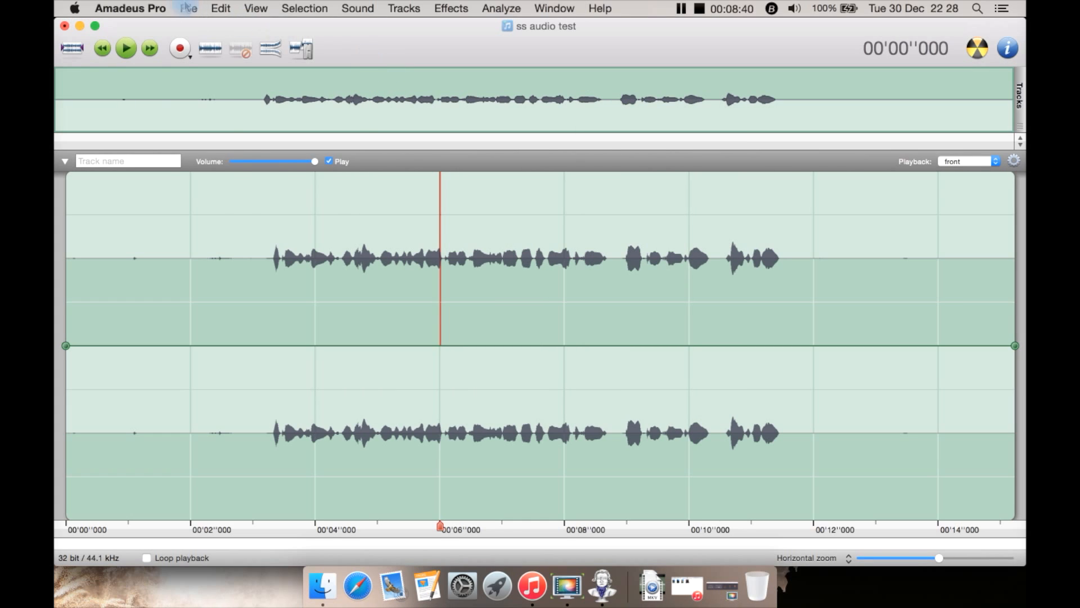
# Browse the File menu commands, then show the Edit menu with Trim Silence and Smart Editing.
pyautogui.click(188, 8)
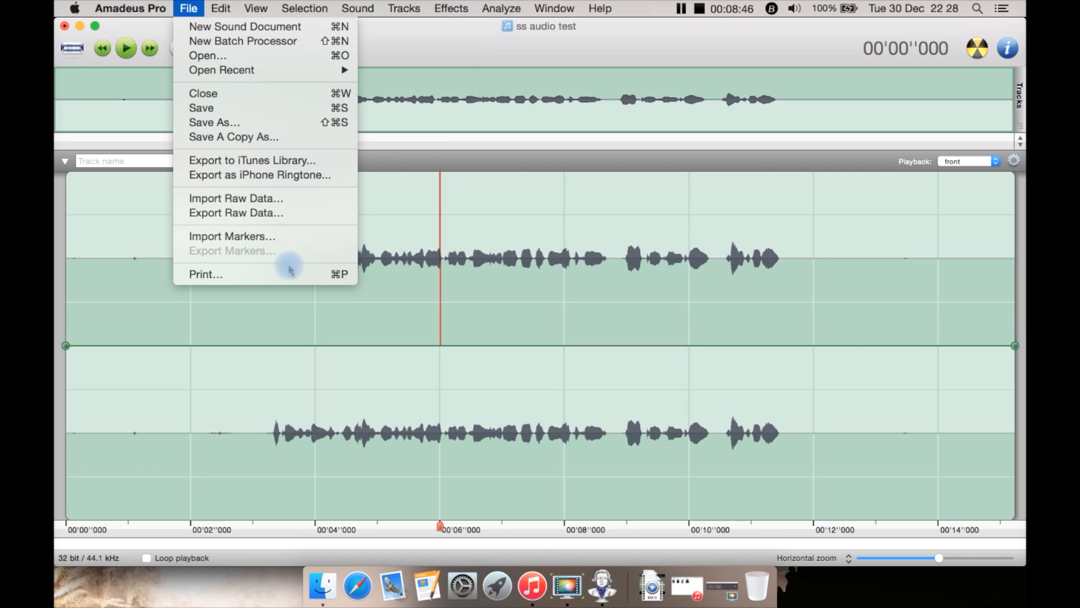
pyautogui.moveTo(275, 159)
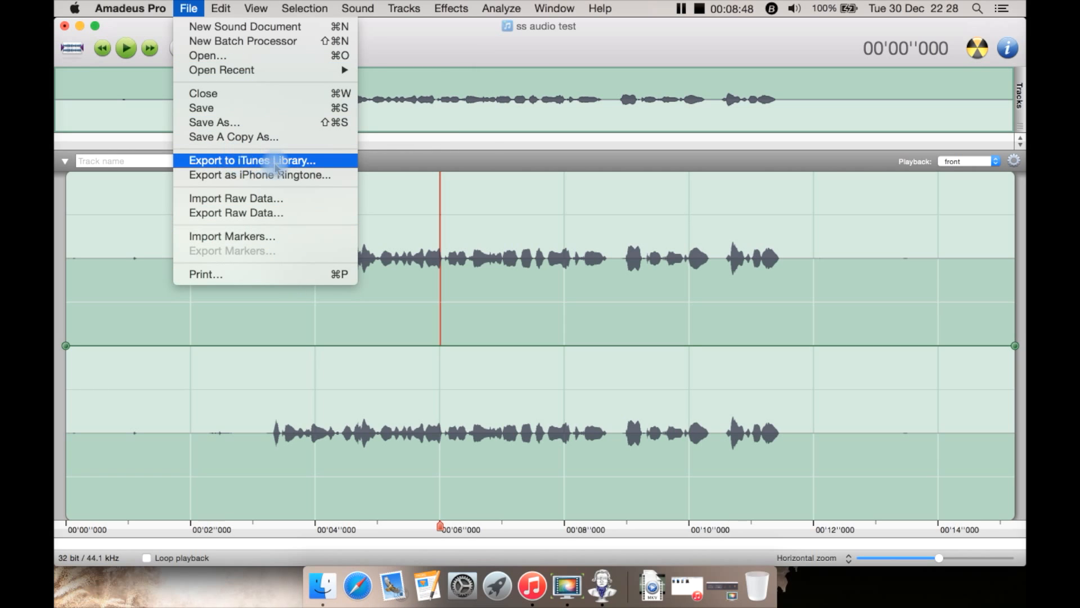
pyautogui.moveTo(266, 174)
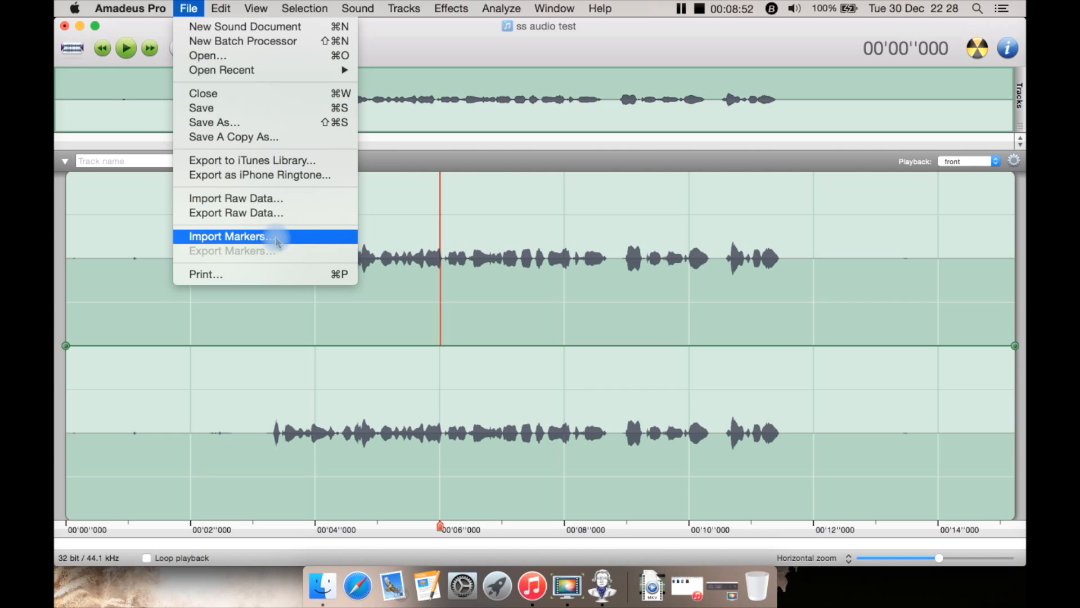
pyautogui.moveTo(266, 213)
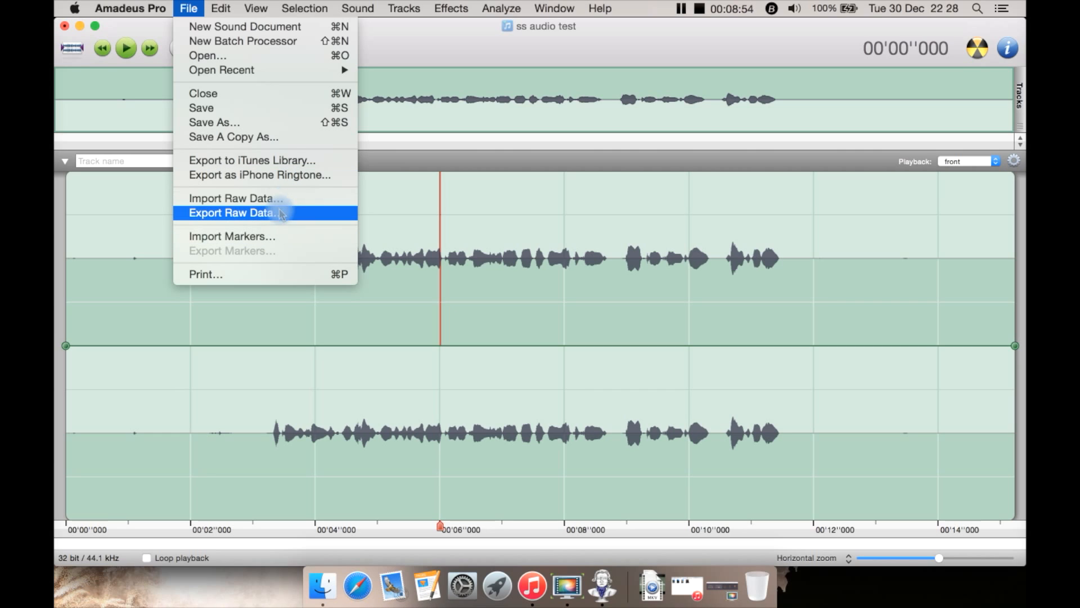
pyautogui.click(220, 8)
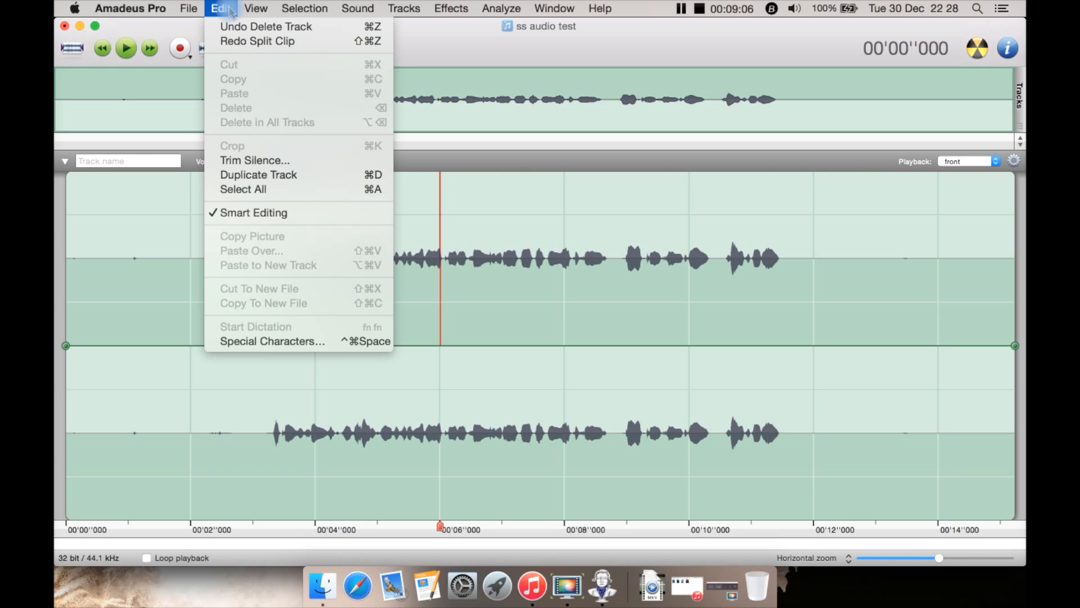
# Show the View menu with Zoom In/Out, Zoom to Selection and Show Markers.
pyautogui.click(256, 8)
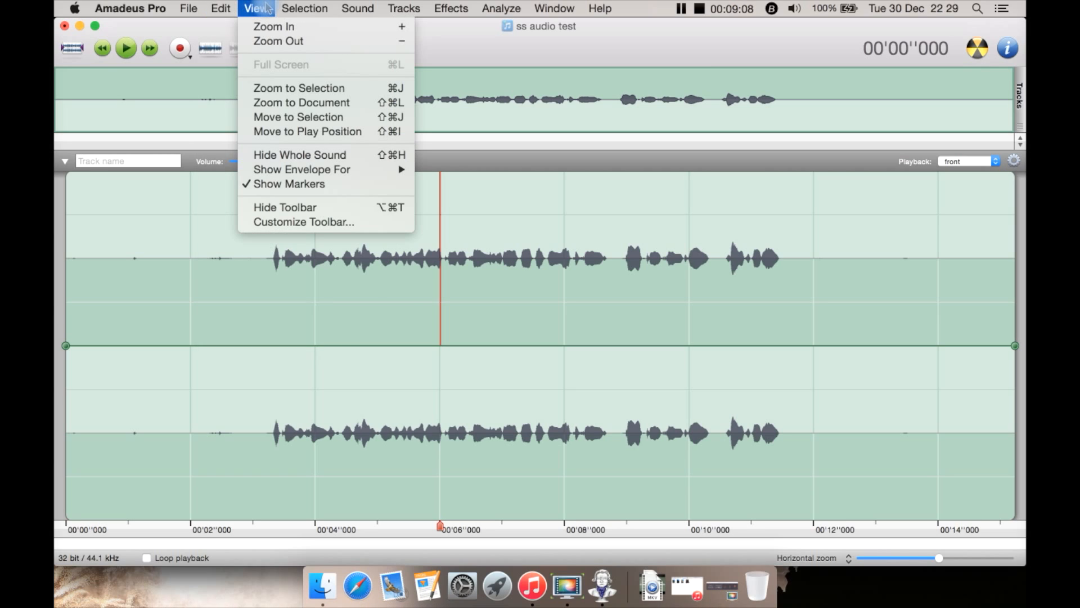
pyautogui.moveTo(298, 116)
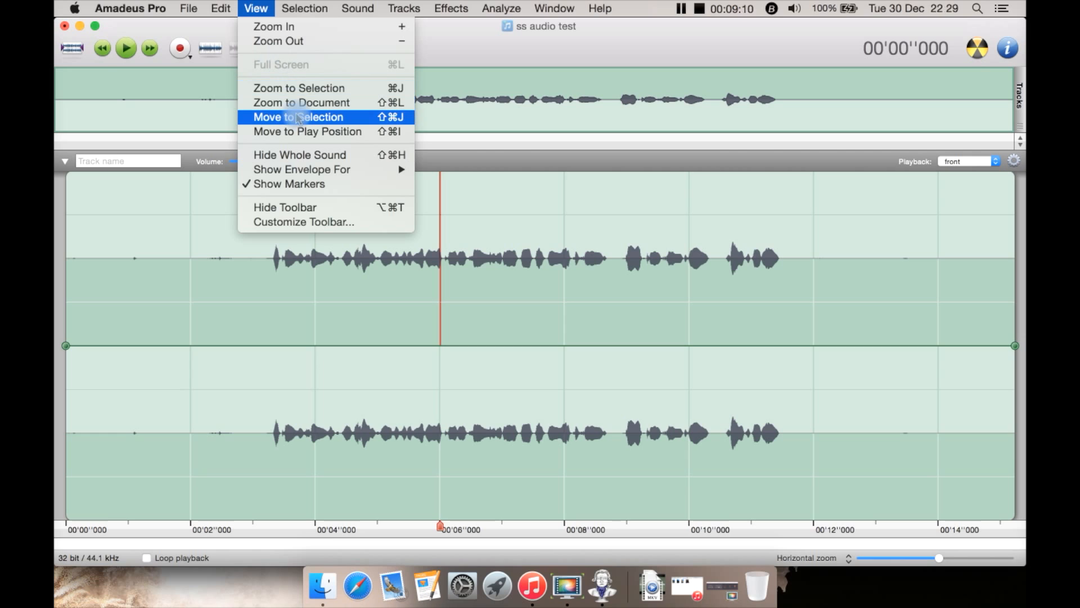
pyautogui.moveTo(273, 26)
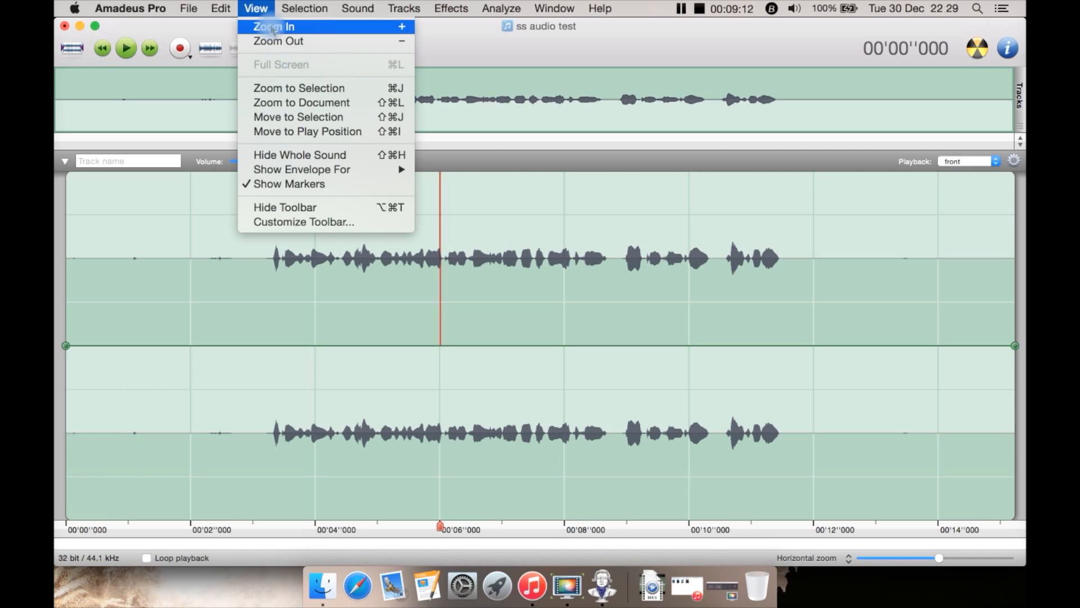
pyautogui.moveTo(307, 132)
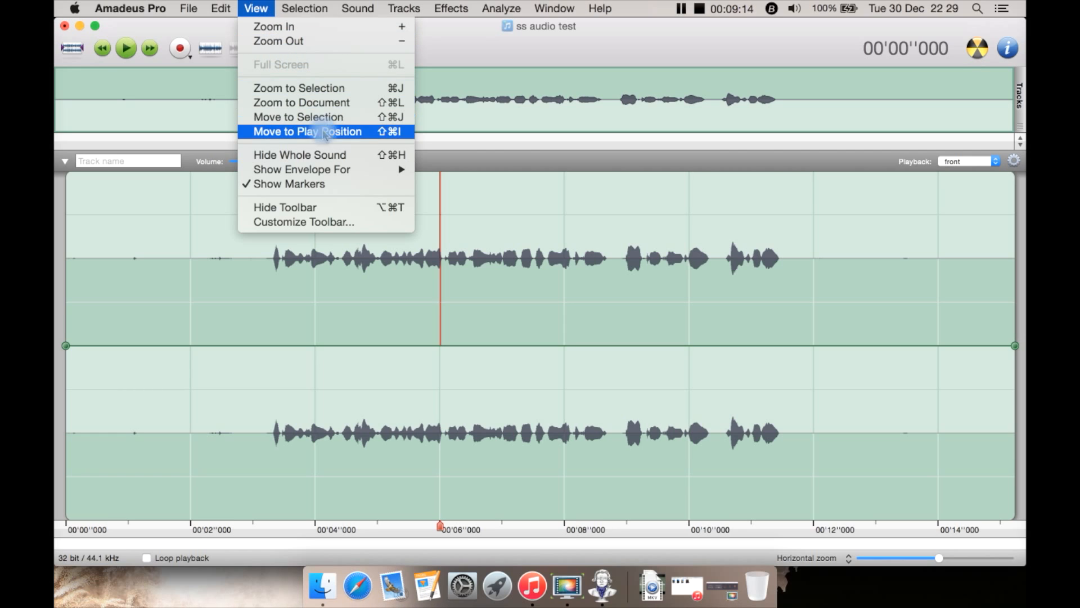
pyautogui.moveTo(496, 100)
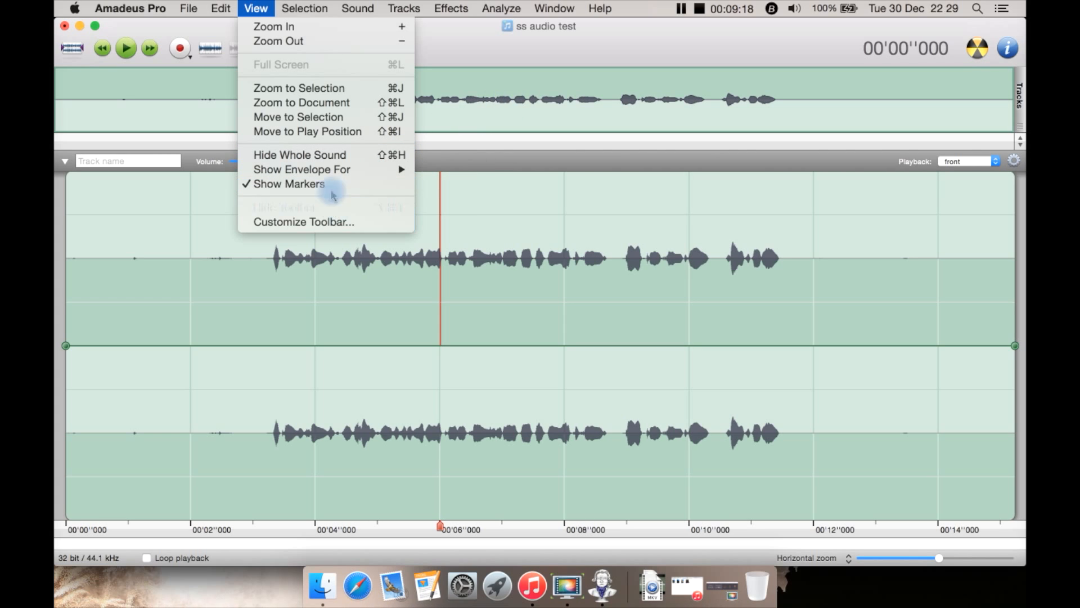
pyautogui.click(305, 8)
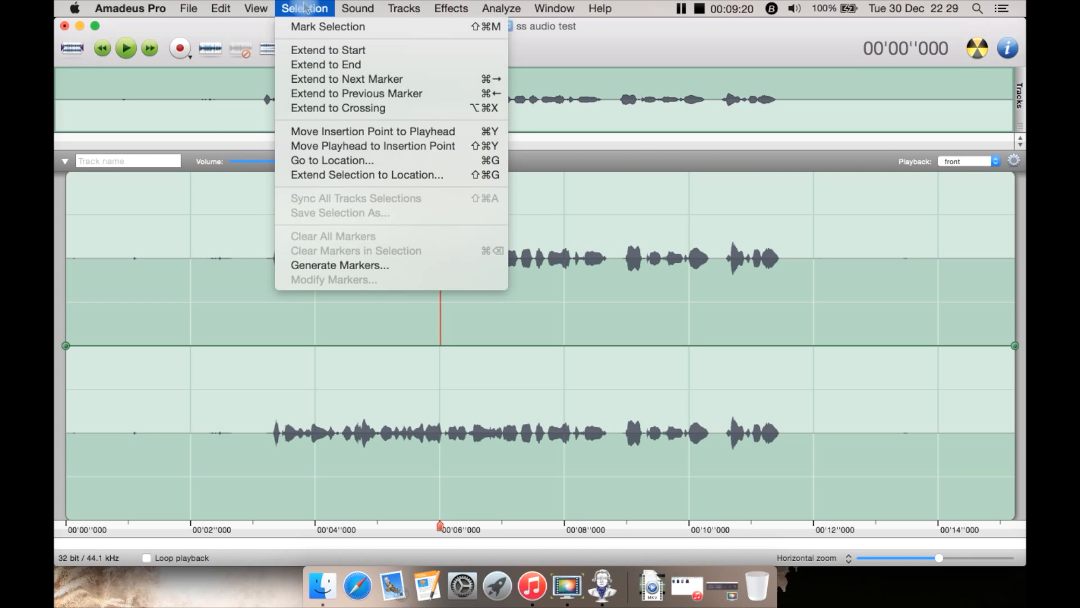
pyautogui.moveTo(327, 50)
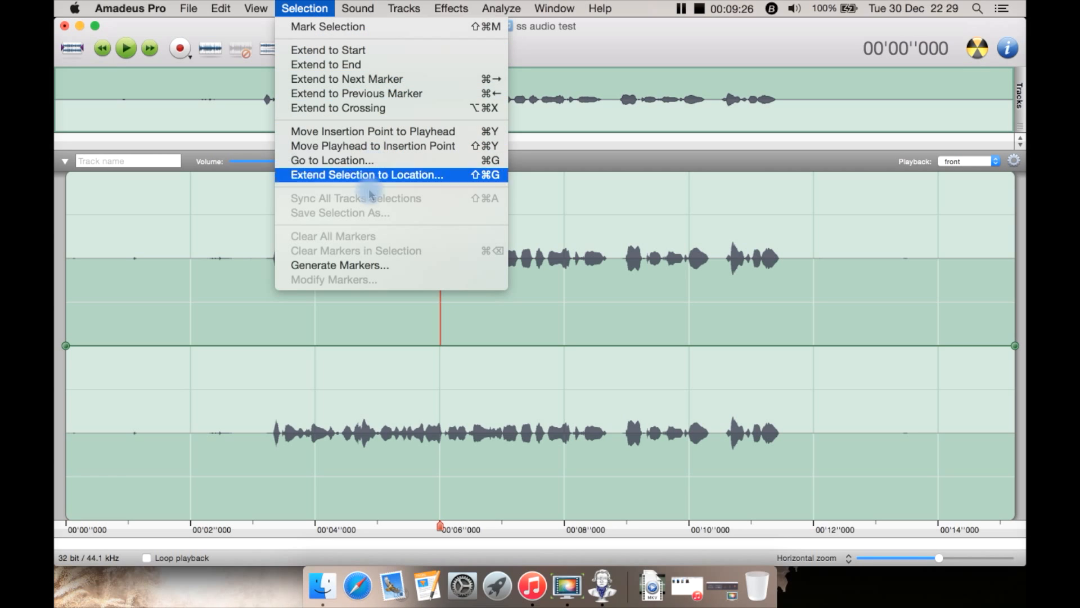
pyautogui.moveTo(396, 269)
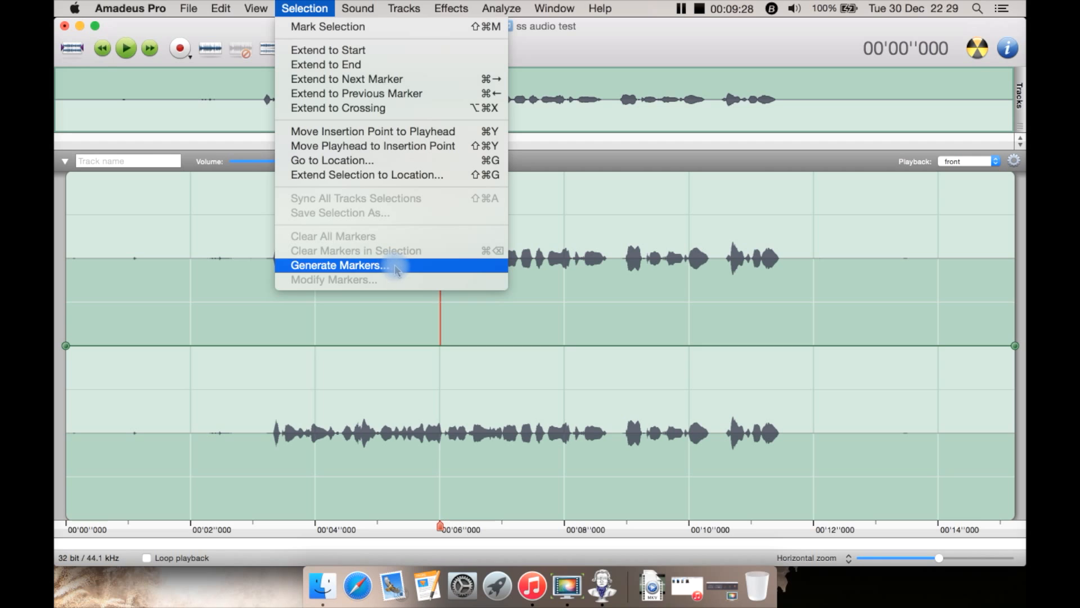
pyautogui.click(339, 265)
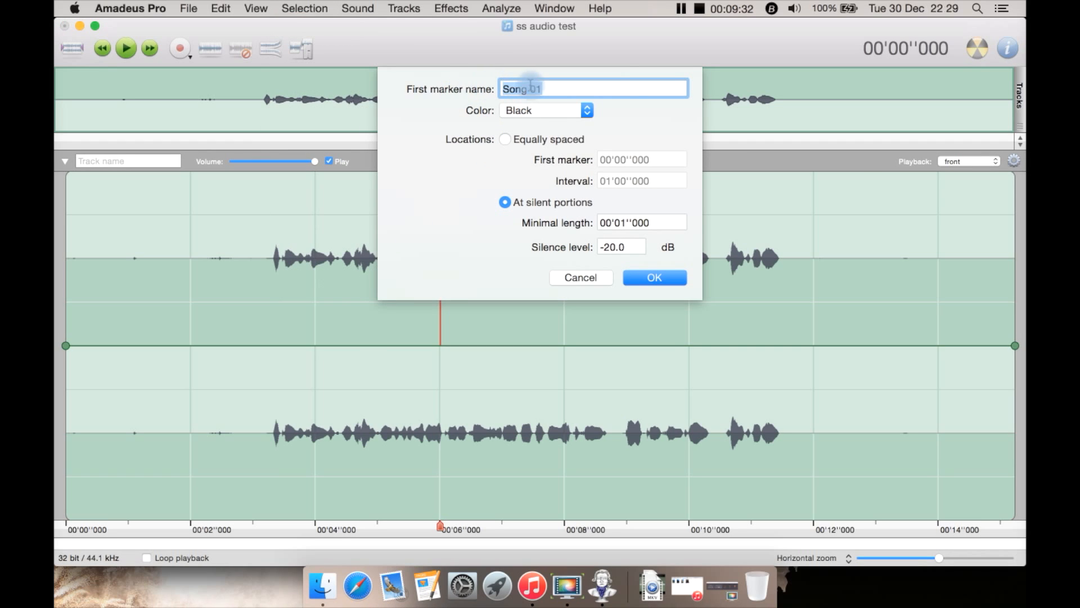
pyautogui.click(544, 111)
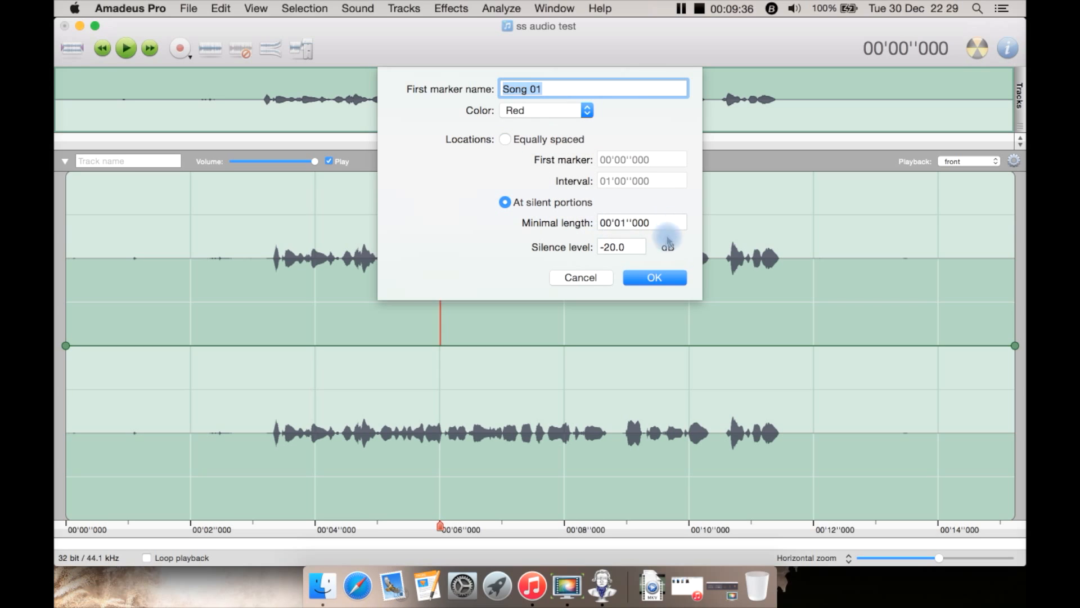
pyautogui.moveTo(589, 268)
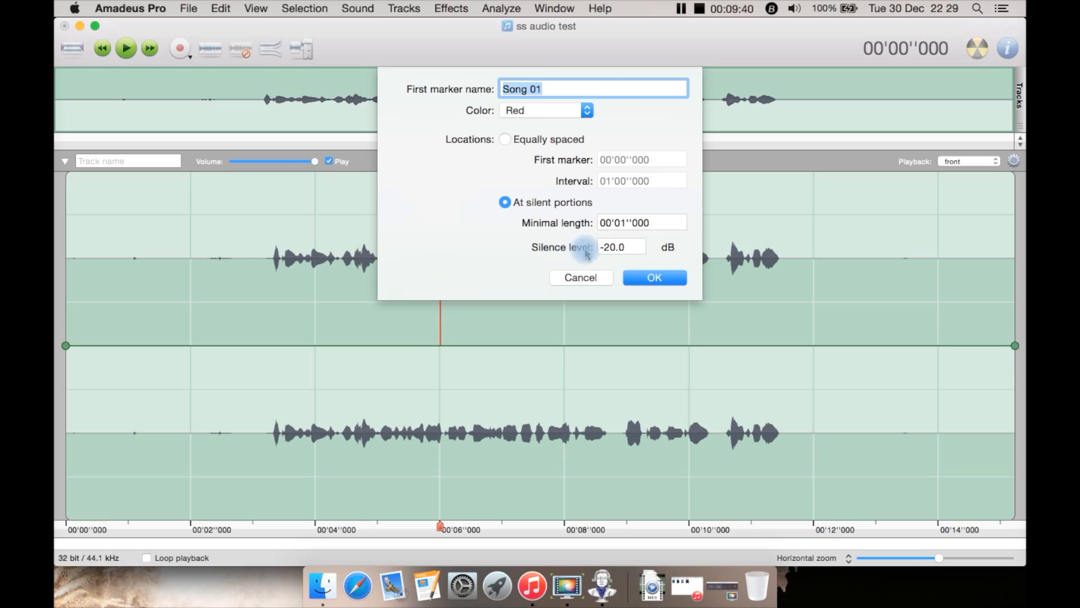
pyautogui.click(653, 277)
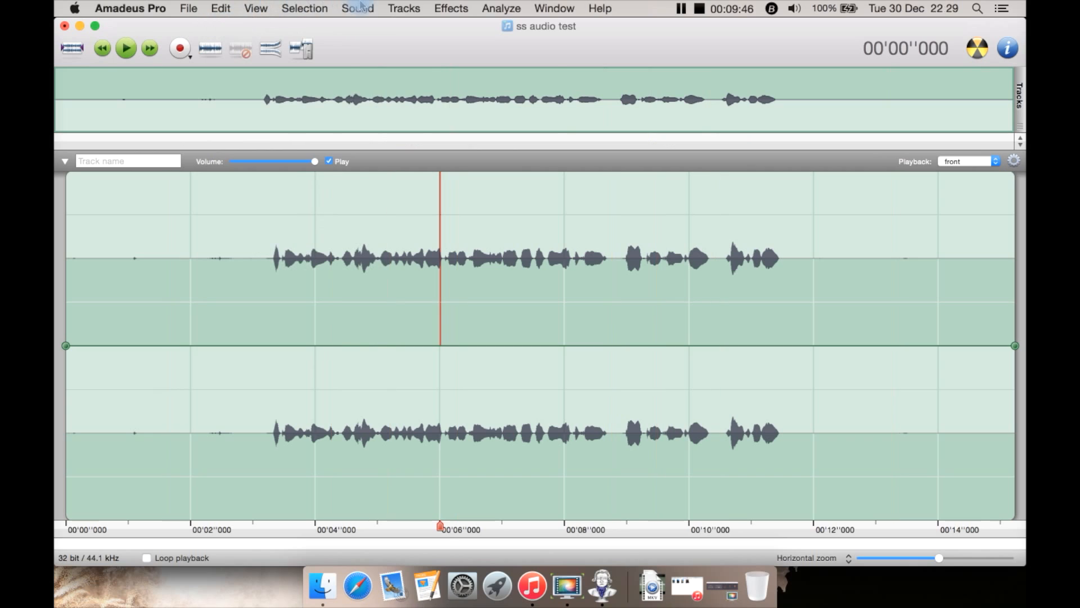
pyautogui.click(357, 7)
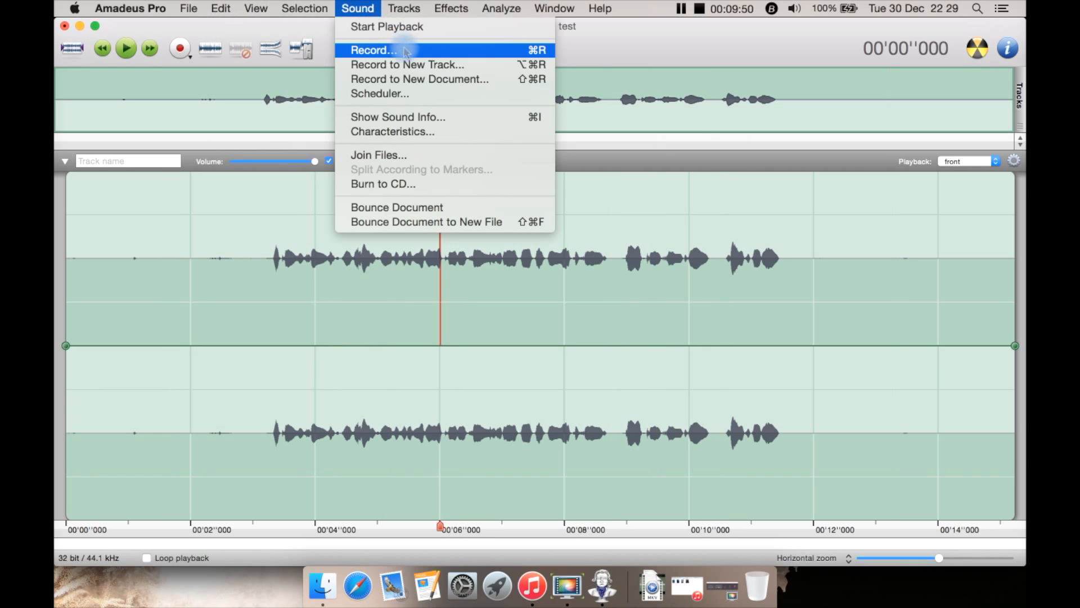
pyautogui.moveTo(407, 64)
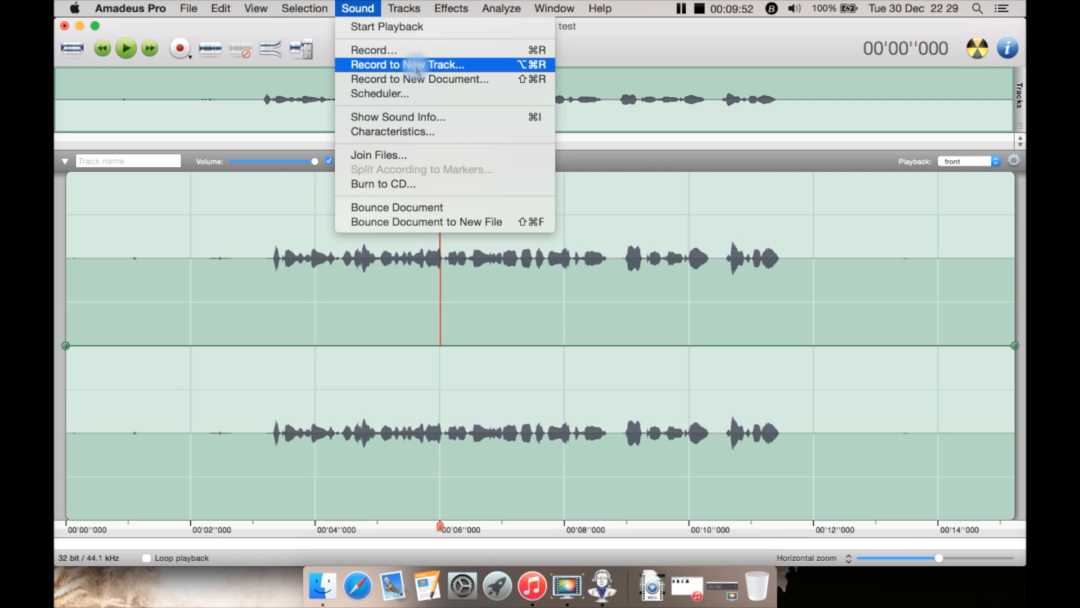
pyautogui.moveTo(427, 93)
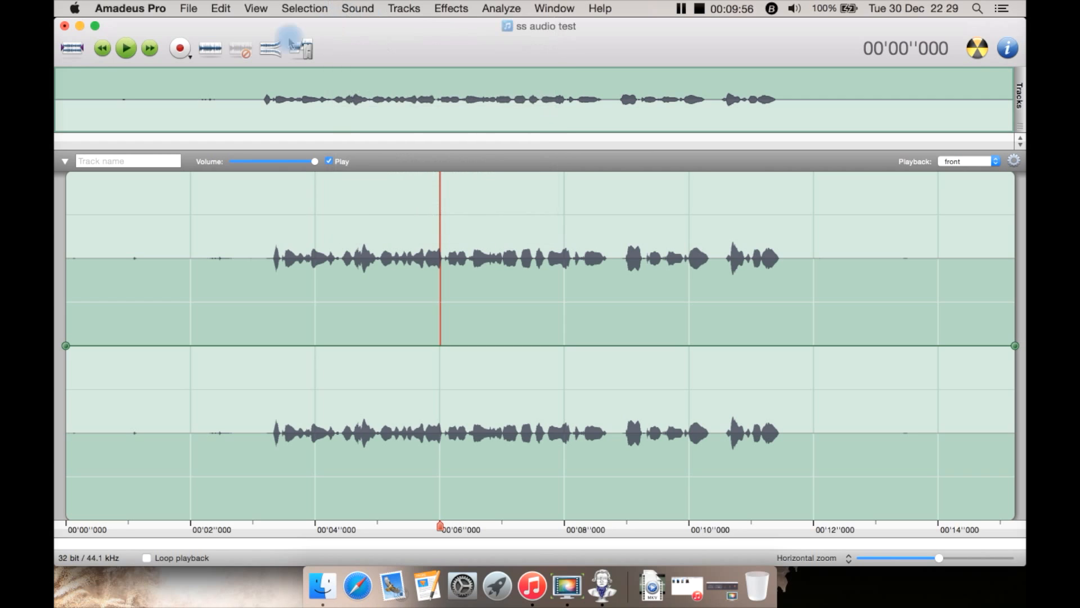
pyautogui.click(356, 8)
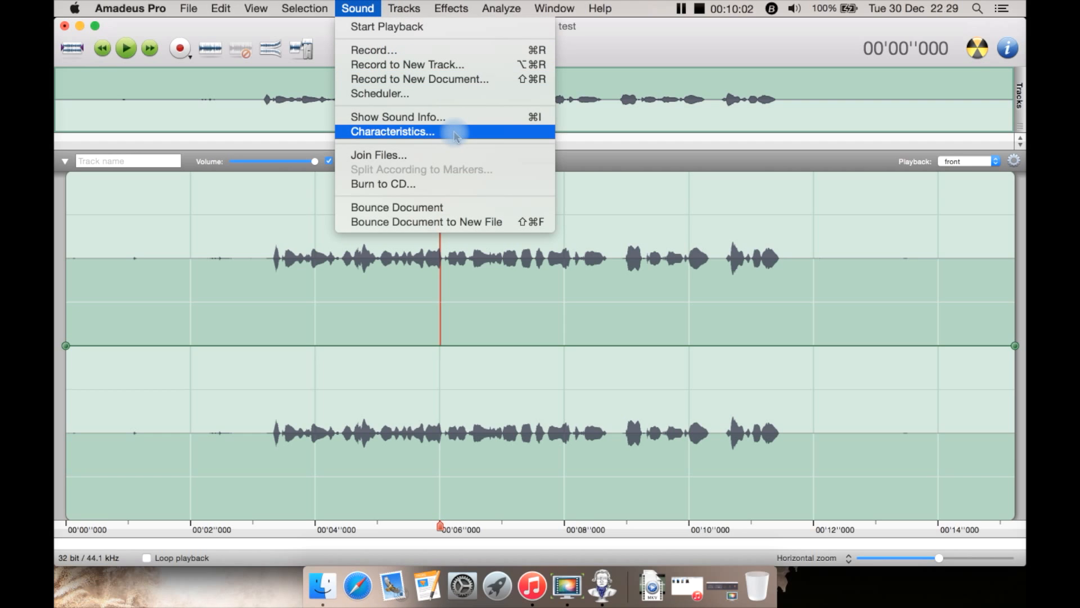
pyautogui.moveTo(447, 154)
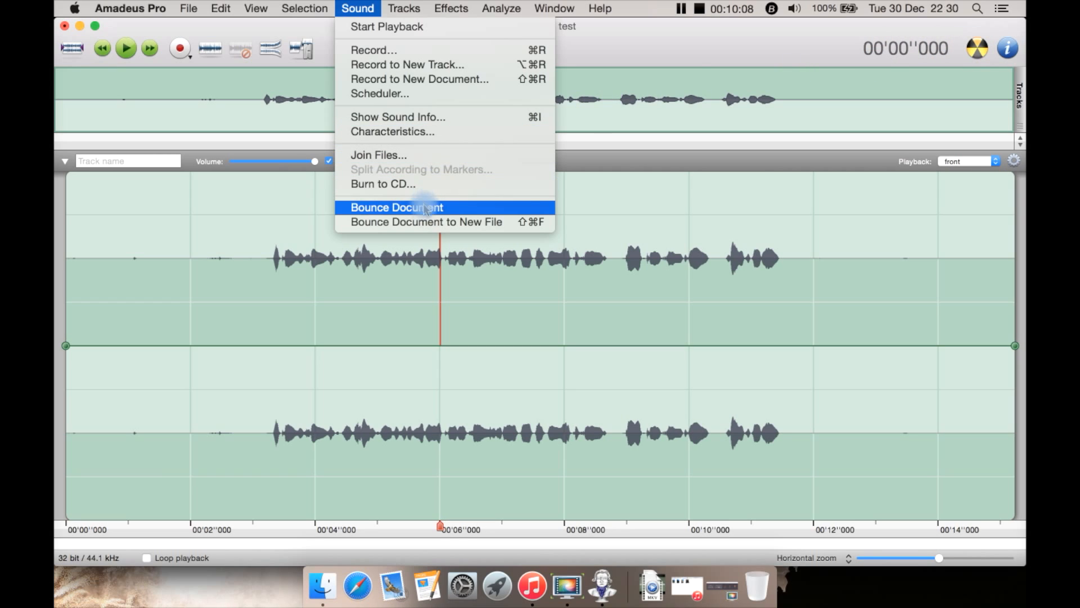
pyautogui.moveTo(418, 64)
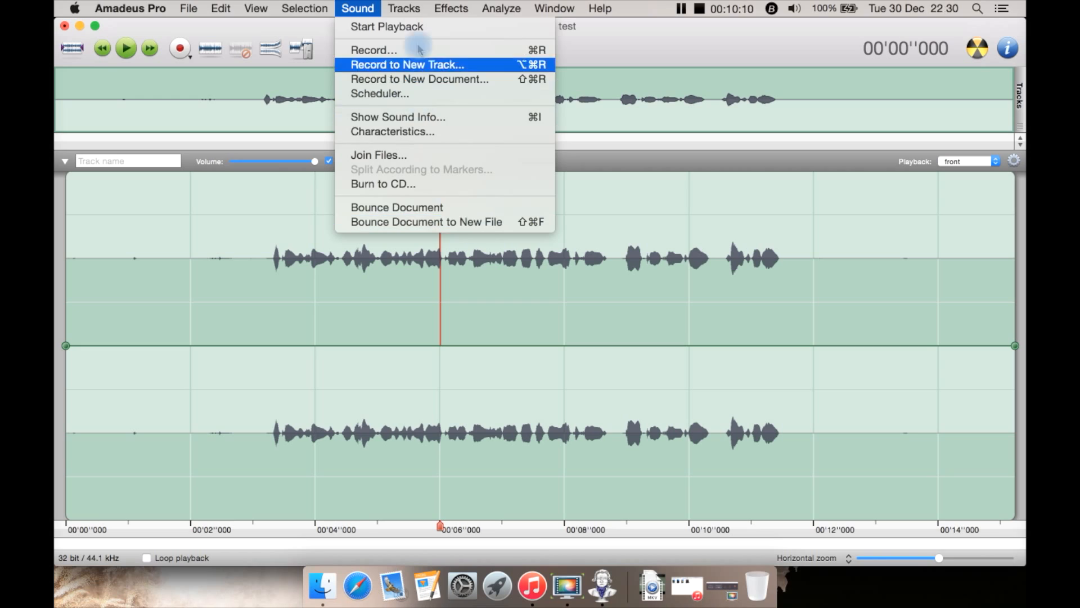
pyautogui.click(404, 8)
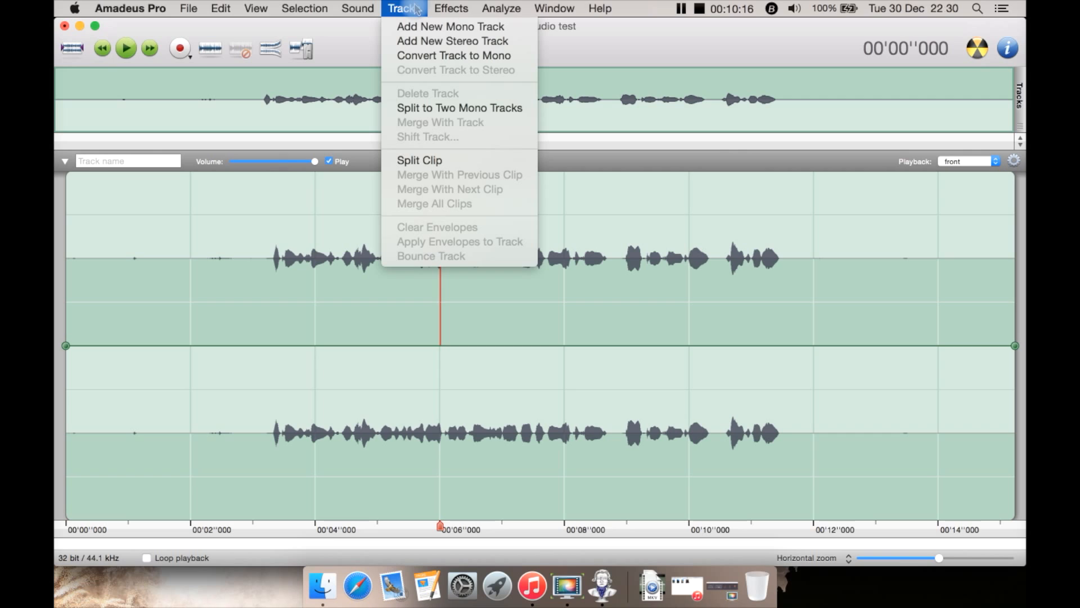
pyautogui.moveTo(459, 108)
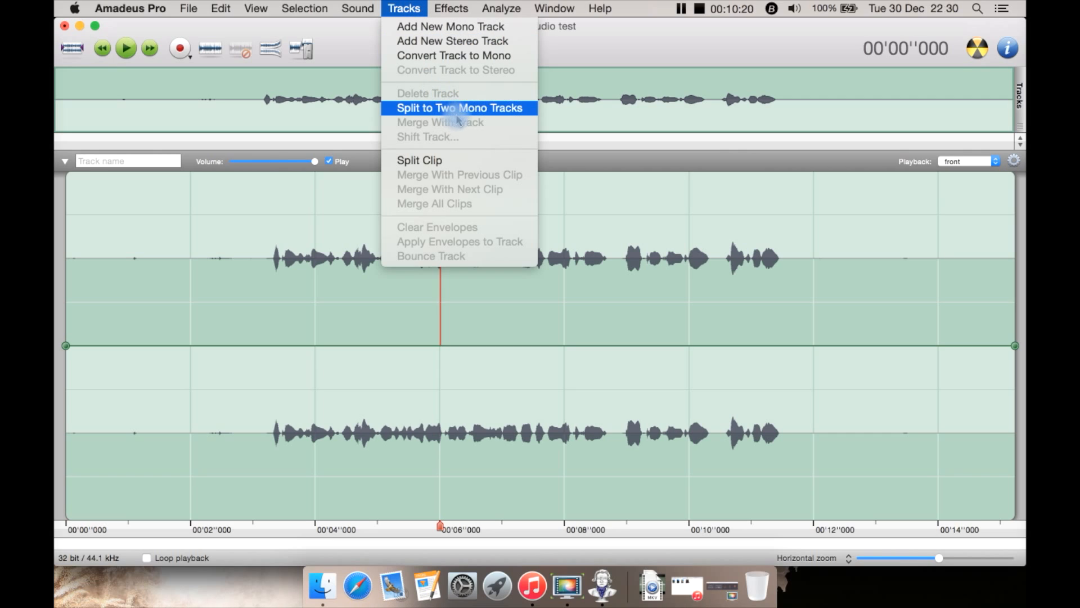
pyautogui.moveTo(467, 156)
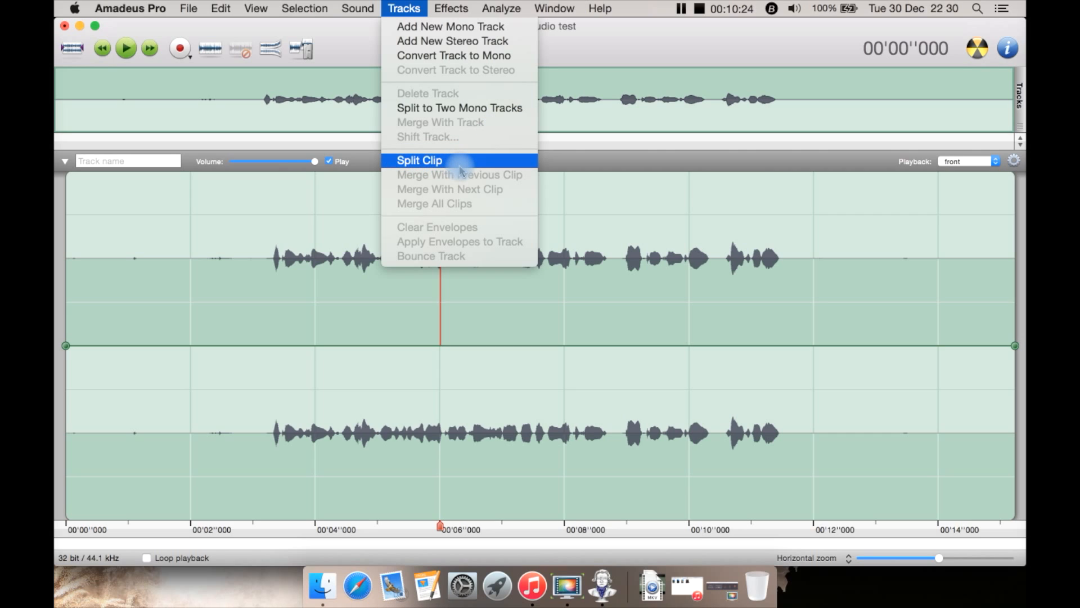
# Show the Effects menu listing Echo, Amplify, Fading, Normalize and Denoising.
pyautogui.click(450, 8)
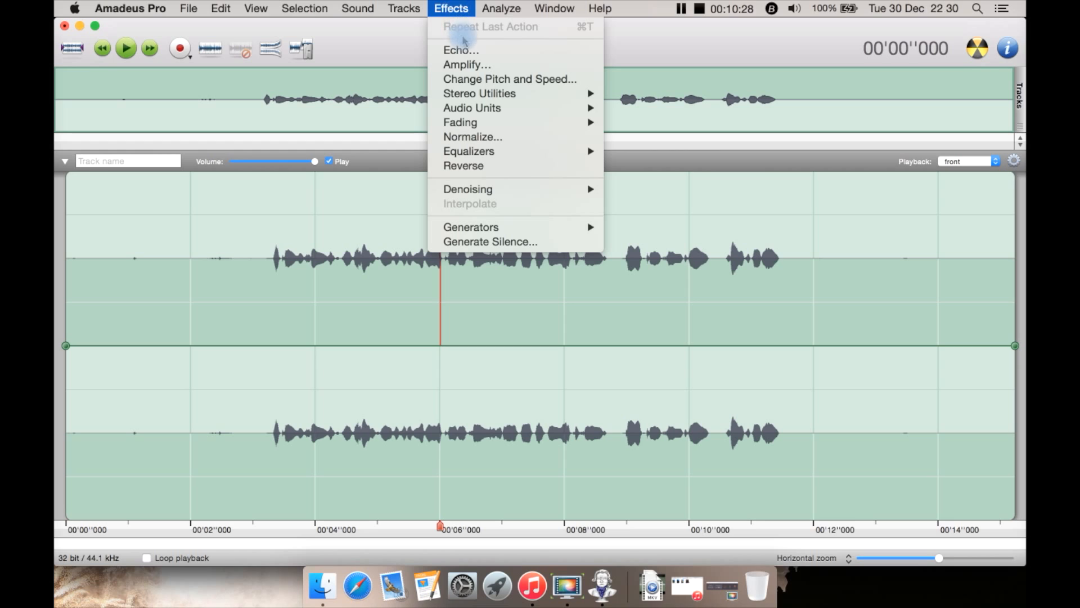
pyautogui.moveTo(471, 136)
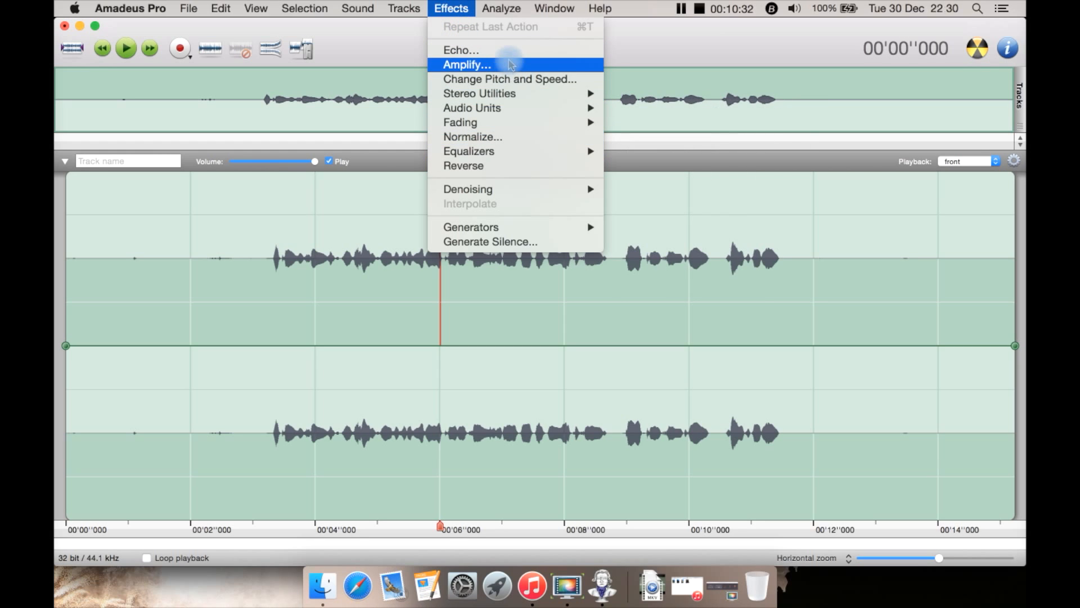
pyautogui.moveTo(510, 79)
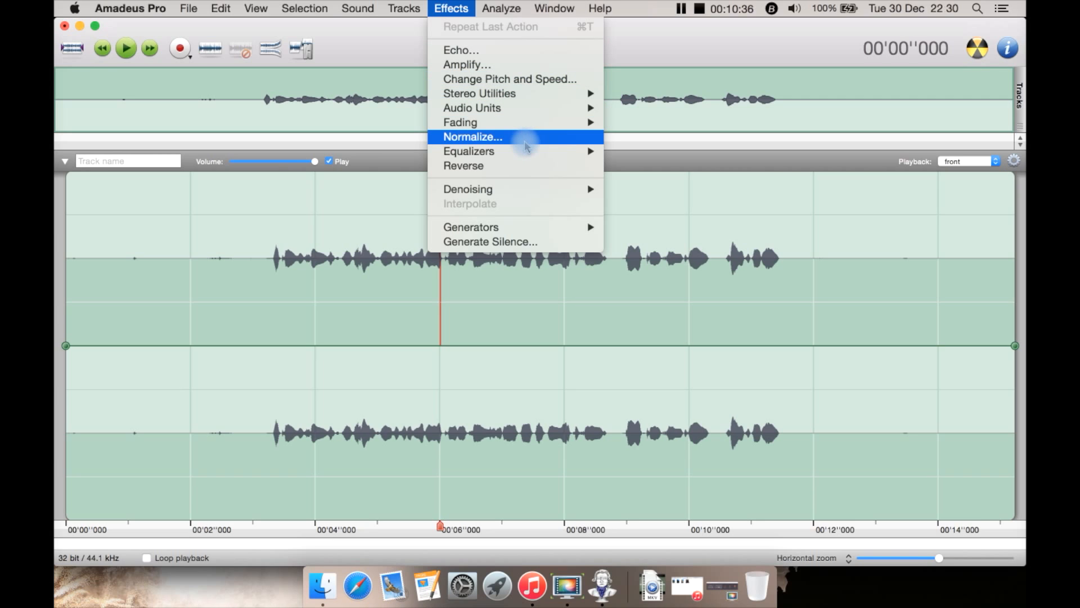
pyautogui.moveTo(531, 166)
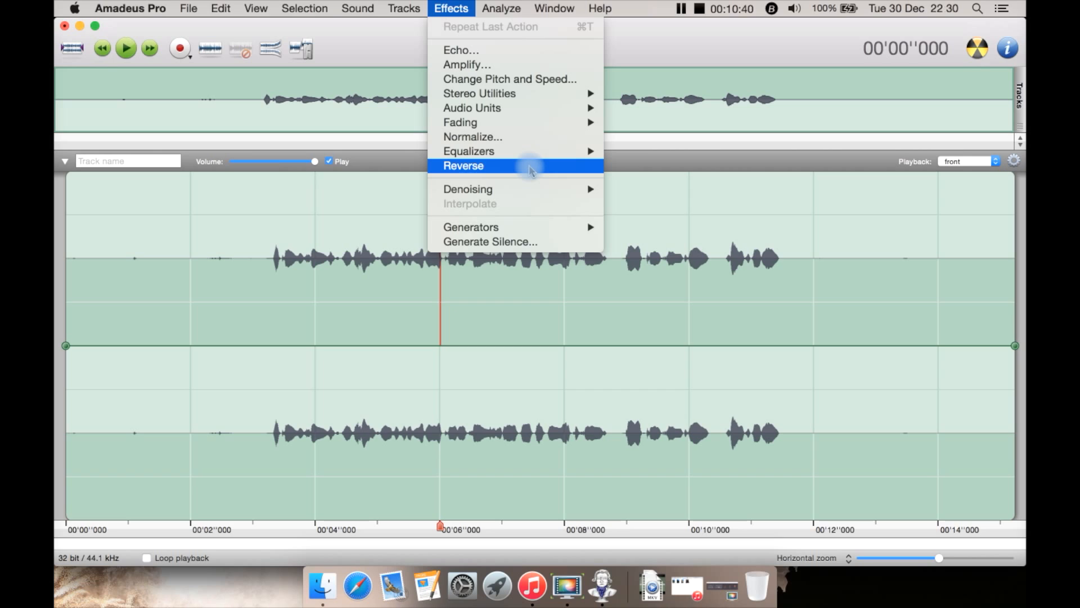
pyautogui.moveTo(466, 189)
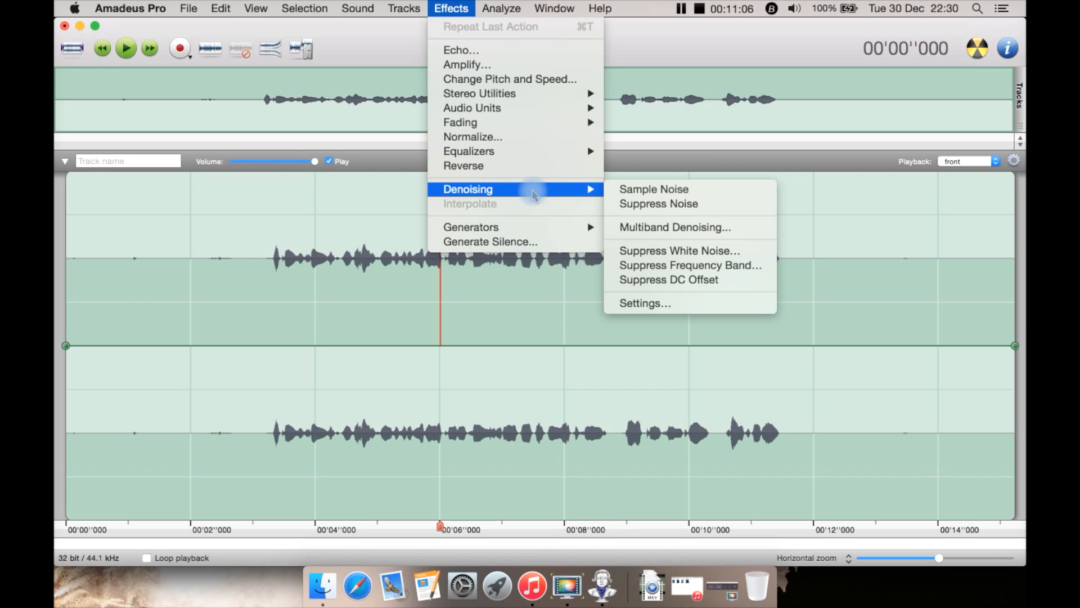
pyautogui.moveTo(582, 191)
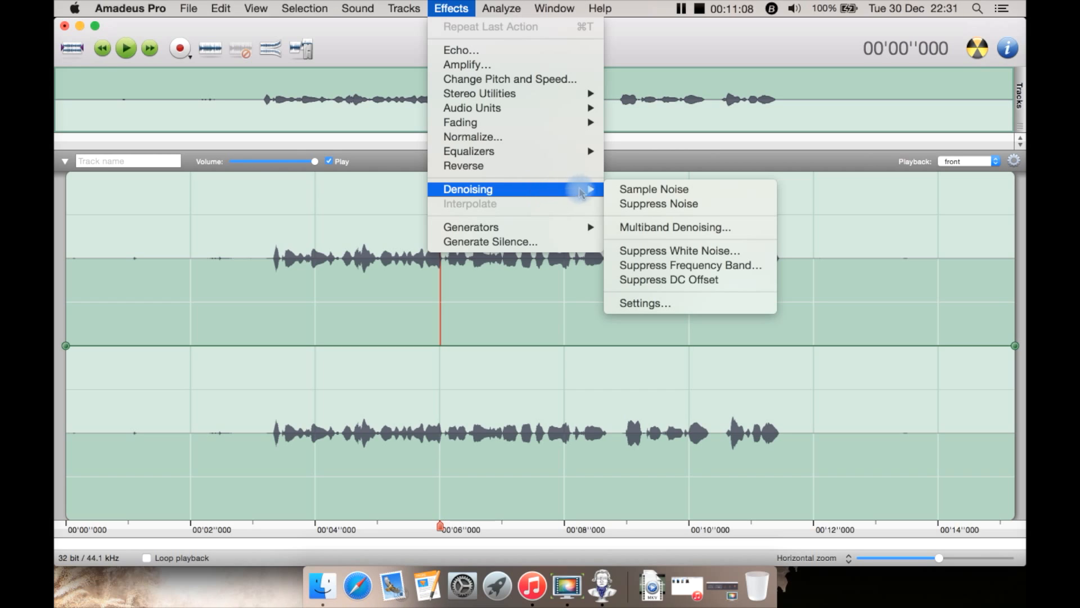
pyautogui.moveTo(653, 189)
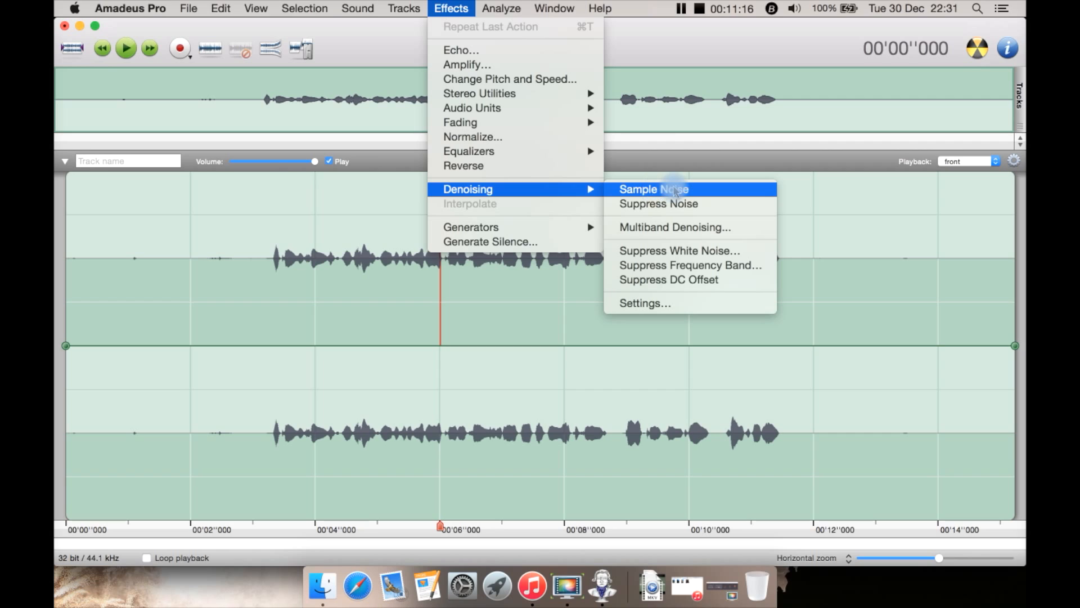
pyautogui.moveTo(658, 204)
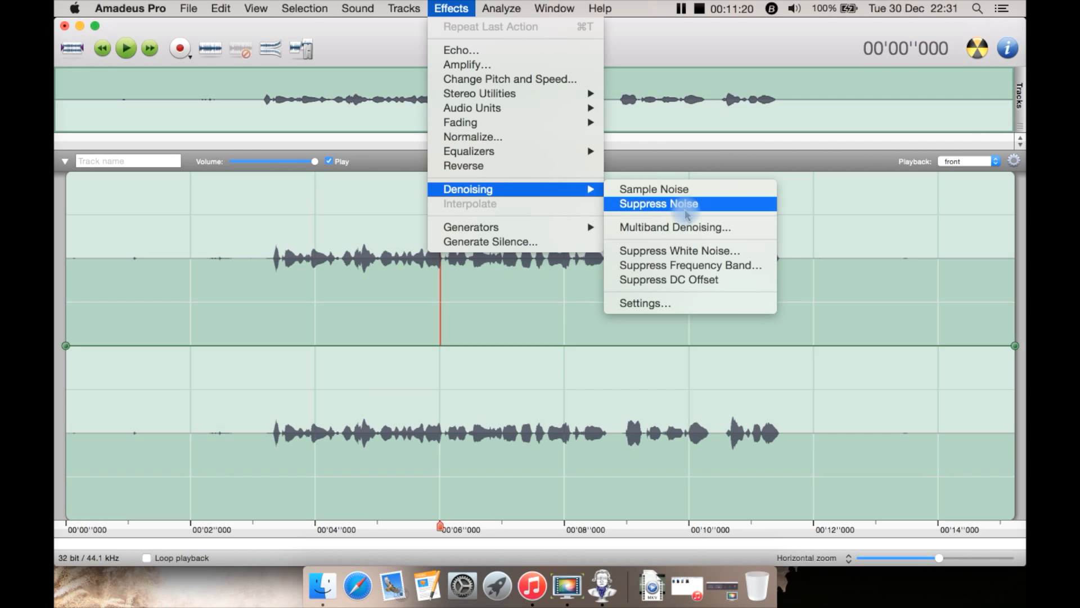
pyautogui.moveTo(689, 226)
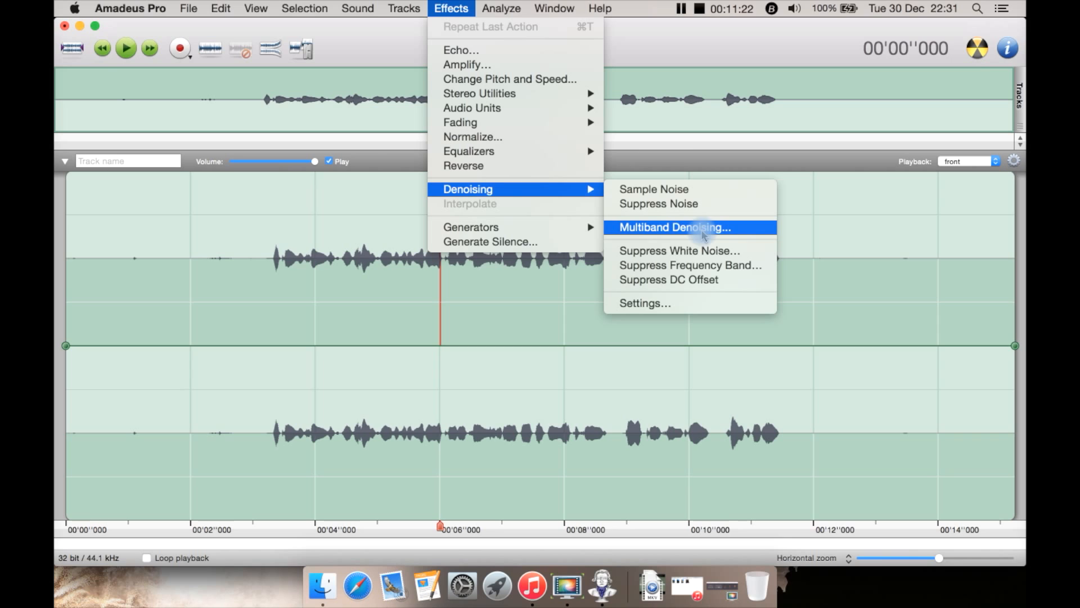
pyautogui.moveTo(689, 303)
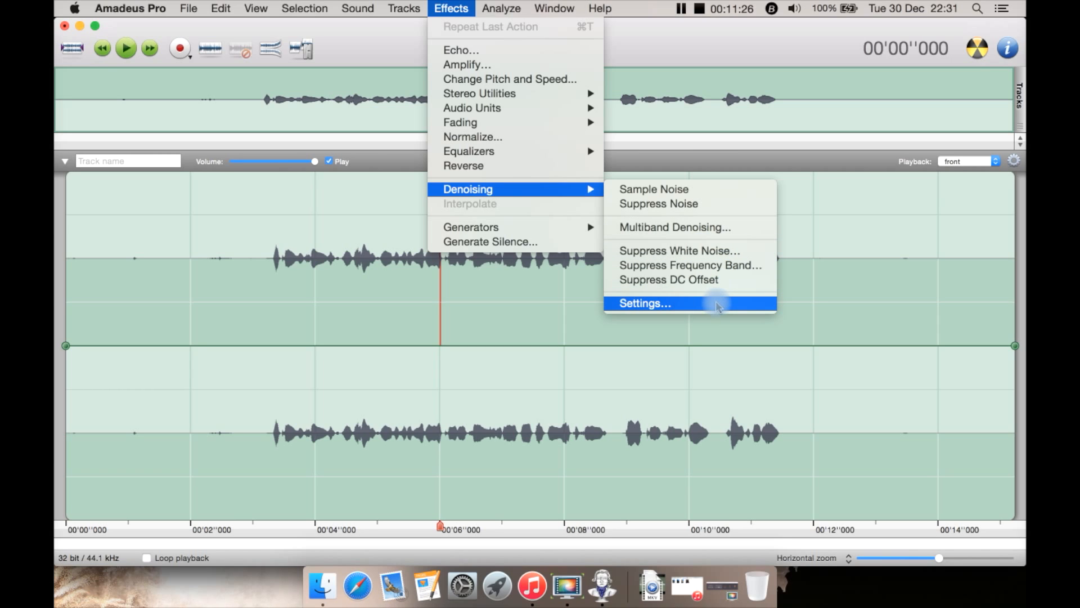
pyautogui.moveTo(688, 264)
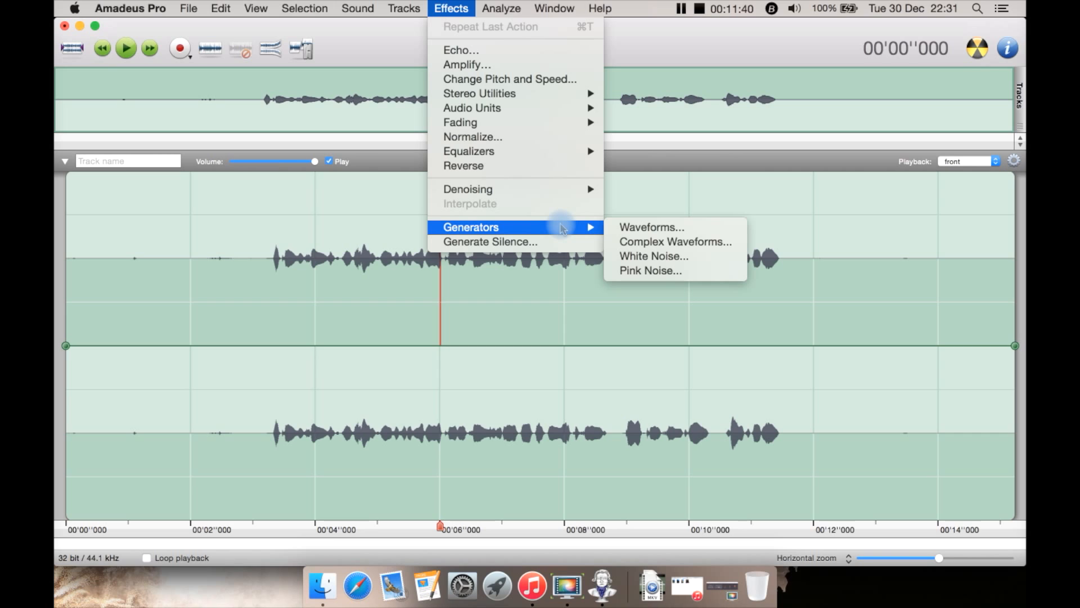
pyautogui.moveTo(490, 241)
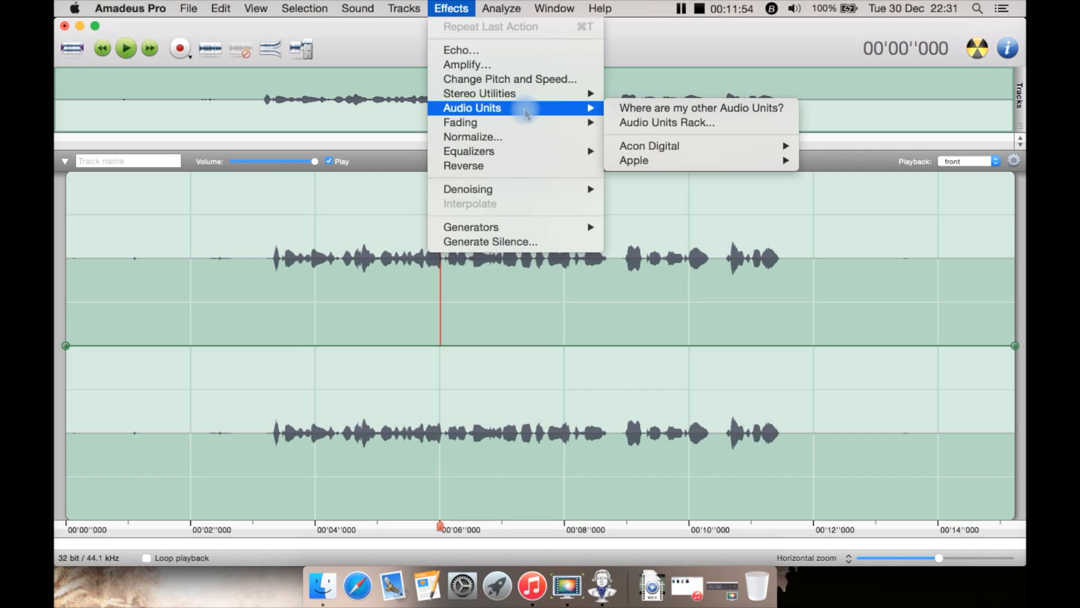
pyautogui.moveTo(551, 111)
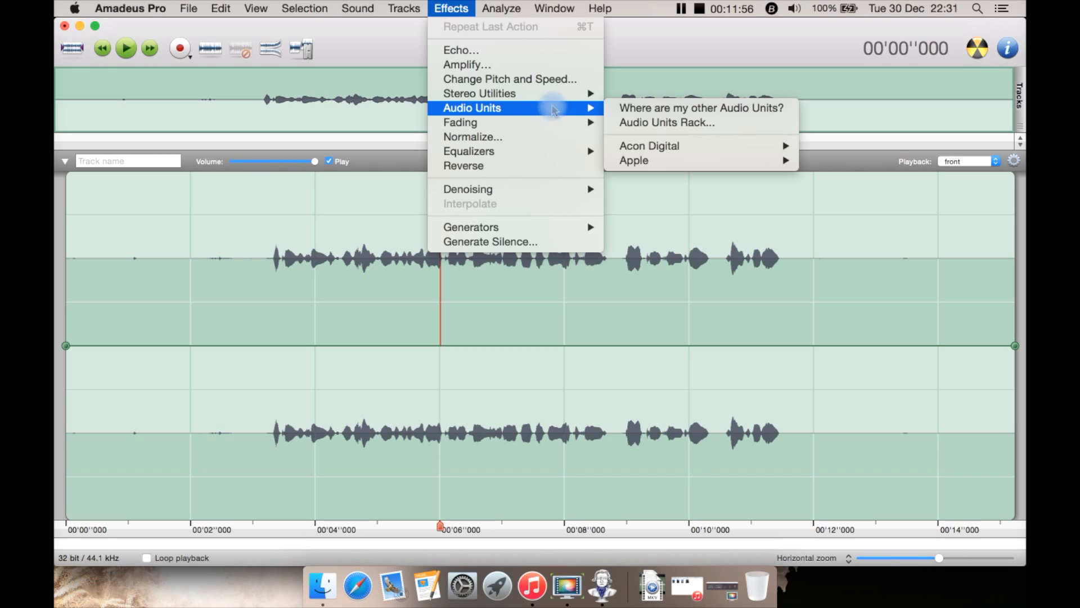
pyautogui.moveTo(692, 147)
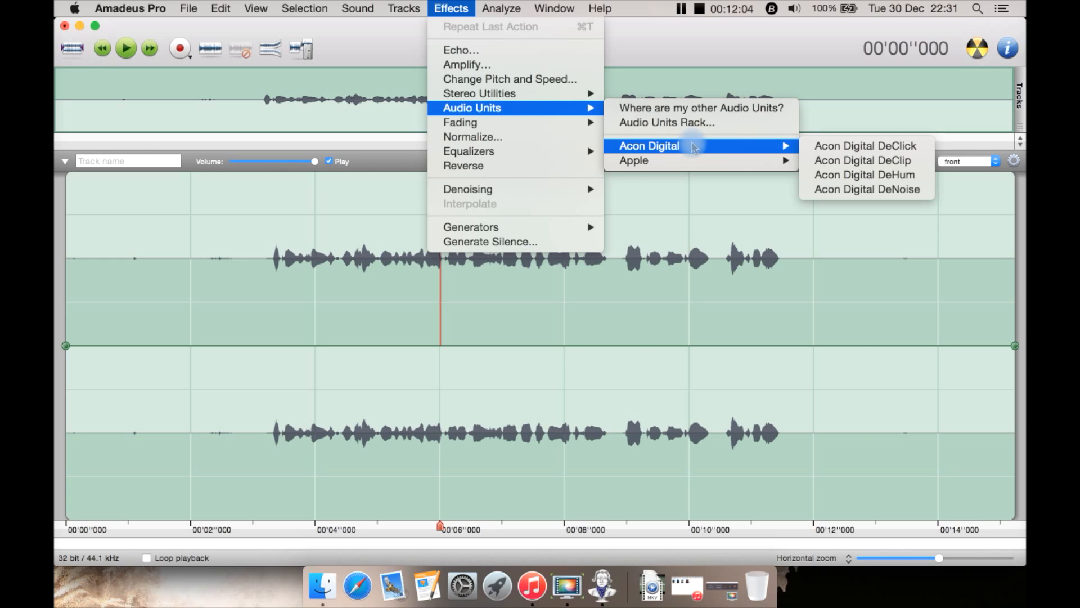
pyautogui.moveTo(717, 147)
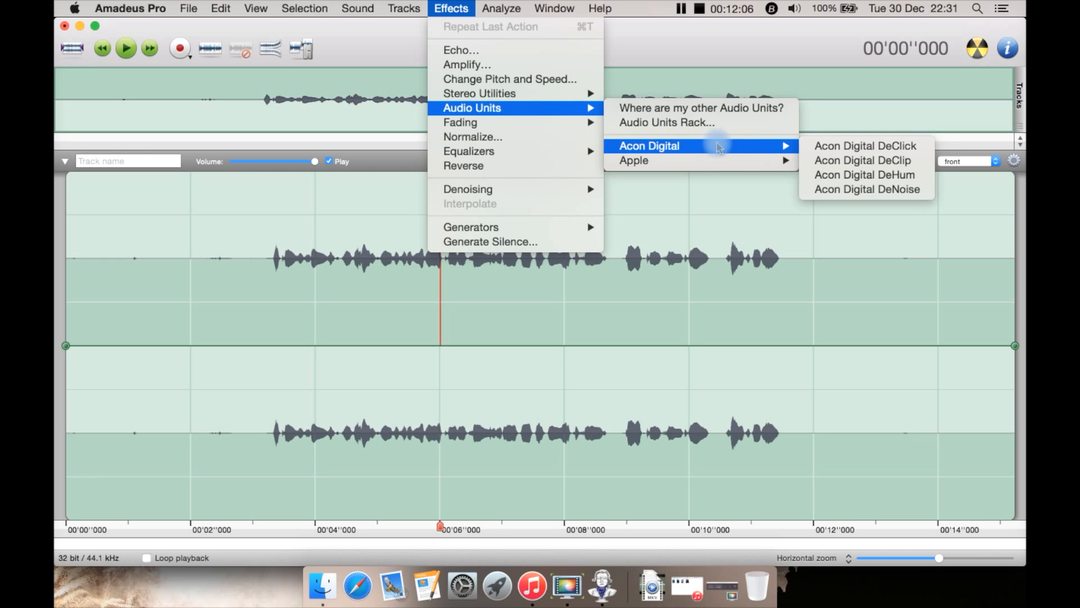
# Look over the Acon Digital DeNoise settings, then cancel without altering the recording.
pyautogui.click(866, 189)
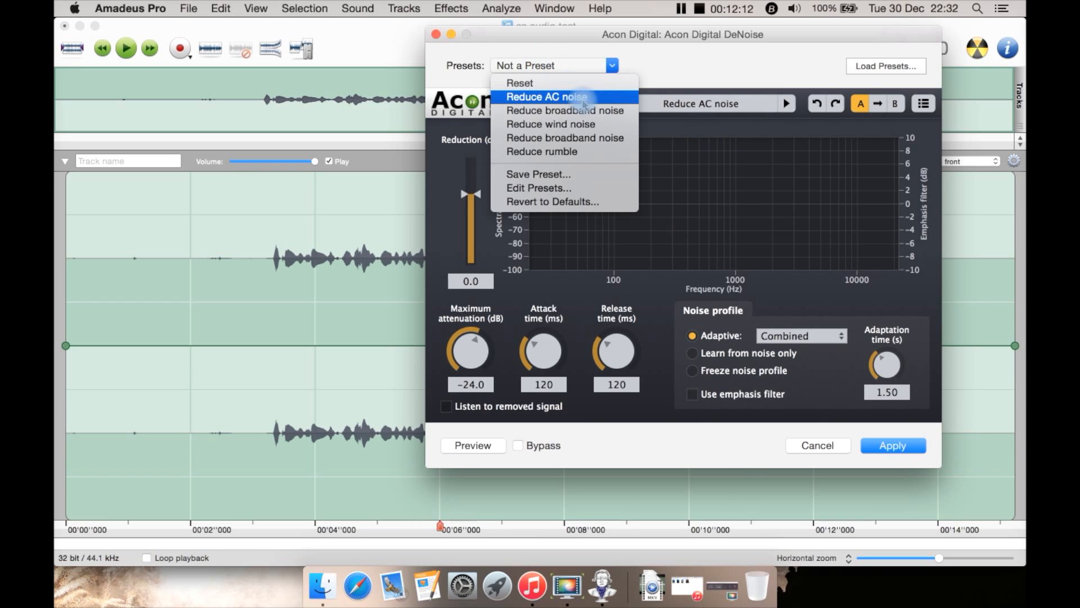
pyautogui.moveTo(565, 110)
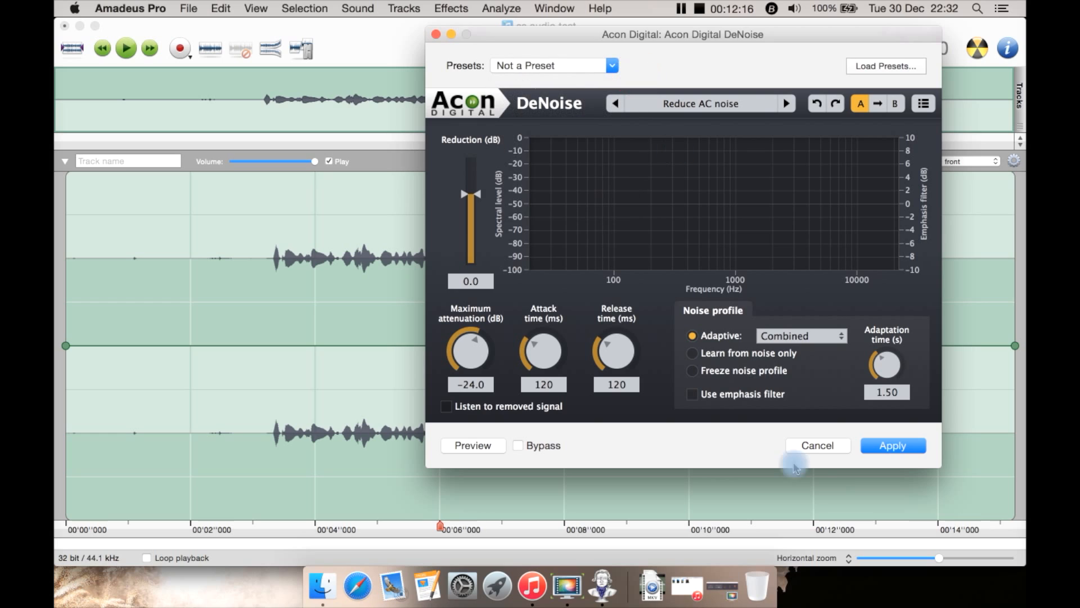
pyautogui.click(817, 446)
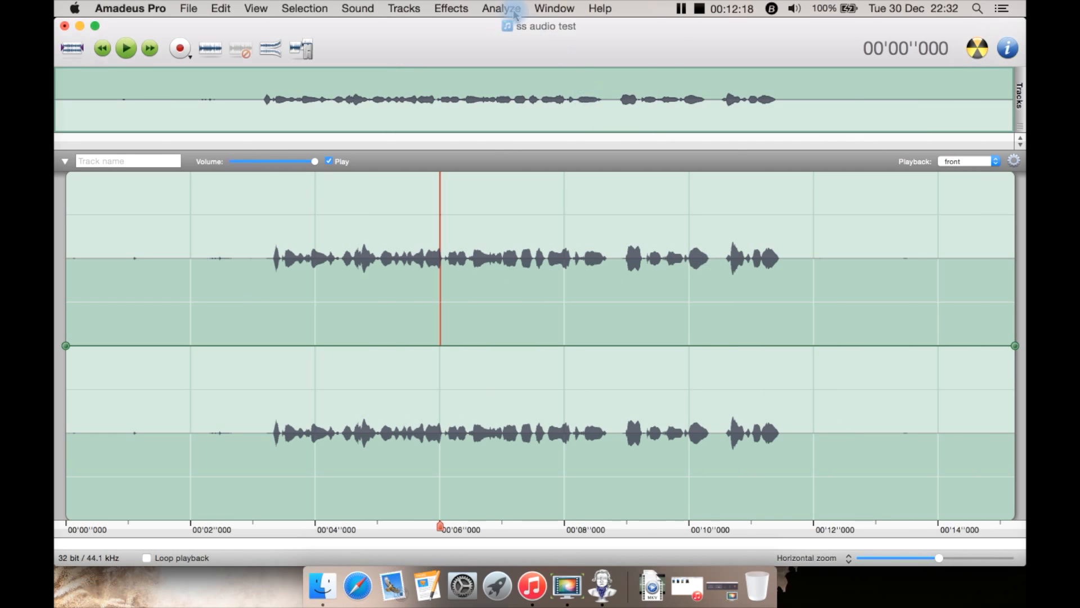
# Show the Effects menu again with the Audio Units > Acon Digital plugins.
pyautogui.click(451, 8)
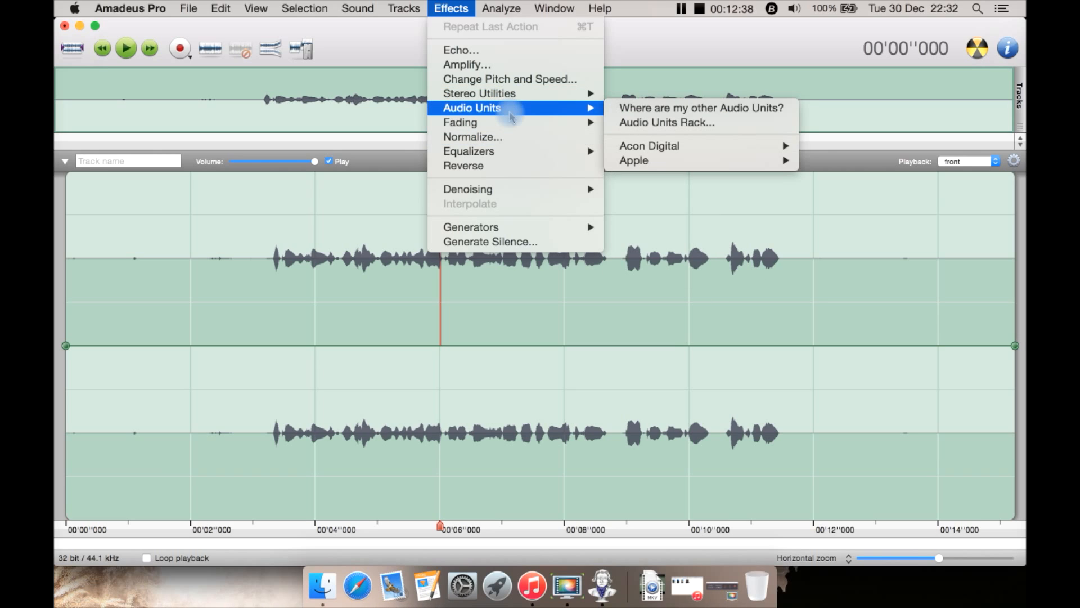
pyautogui.moveTo(667, 145)
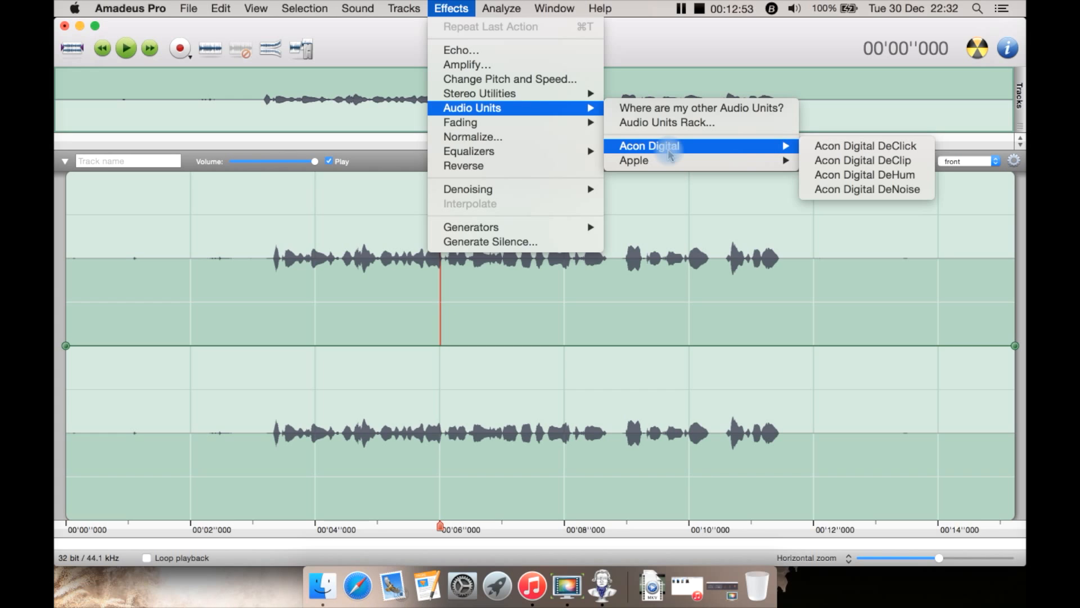
pyautogui.moveTo(633, 160)
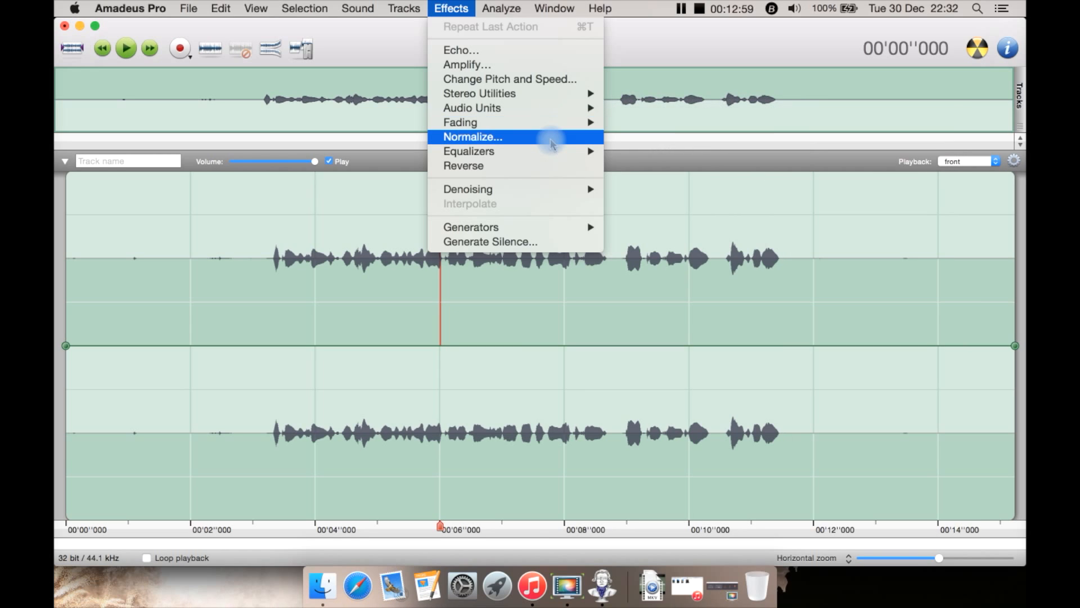
# Show Waveform Statistics for 'ss audio test': peak −13.6 dB, RMS −32.4 dB, no clipping.
pyautogui.click(501, 8)
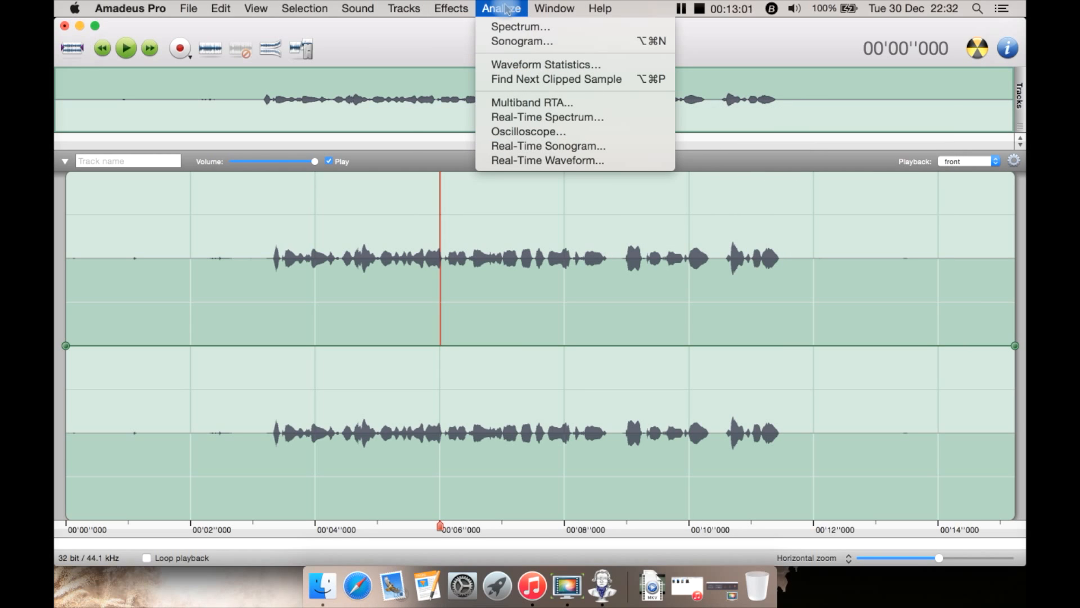
pyautogui.moveTo(520, 25)
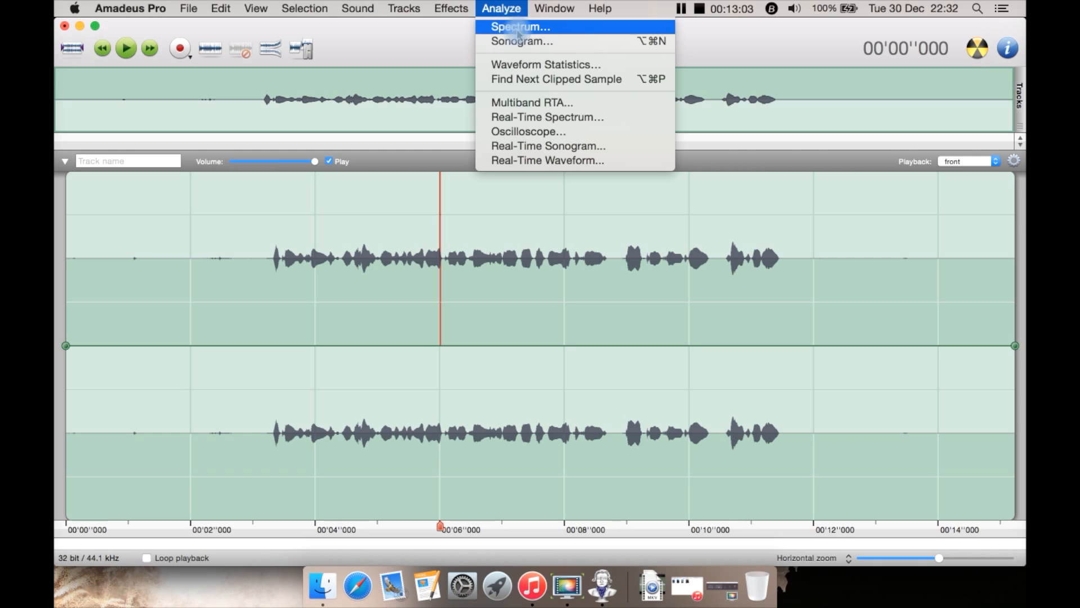
pyautogui.click(519, 25)
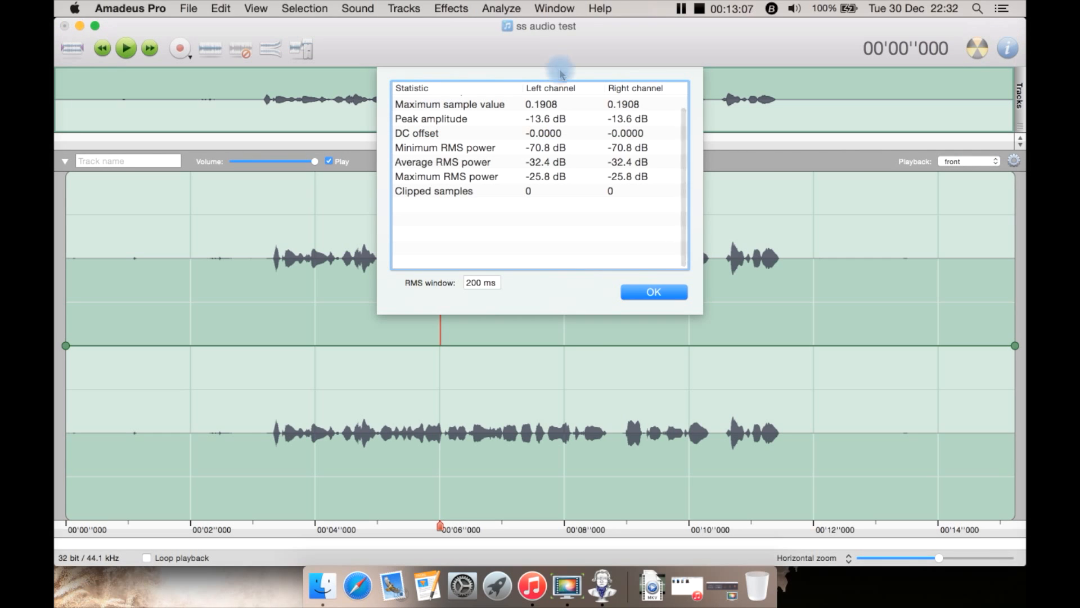
pyautogui.moveTo(612, 148)
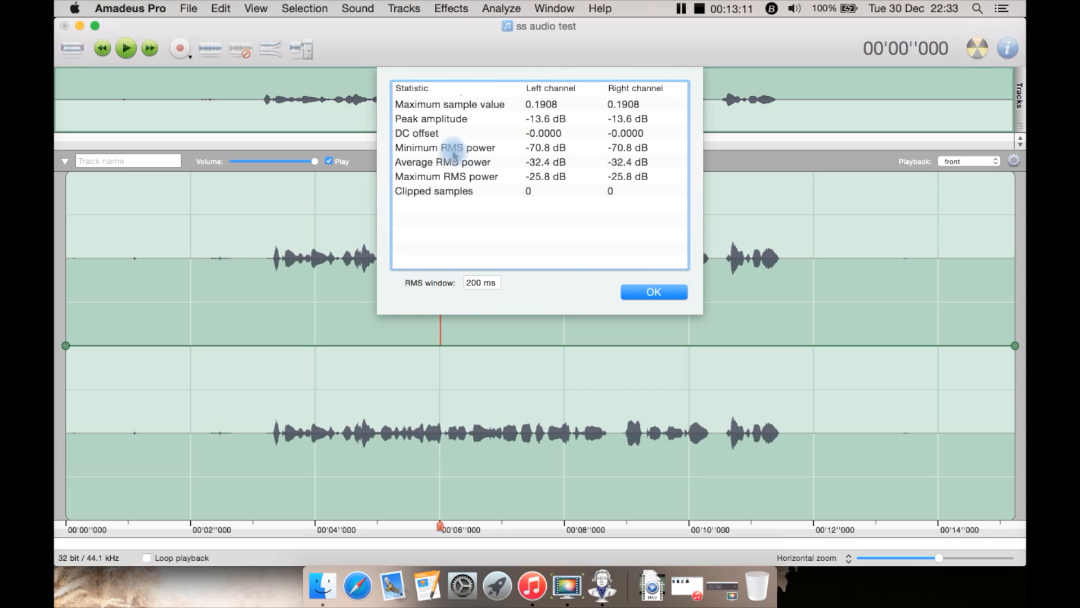
pyautogui.moveTo(609, 156)
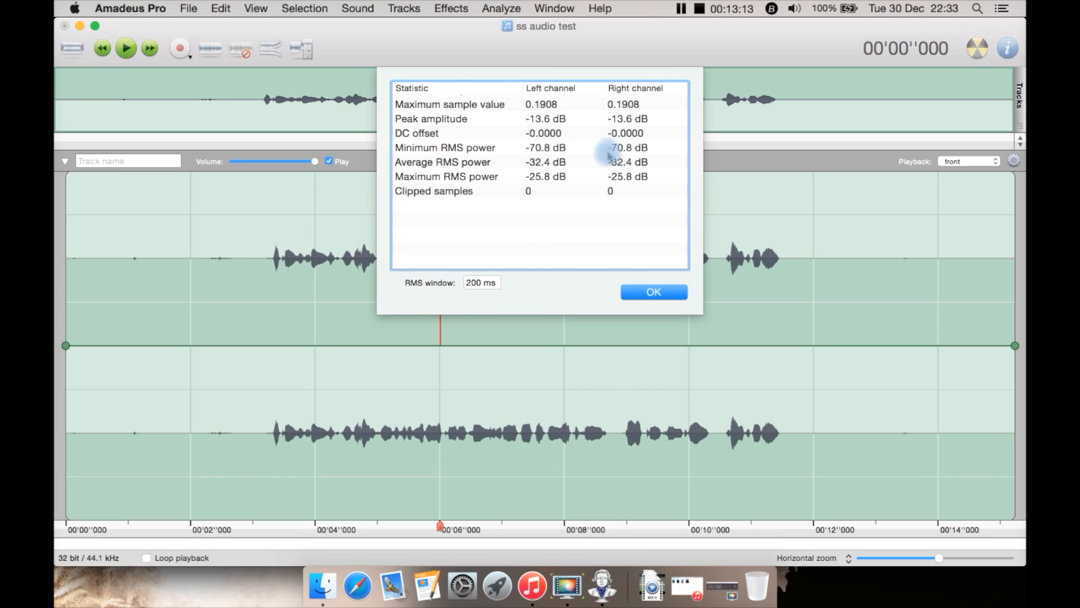
pyautogui.moveTo(555, 295)
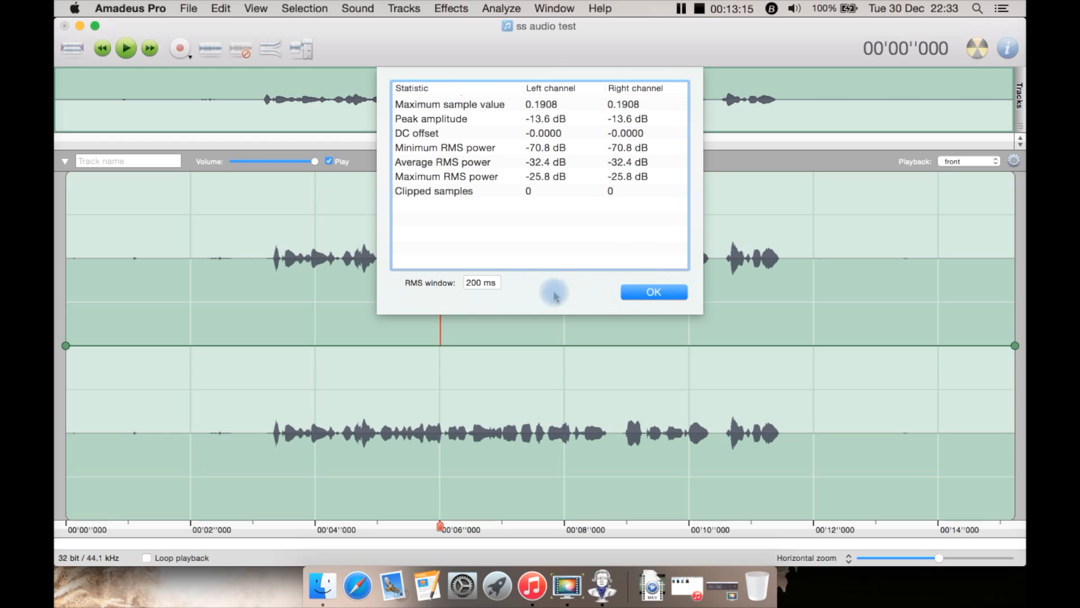
# Run Find Next Clipped Sample, confirm none found, then show the Window menu.
pyautogui.click(501, 7)
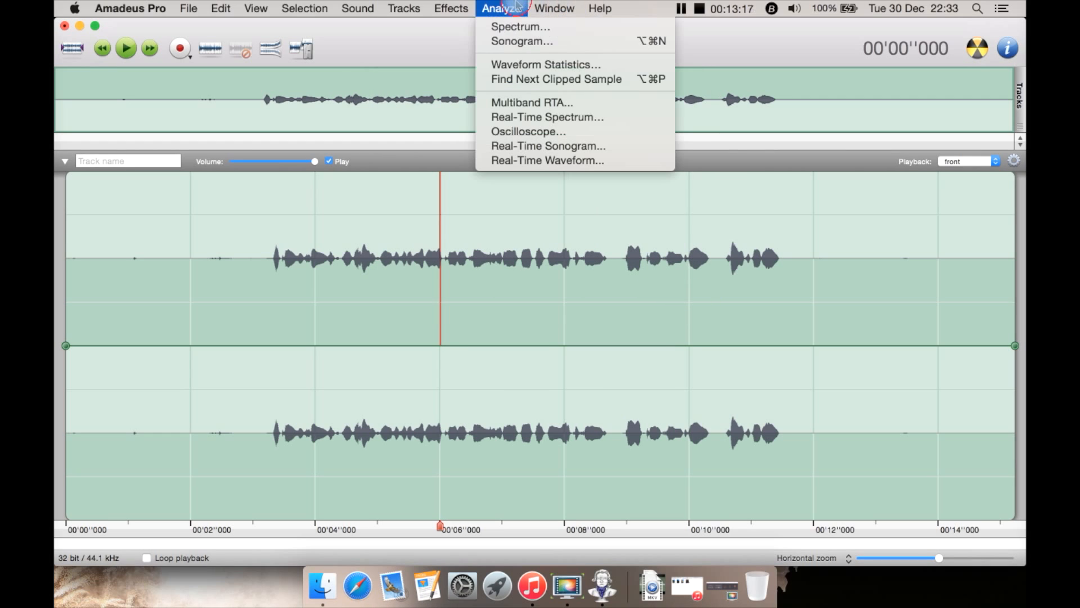
pyautogui.moveTo(555, 79)
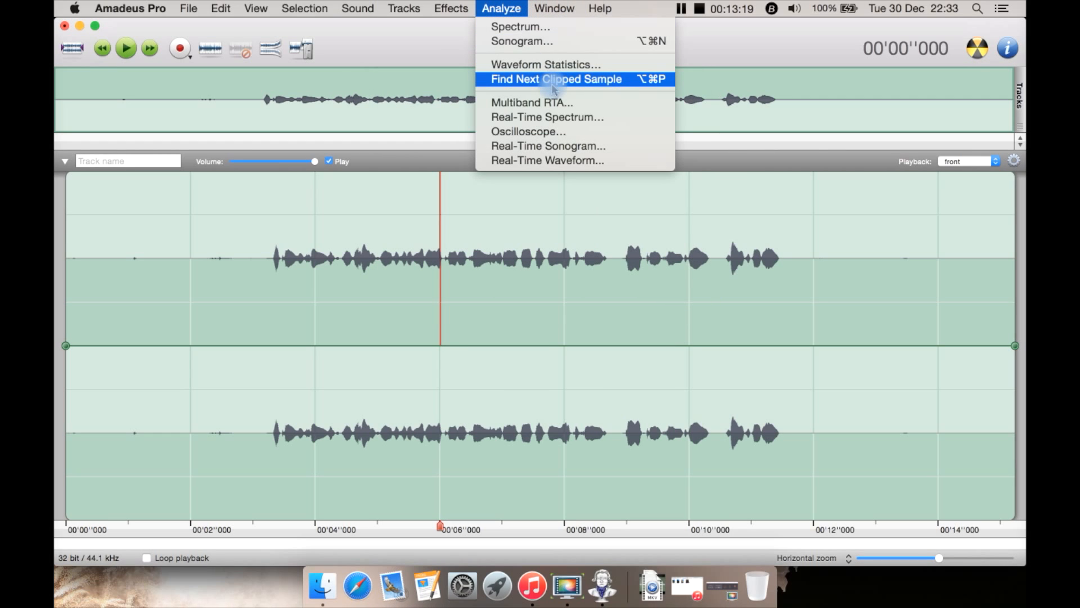
pyautogui.click(554, 79)
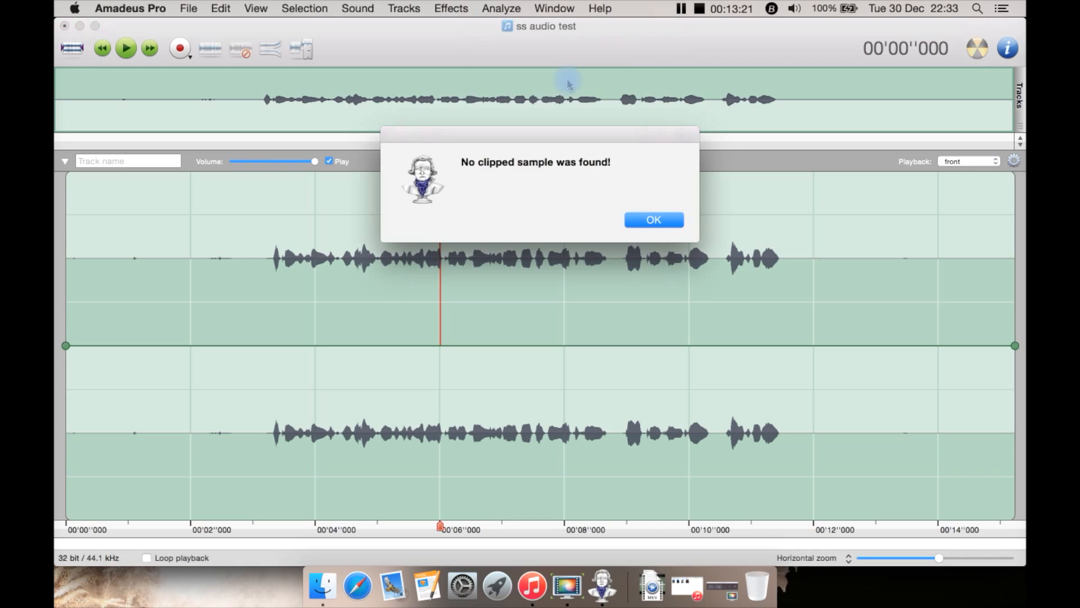
pyautogui.click(652, 219)
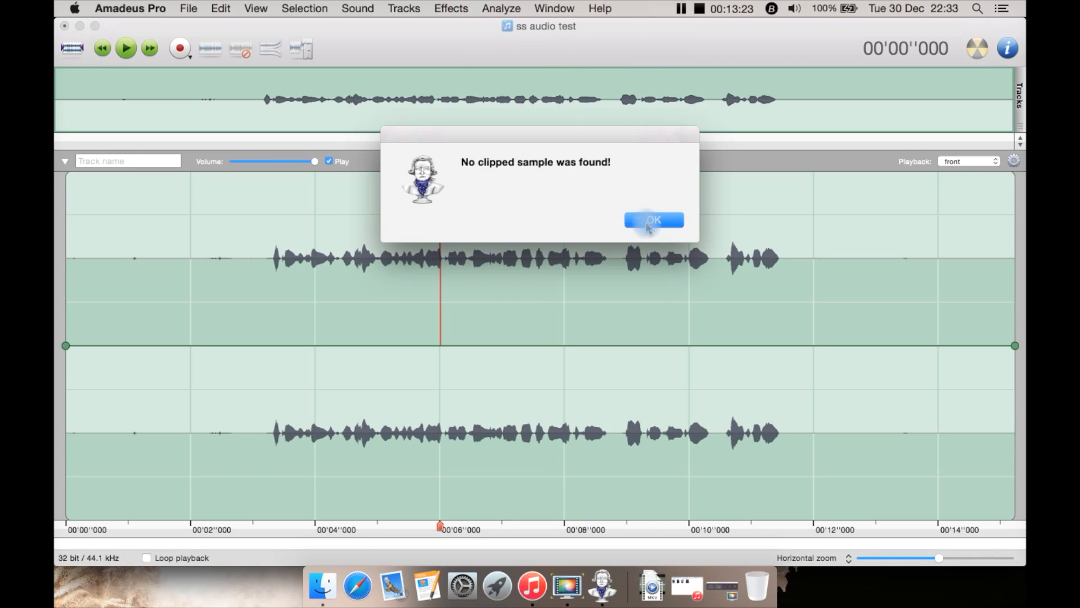
pyautogui.click(500, 8)
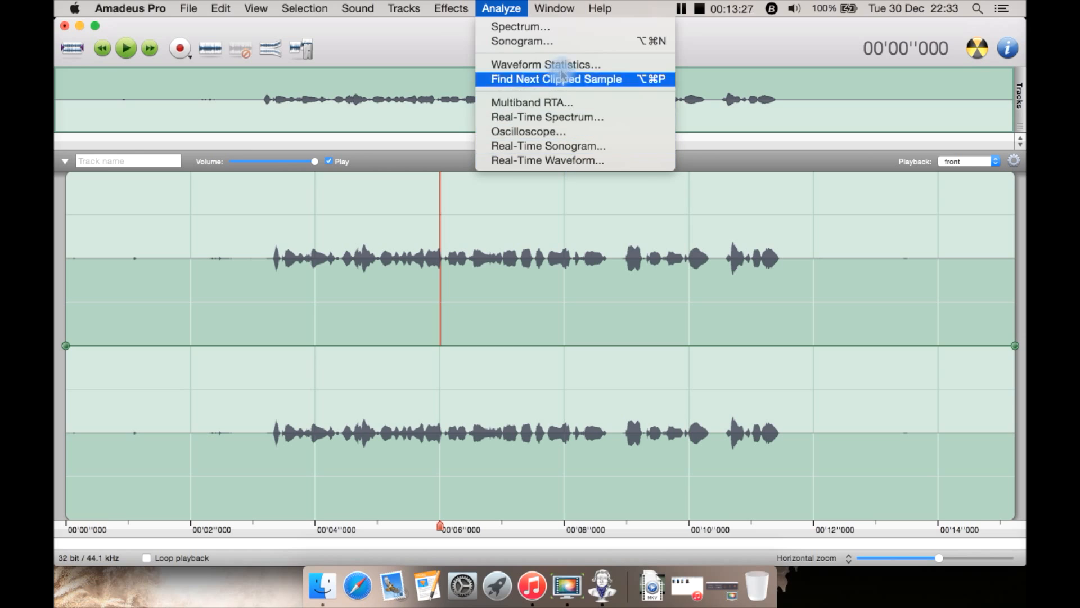
pyautogui.click(554, 8)
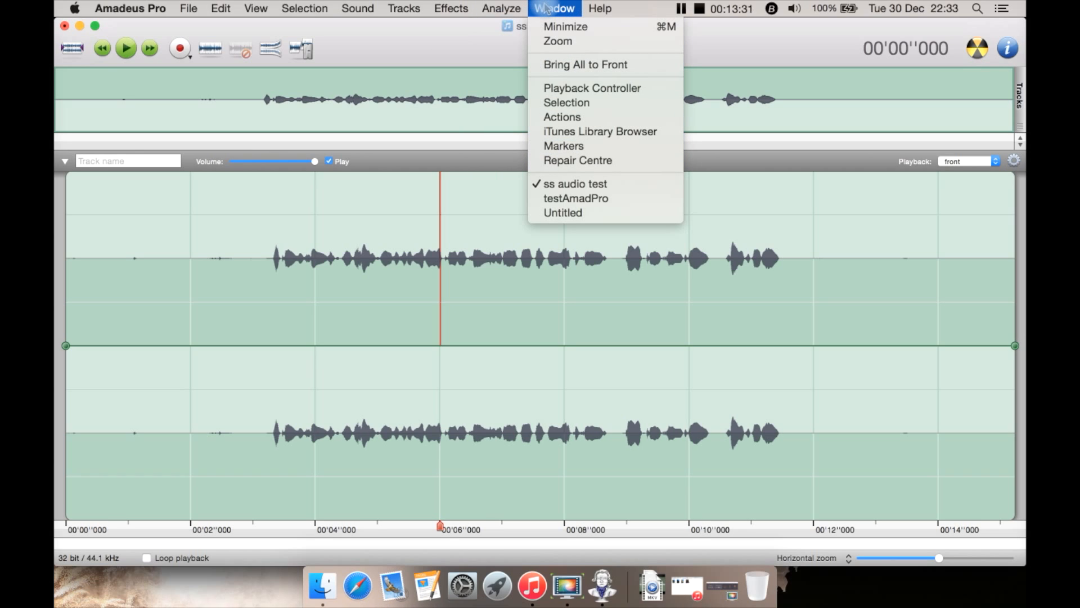
pyautogui.moveTo(605, 183)
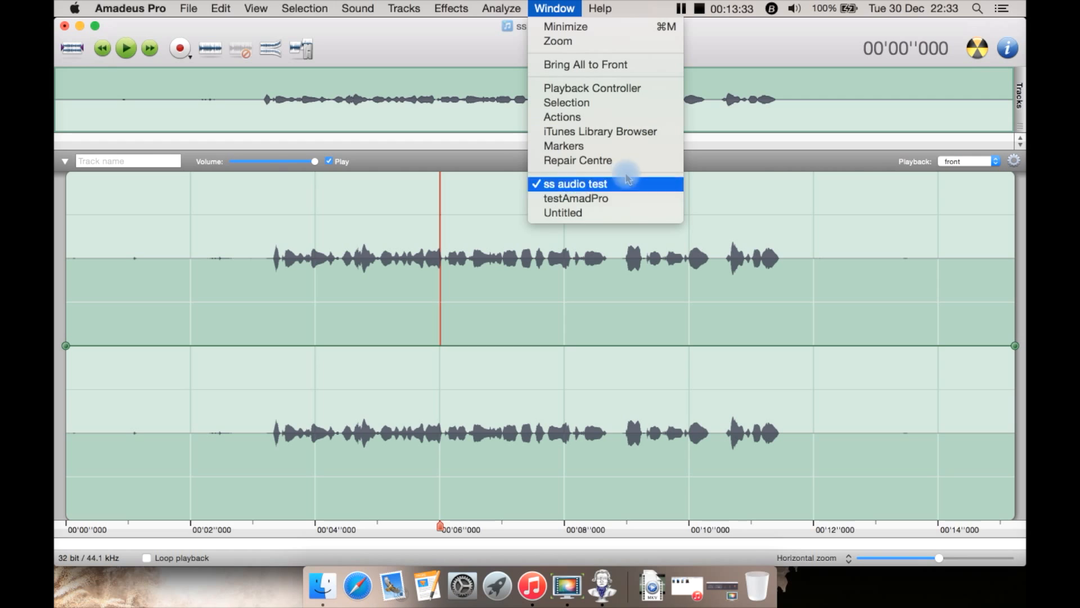
pyautogui.moveTo(606, 212)
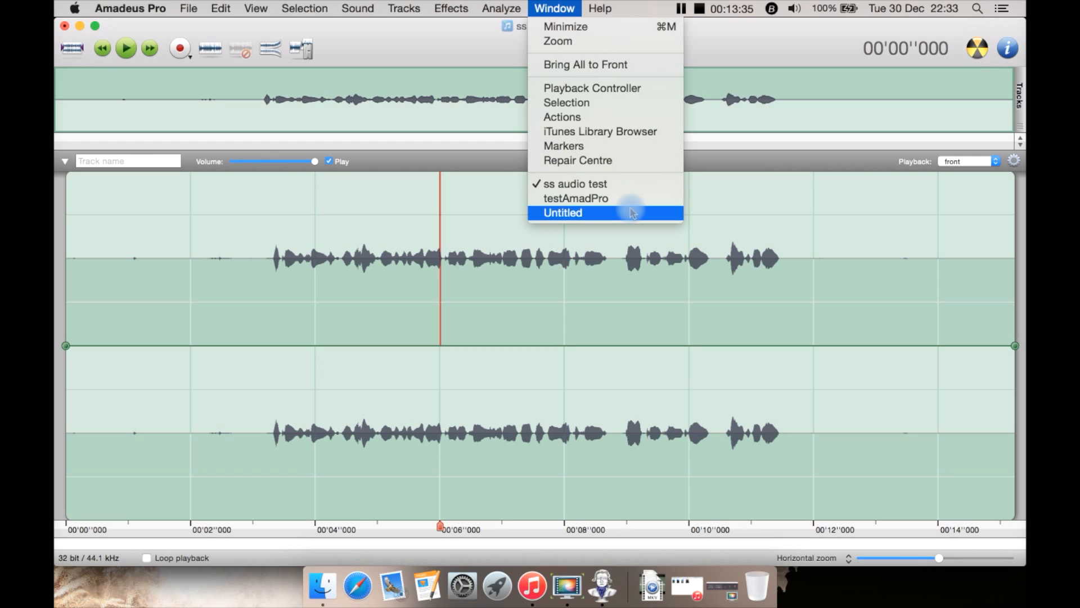
pyautogui.moveTo(630, 198)
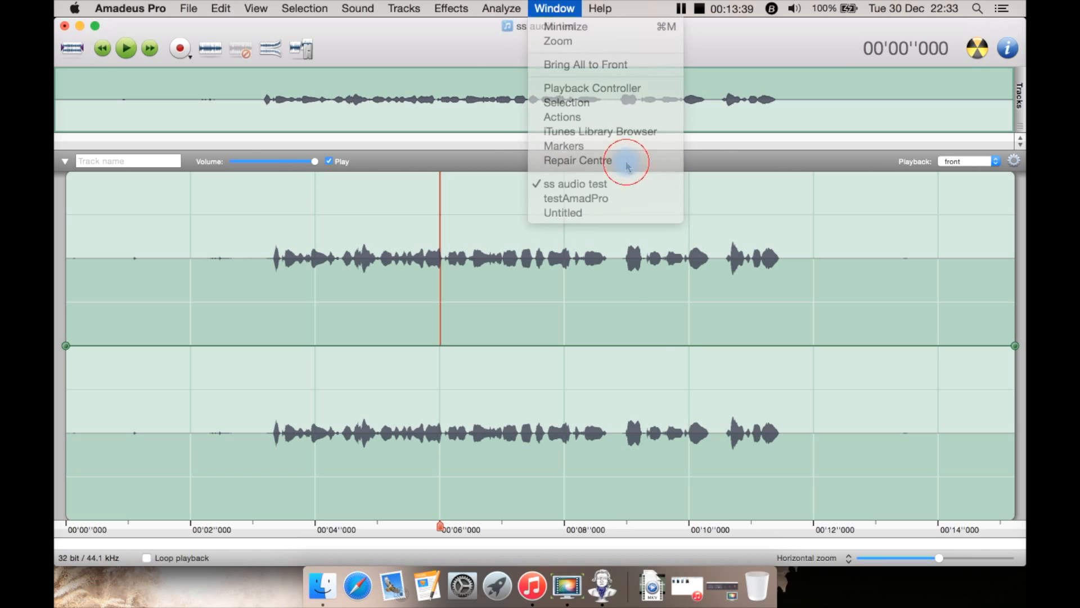
# Open the Repair Centre with its close-up waveform, repair set to Both.
pyautogui.click(577, 160)
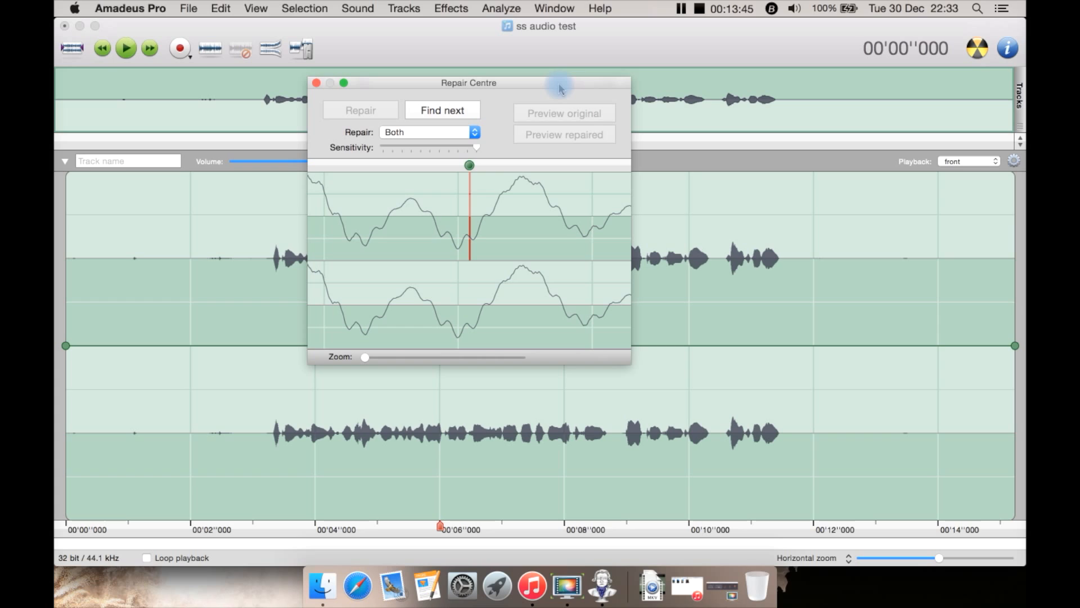
pyautogui.moveTo(445, 198)
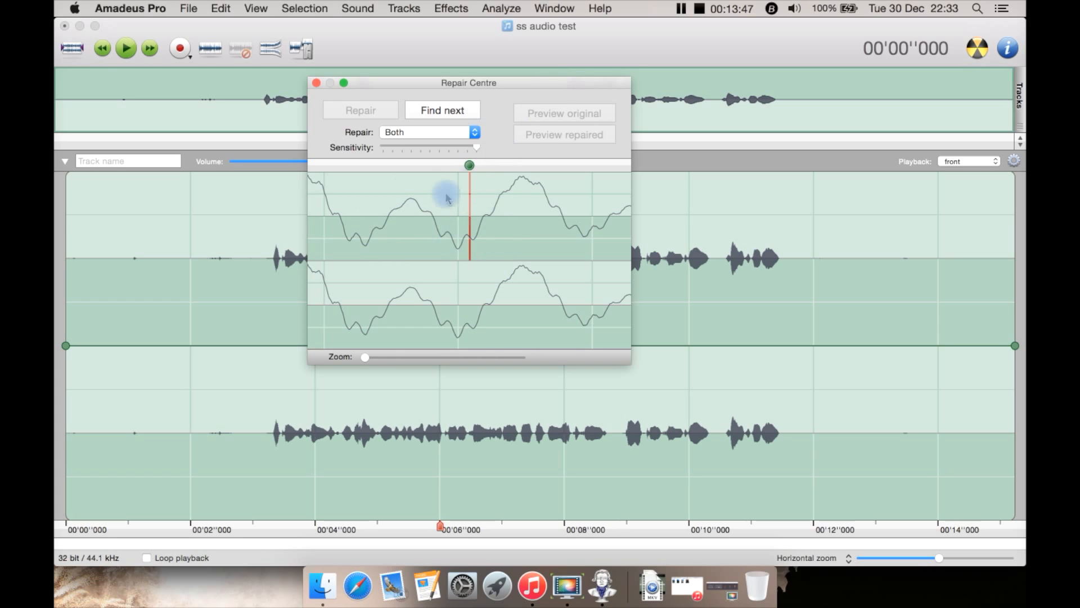
pyautogui.moveTo(605, 282)
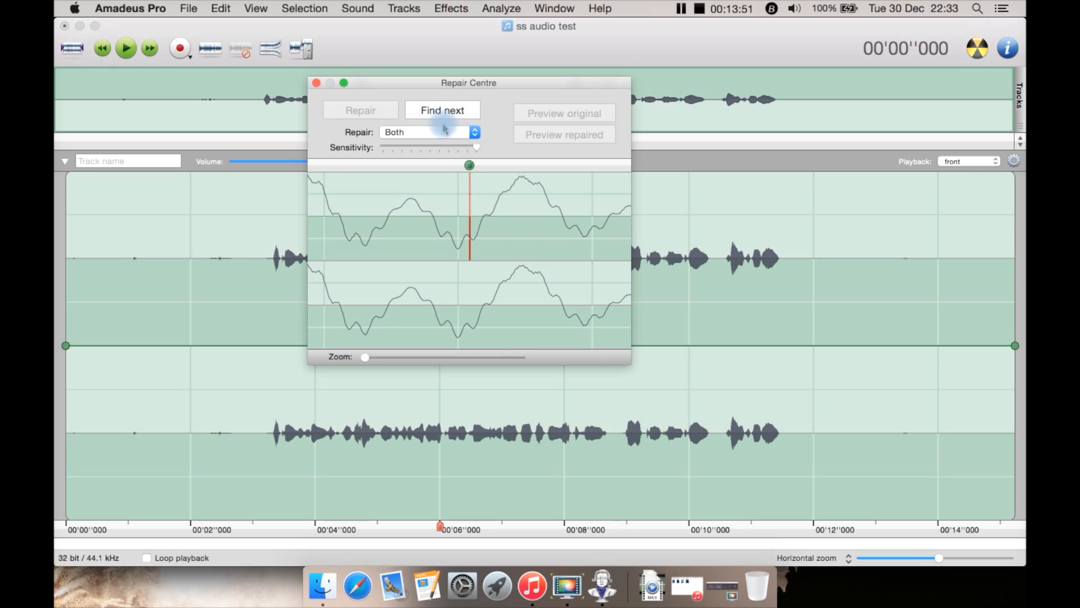
# Find the first crack, preview the original audio around it and repair it.
pyautogui.click(442, 109)
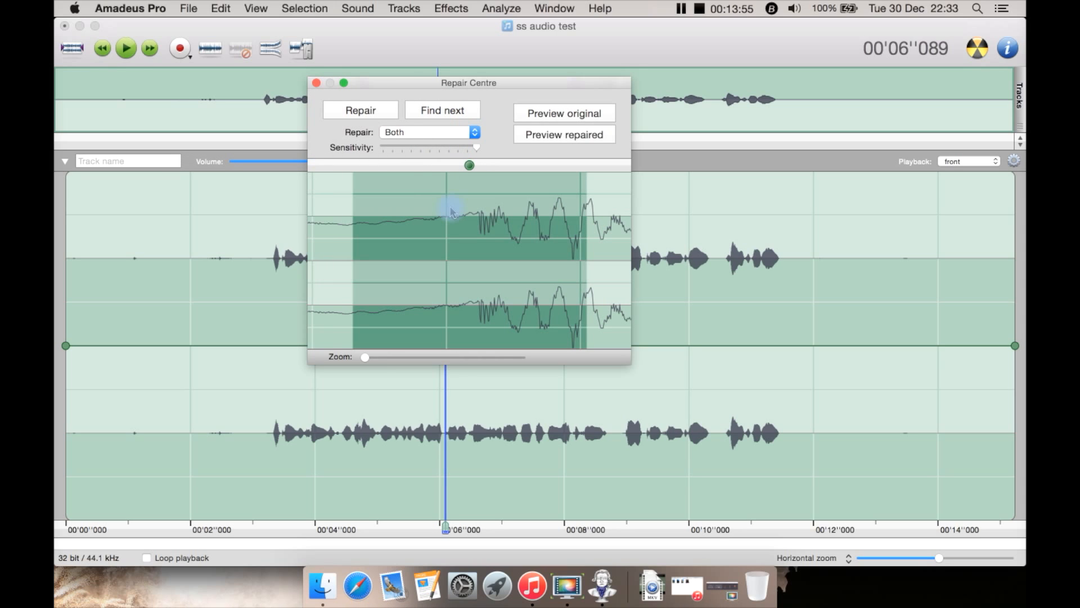
pyautogui.moveTo(578, 201)
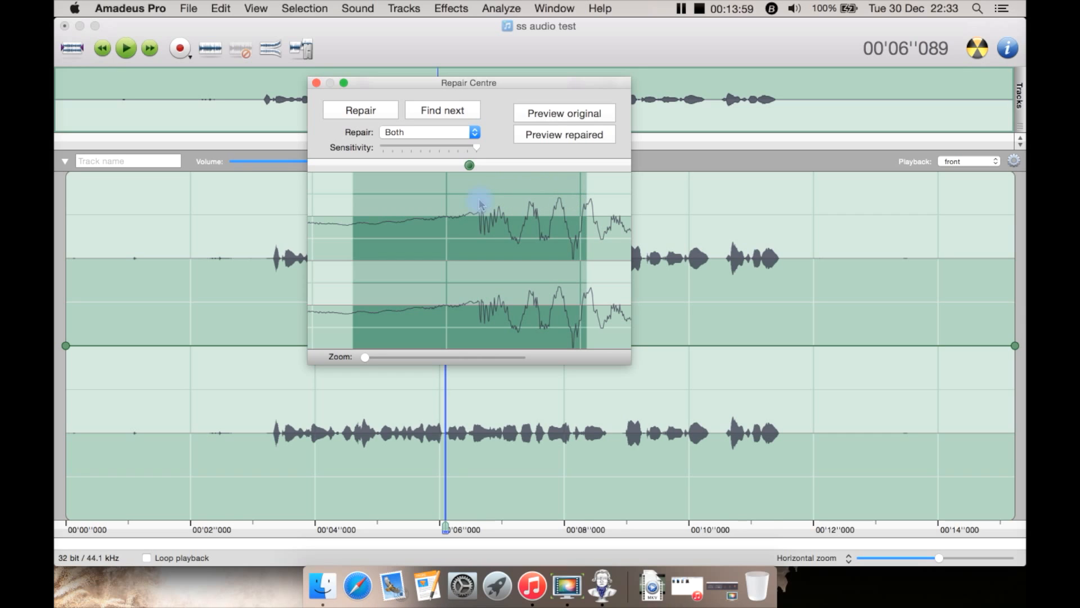
pyautogui.click(564, 112)
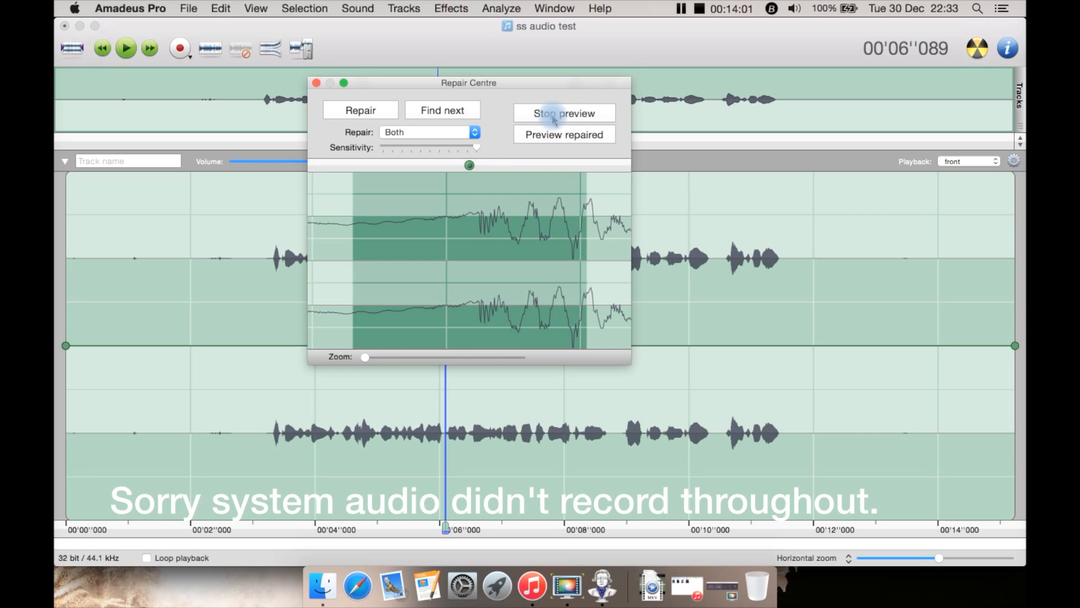
pyautogui.click(562, 113)
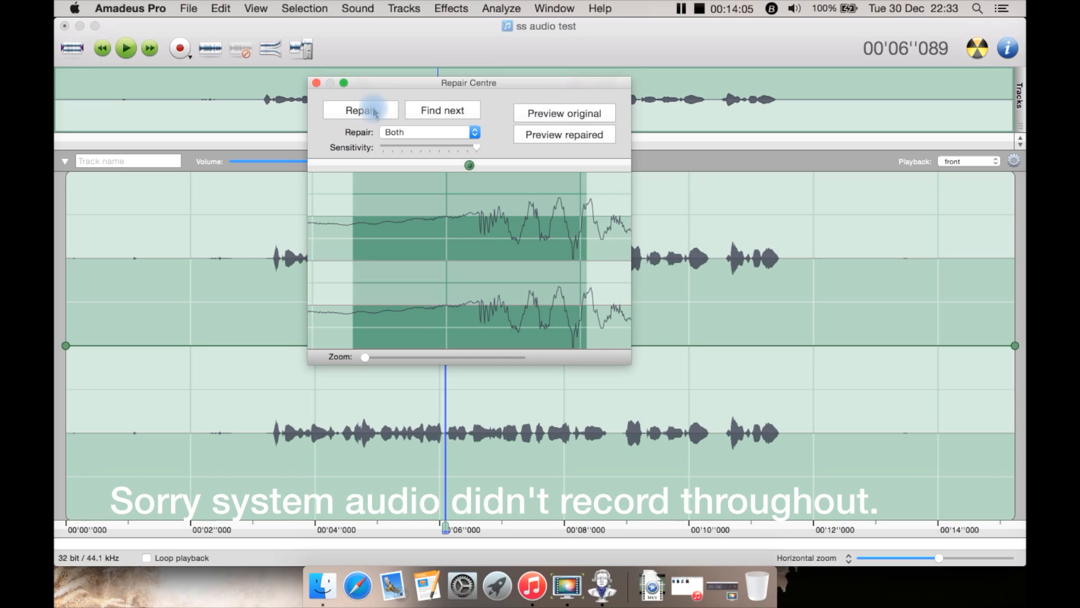
pyautogui.click(360, 109)
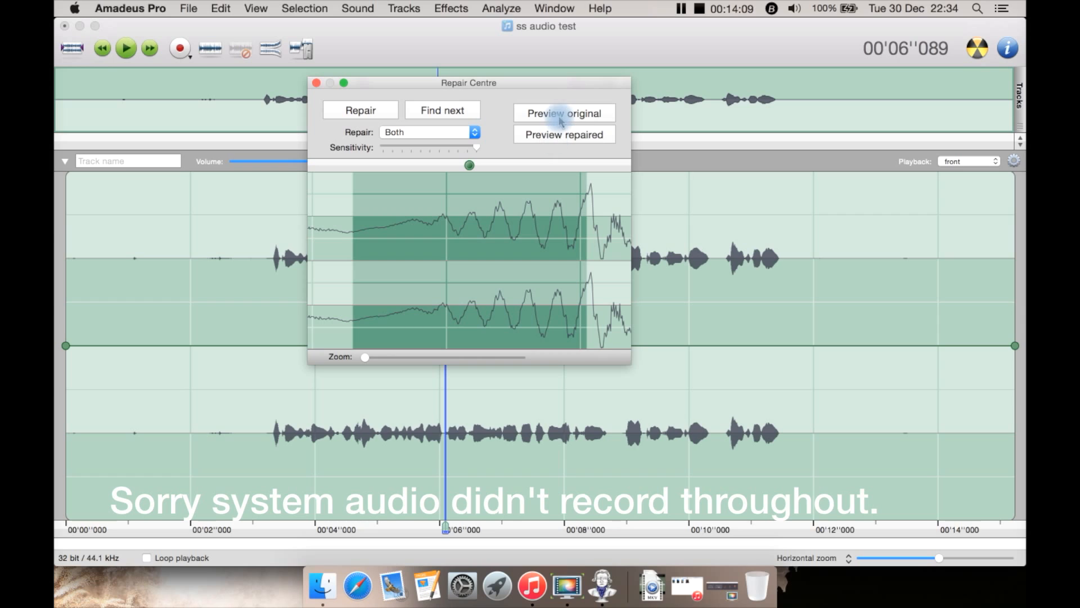
pyautogui.click(563, 113)
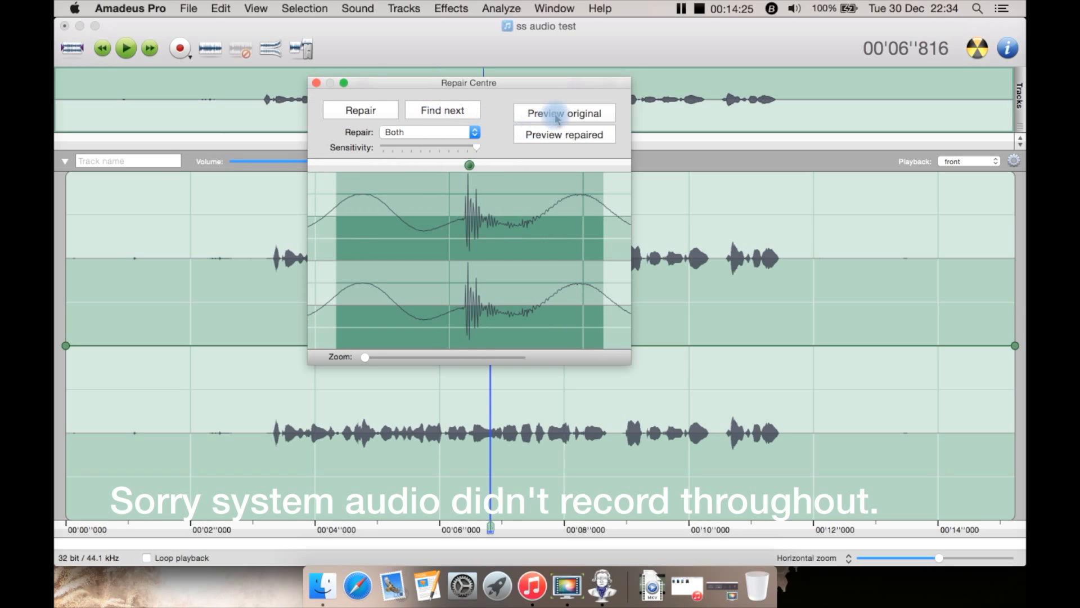
pyautogui.click(360, 110)
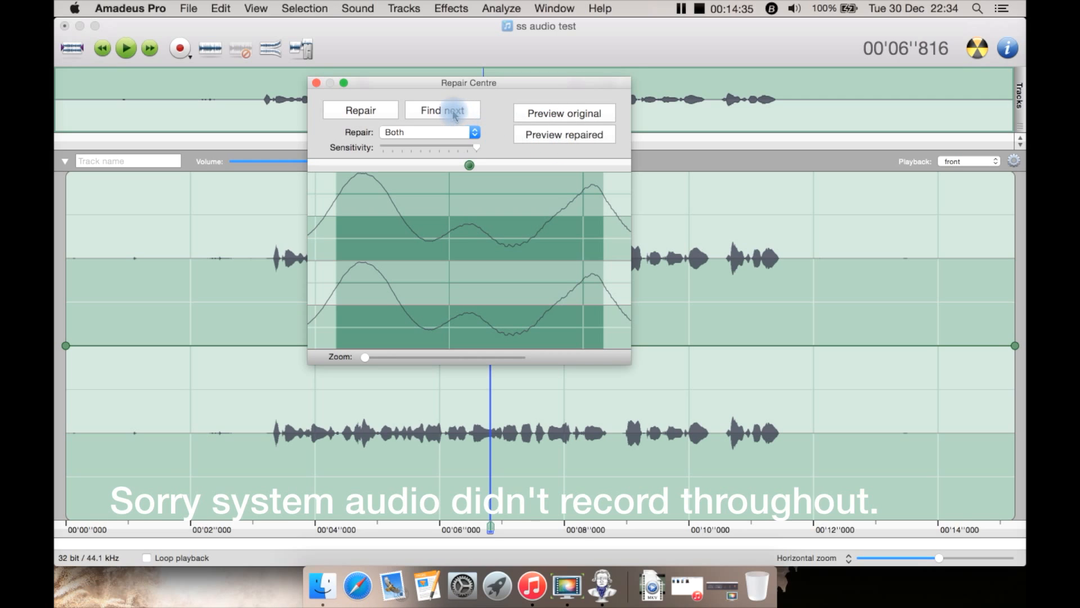
# Repair the remaining cracks one by one until 'No more cracks found.' appears.
pyautogui.click(442, 111)
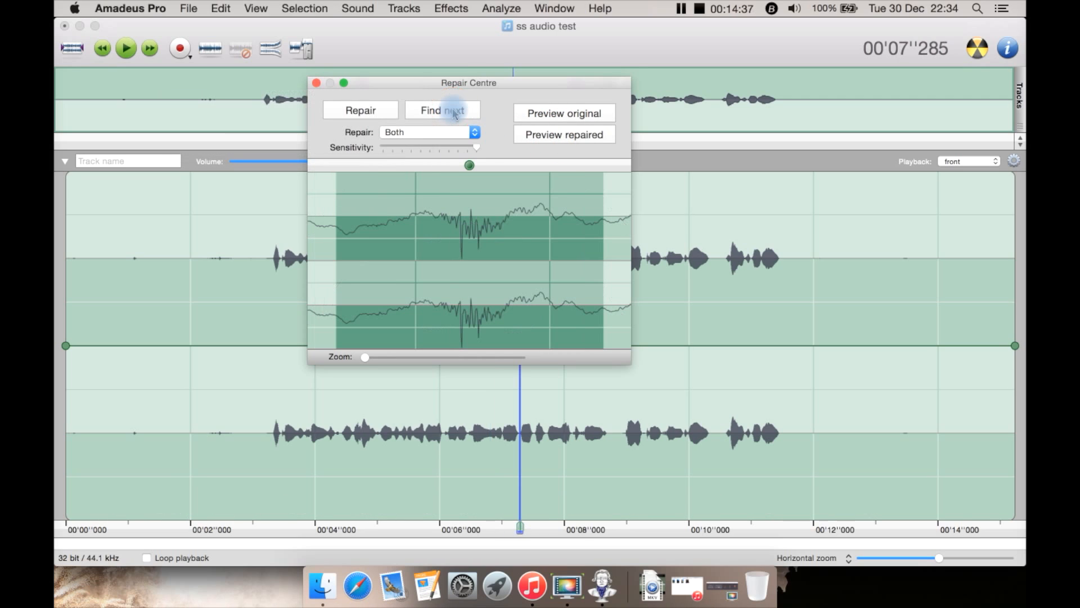
pyautogui.click(360, 111)
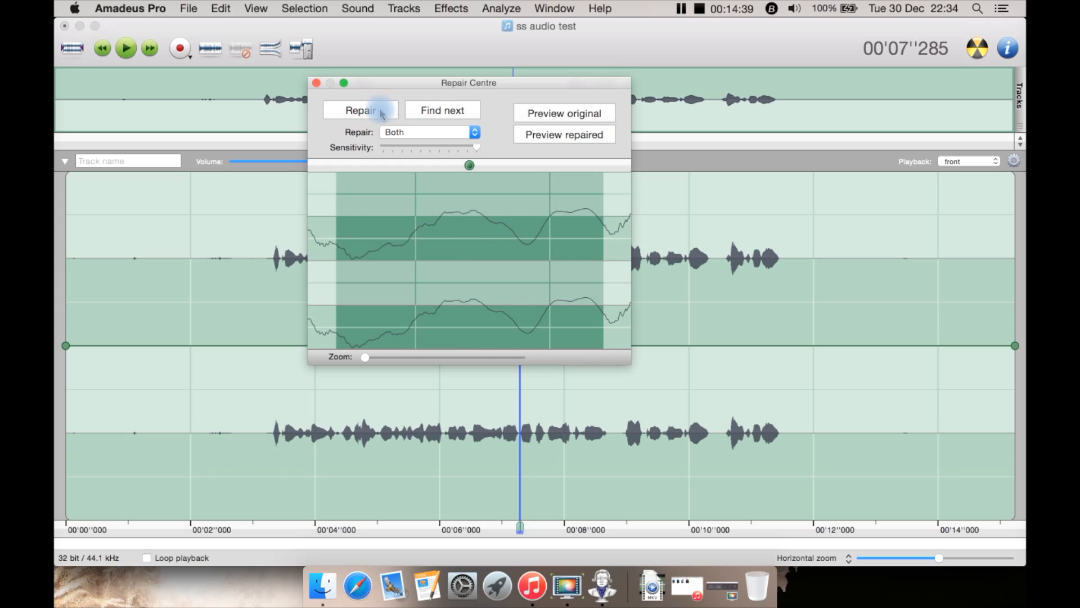
pyautogui.click(359, 110)
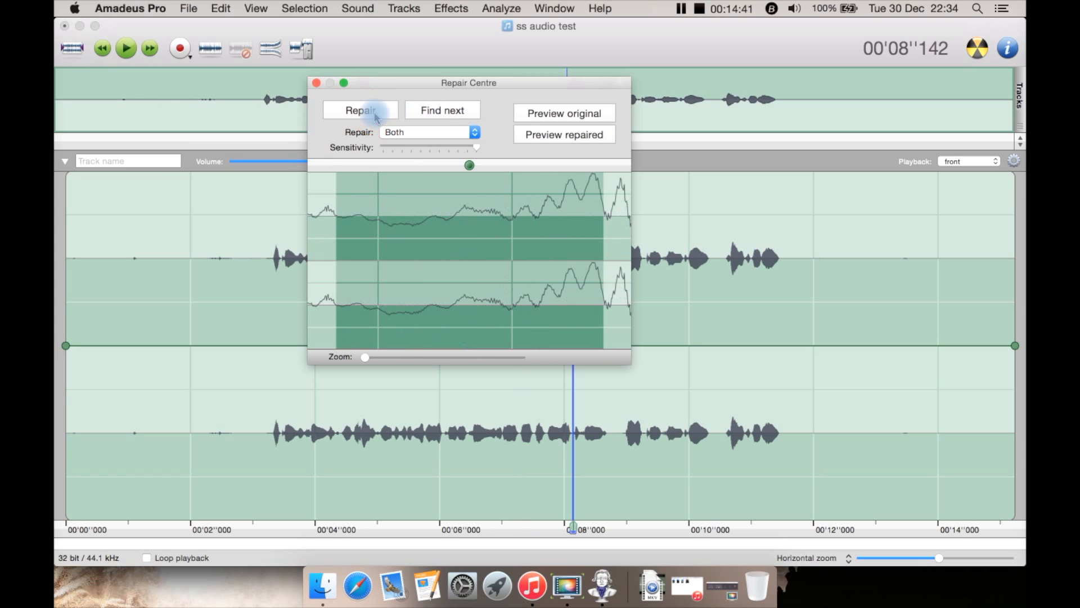
pyautogui.click(360, 110)
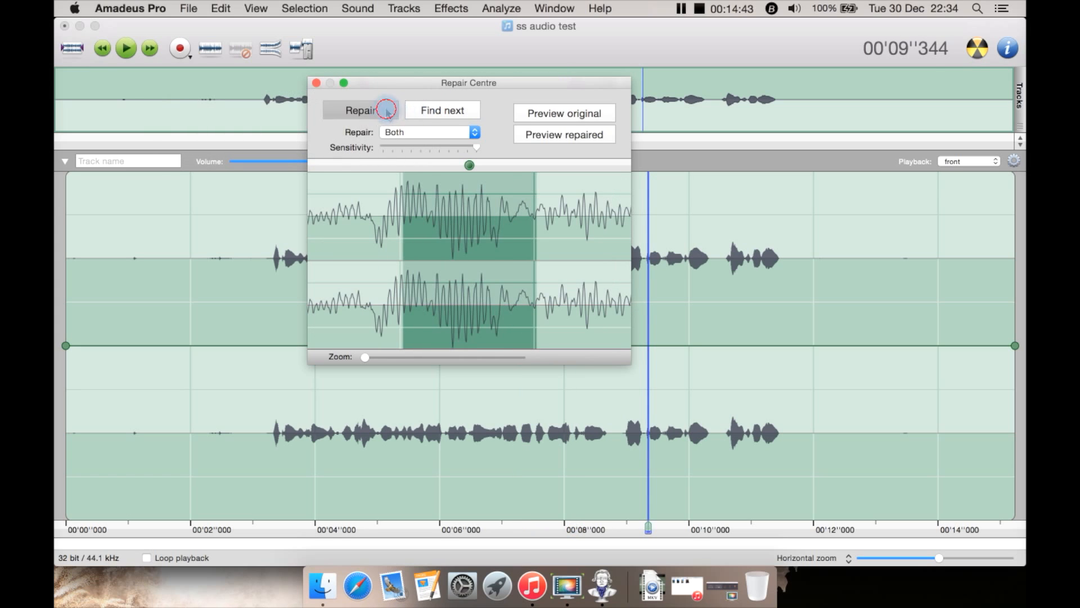
pyautogui.click(441, 110)
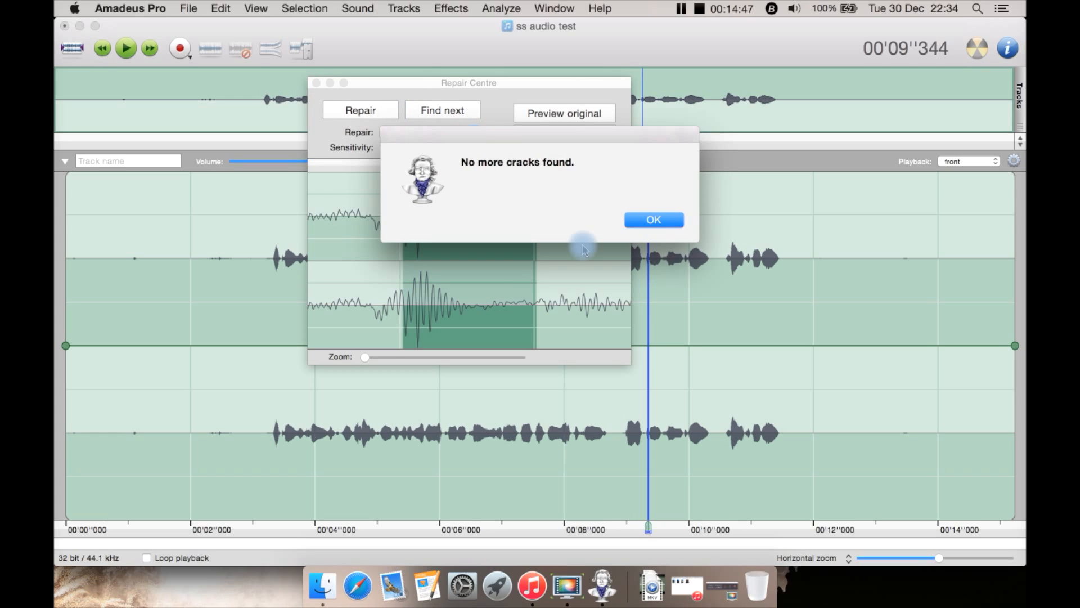
# Dismiss the no-more-cracks notice and close the Repair Centre tool.
pyautogui.click(653, 220)
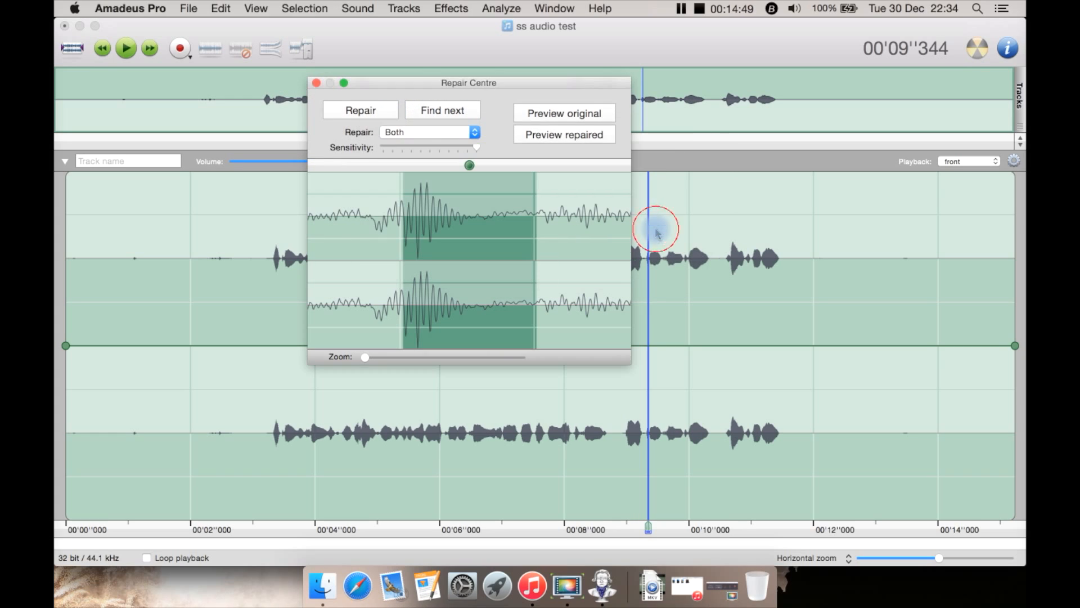
pyautogui.click(316, 82)
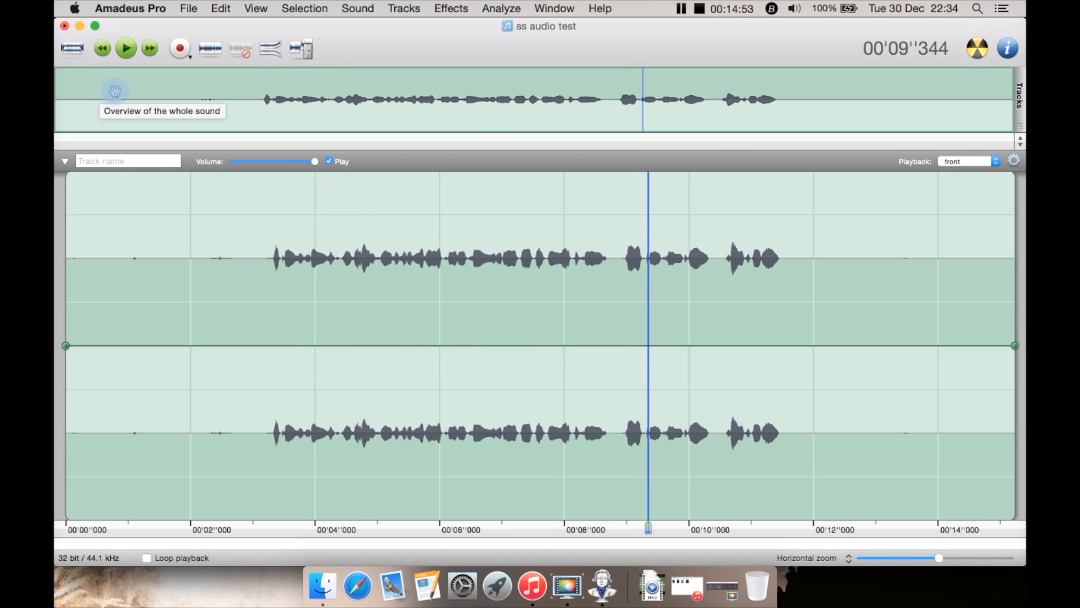
pyautogui.moveTo(257, 188)
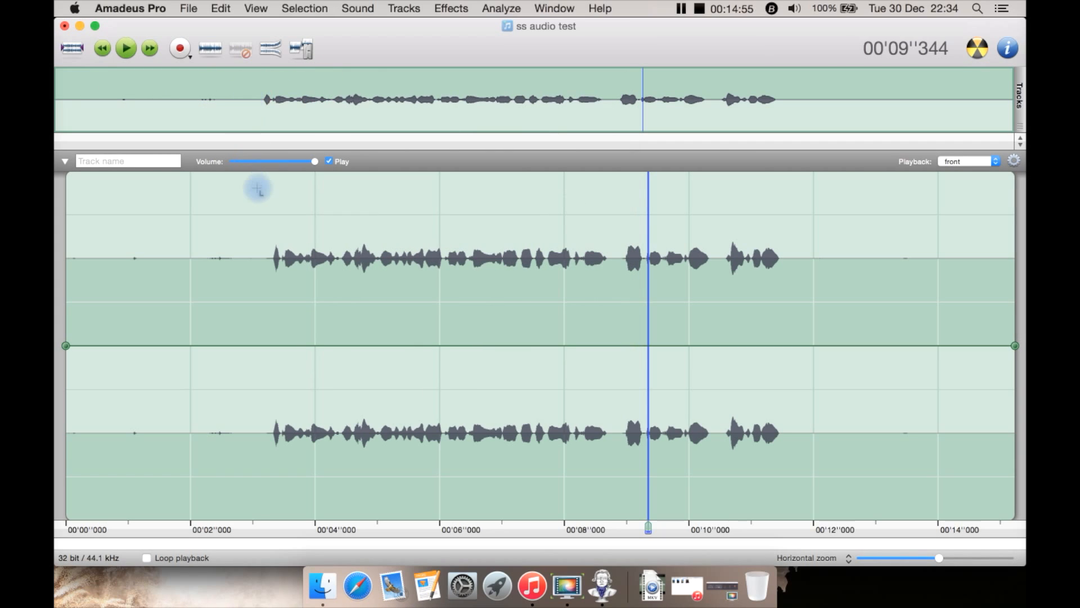
# Play the repaired recording from just before the speech, then show the Window menu.
pyautogui.click(101, 48)
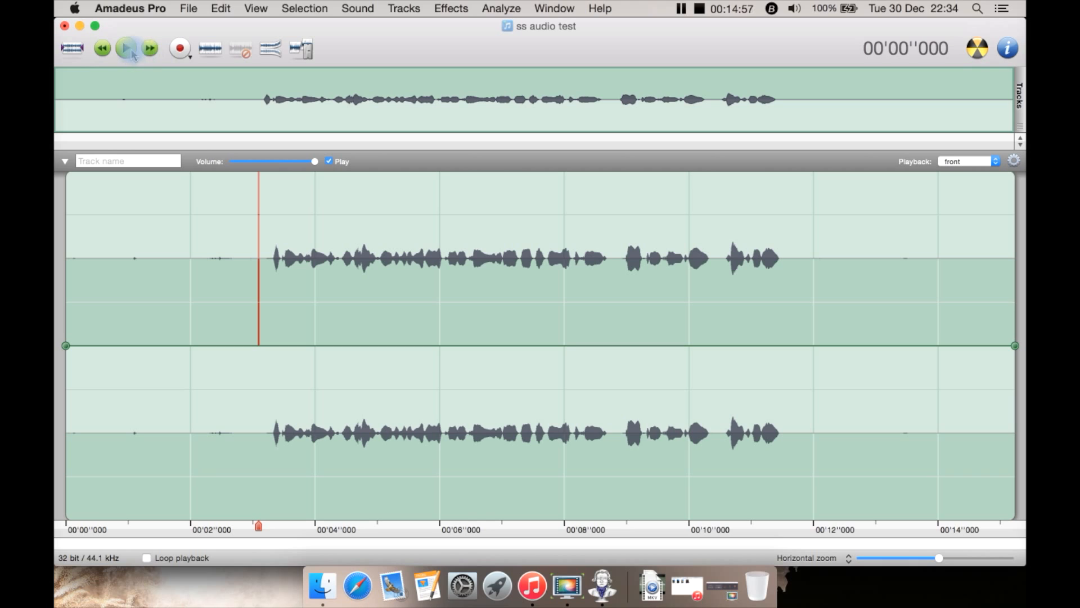
pyautogui.click(127, 49)
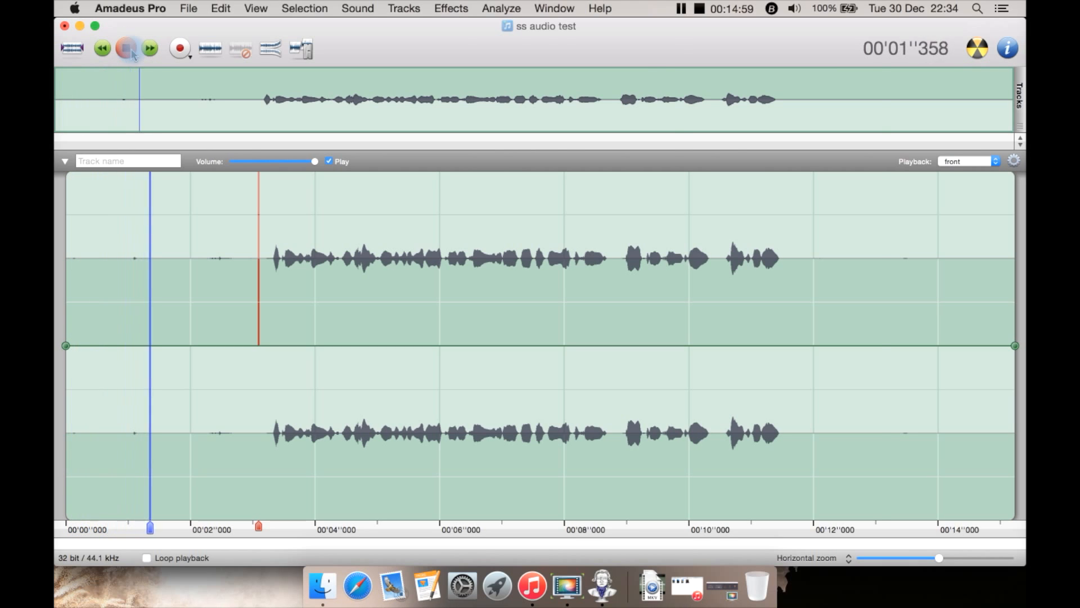
pyautogui.click(554, 8)
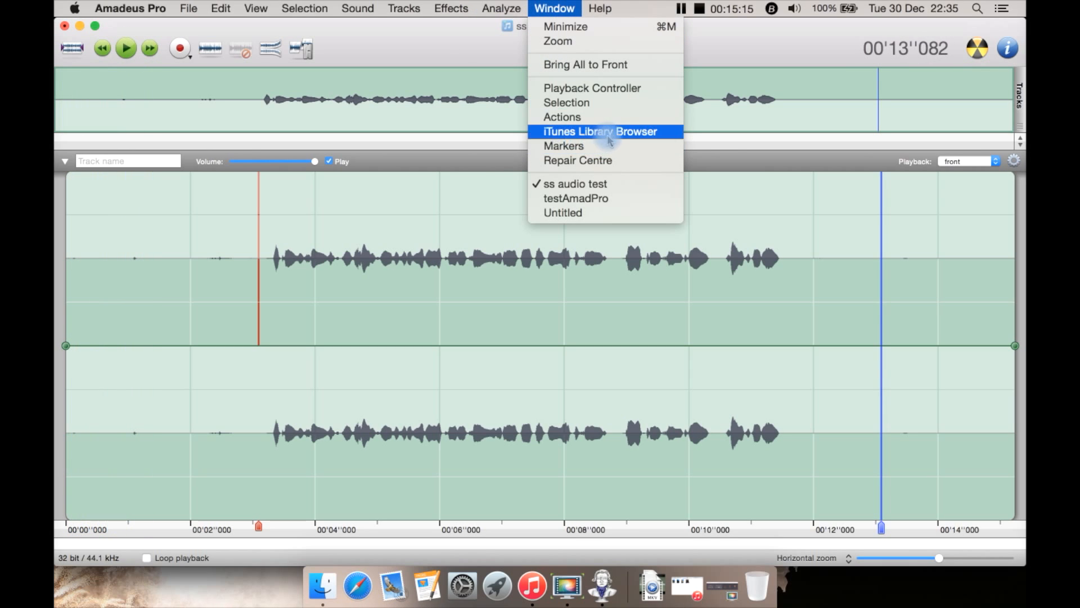
pyautogui.click(564, 145)
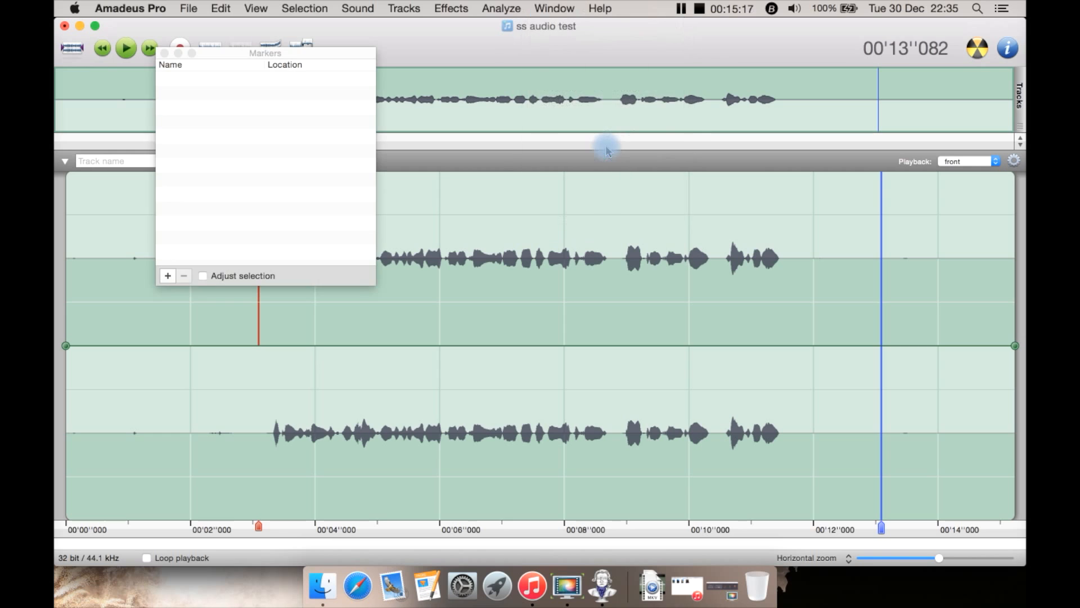
pyautogui.moveTo(183, 242)
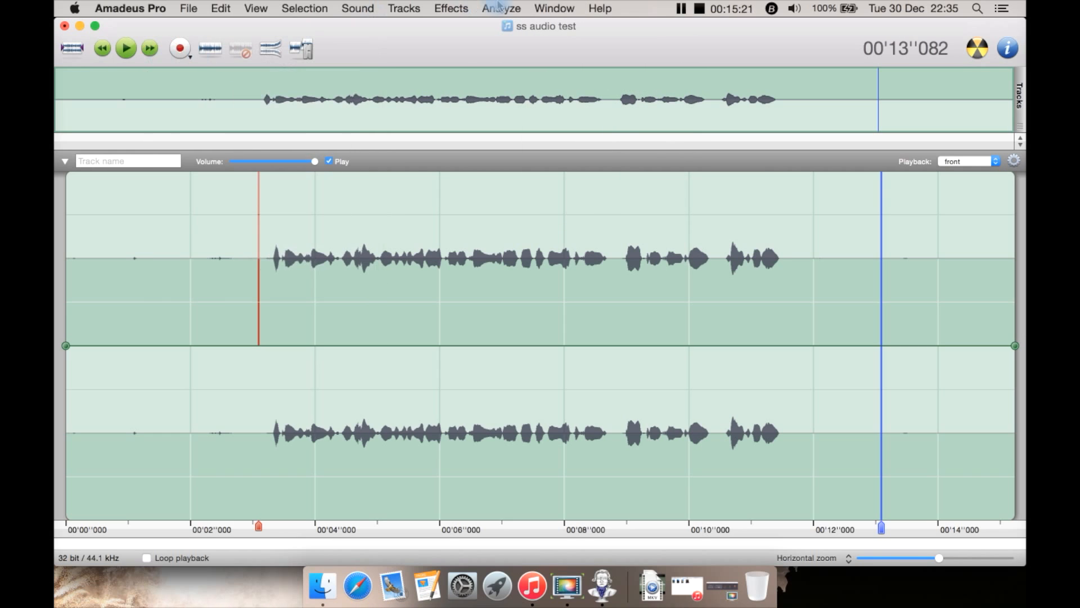
pyautogui.click(553, 8)
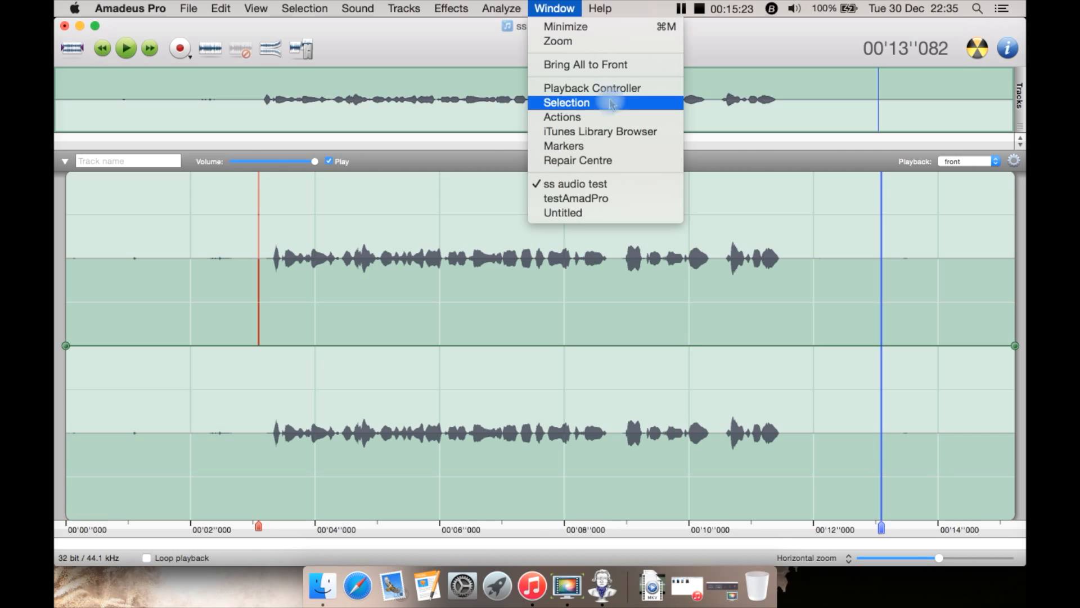
pyautogui.moveTo(612, 116)
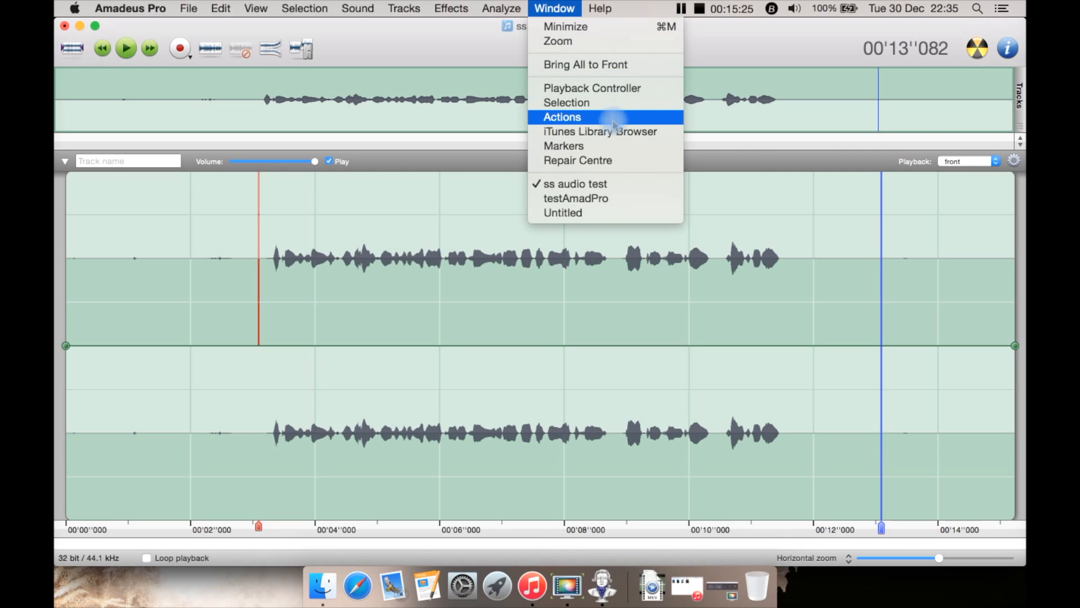
pyautogui.moveTo(583, 64)
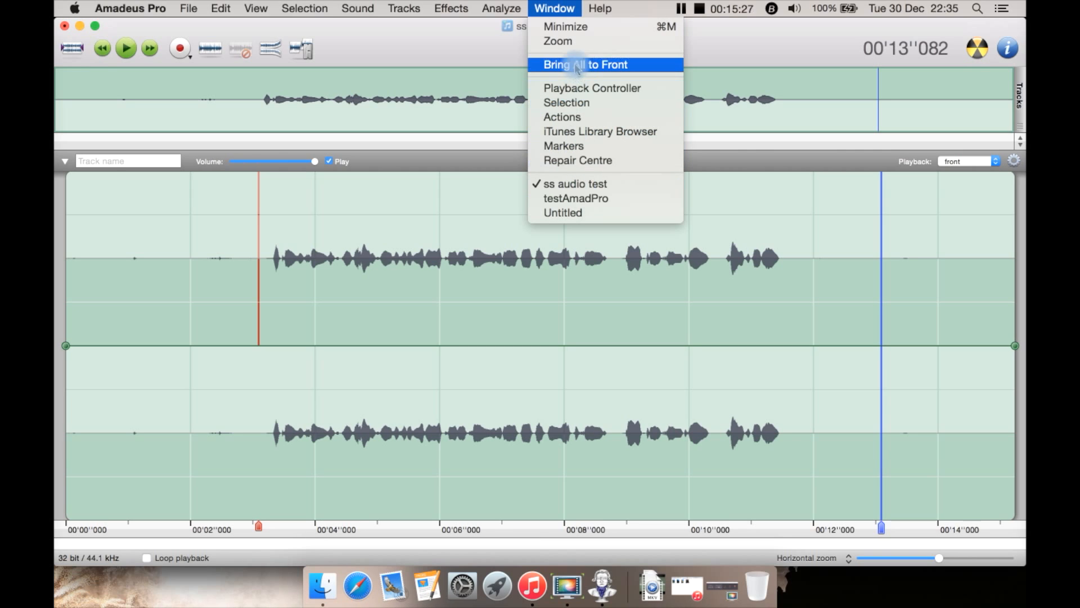
pyautogui.moveTo(585, 65)
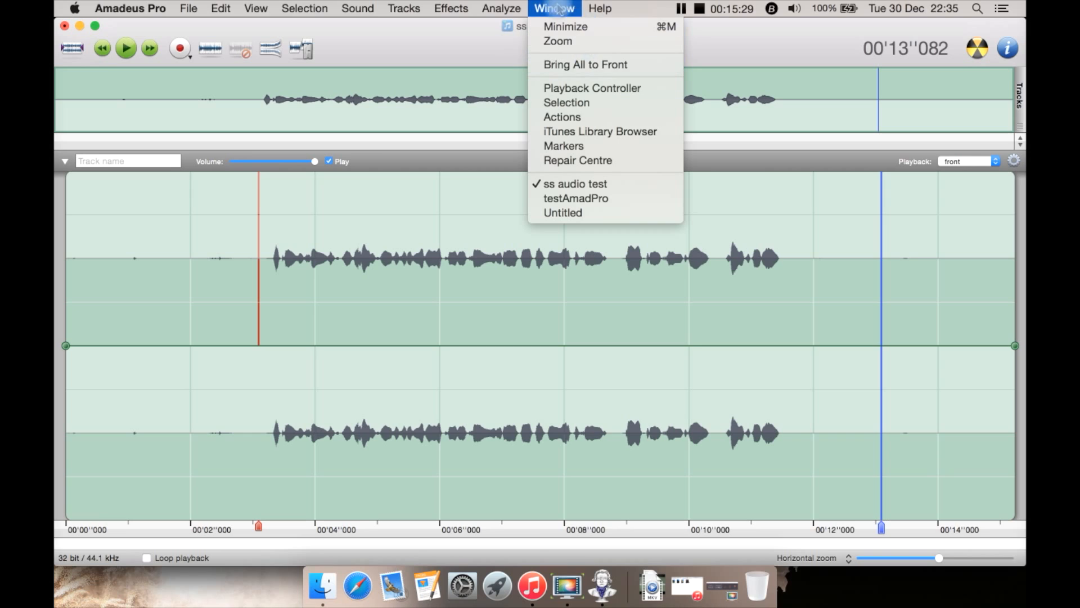
pyautogui.click(599, 7)
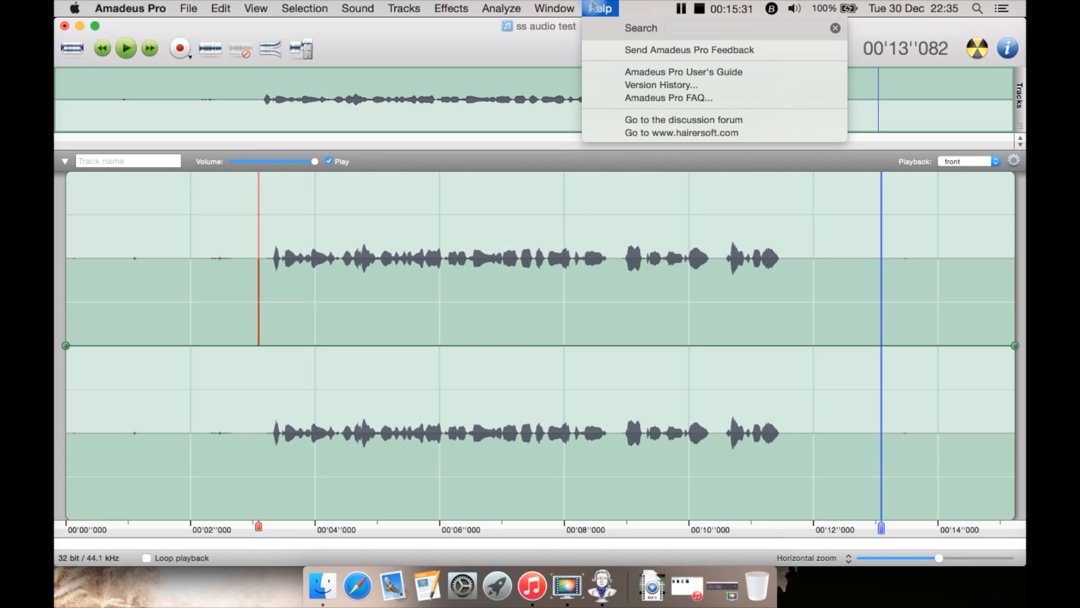
pyautogui.moveTo(683, 72)
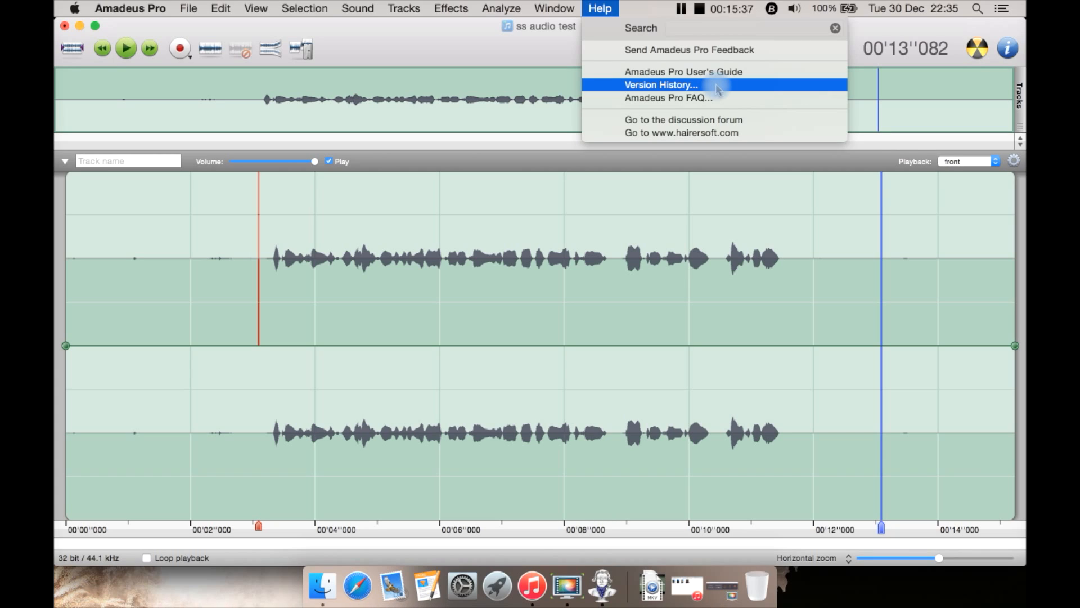
pyautogui.moveTo(716, 97)
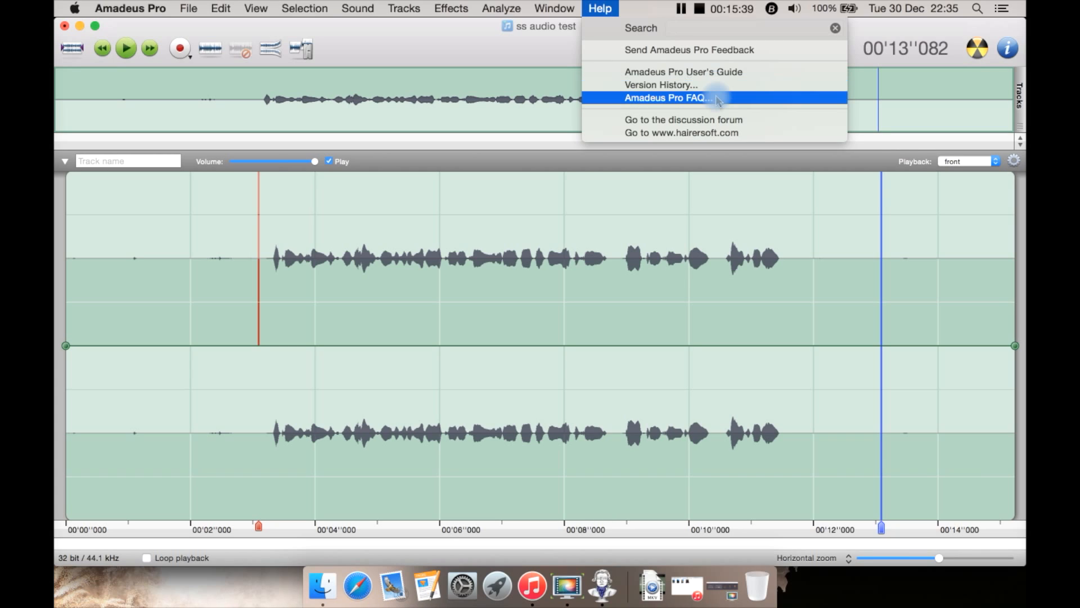
pyautogui.moveTo(713, 119)
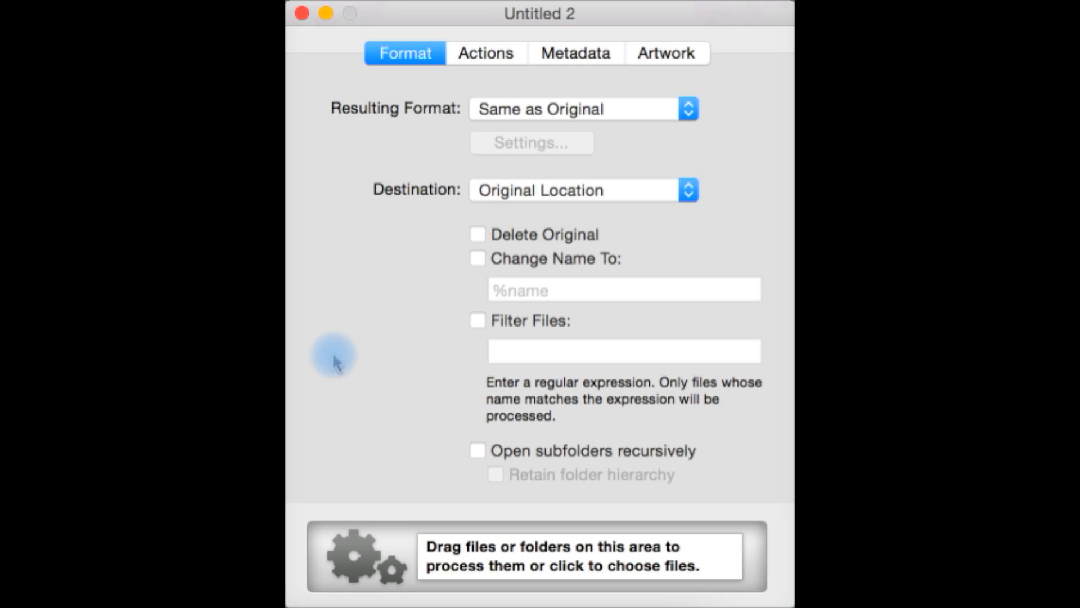
pyautogui.moveTo(413, 108)
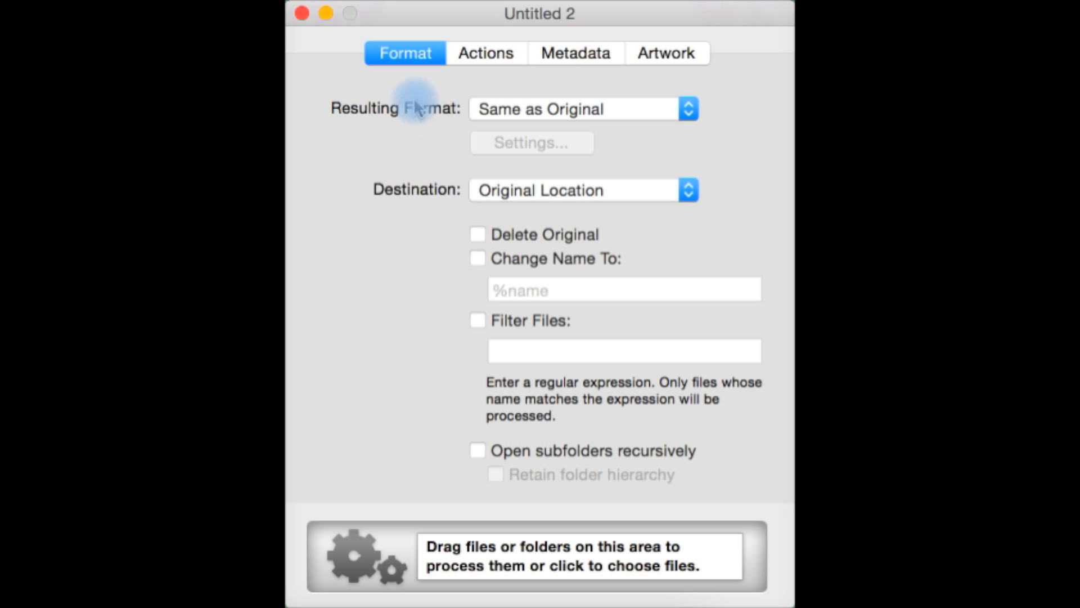
pyautogui.moveTo(564, 87)
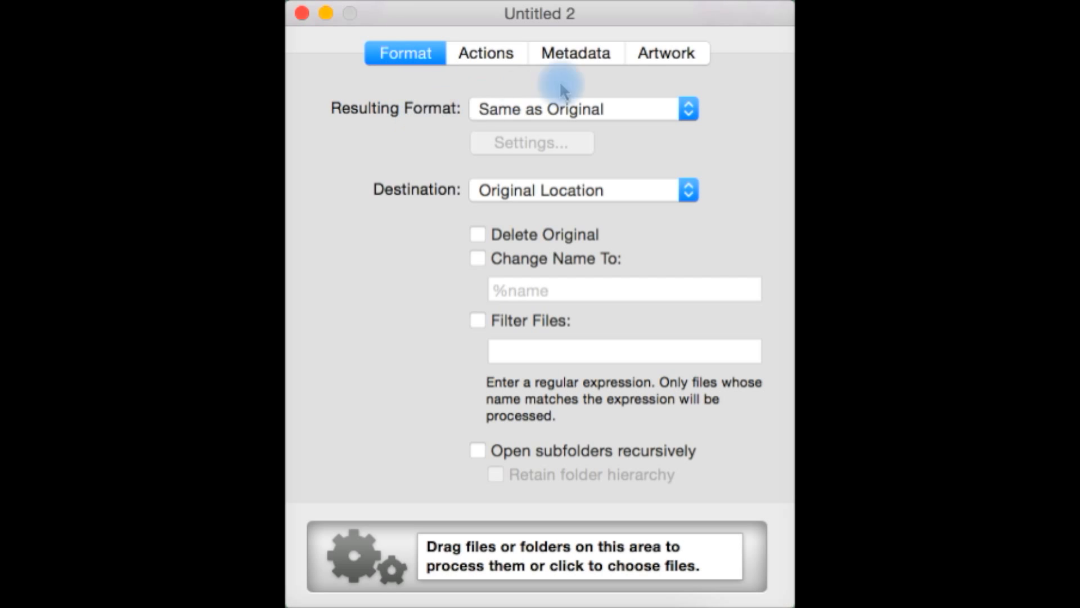
pyautogui.click(581, 108)
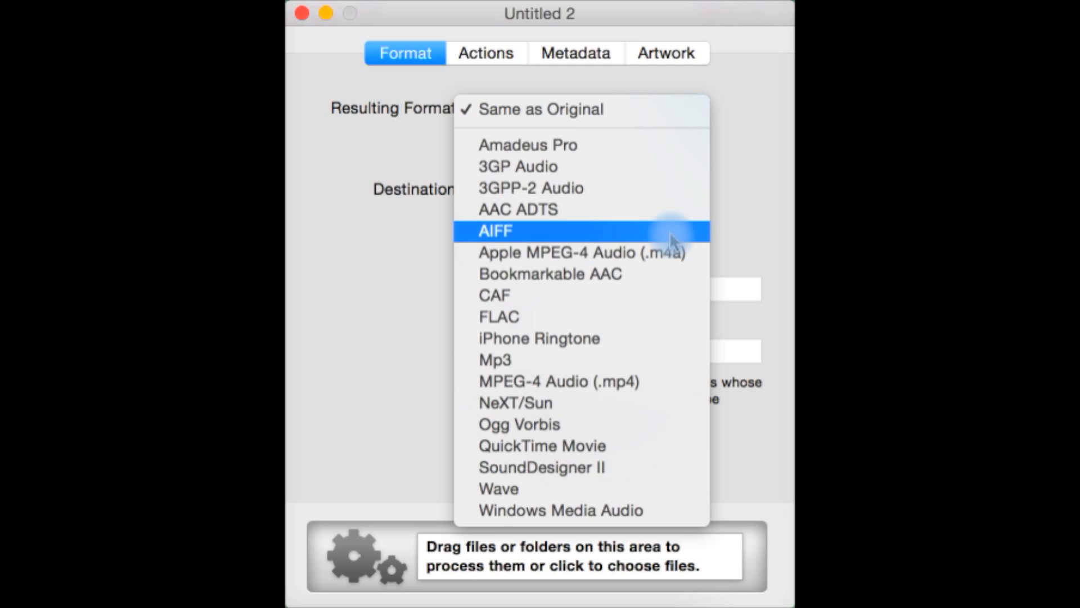
pyautogui.moveTo(637, 316)
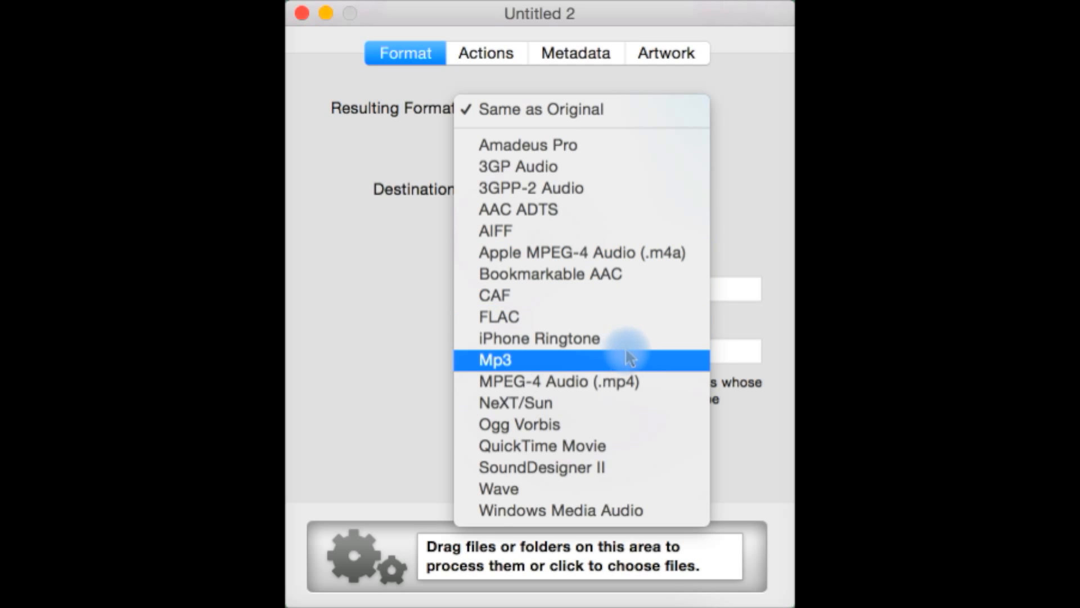
pyautogui.moveTo(613, 339)
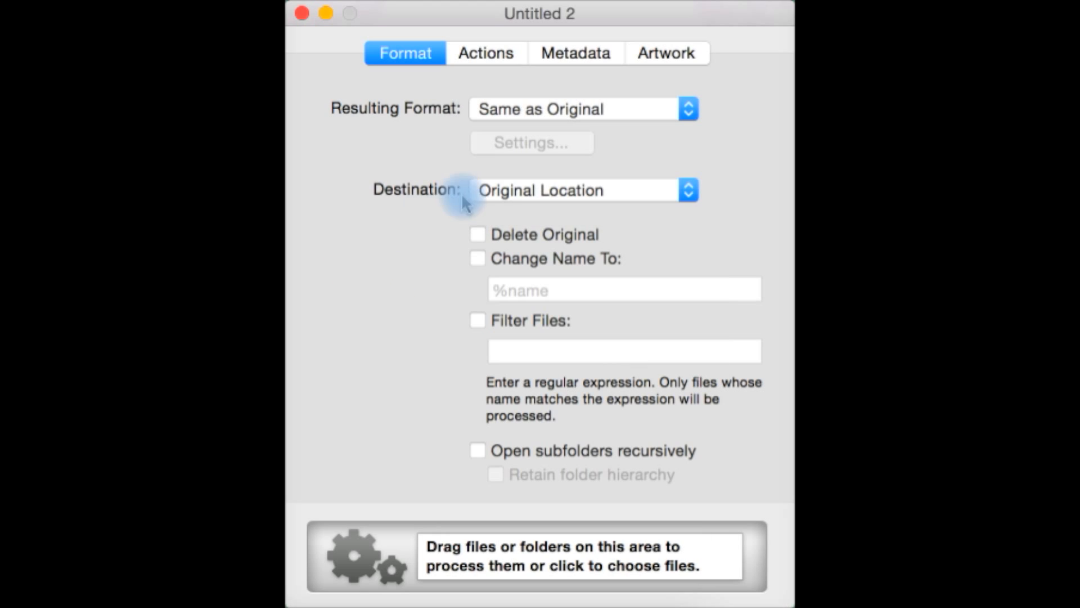
pyautogui.click(582, 189)
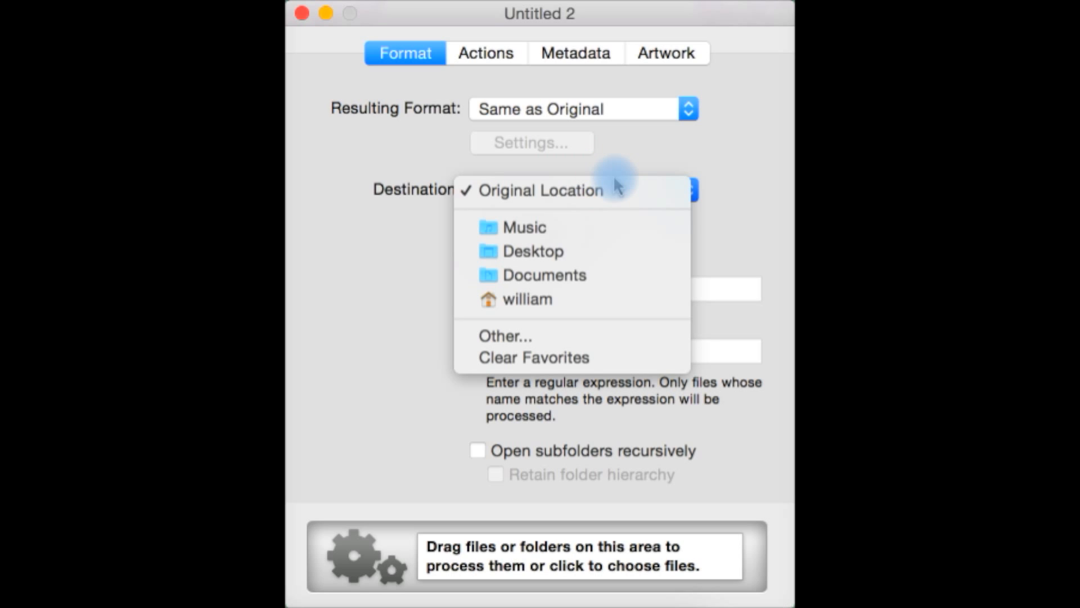
pyautogui.click(541, 190)
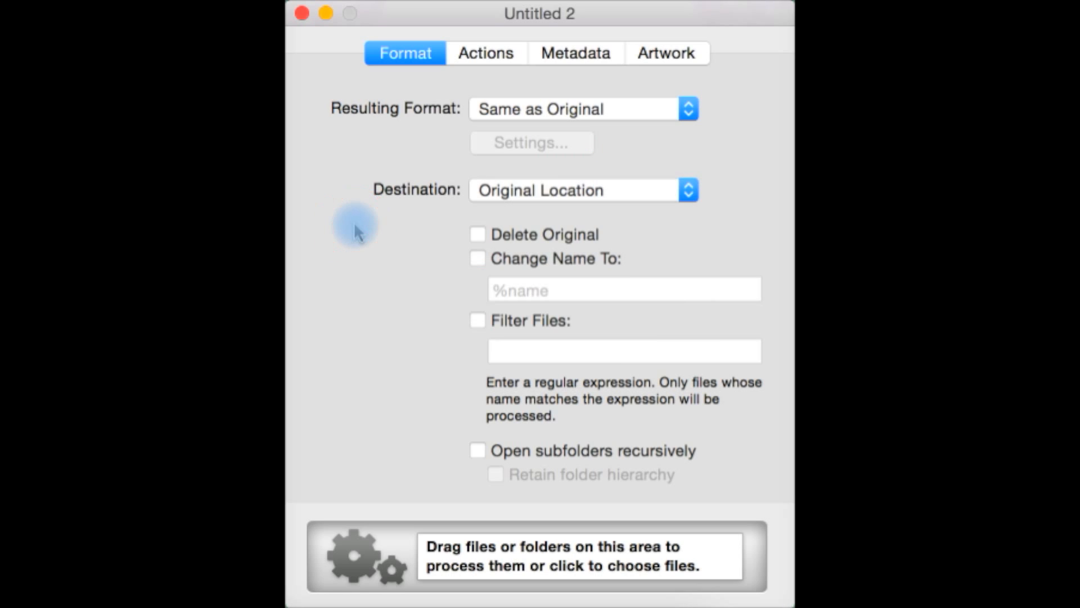
pyautogui.moveTo(617, 238)
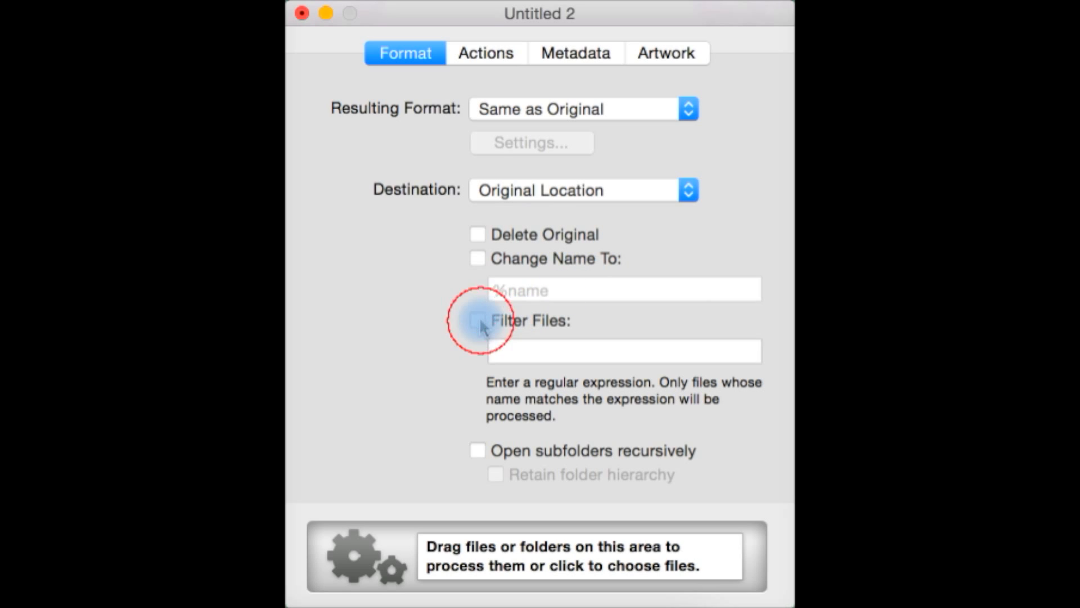
pyautogui.click(477, 321)
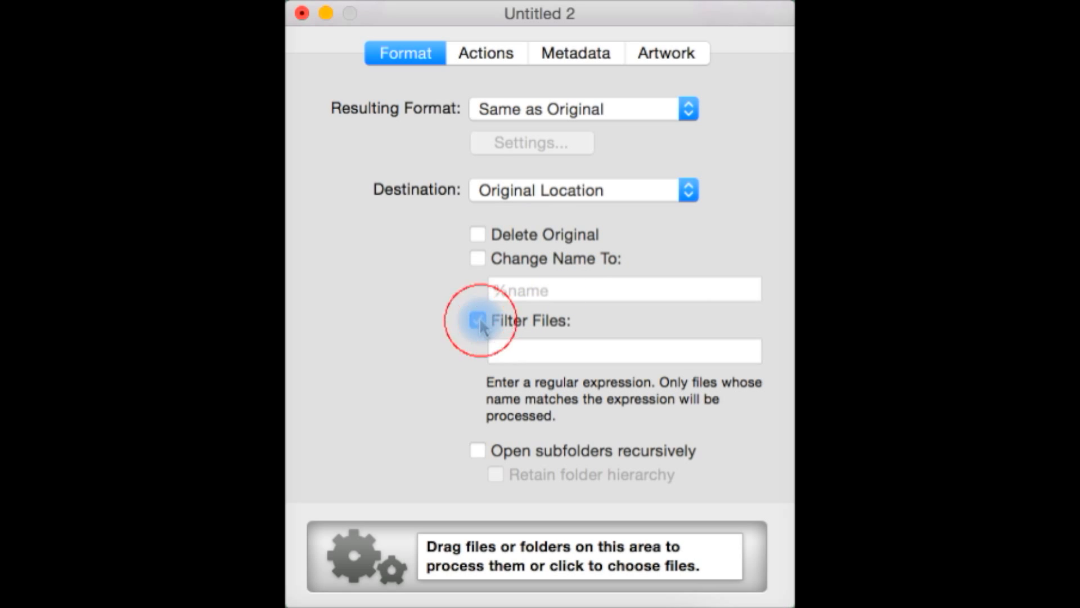
pyautogui.click(477, 319)
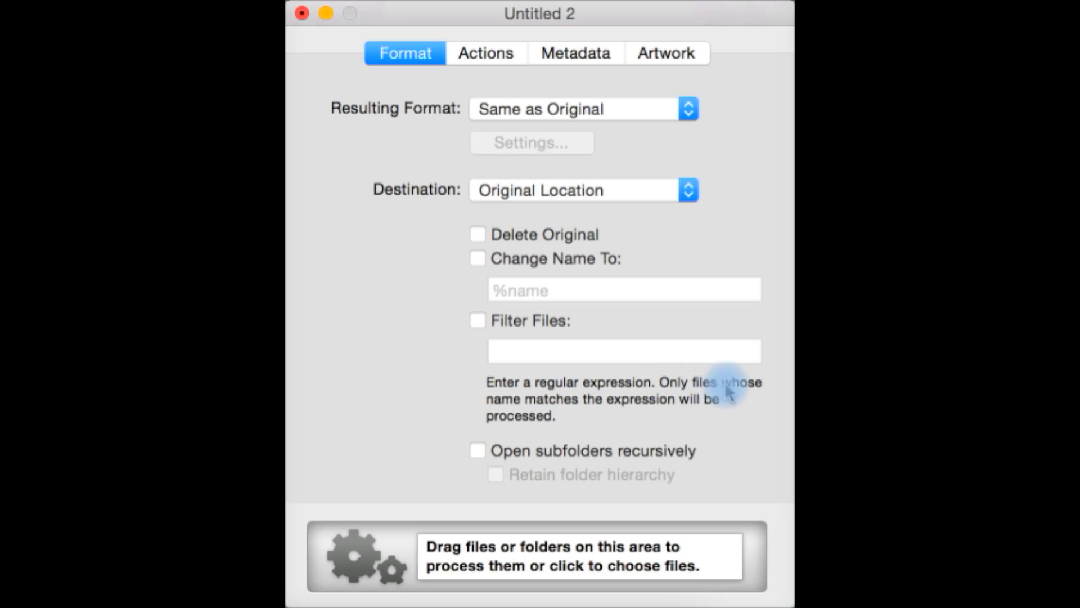
pyautogui.moveTo(698, 406)
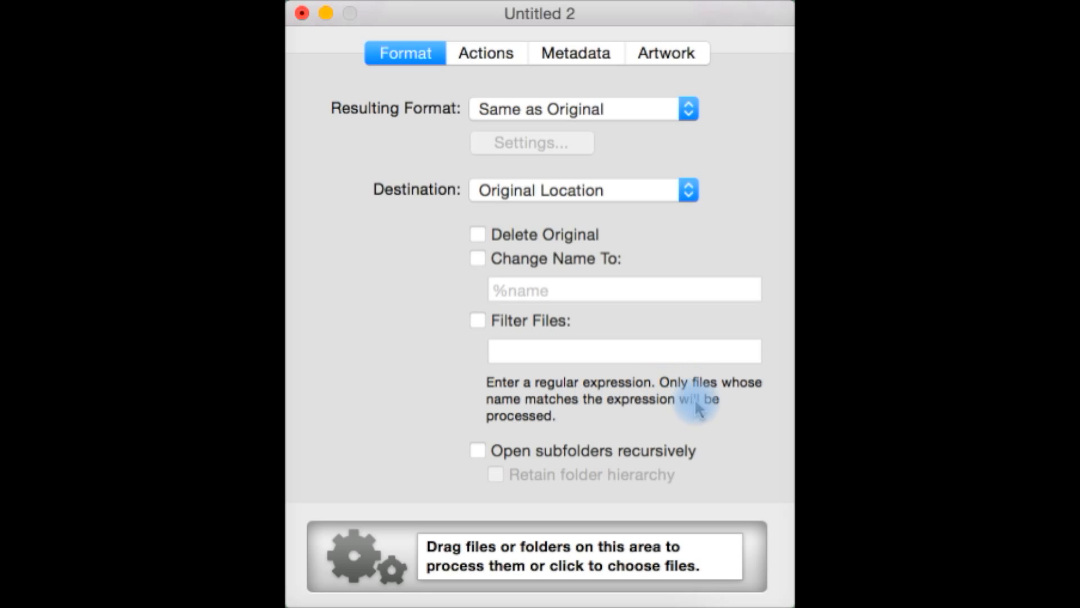
pyautogui.moveTo(533, 461)
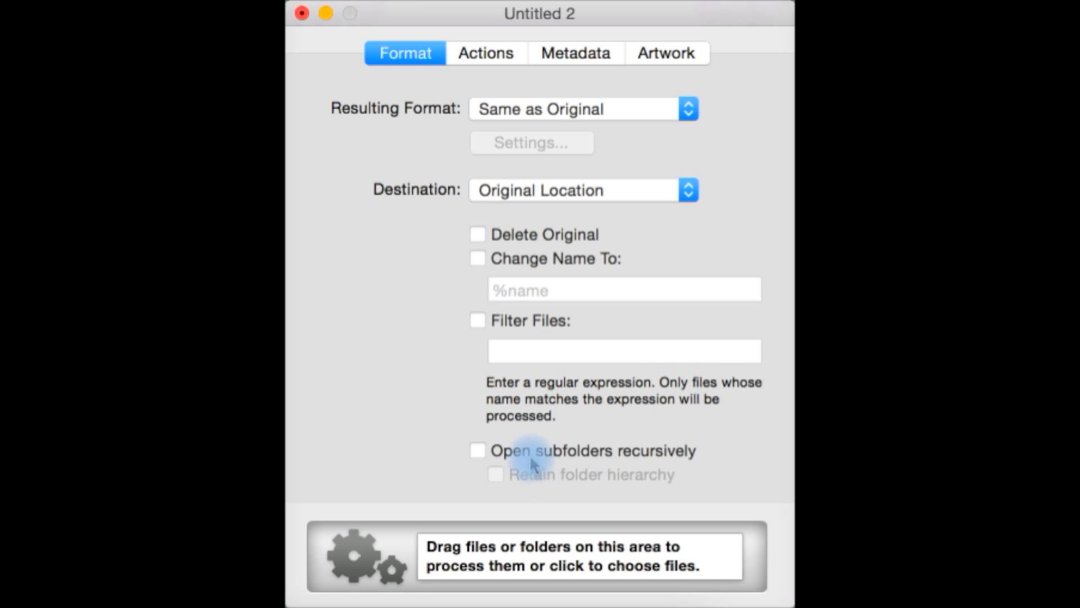
pyautogui.moveTo(472, 565)
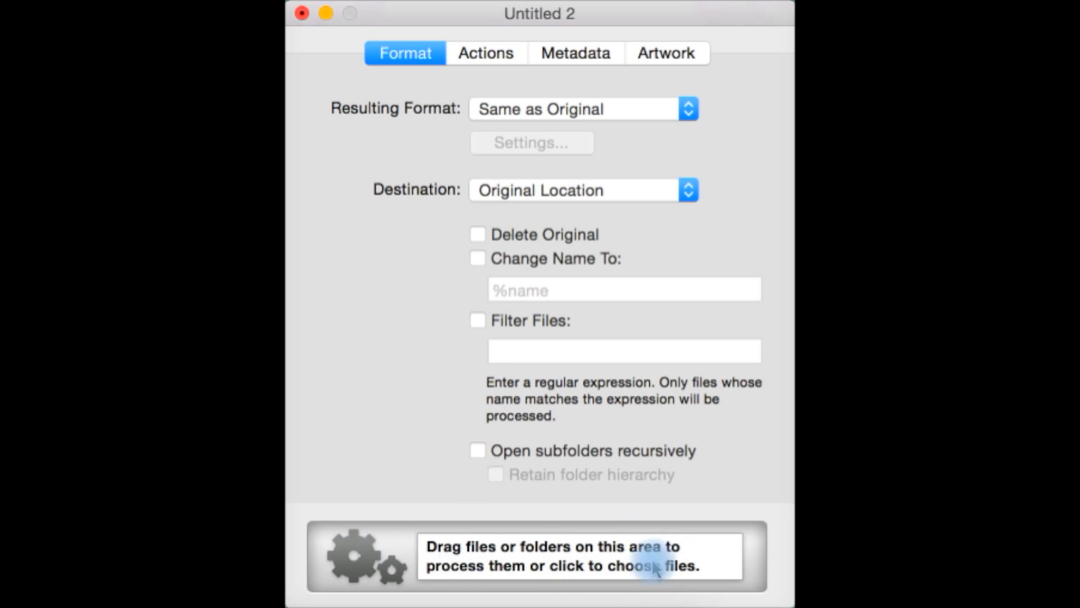
pyautogui.click(485, 53)
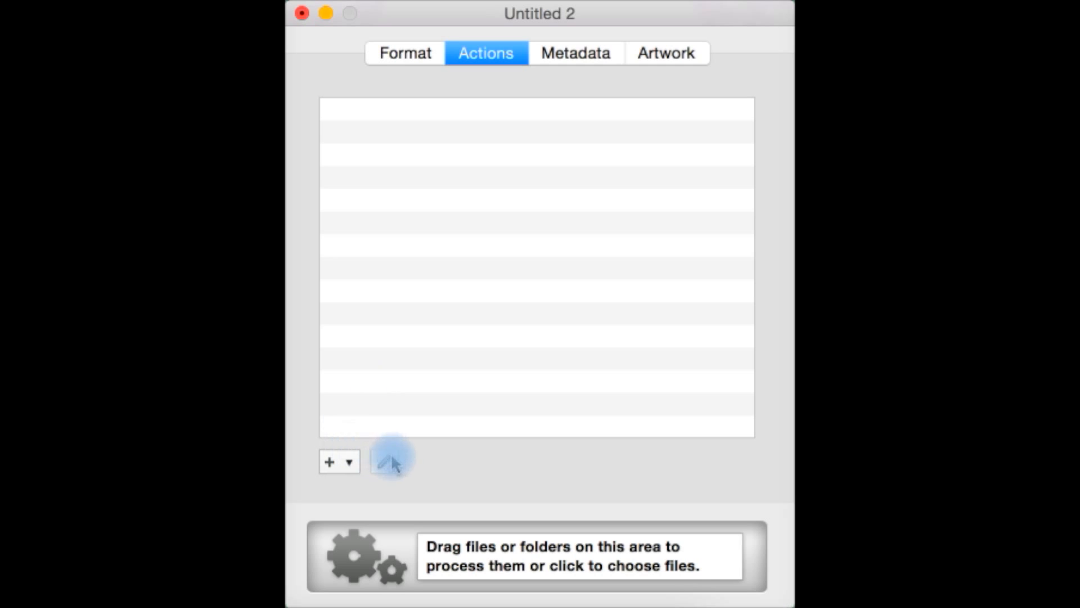
pyautogui.click(574, 53)
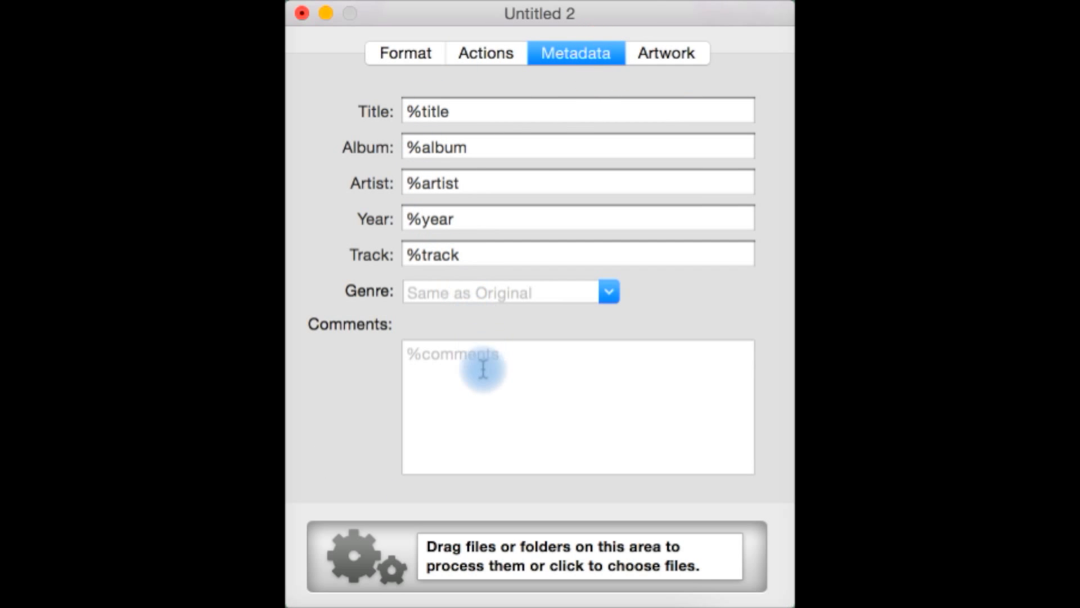
pyautogui.click(664, 53)
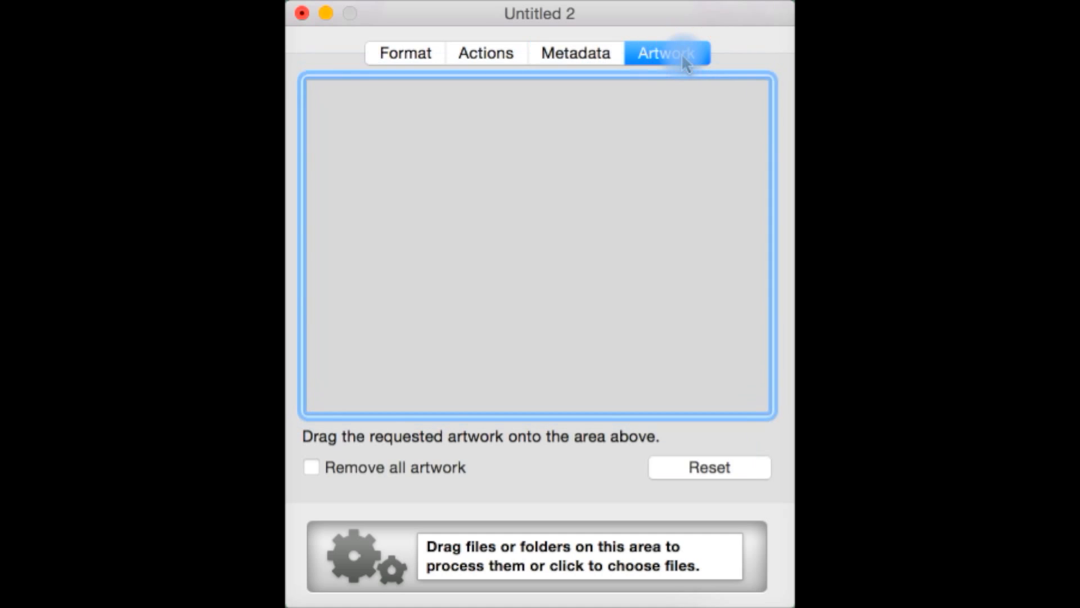
pyautogui.click(404, 53)
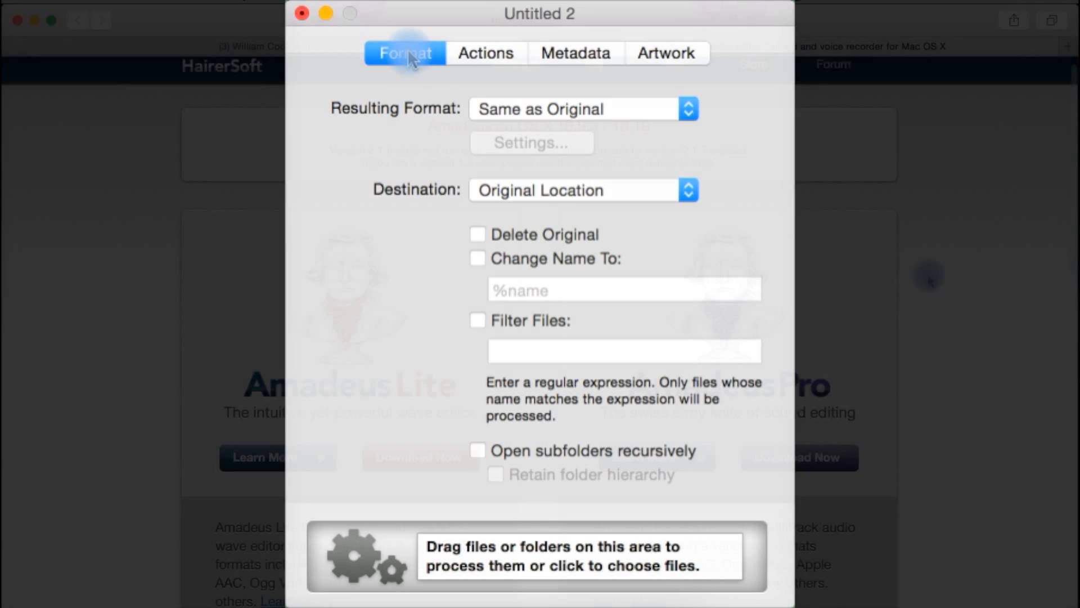
# Switch to hairersoft.com in Safari and scroll through the Lite and Pro descriptions.
pyautogui.click(301, 14)
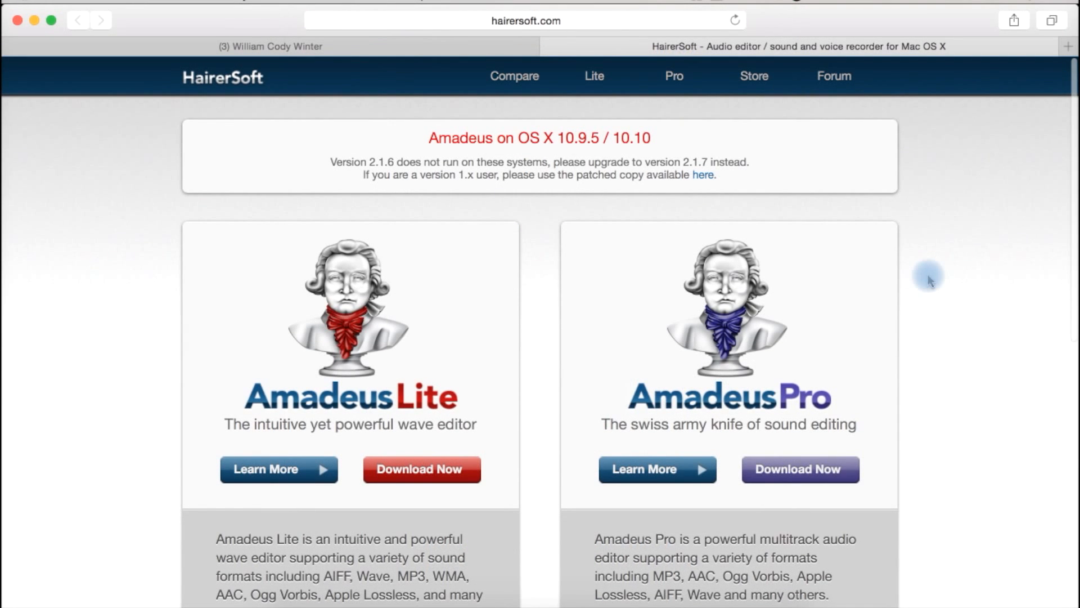
pyautogui.moveTo(650, 160)
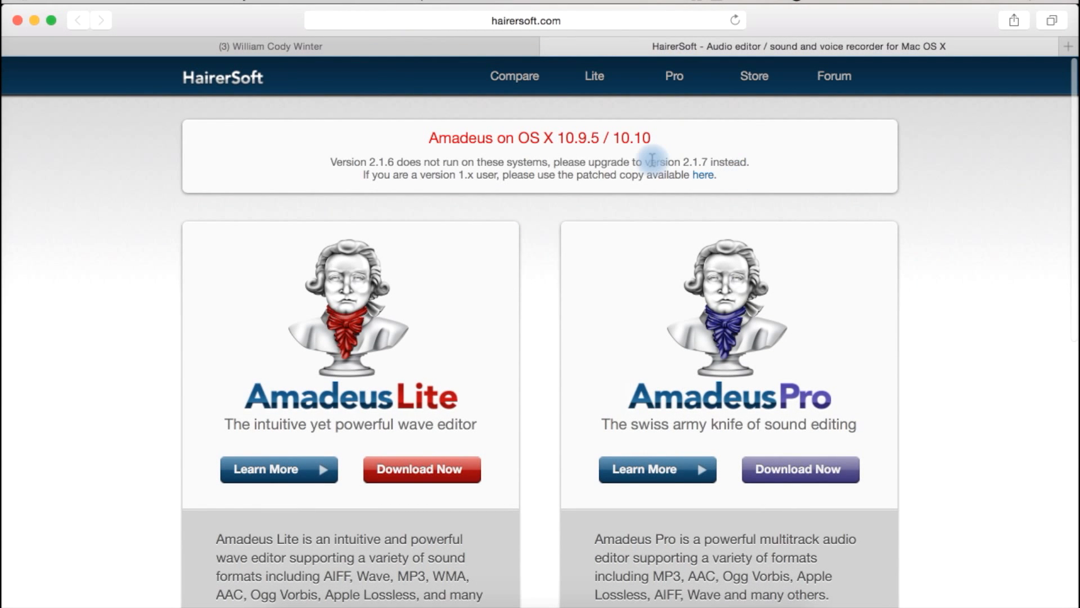
pyautogui.moveTo(762, 285)
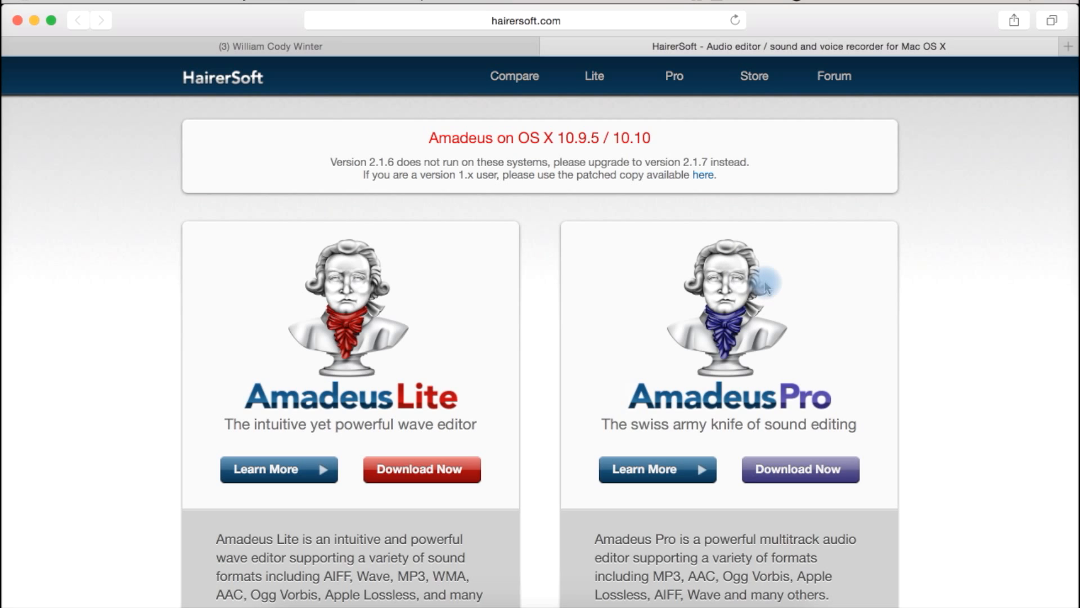
pyautogui.moveTo(499, 145)
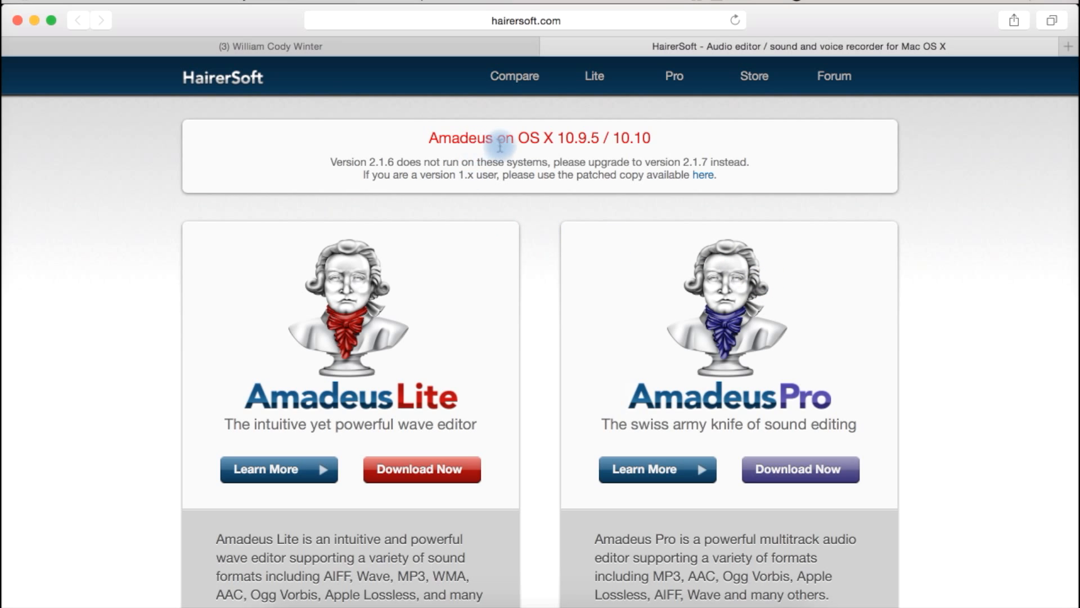
pyautogui.moveTo(590, 143)
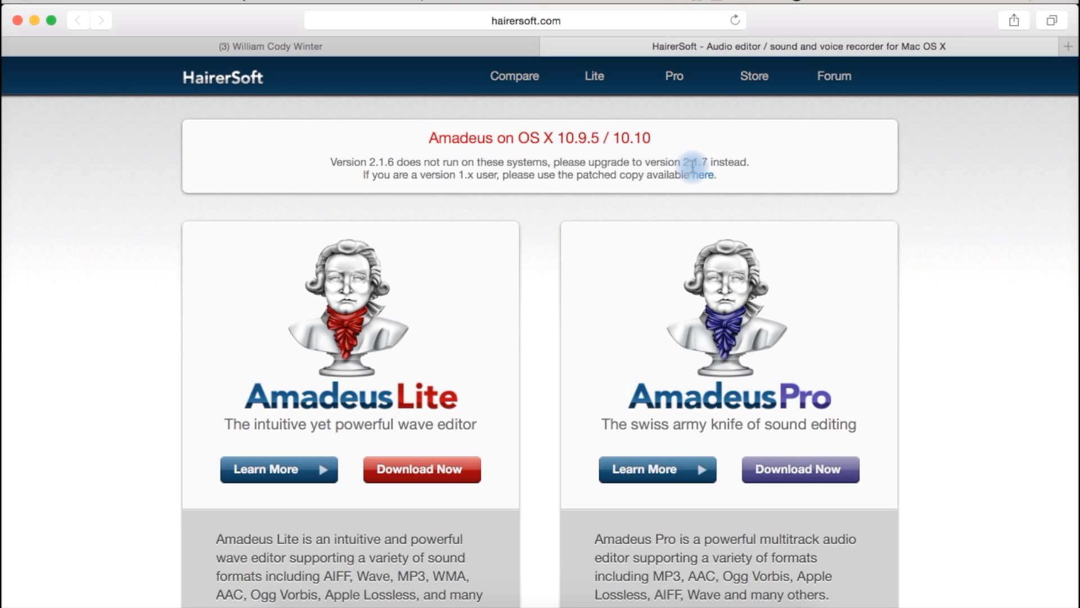
pyautogui.moveTo(532, 155)
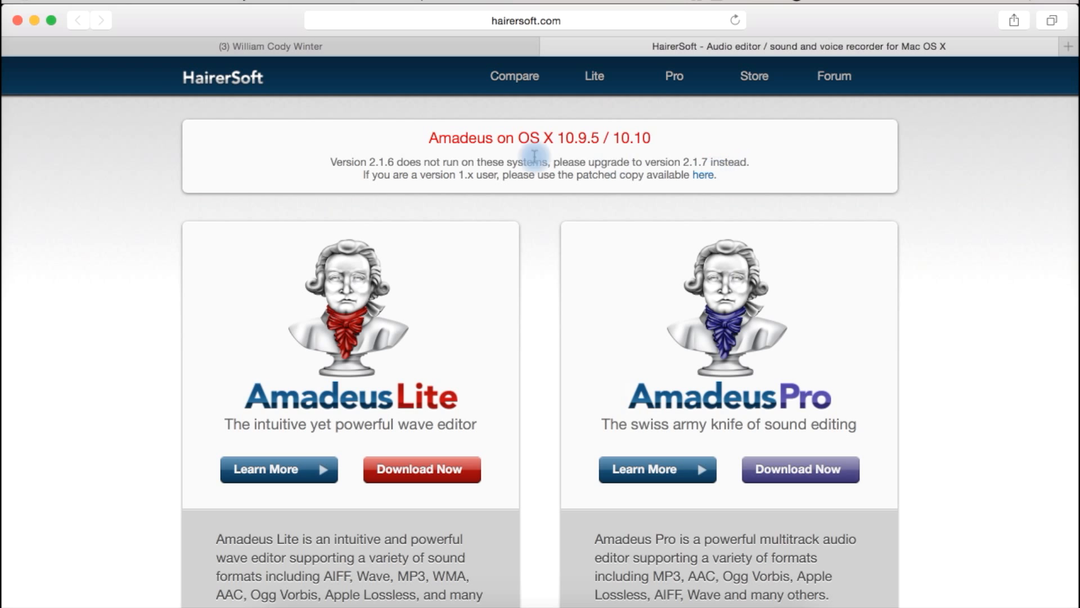
pyautogui.moveTo(637, 209)
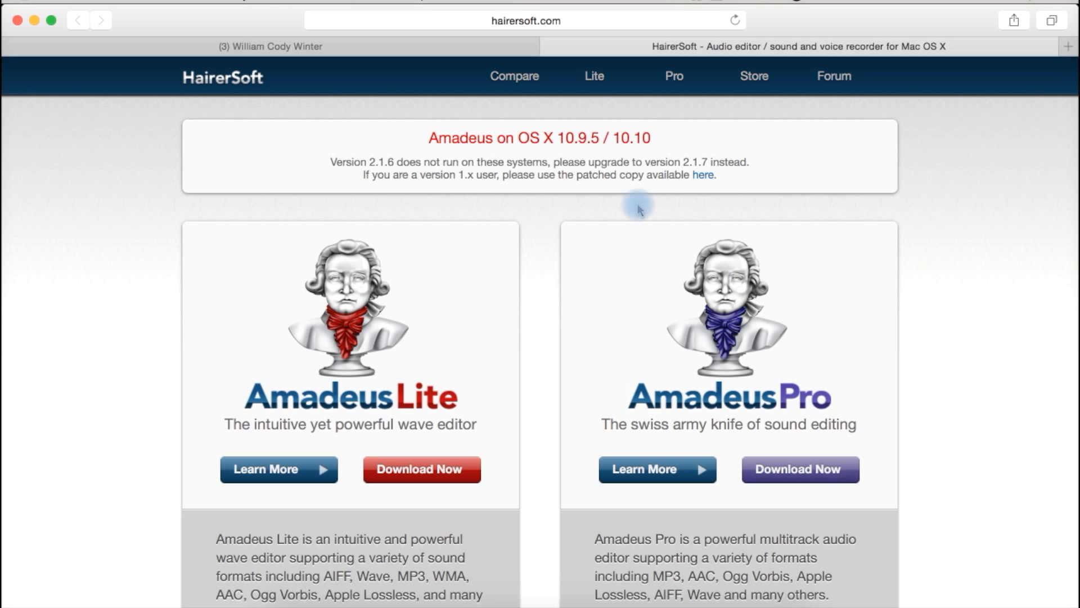
pyautogui.scroll(-3)
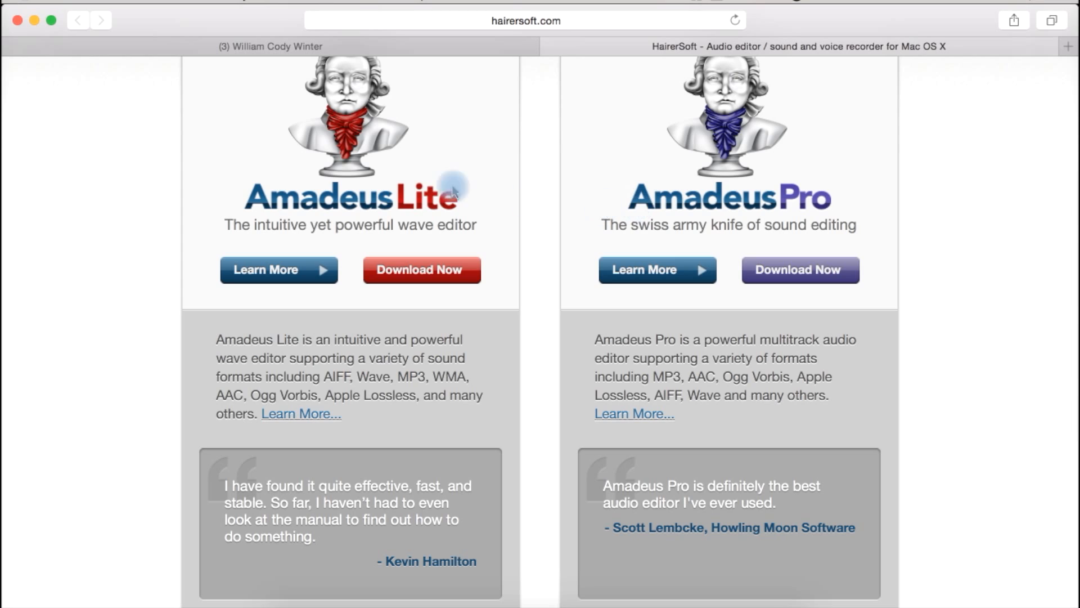
pyautogui.moveTo(302, 223)
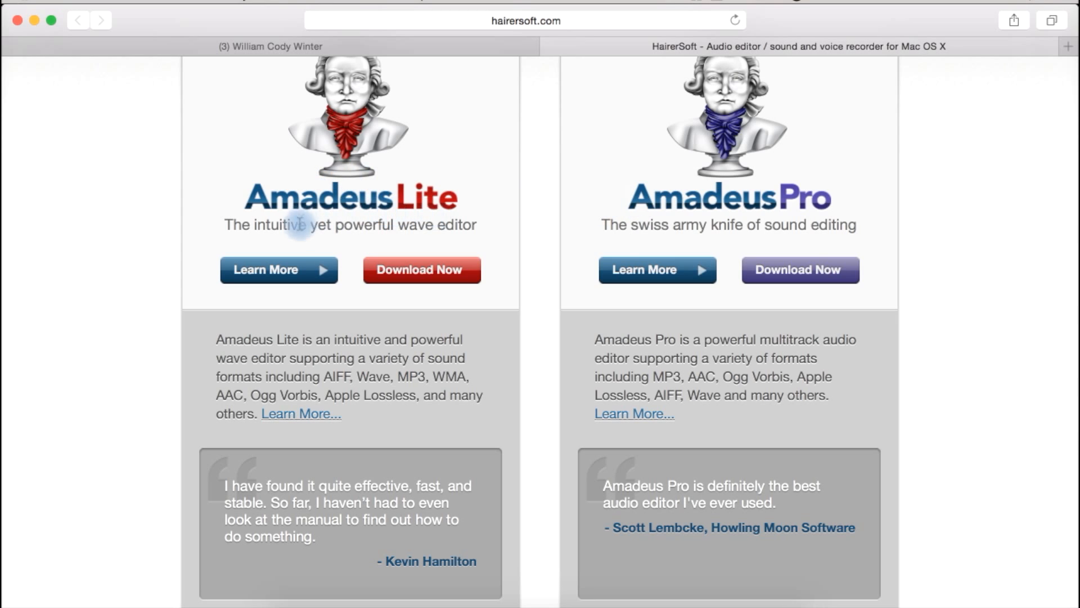
pyautogui.moveTo(779, 214)
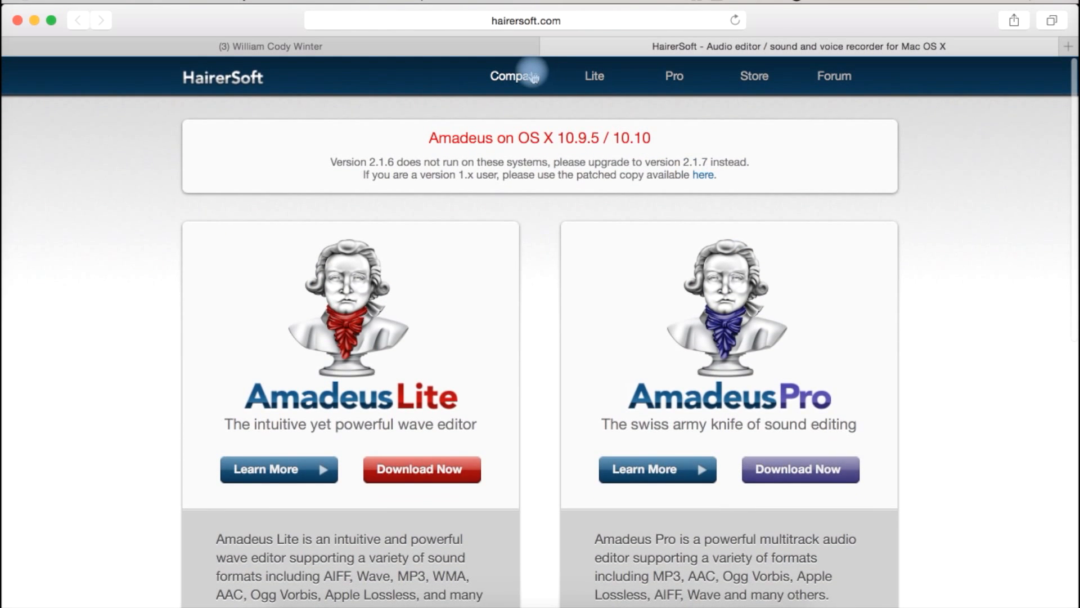
pyautogui.click(513, 76)
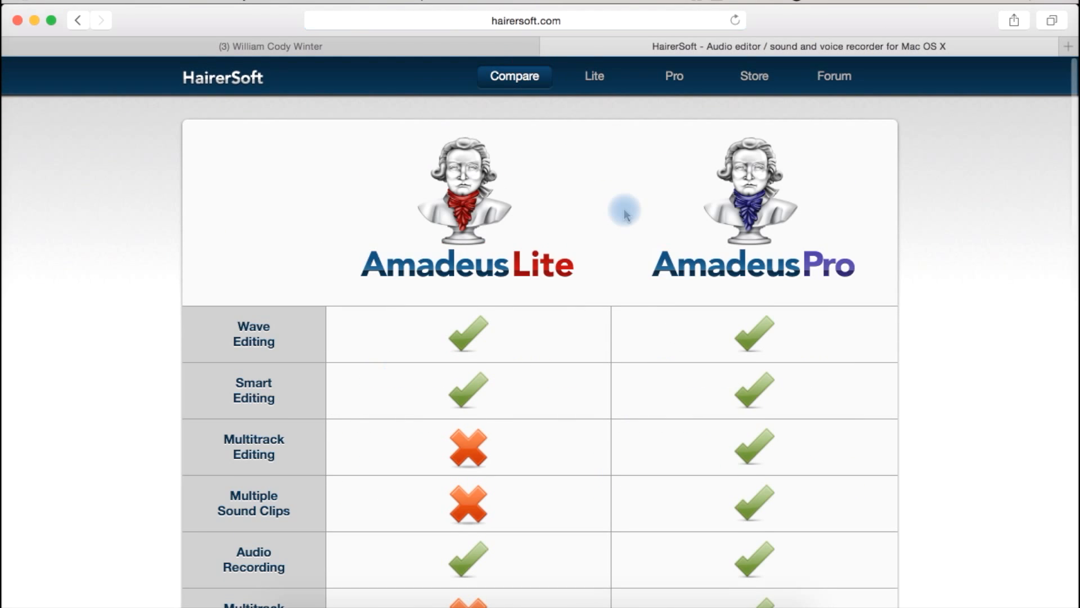
pyautogui.scroll(-3)
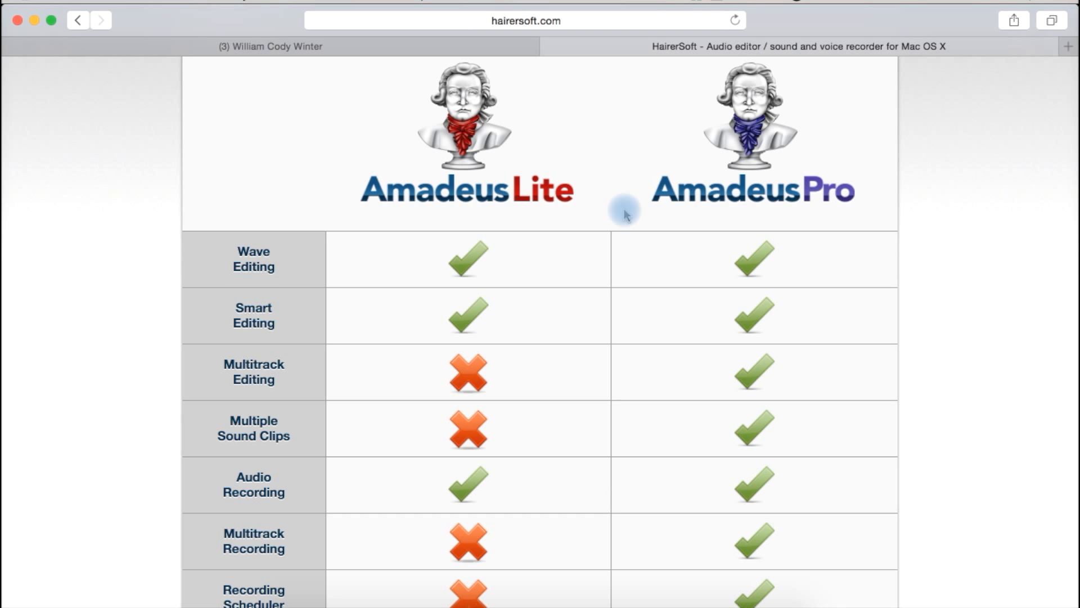
pyautogui.scroll(-3)
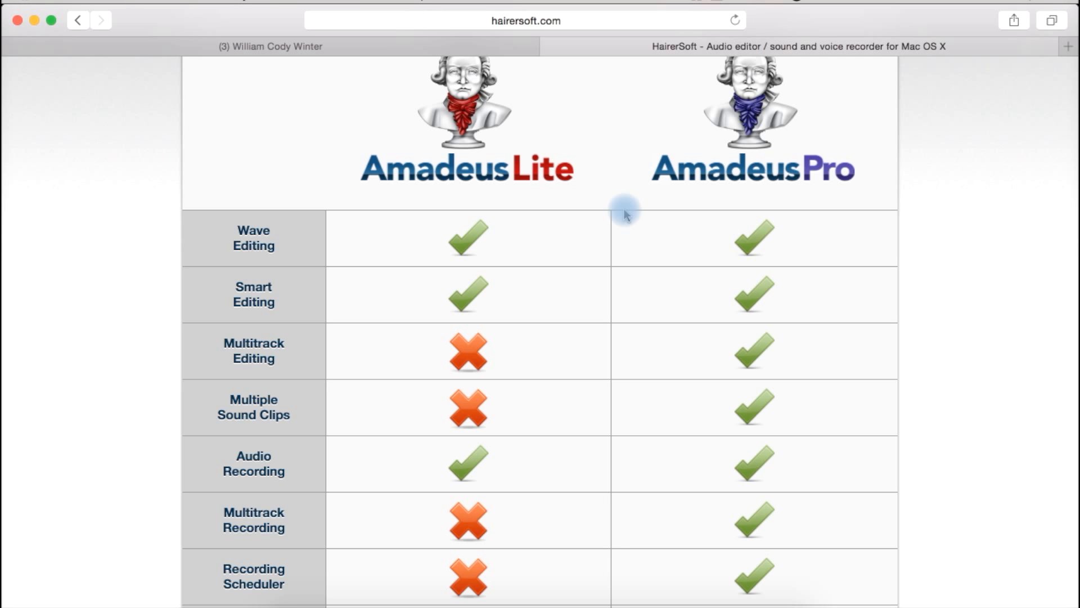
pyautogui.moveTo(632, 381)
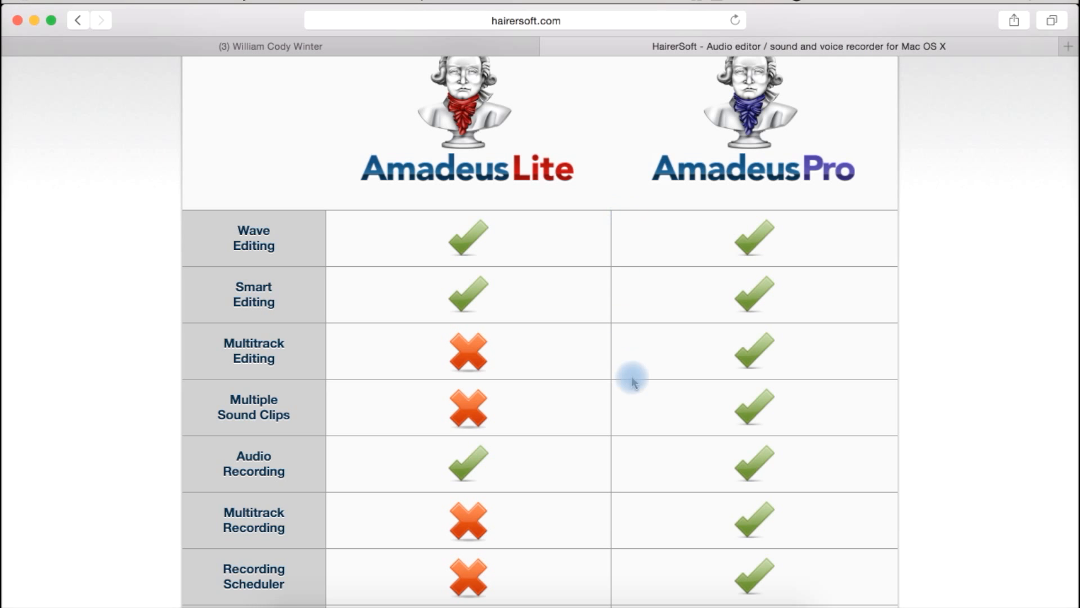
pyautogui.scroll(-3)
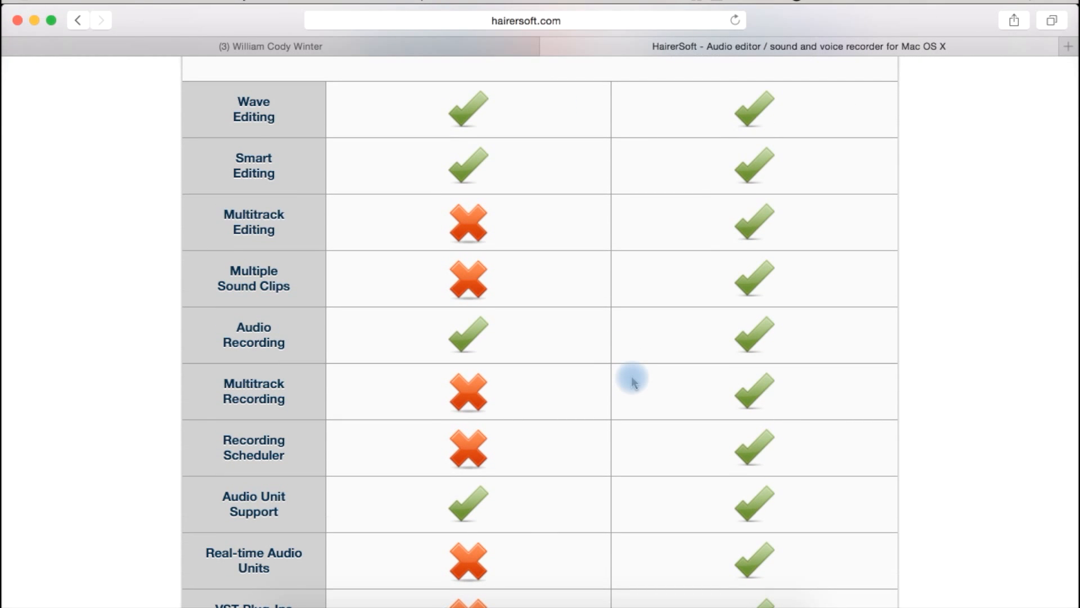
pyautogui.scroll(-3)
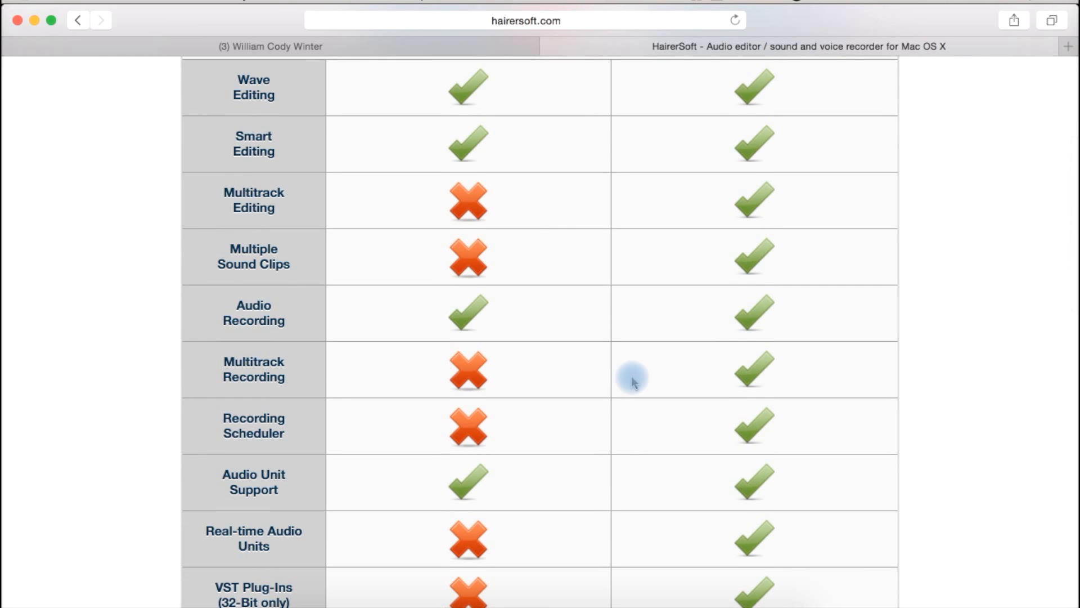
pyautogui.scroll(-3)
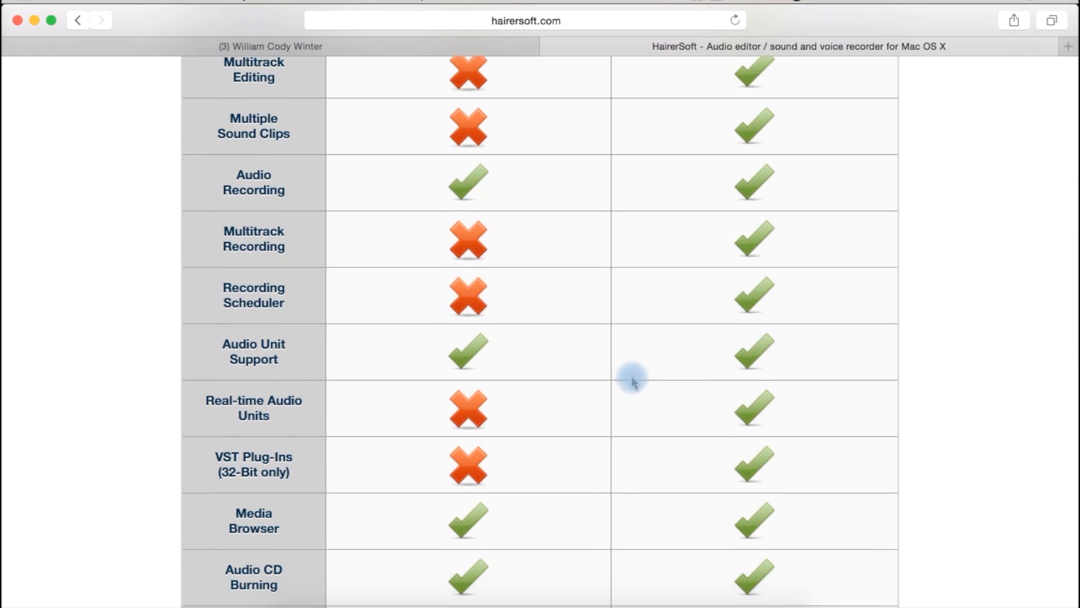
pyautogui.scroll(-3)
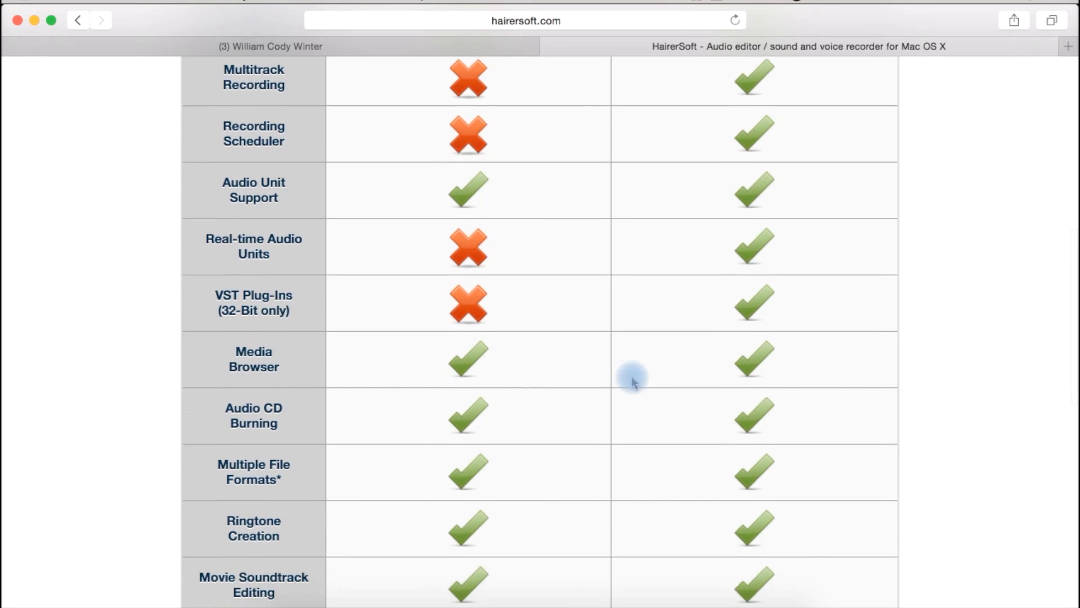
pyautogui.scroll(-3)
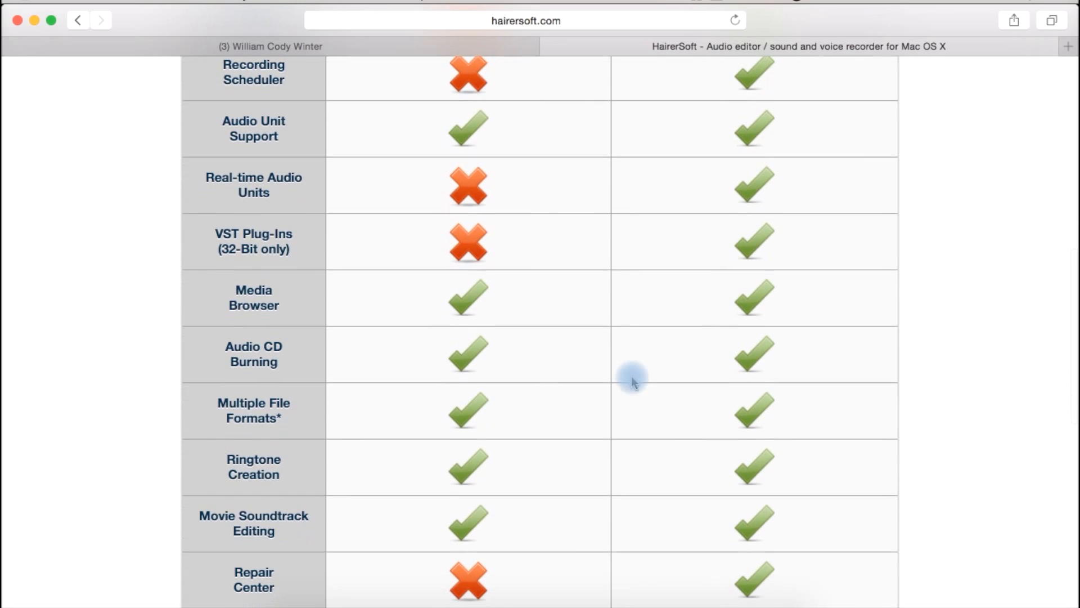
pyautogui.scroll(-3)
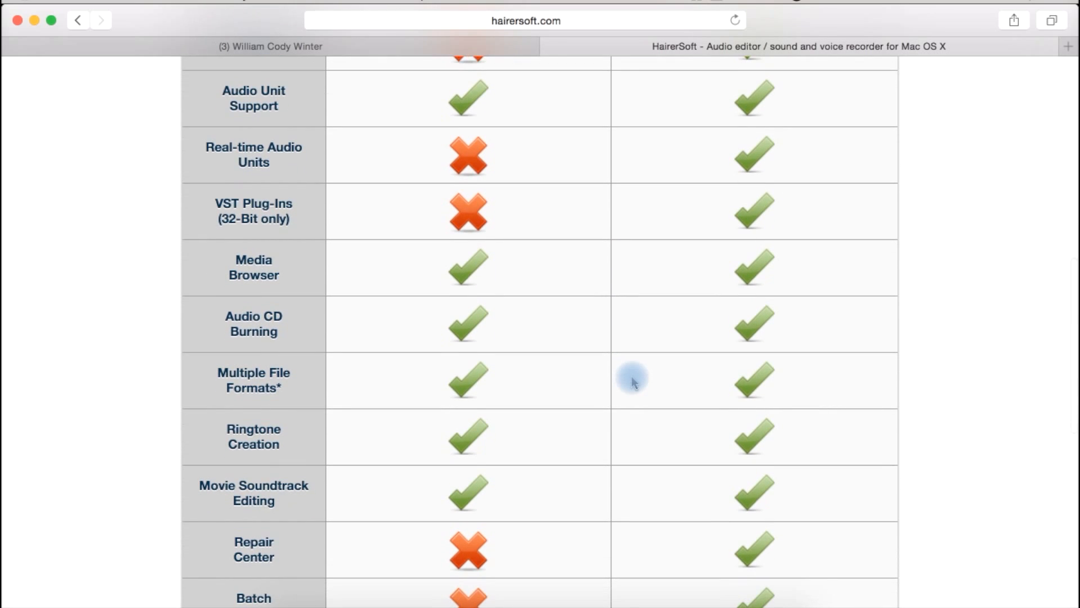
pyautogui.scroll(-3)
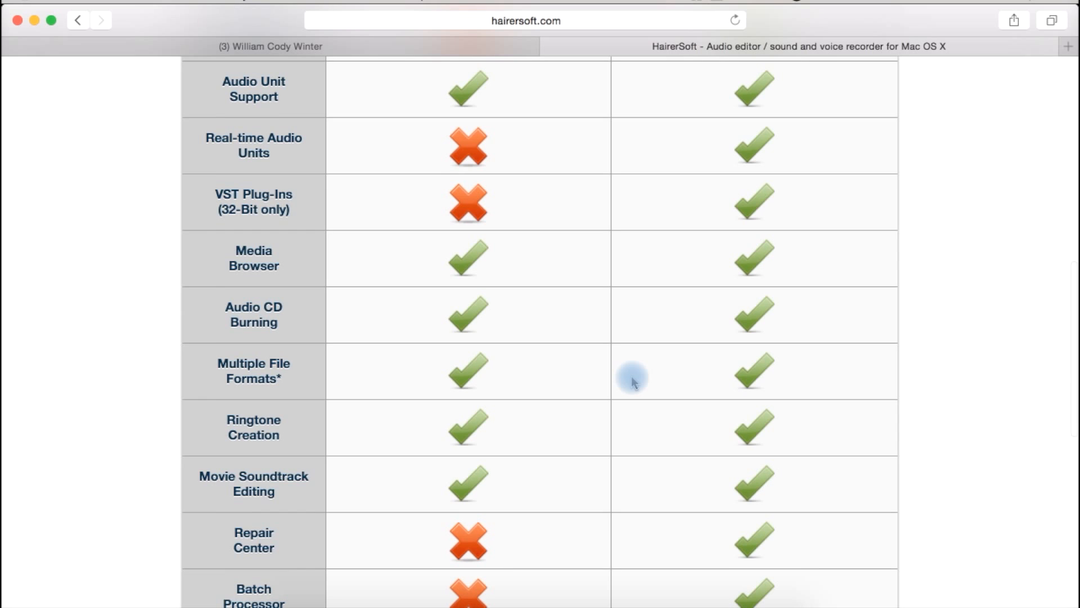
pyautogui.scroll(-3)
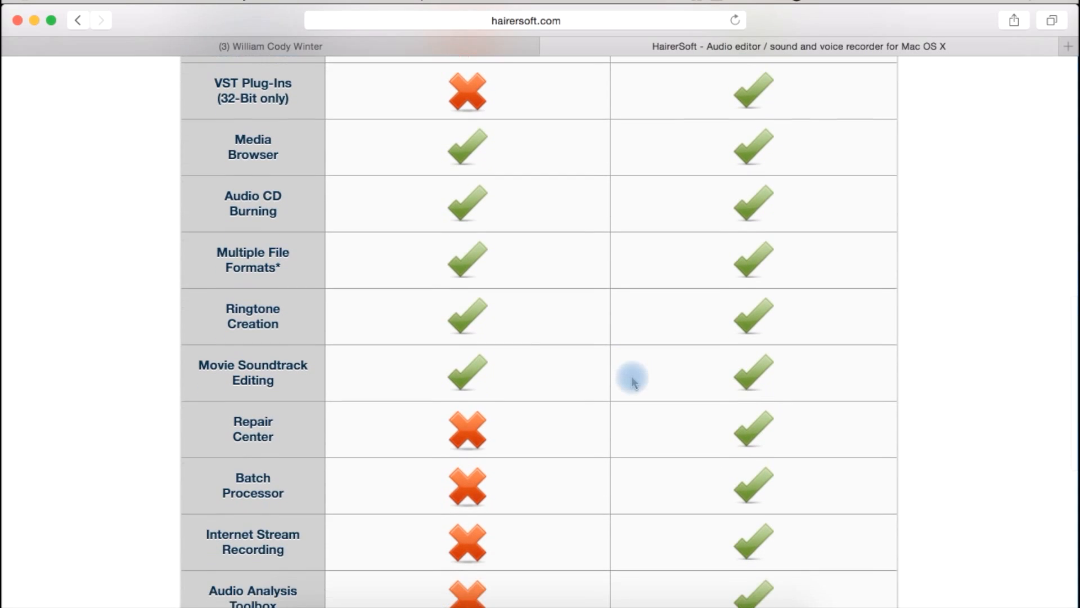
pyautogui.scroll(-3)
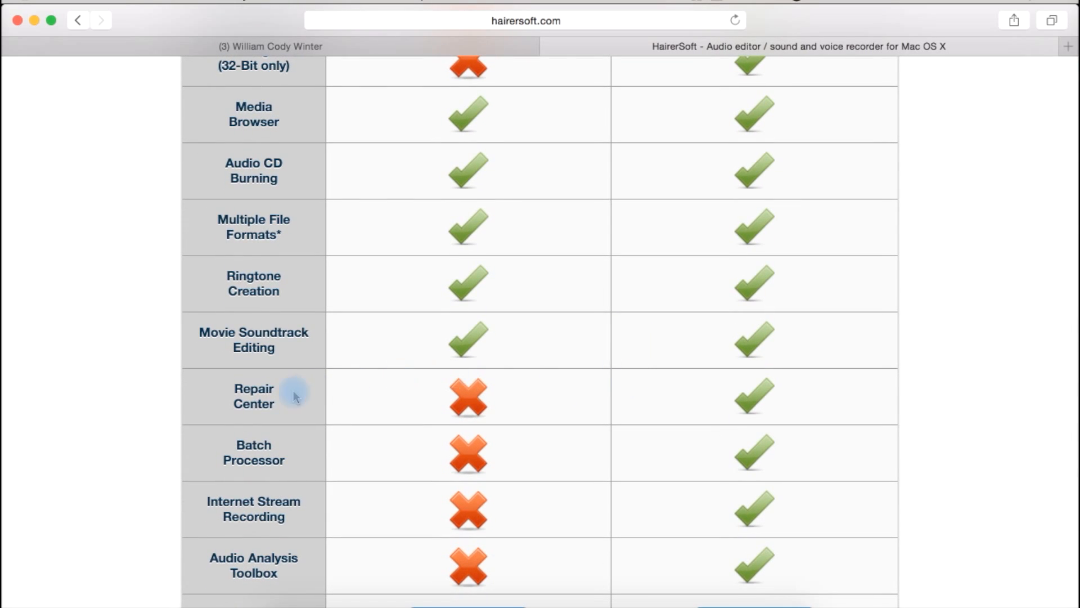
pyautogui.moveTo(309, 414)
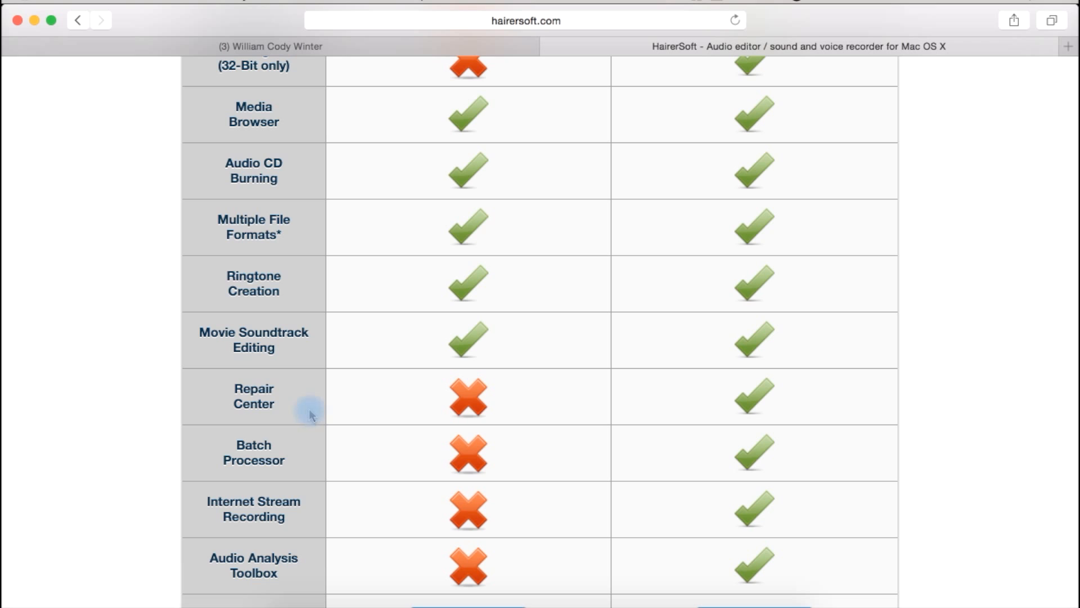
pyautogui.moveTo(435, 382)
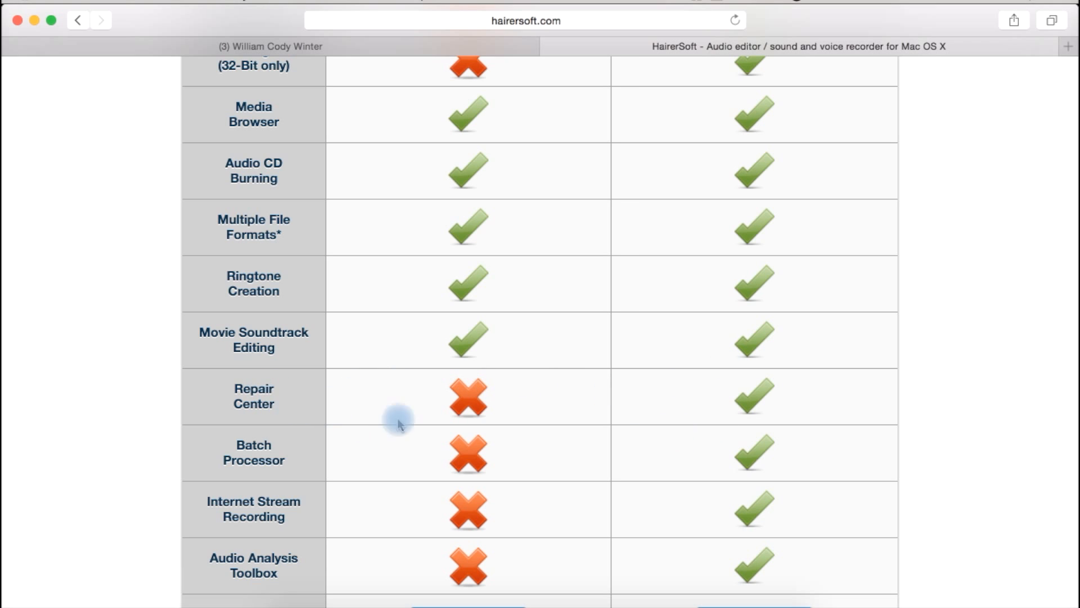
pyautogui.moveTo(632, 401)
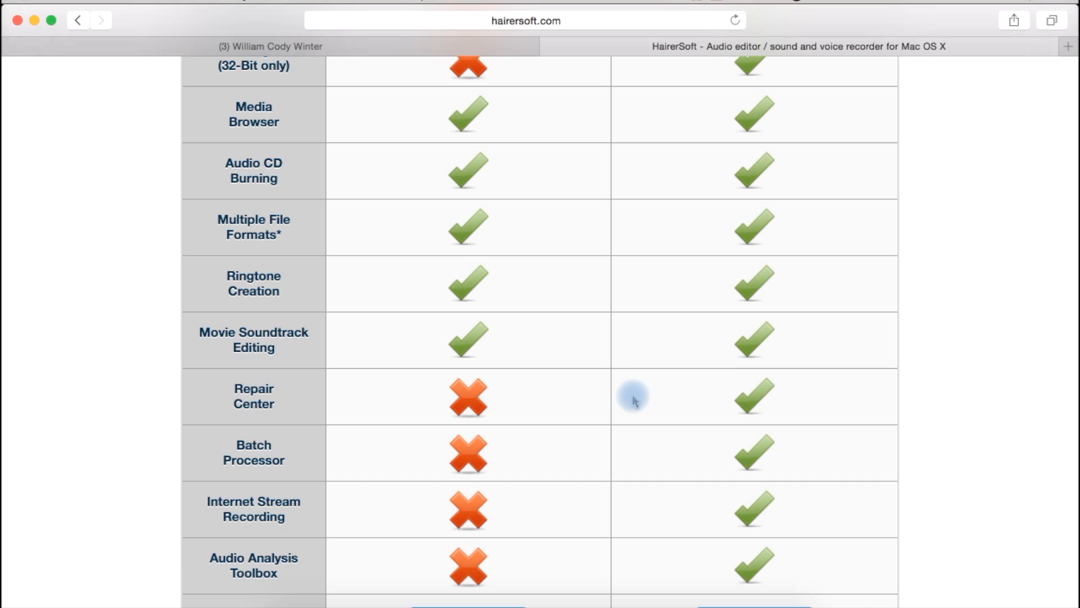
pyautogui.moveTo(269, 455)
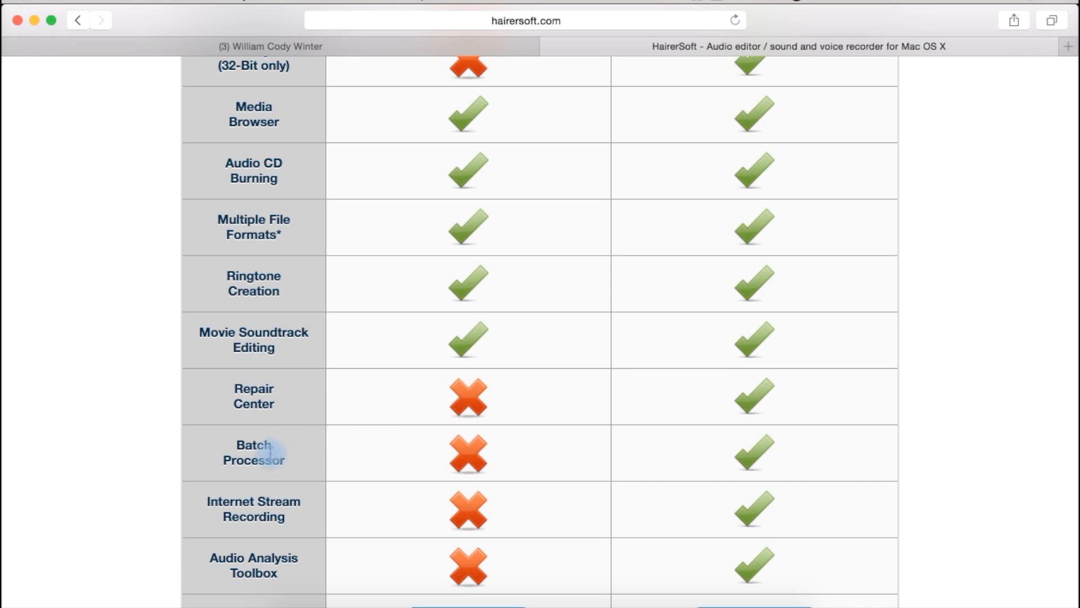
pyautogui.moveTo(469, 455)
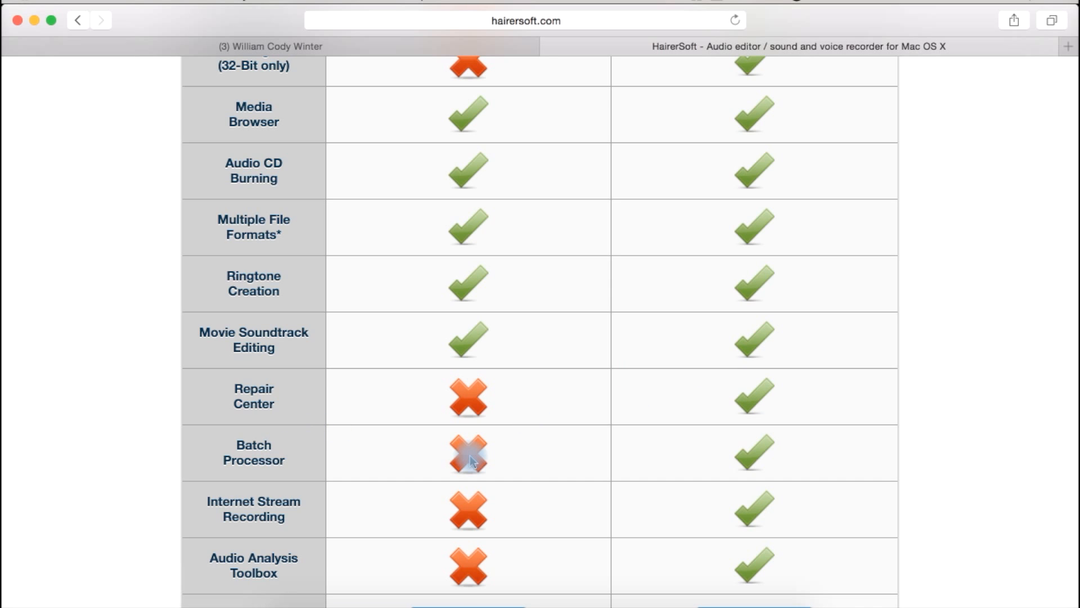
pyautogui.scroll(-3)
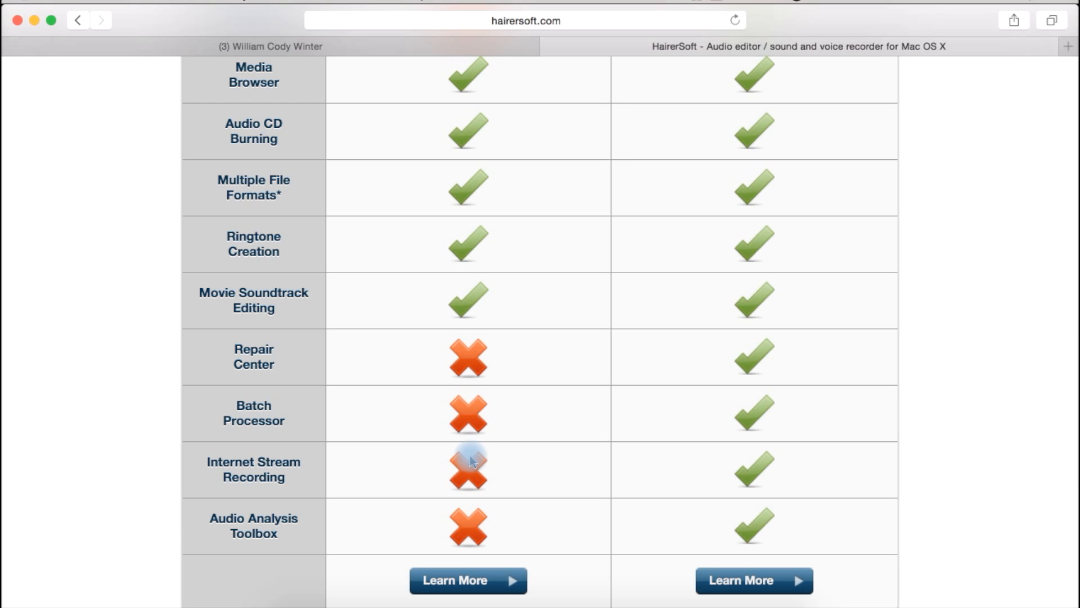
pyautogui.scroll(-3)
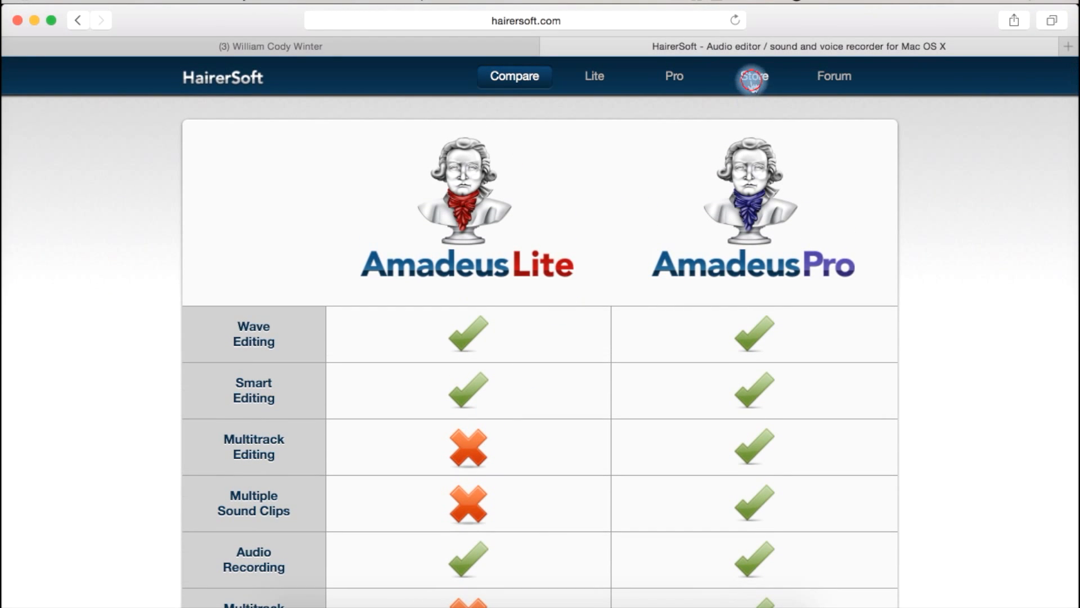
# Review the Store's FastSpring license prices—Pro £38.49, Lite £16.07—then return to Amadeus Pro.
pyautogui.click(753, 76)
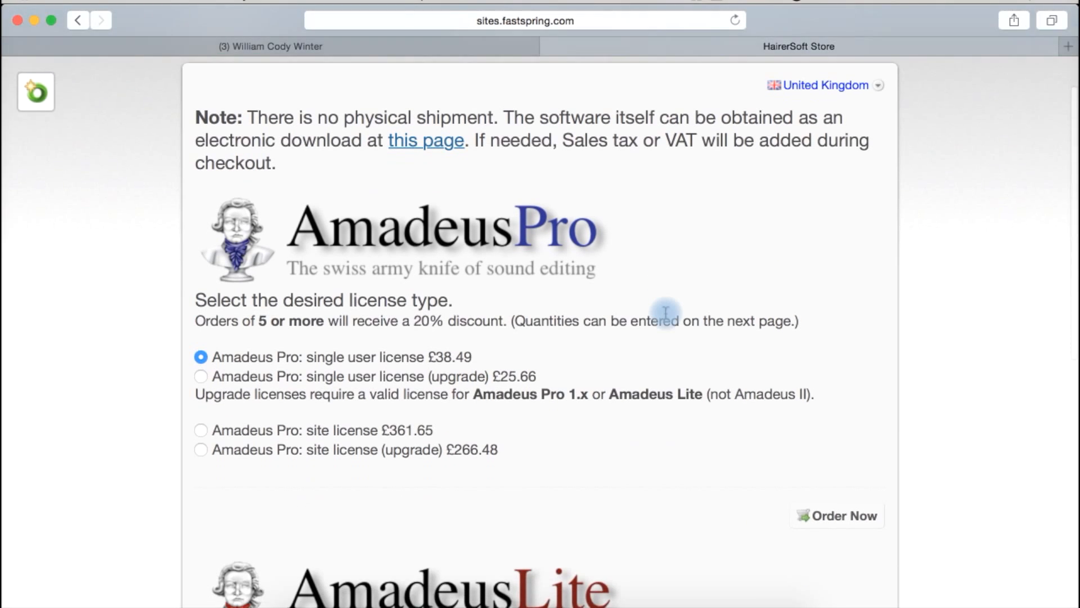
pyautogui.scroll(-3)
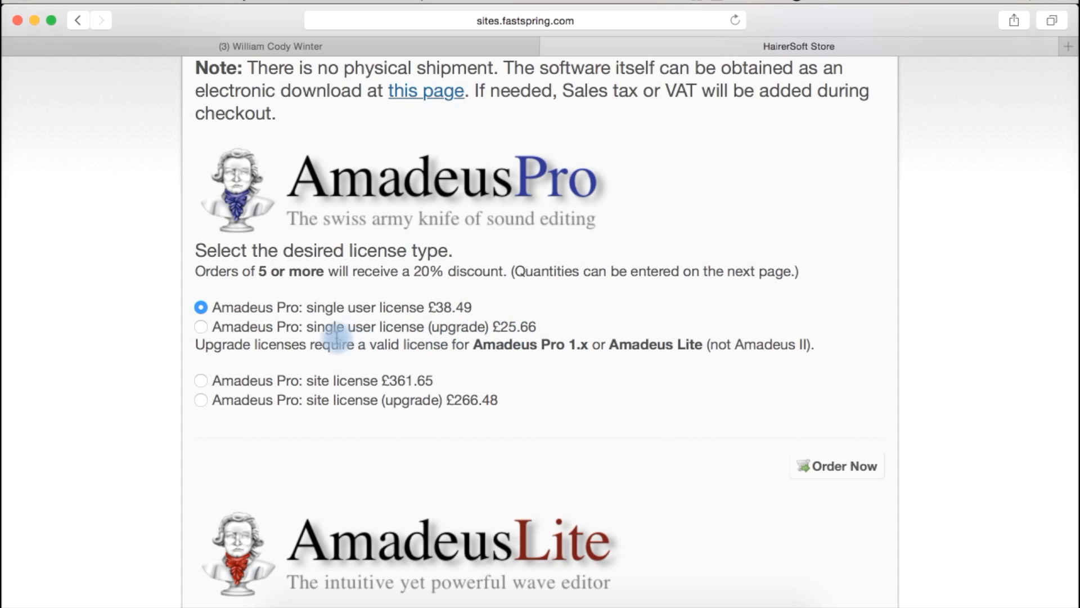
pyautogui.moveTo(527, 333)
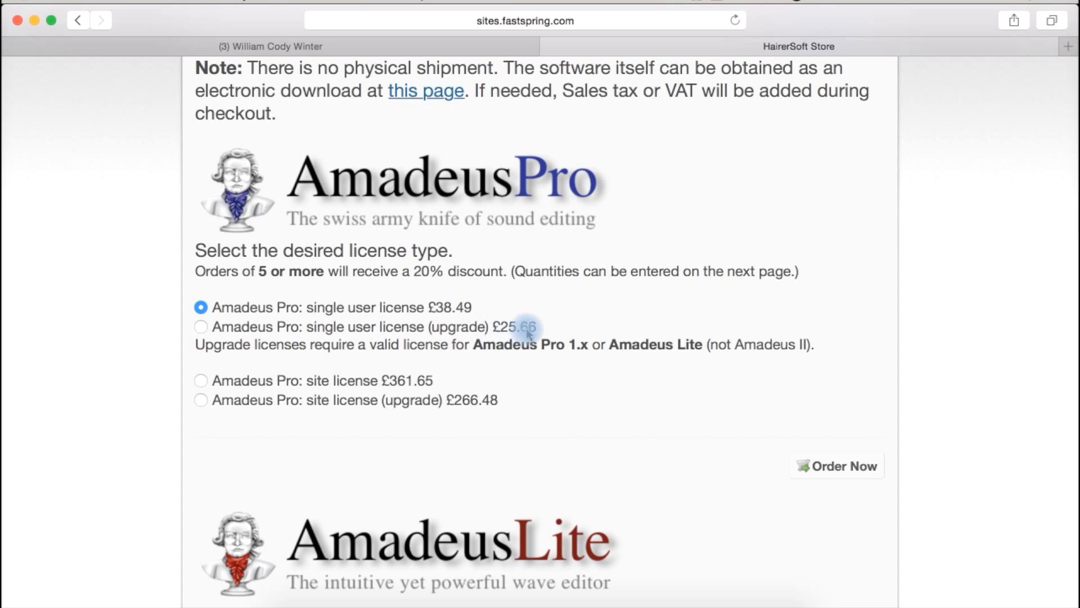
pyautogui.moveTo(480, 392)
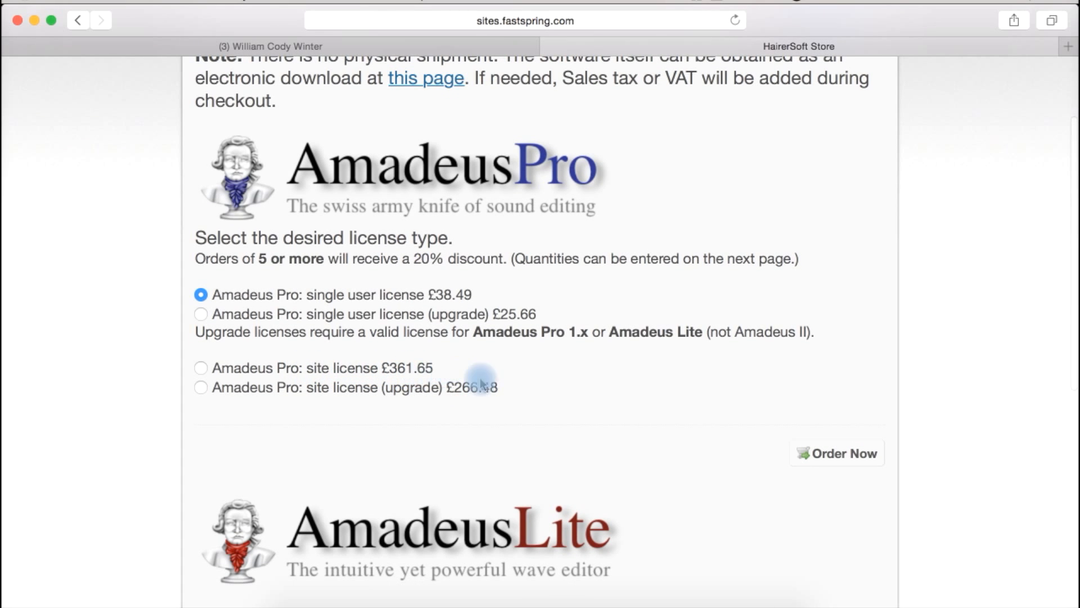
pyautogui.scroll(-3)
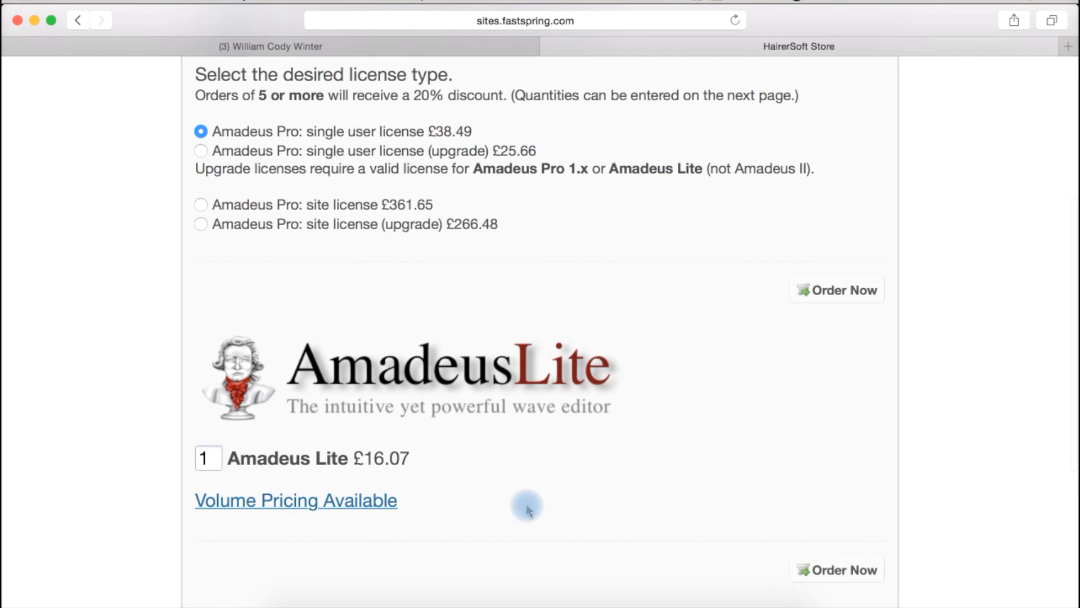
pyautogui.moveTo(661, 461)
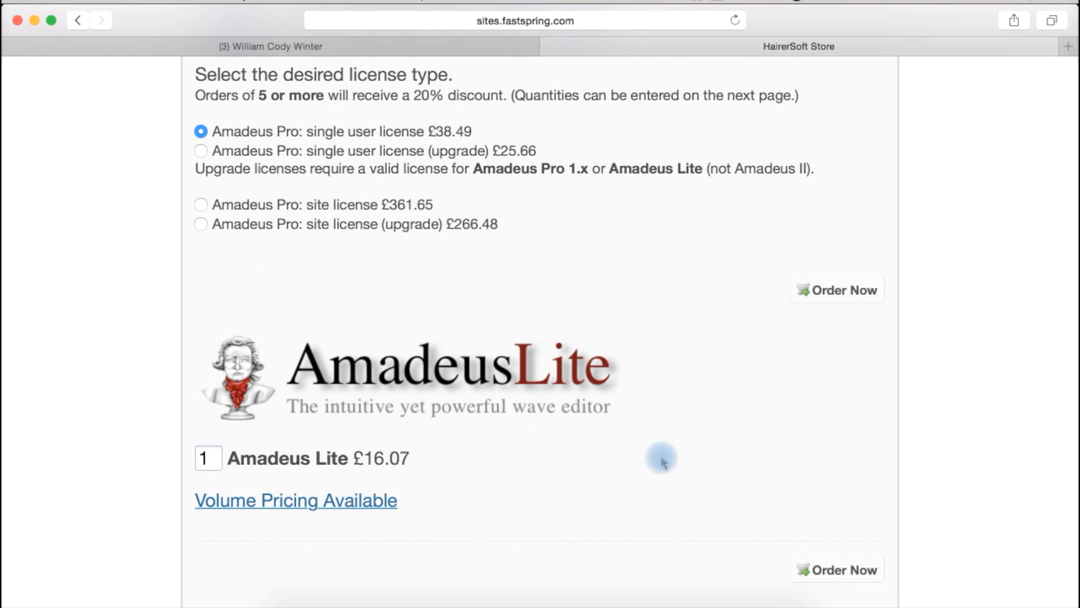
pyautogui.moveTo(581, 457)
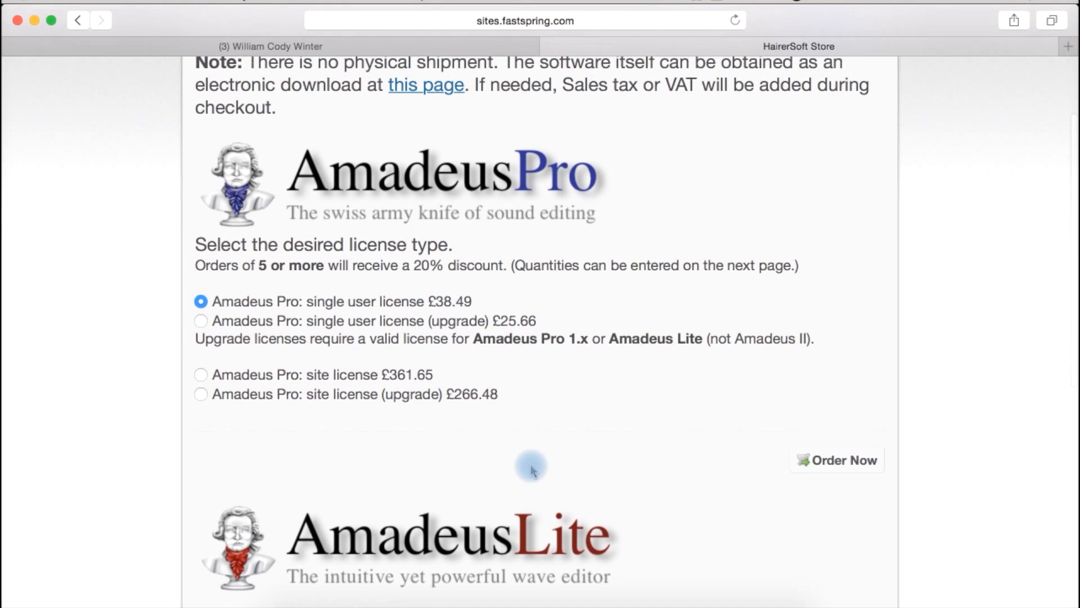
pyautogui.moveTo(448, 302)
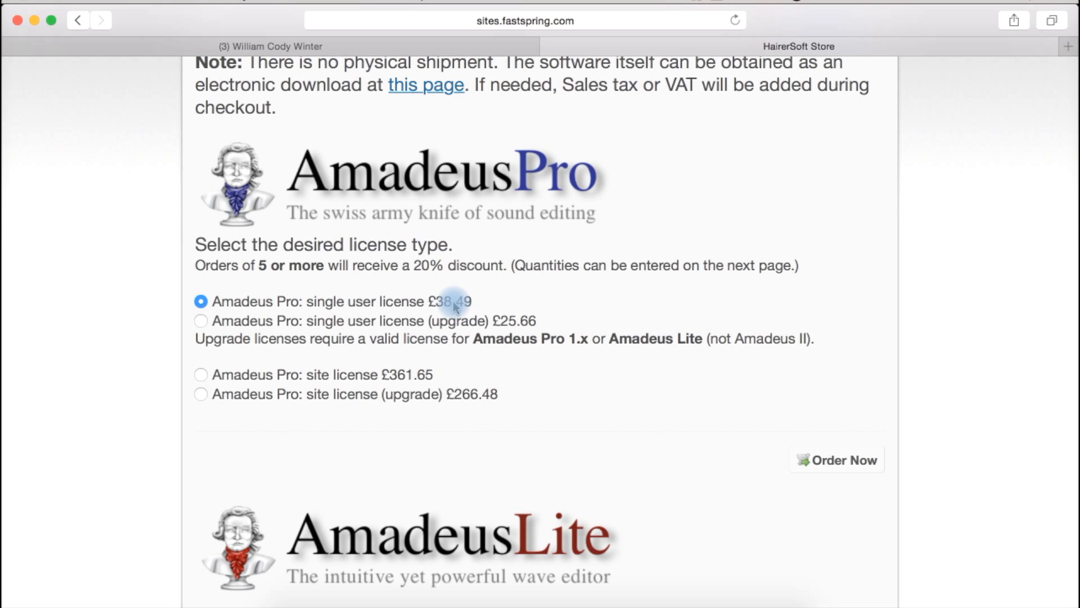
pyautogui.scroll(-3)
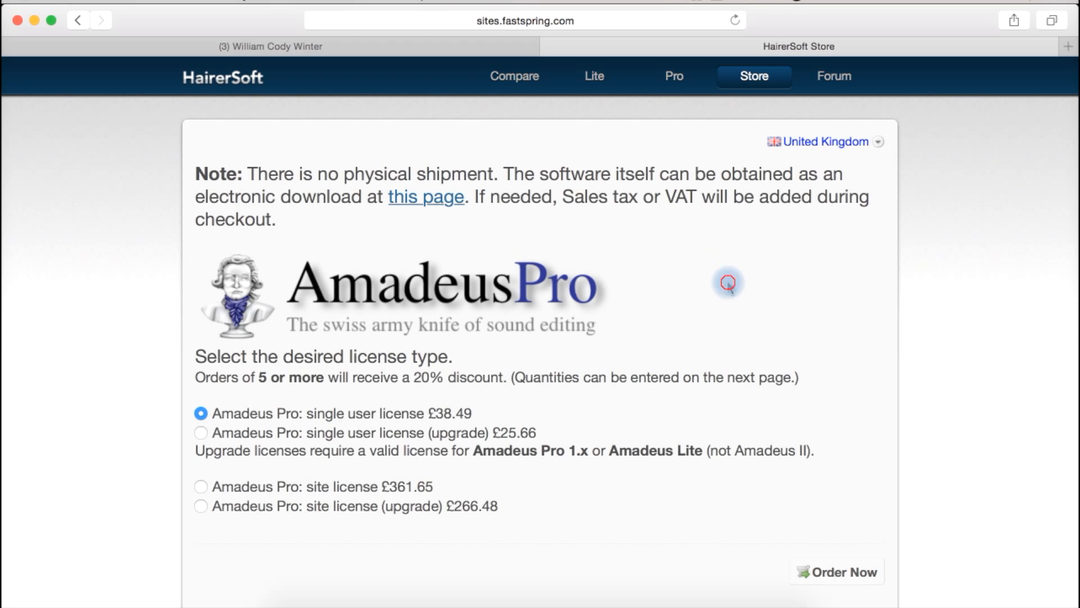
pyautogui.moveTo(513, 259)
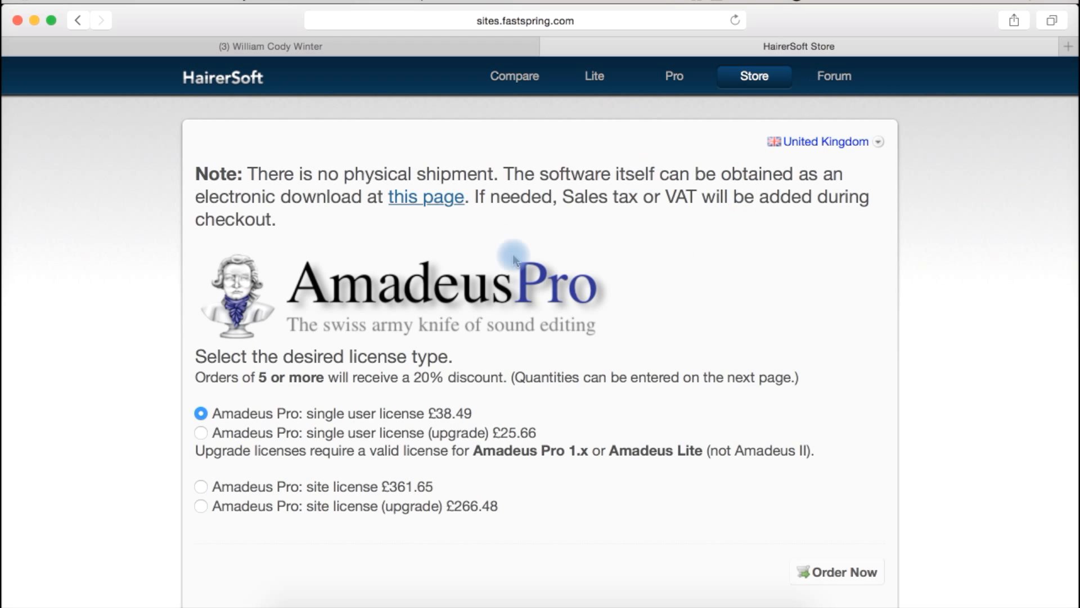
pyautogui.click(594, 574)
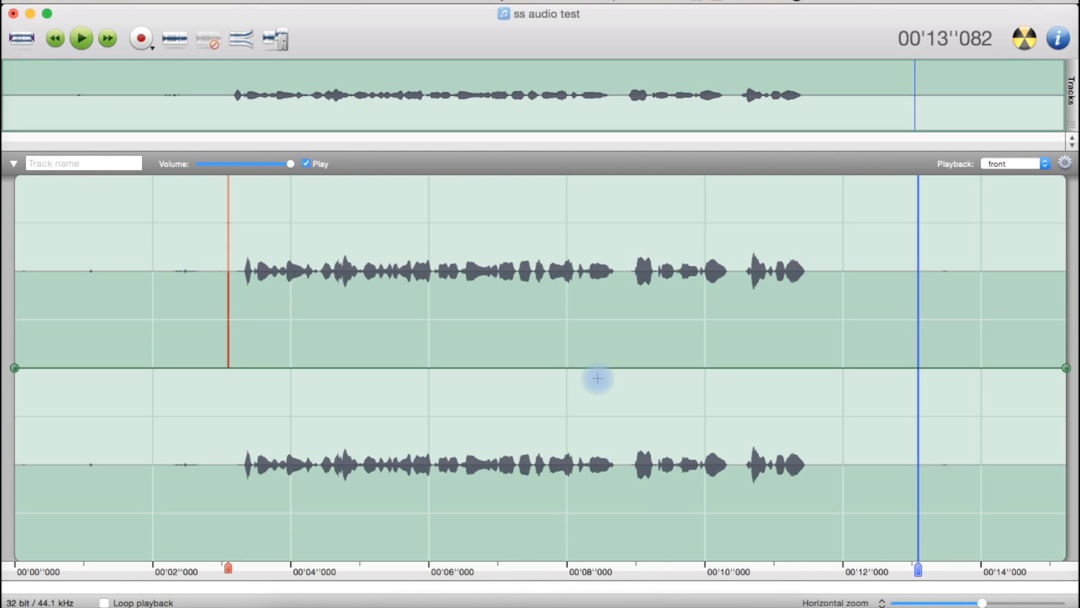
pyautogui.moveTo(520, 335)
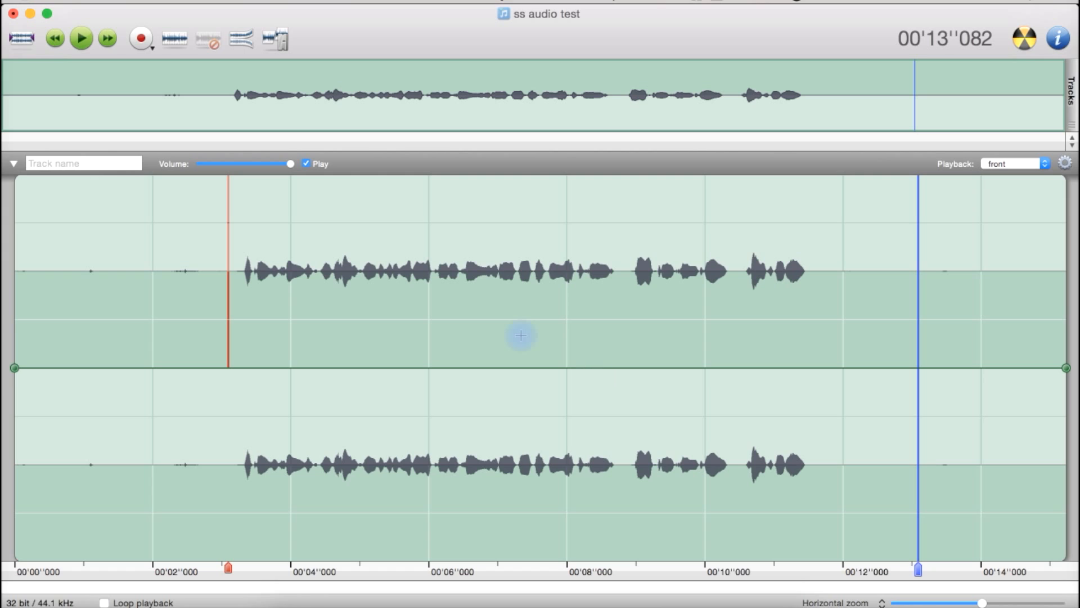